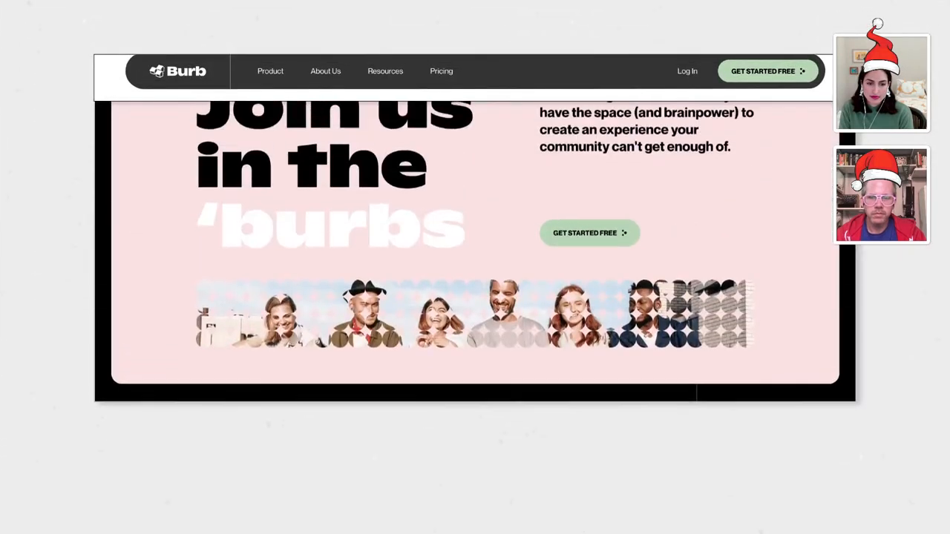
Step: Finish the pangram with 'caolhas de Java querem passar fax para moças gigantes de New York.'
scroll("up", 3)
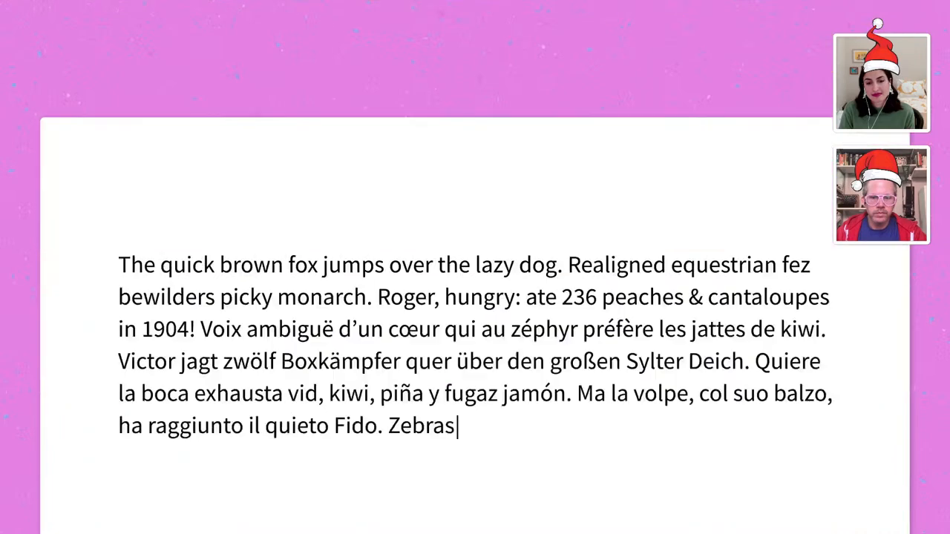
type("caolhas de Java querem passar fax para moças gig")
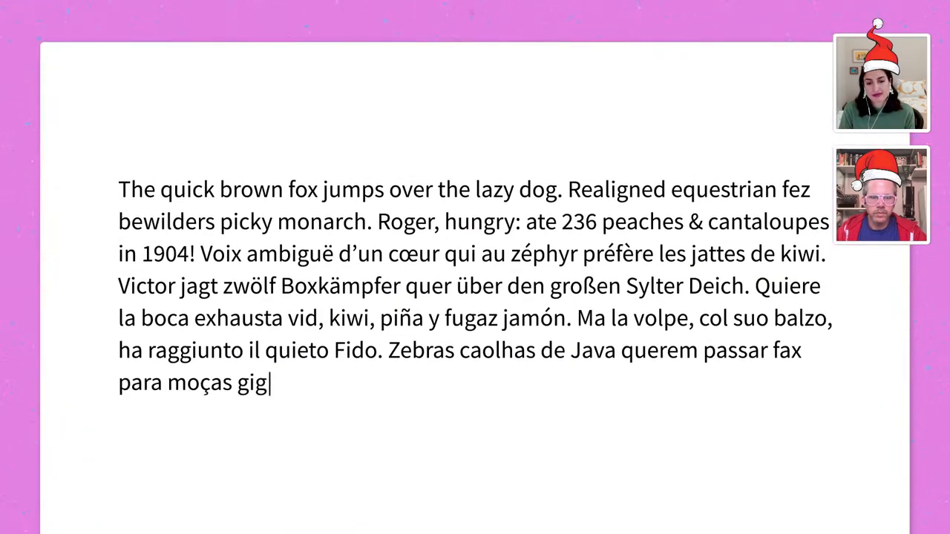
type("antes de New York.")
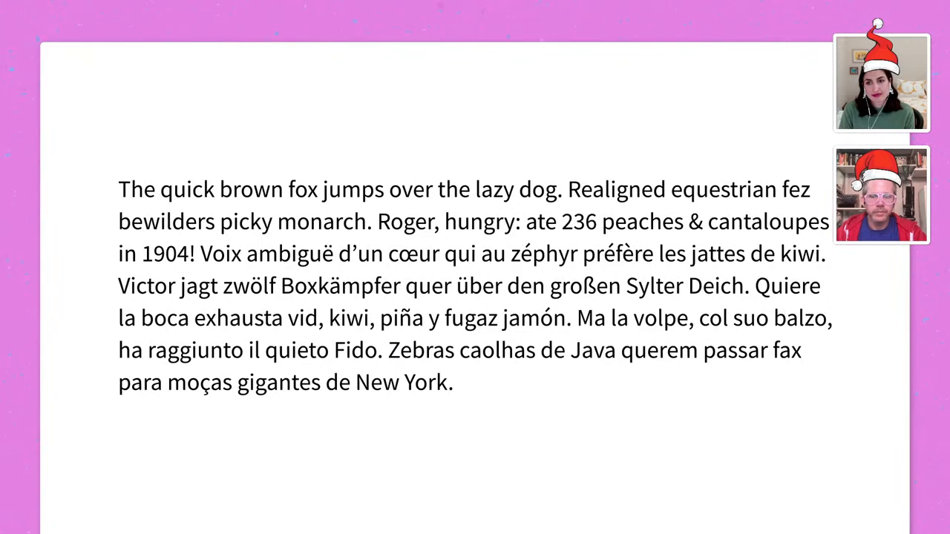
left_click_drag(118, 189, 325, 189)
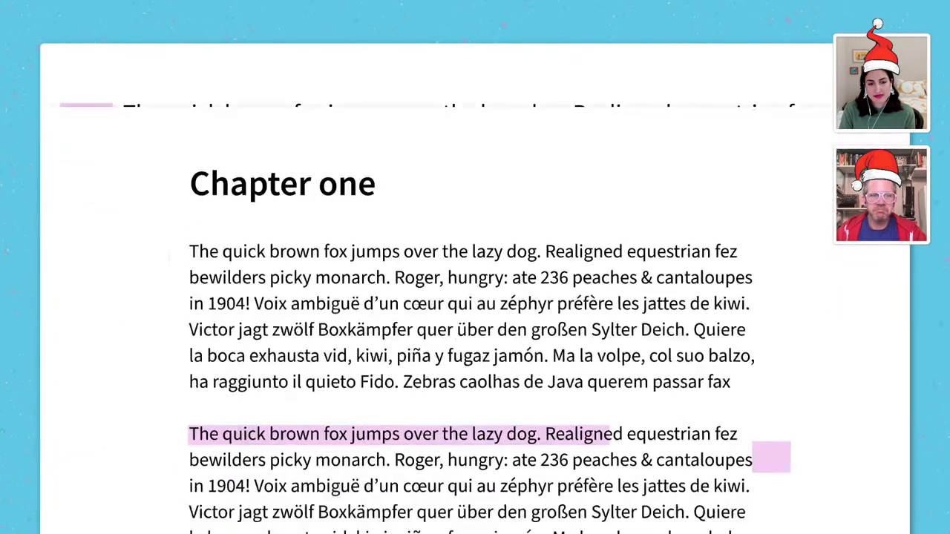
scroll("up", 3)
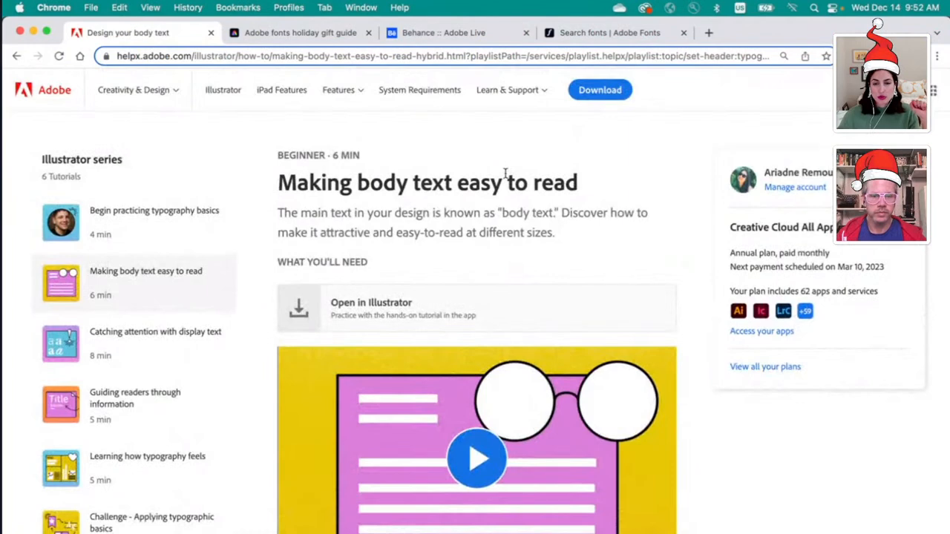
Step: Open the 'Making body text easy to read' tutorial in Illustrator via the Creative Cloud app
scroll("down", 3)
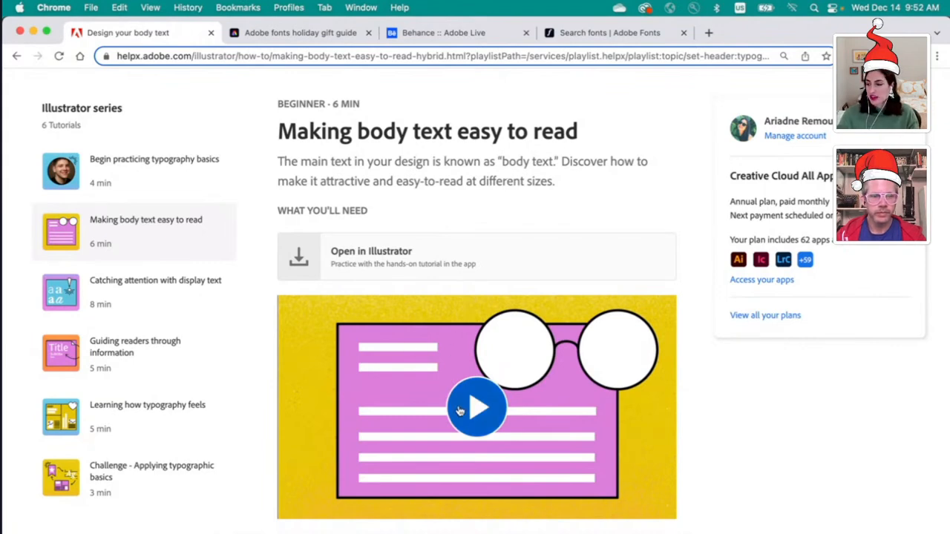
mouse_move(128, 321)
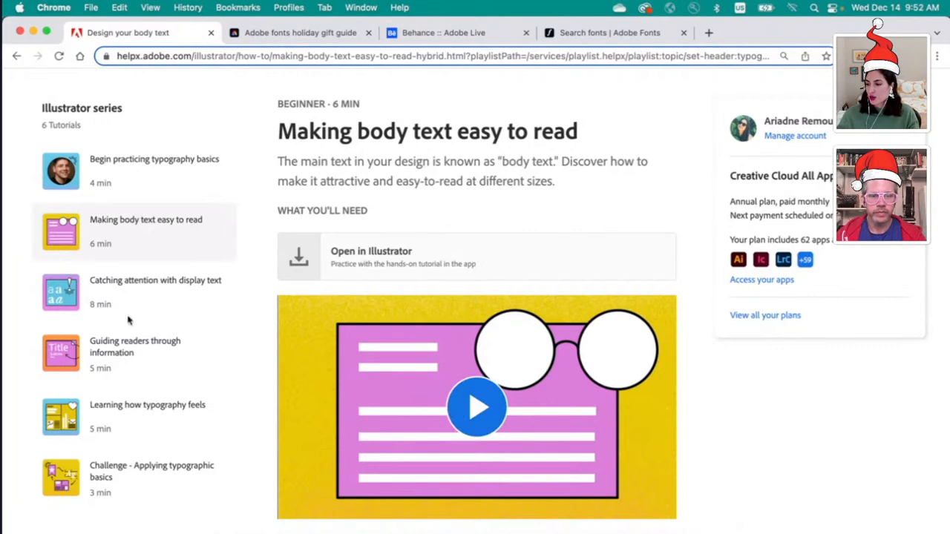
mouse_move(351, 255)
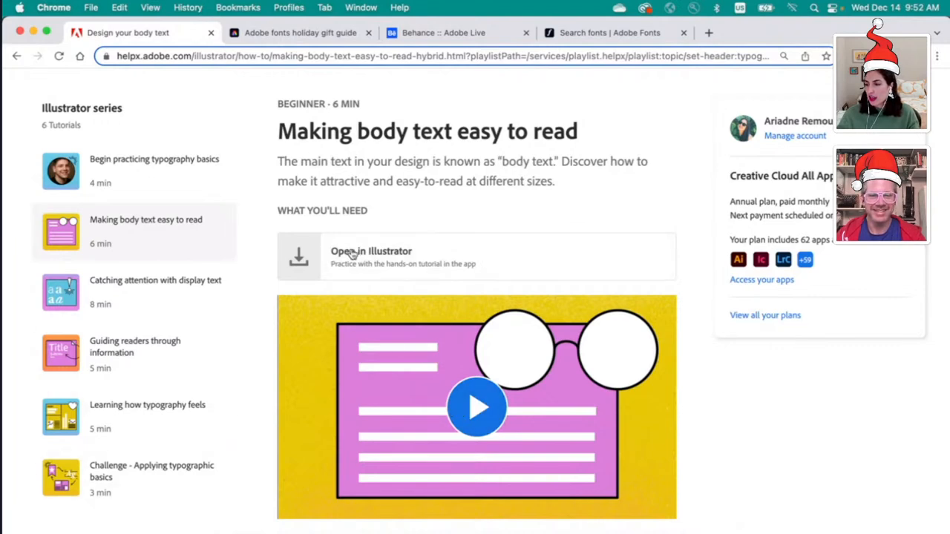
mouse_move(385, 262)
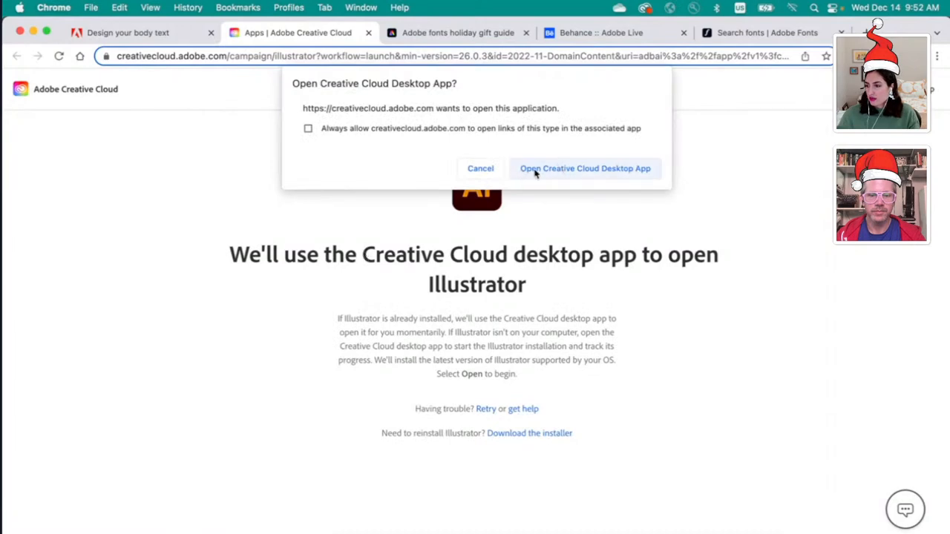
left_click(585, 168)
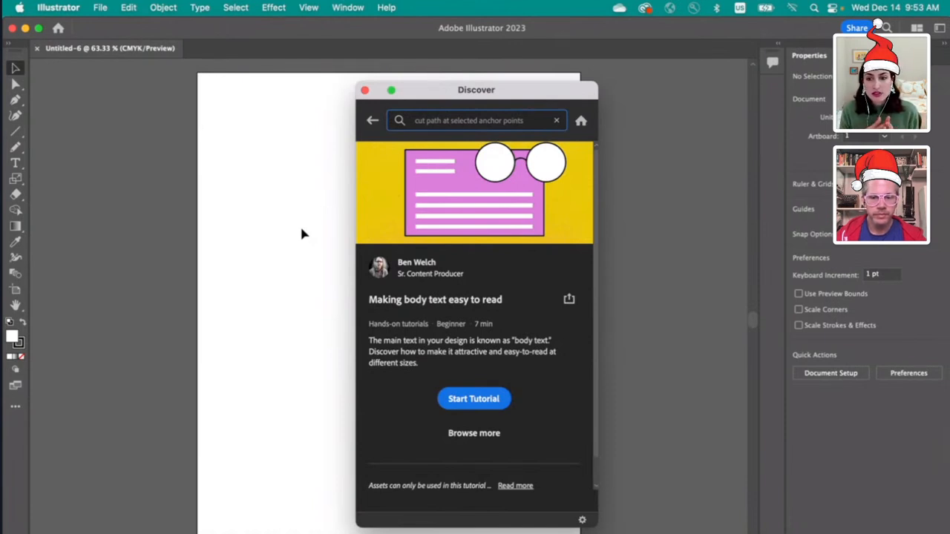
mouse_move(635, 433)
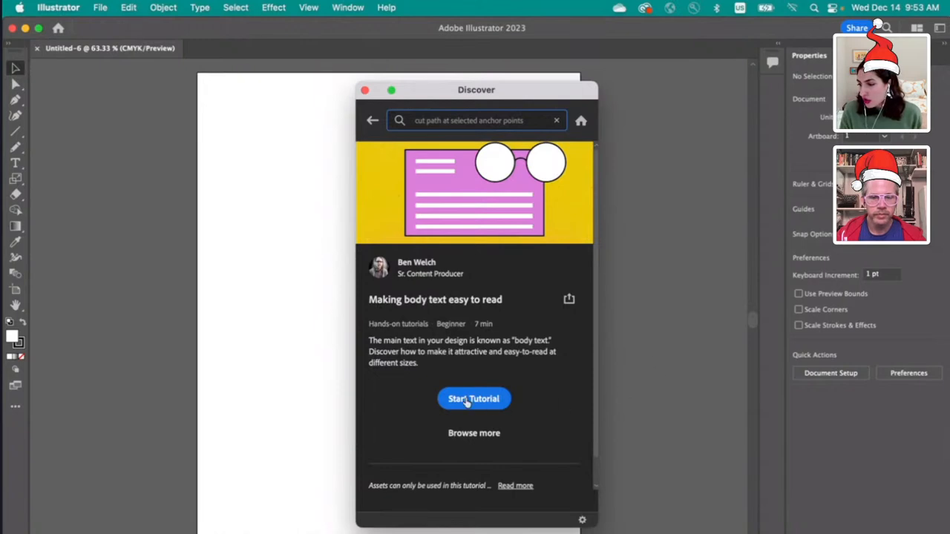
Step: Start the body text tutorial and enlarge the Discover panel to read Getting ready
left_click(474, 399)
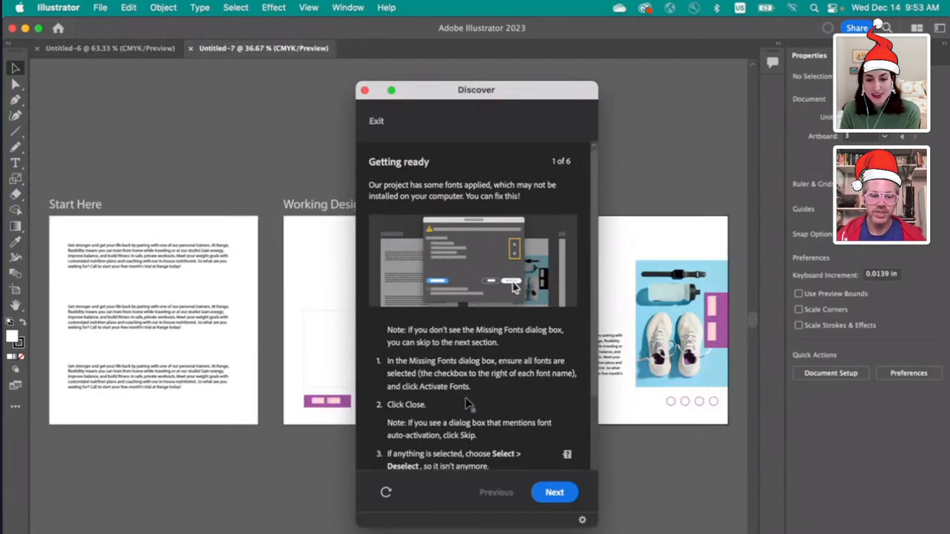
mouse_move(453, 236)
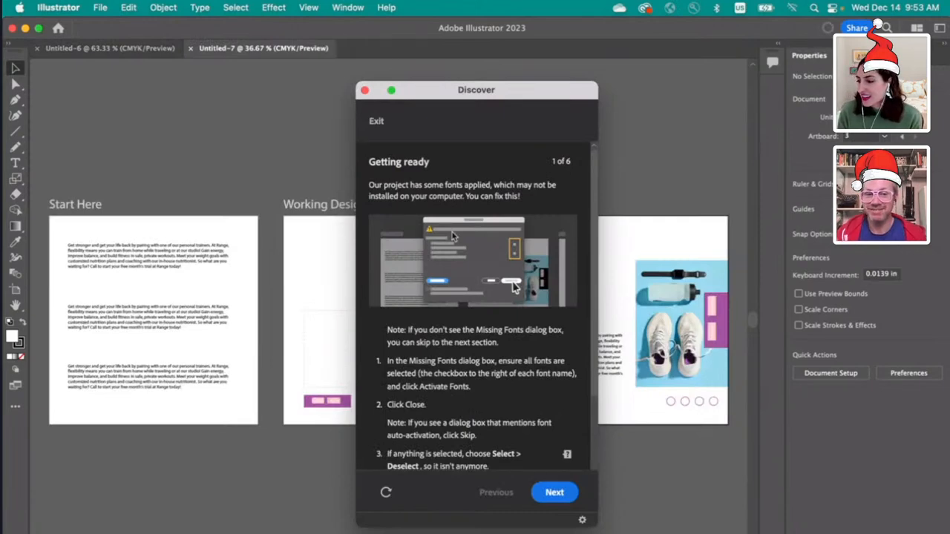
mouse_move(594, 274)
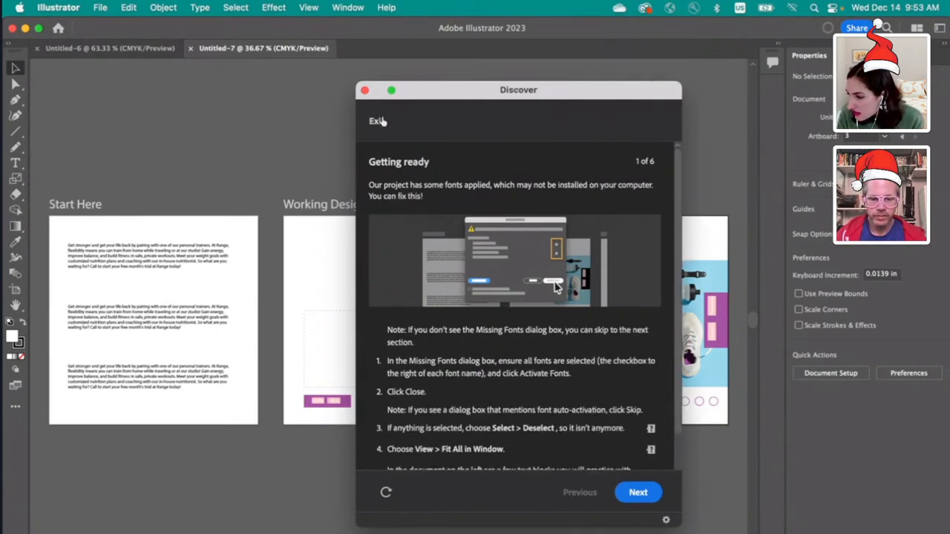
left_click_drag(518, 89, 491, 60)
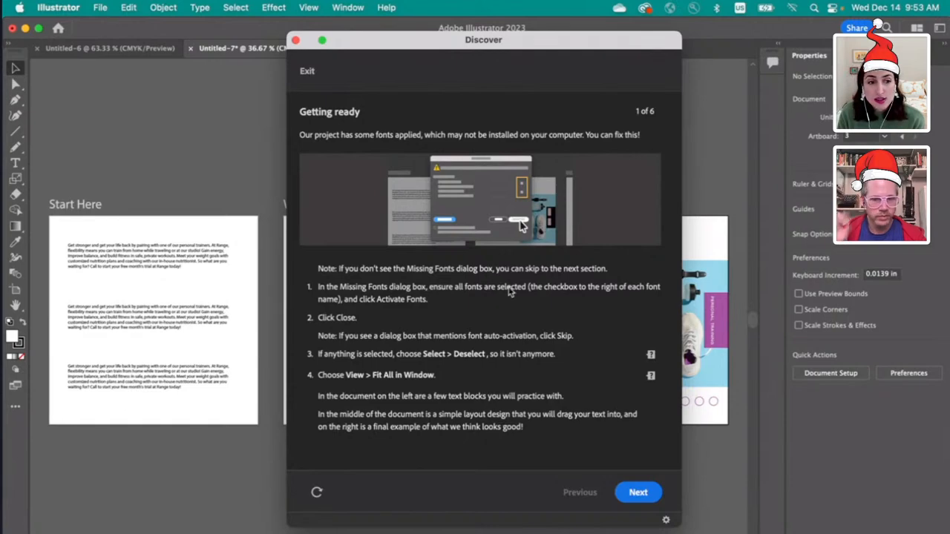
mouse_move(679, 268)
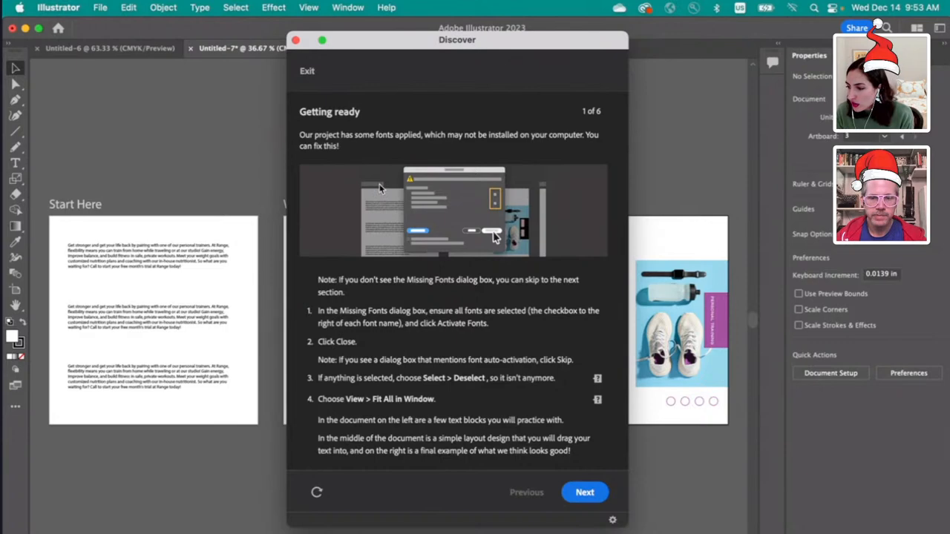
mouse_move(469, 220)
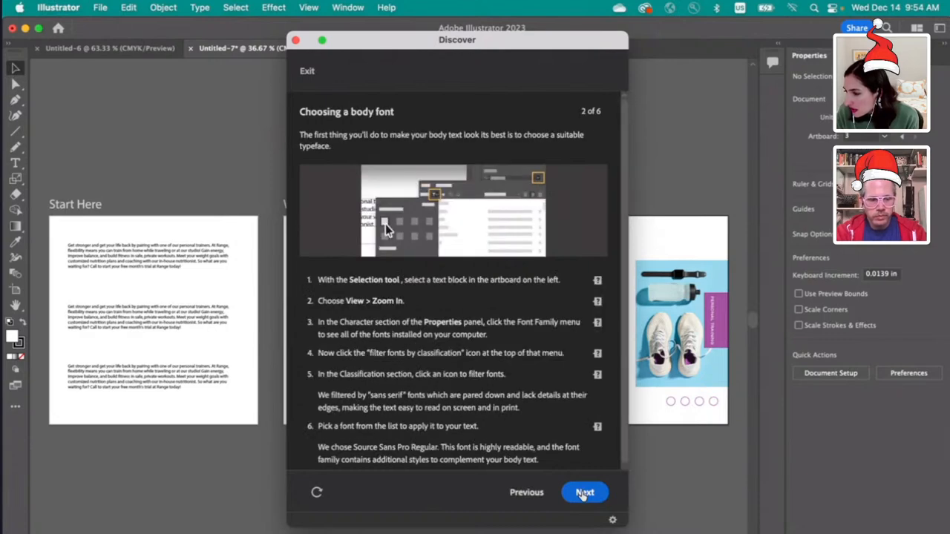
Step: Move the tutorial panel aside and select the first Start Here paragraph, zoomed in
left_click_drag(457, 39, 758, 37)
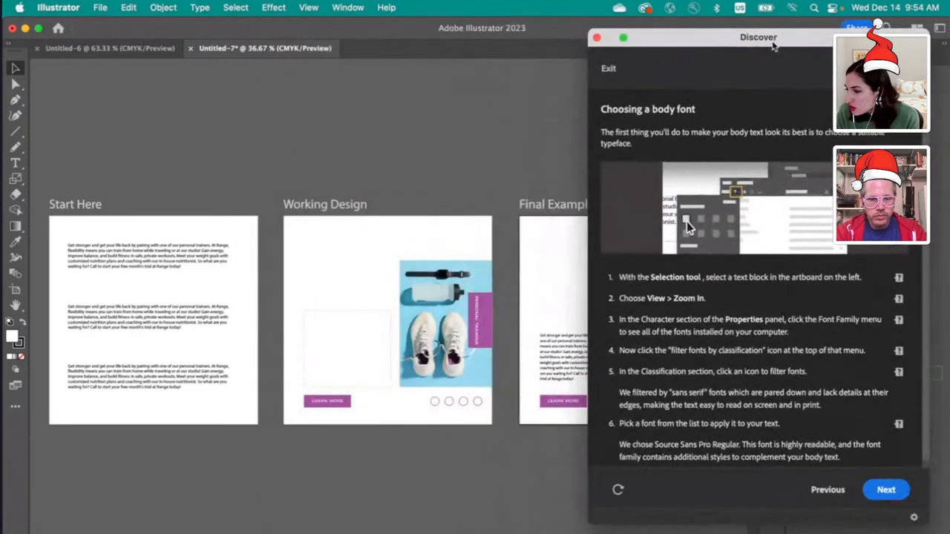
mouse_move(770, 42)
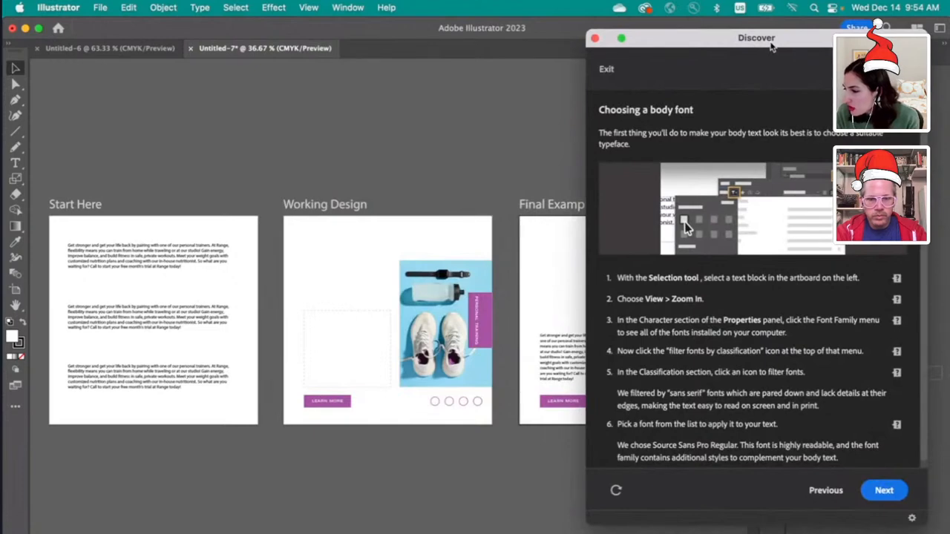
mouse_move(52, 264)
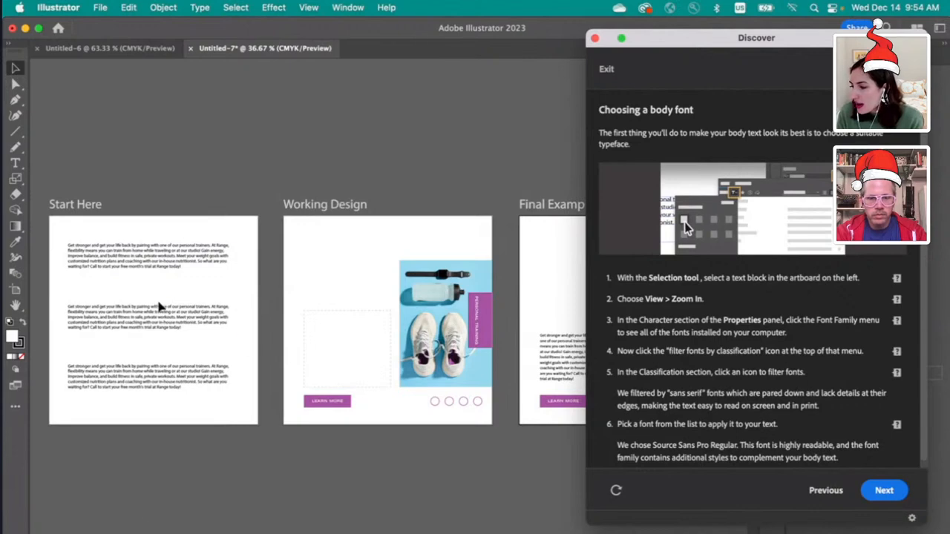
left_click(149, 256)
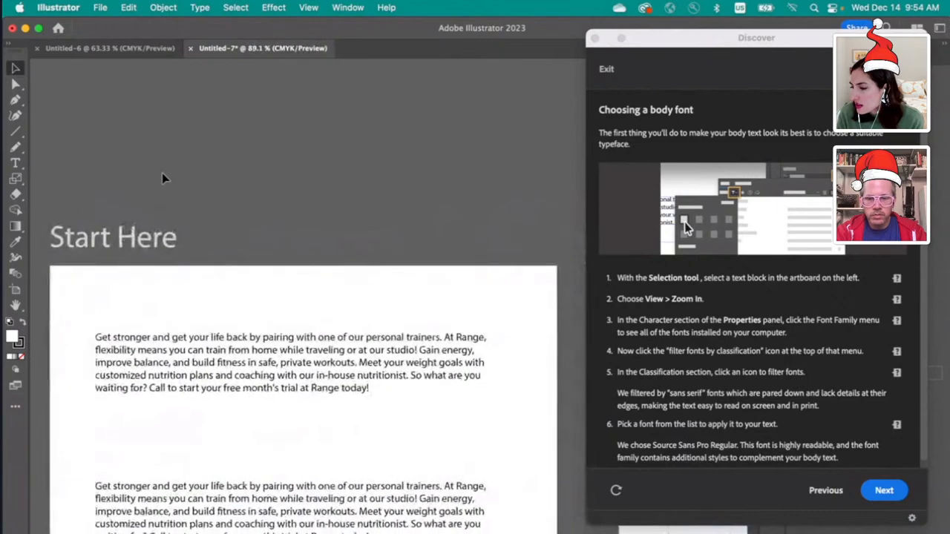
scroll("down", 3)
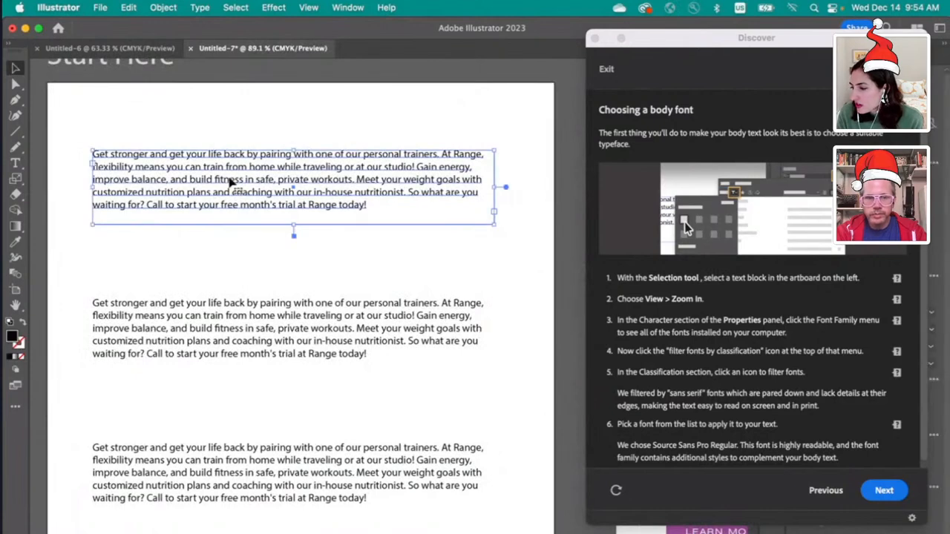
mouse_move(223, 182)
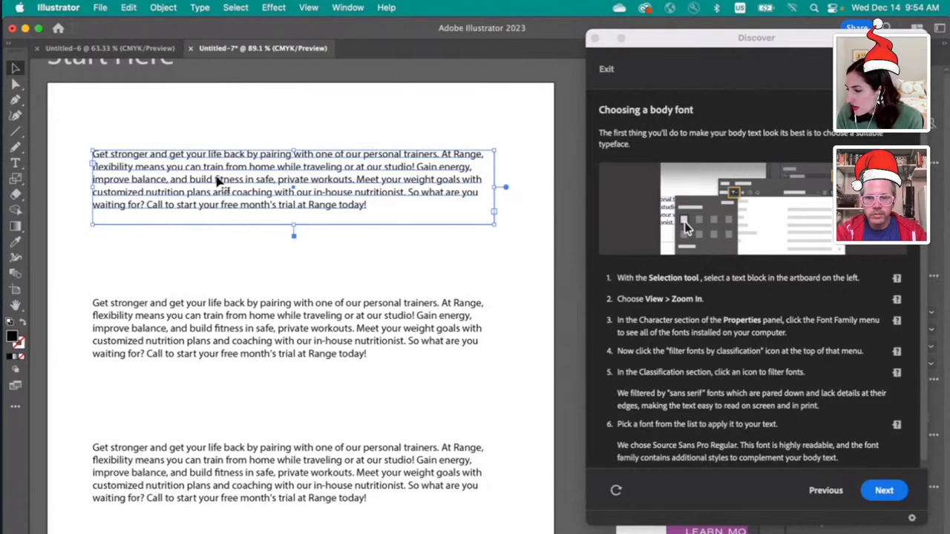
mouse_move(719, 49)
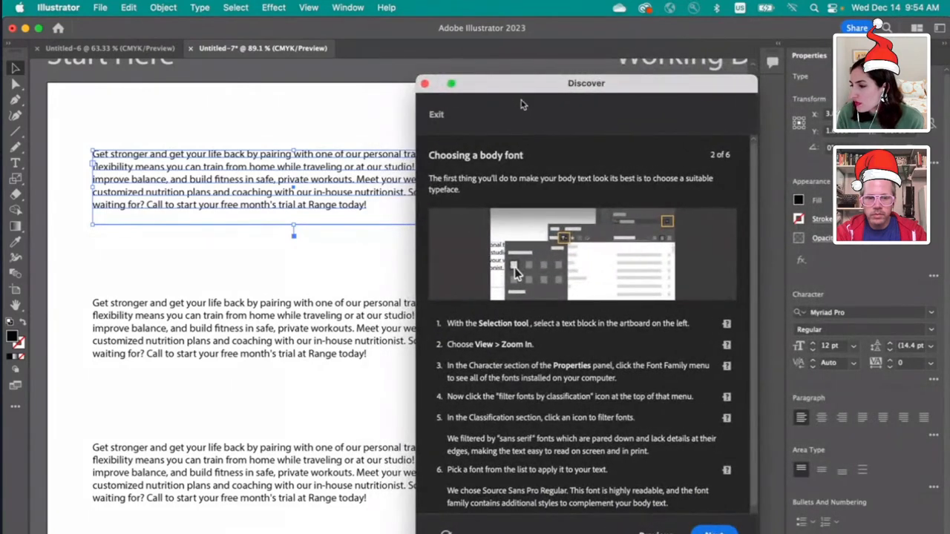
Step: Open the Font Family list for the selected Myriad Pro paragraph
left_click_drag(586, 84, 602, 105)
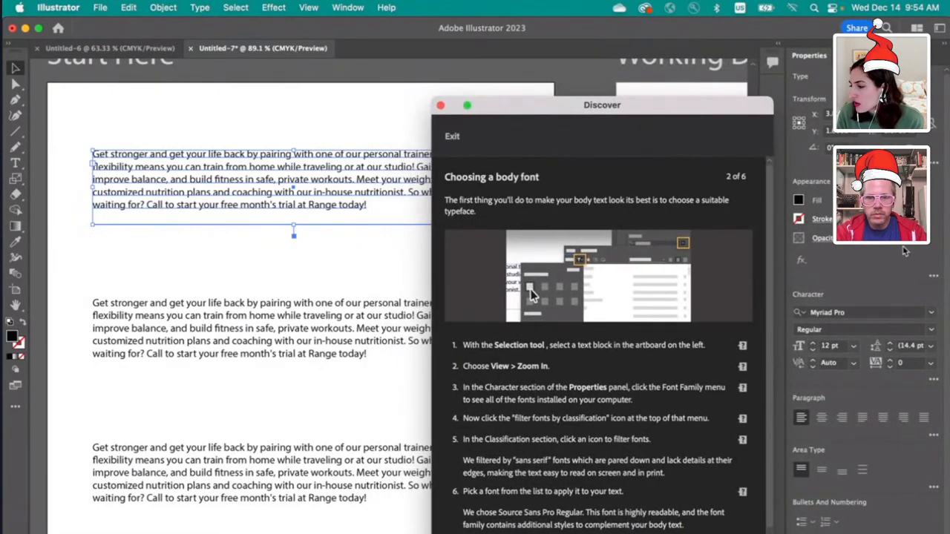
mouse_move(932, 313)
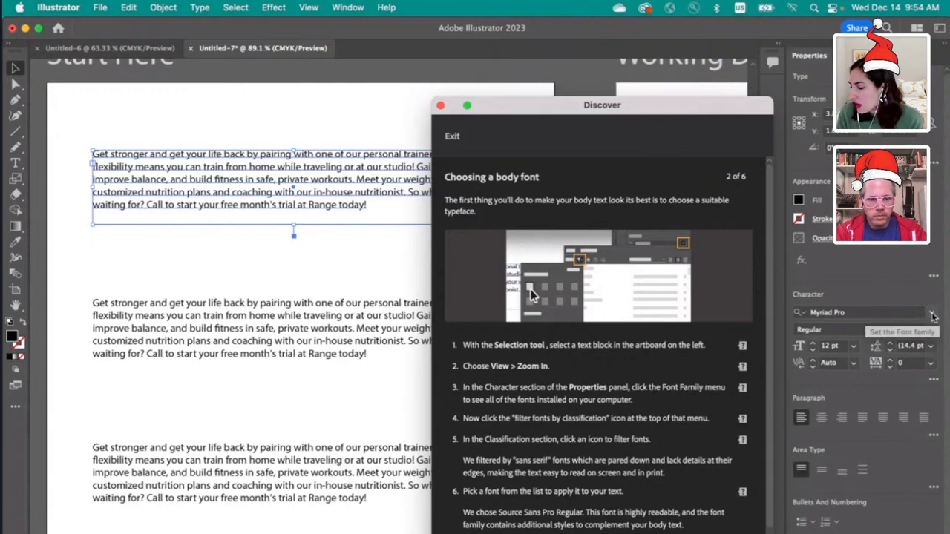
left_click(932, 312)
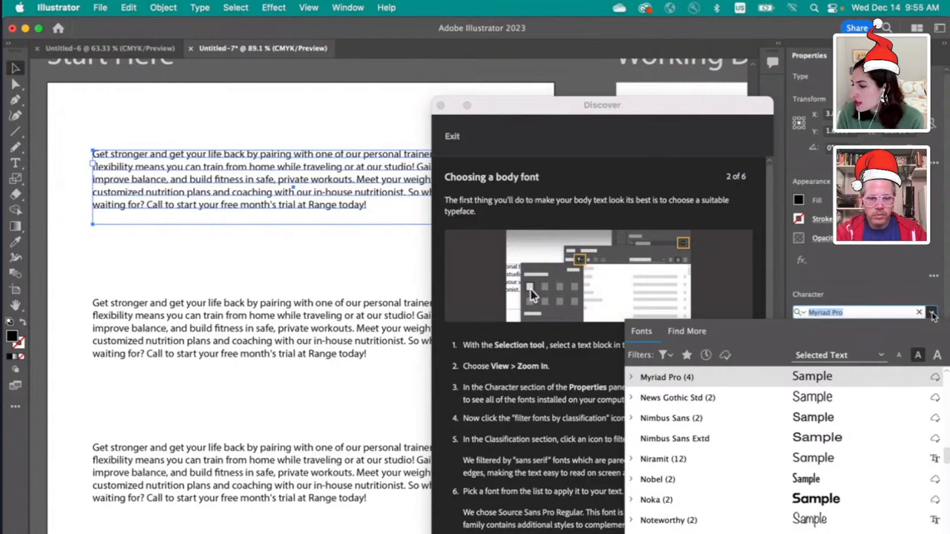
mouse_move(738, 90)
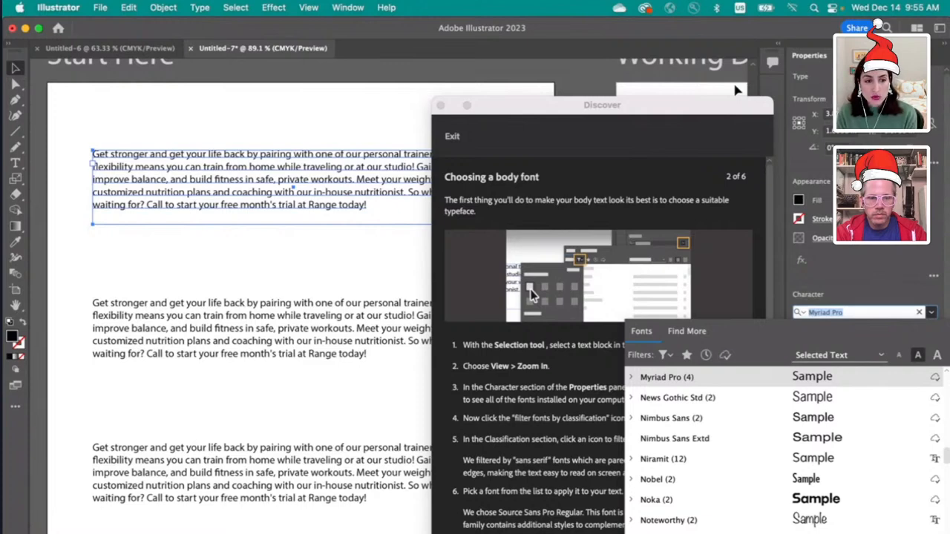
left_click(671, 417)
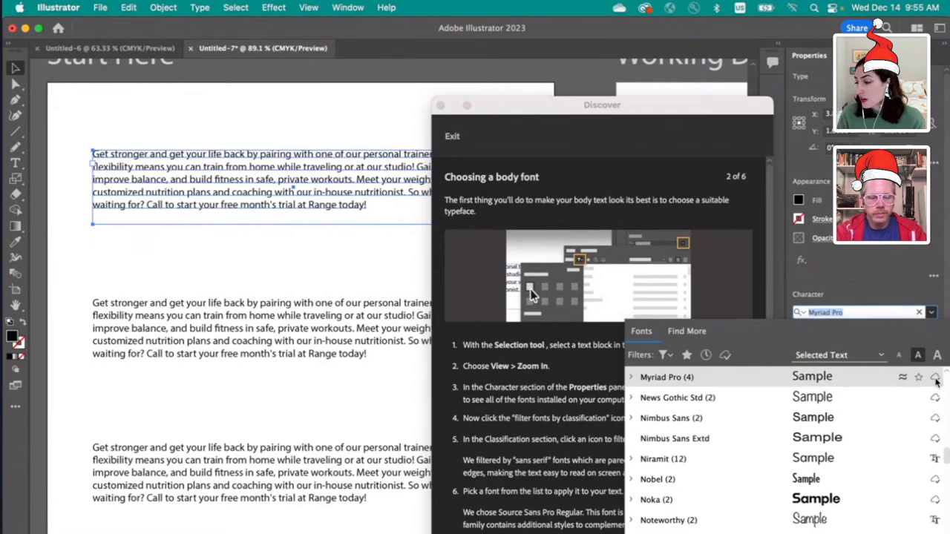
mouse_move(683, 185)
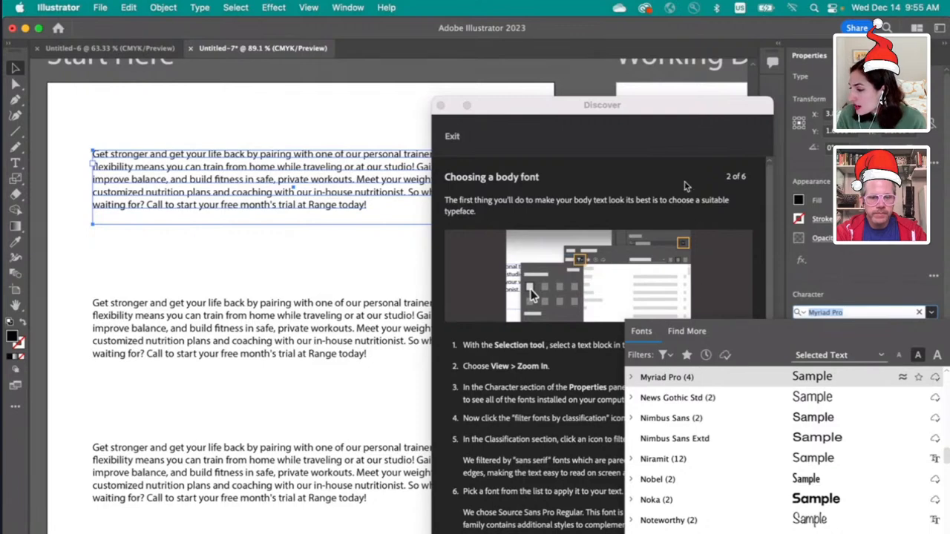
mouse_move(664, 354)
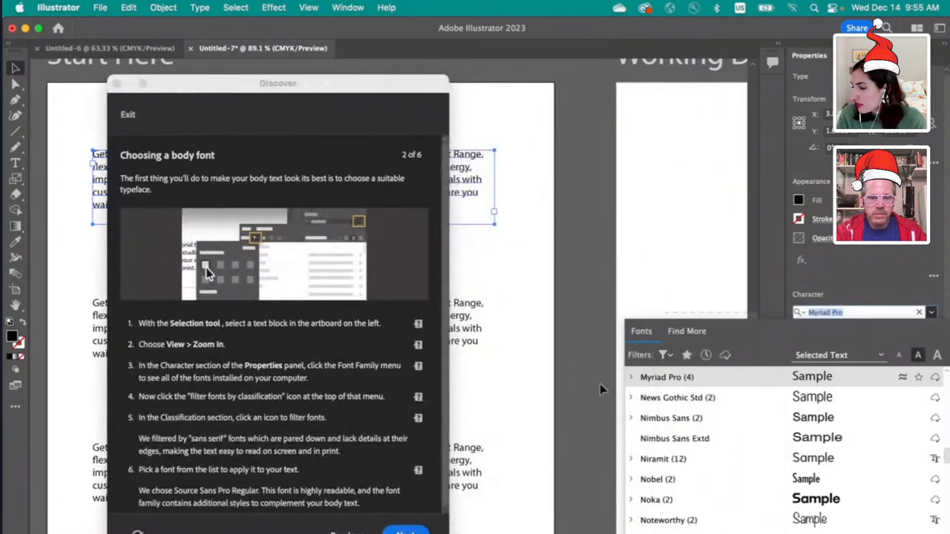
Step: Filter the font list to sans serif activated Adobe Fonts, then close it
left_click(664, 355)
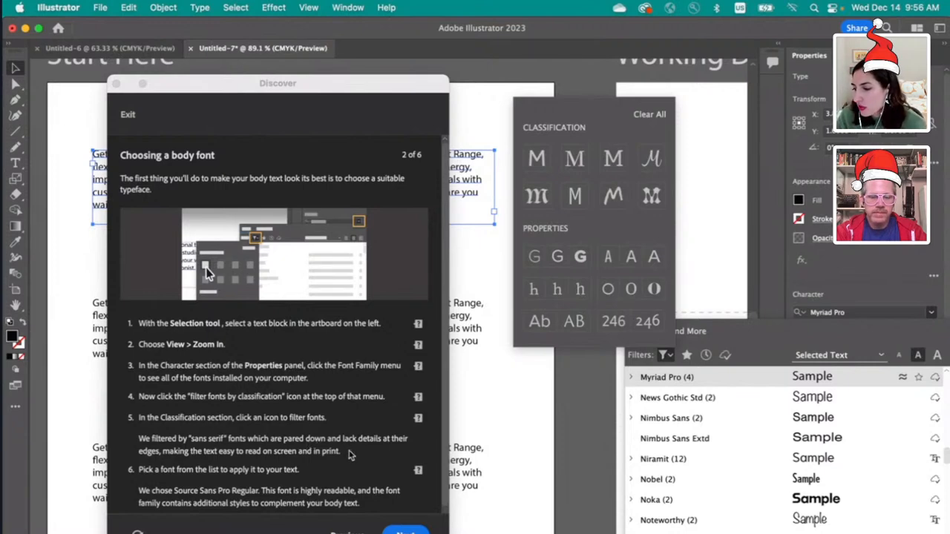
mouse_move(536, 159)
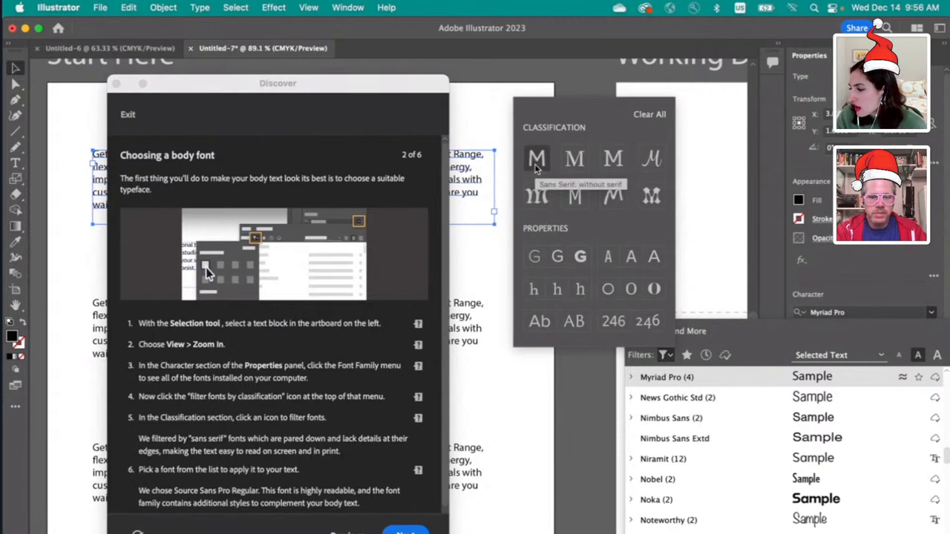
left_click(536, 158)
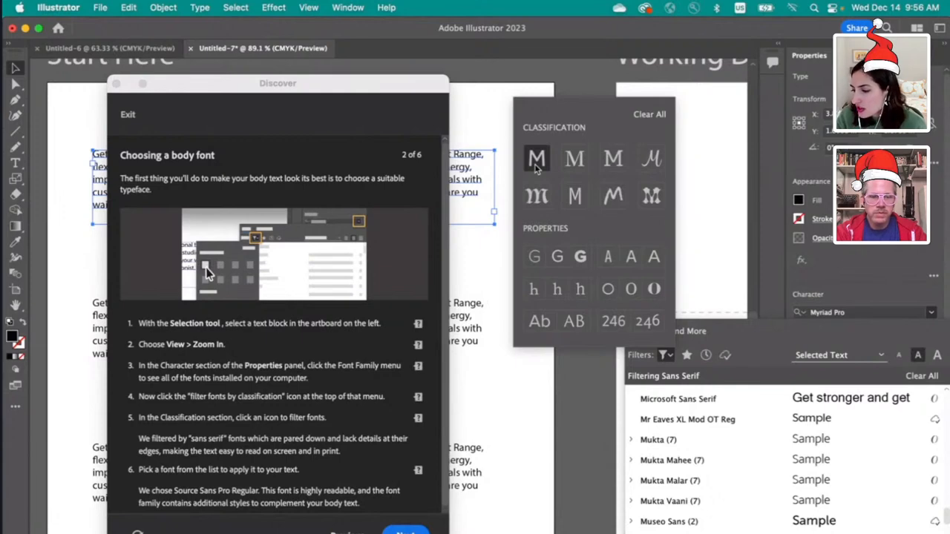
mouse_move(223, 92)
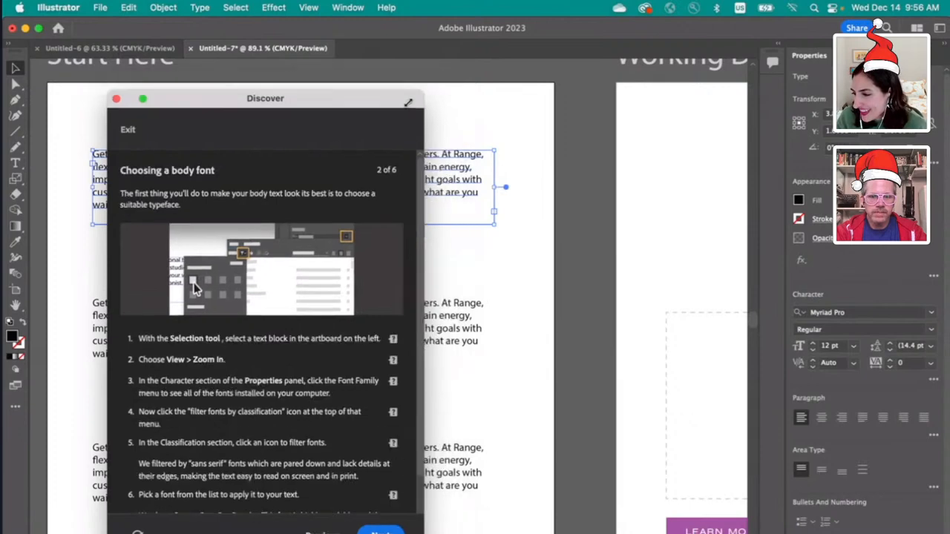
left_click_drag(265, 98, 482, 34)
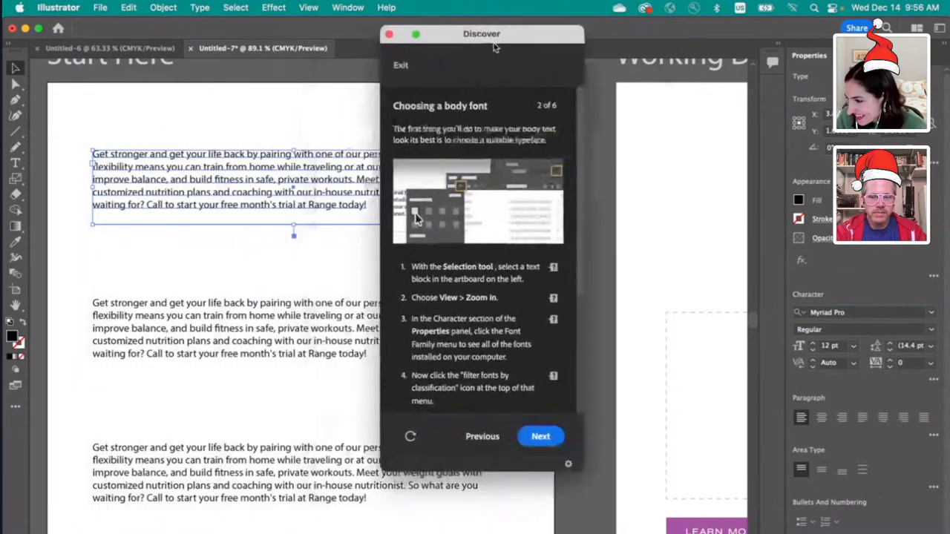
left_click_drag(482, 34, 594, 59)
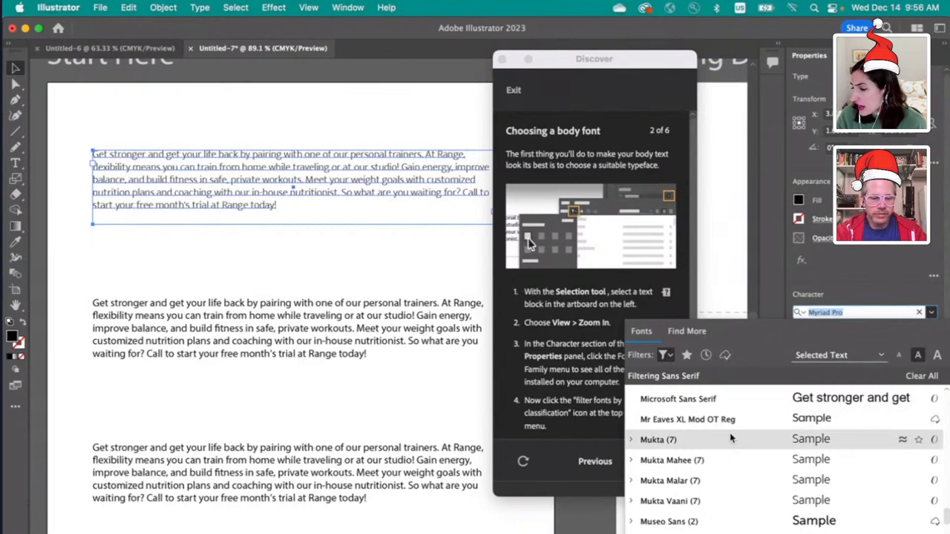
scroll("down", 3)
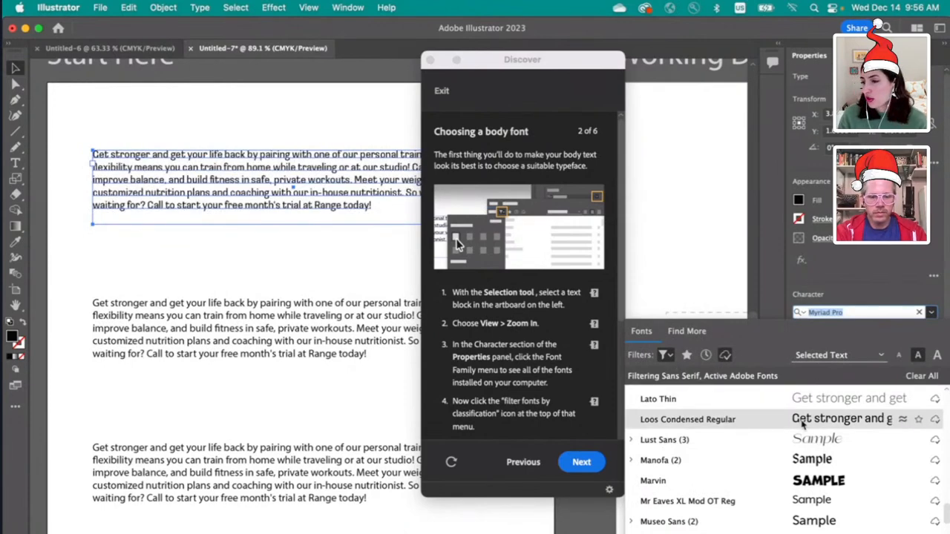
left_click(658, 399)
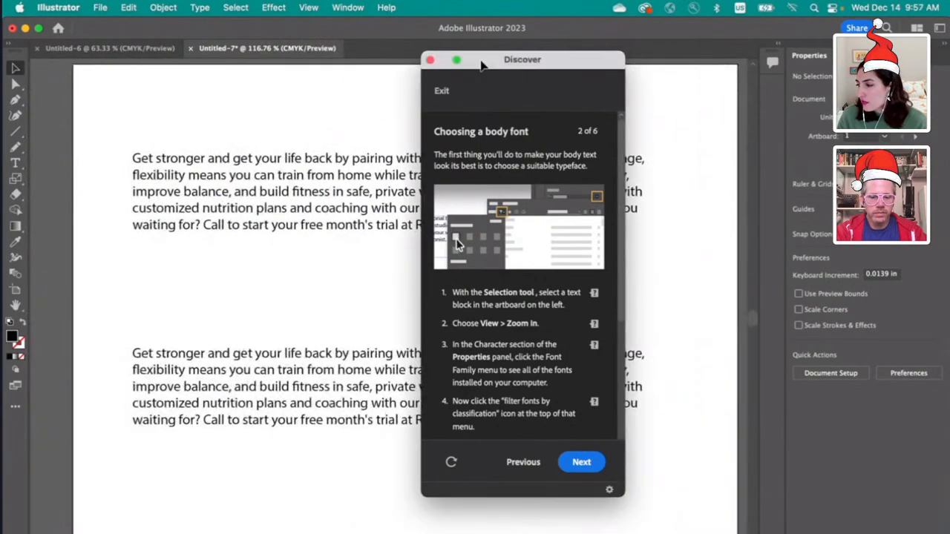
Step: Drag the tutorial panel to the left, clear of the top text block
left_click(430, 60)
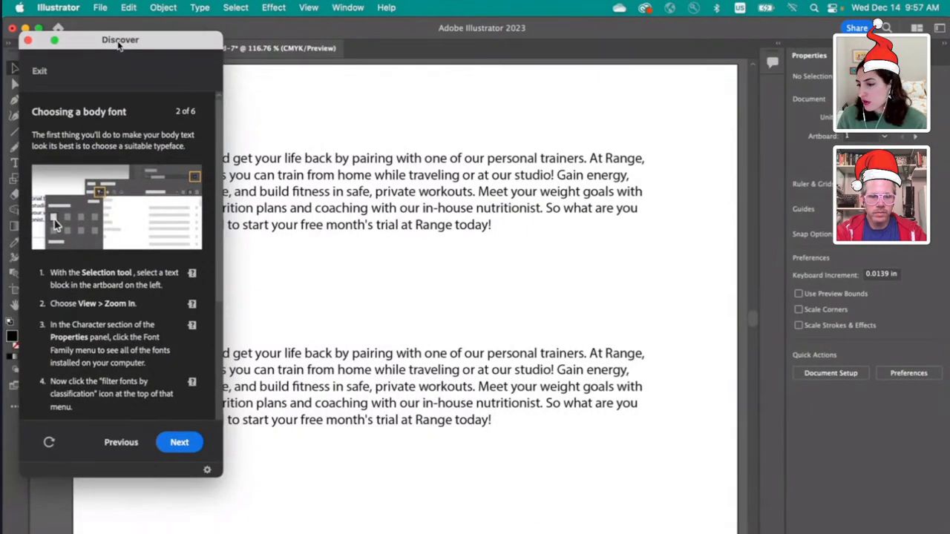
left_click_drag(120, 39, 182, 142)
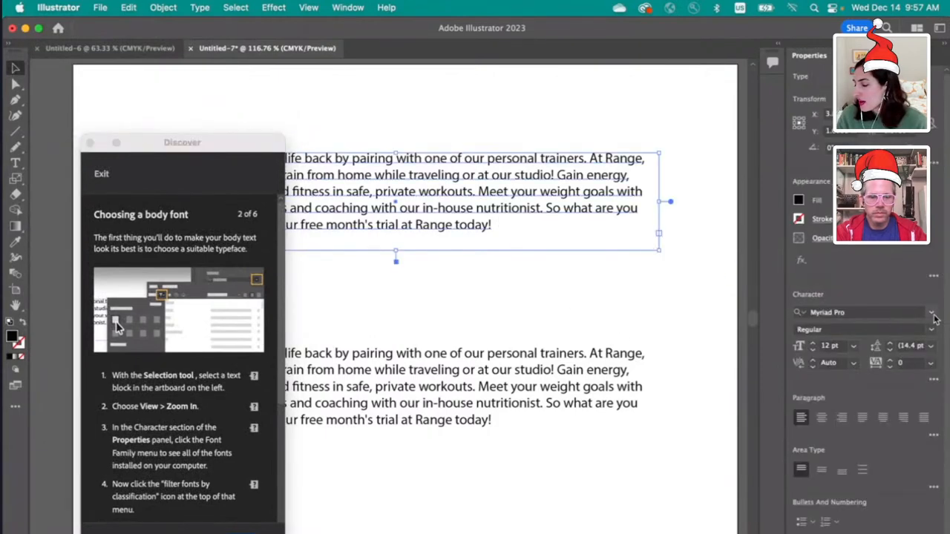
mouse_move(932, 312)
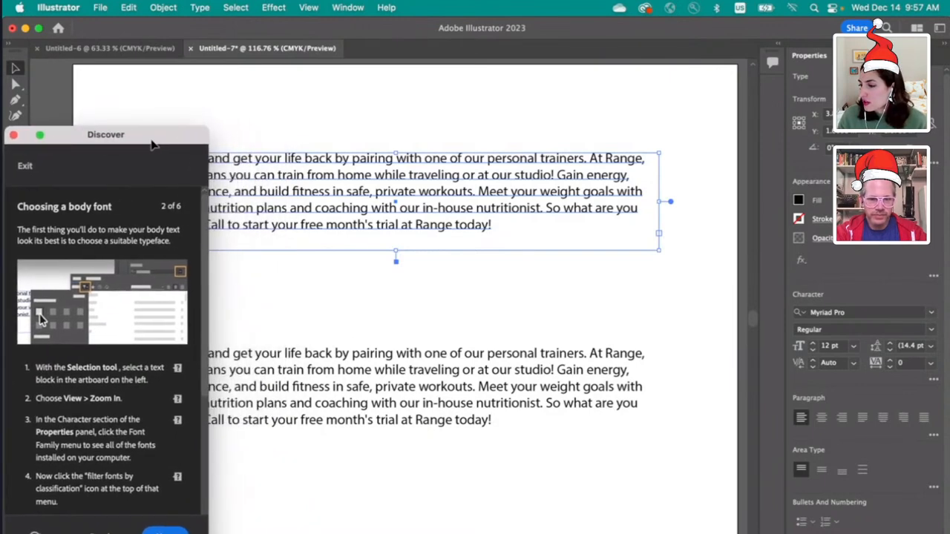
left_click_drag(106, 134, 106, 154)
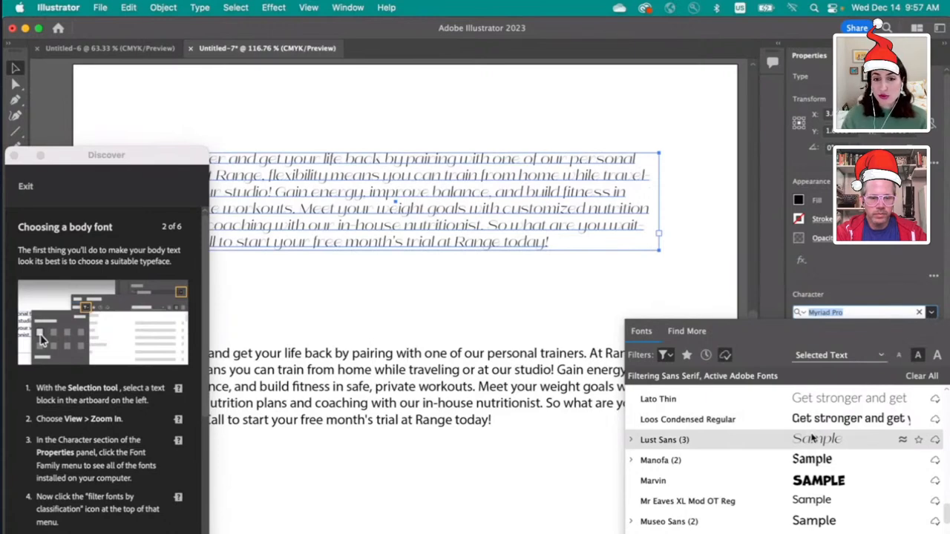
mouse_move(813, 449)
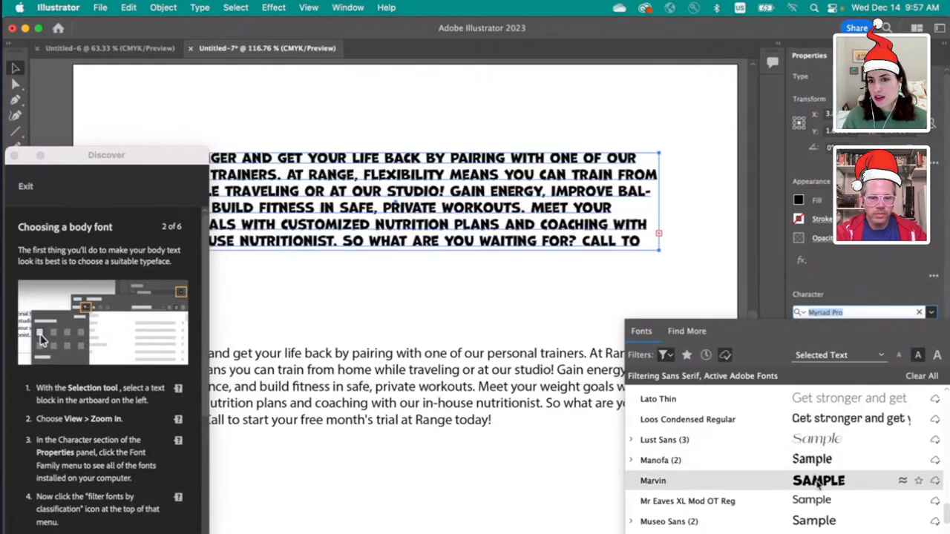
Step: Preview fonts, apply Pelago to the top block and a bolder sans serif to the second
left_click(687, 501)
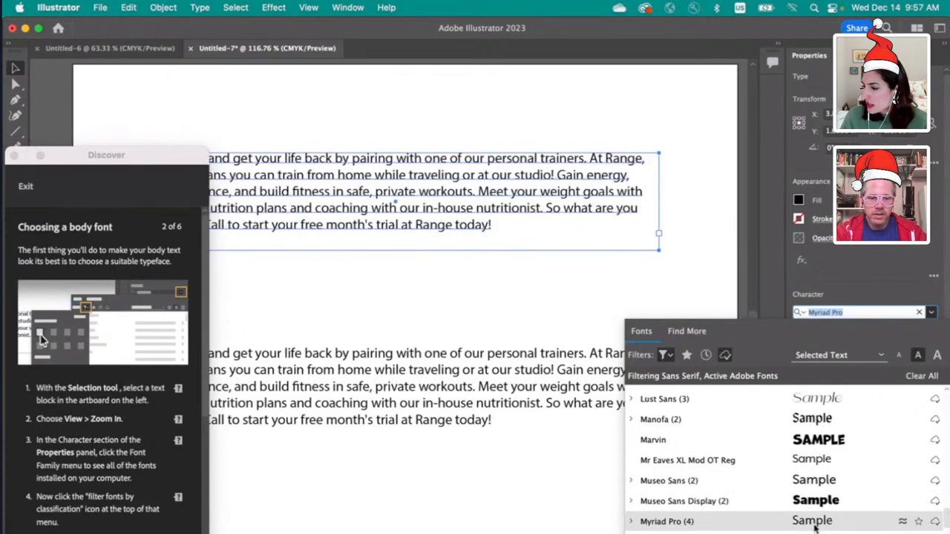
scroll("down", 3)
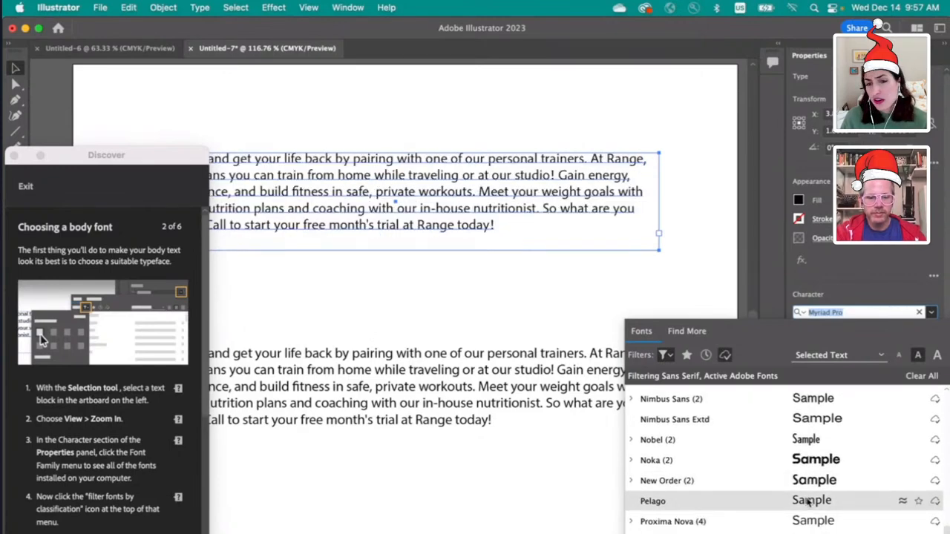
left_click(653, 500)
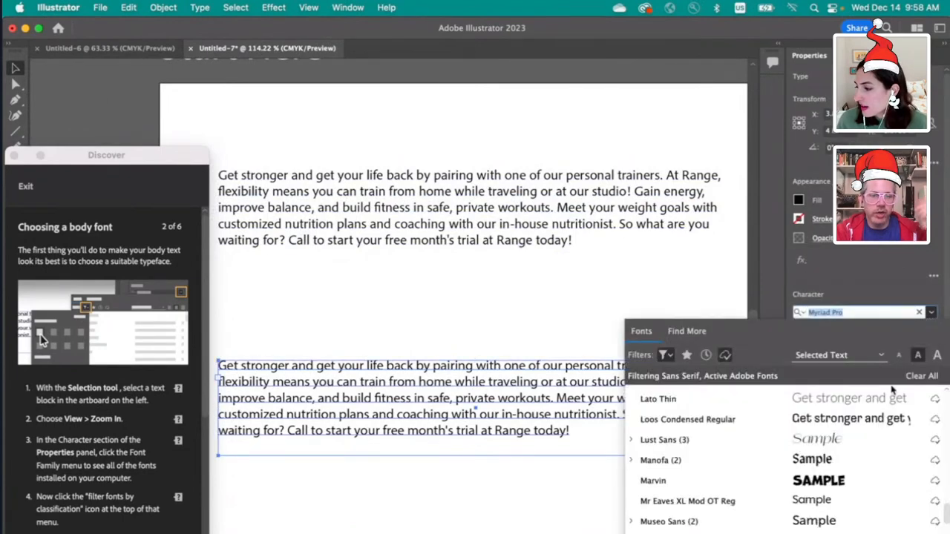
scroll("down", 3)
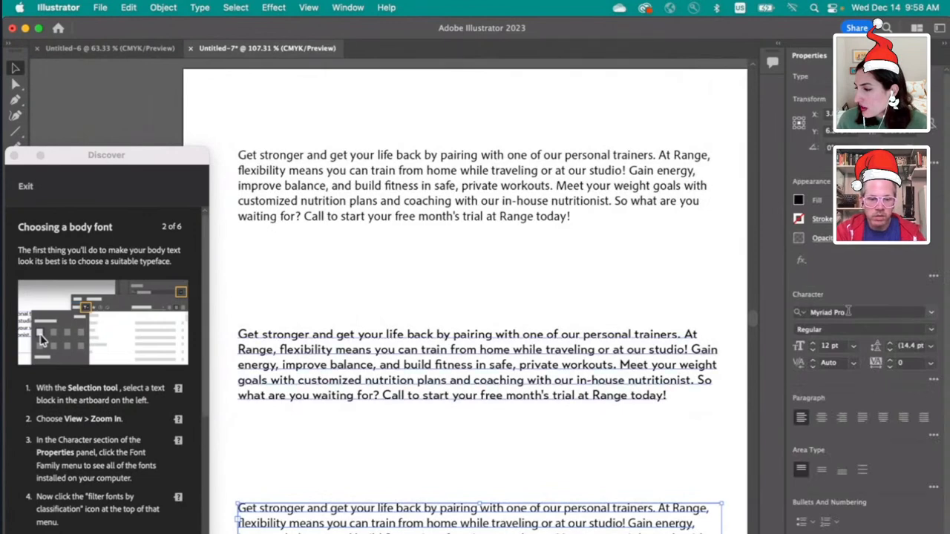
type("sou")
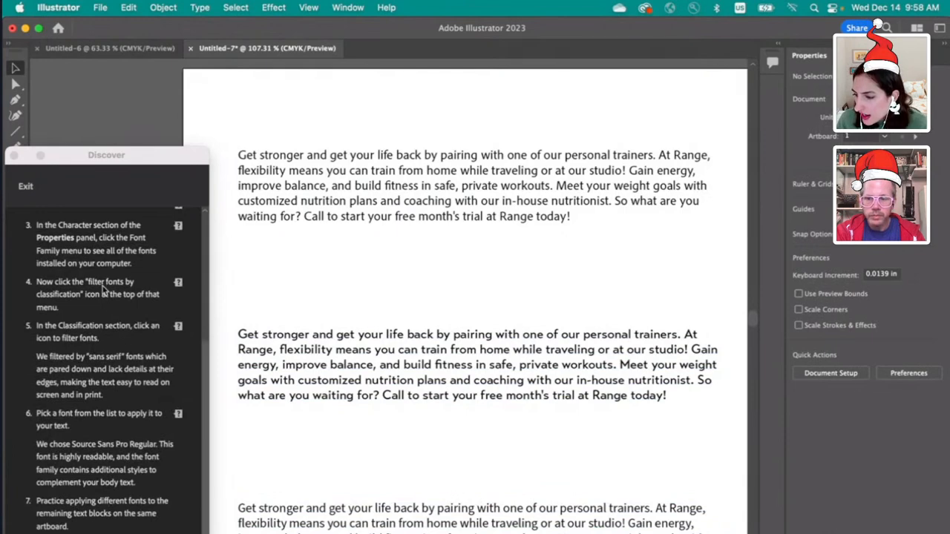
mouse_move(110, 438)
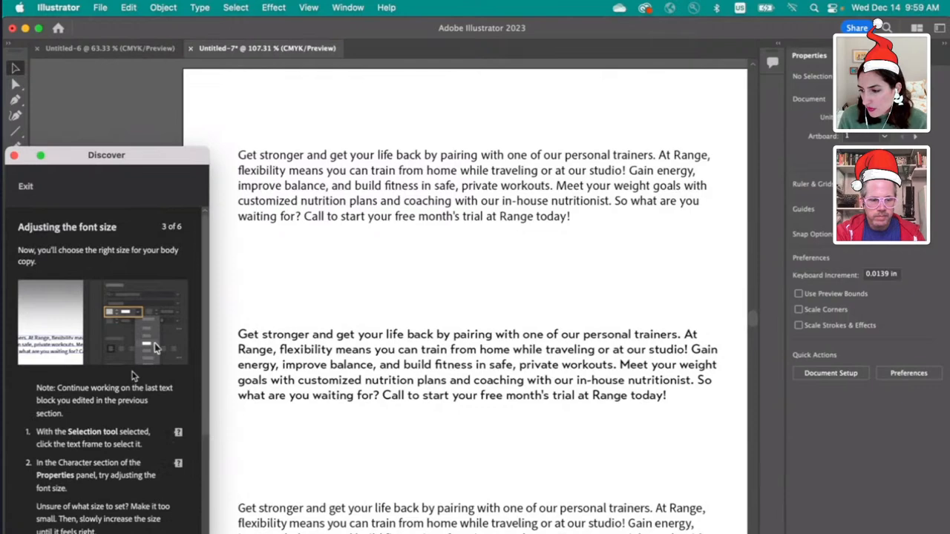
mouse_move(163, 346)
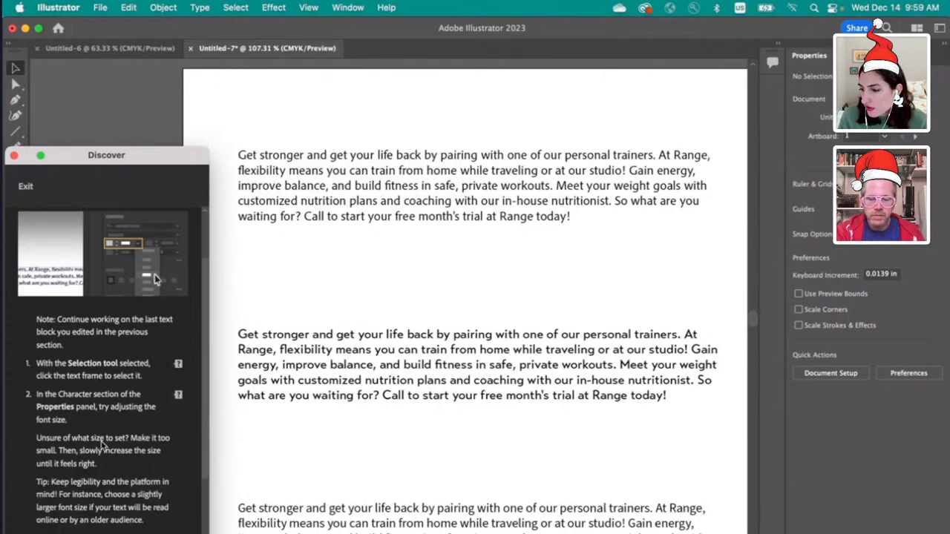
Step: Select the top Pelago paragraph for the font size step
left_click(476, 184)
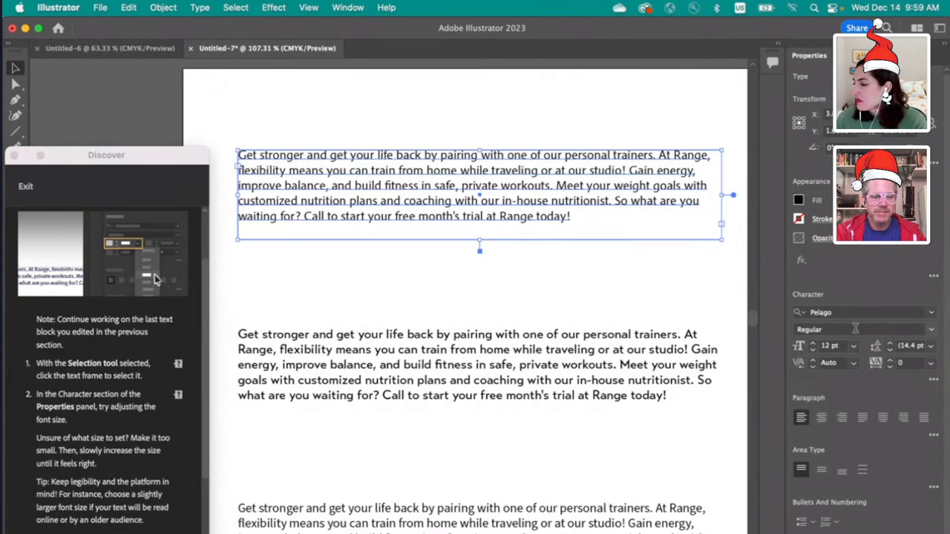
Step: Select the second paragraph to set it in Transat Text Medium, 12 pt
left_click(854, 346)
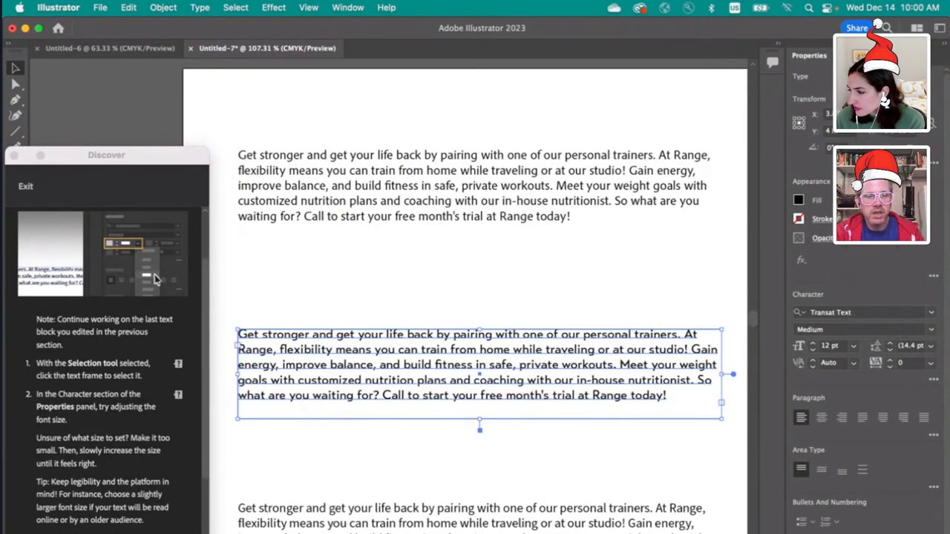
Step: Move the second paragraph up beneath the first block and widen its frame to match
left_click_drag(479, 364, 479, 308)
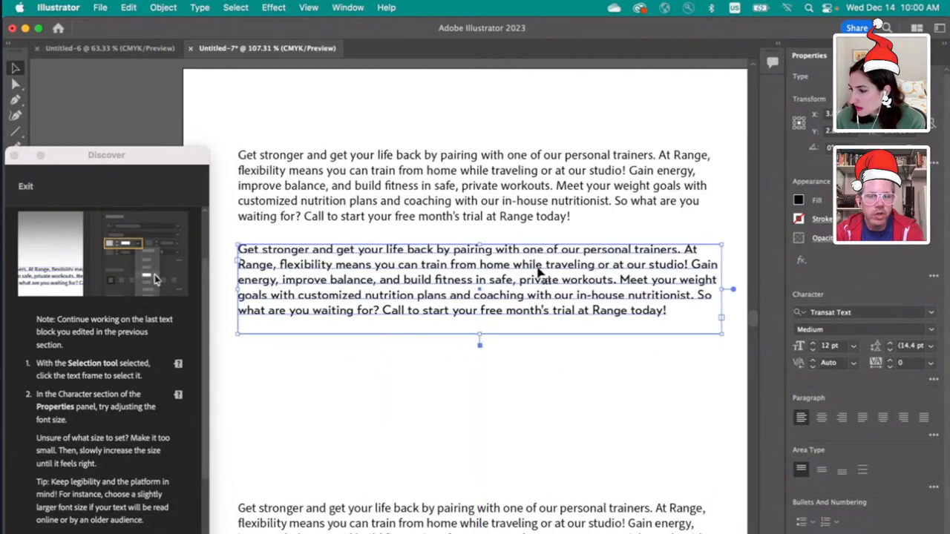
left_click(600, 452)
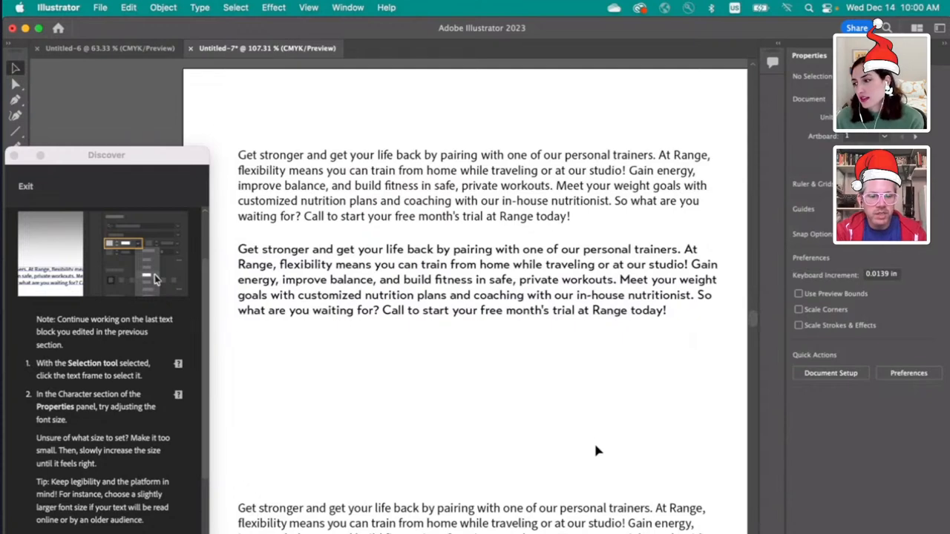
left_click(478, 280)
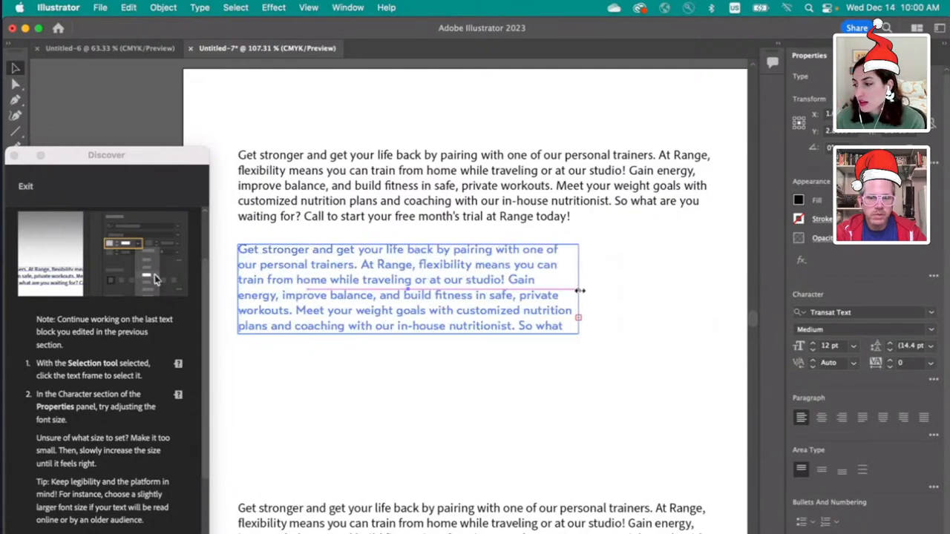
left_click_drag(579, 289, 709, 289)
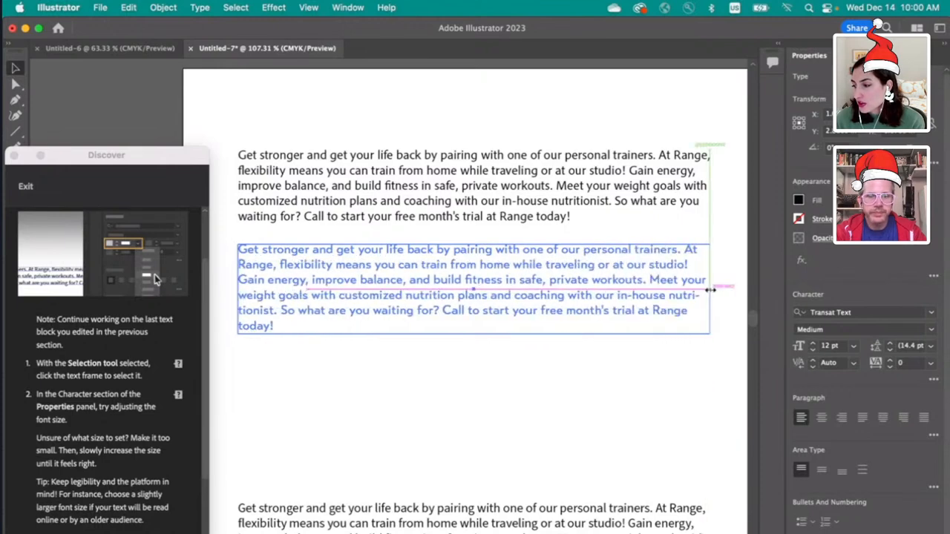
left_click(473, 288)
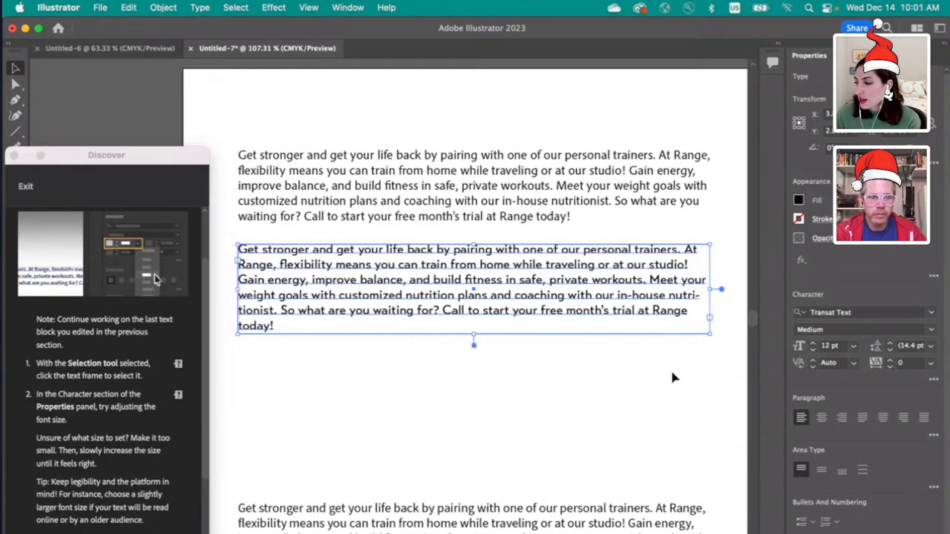
mouse_move(512, 315)
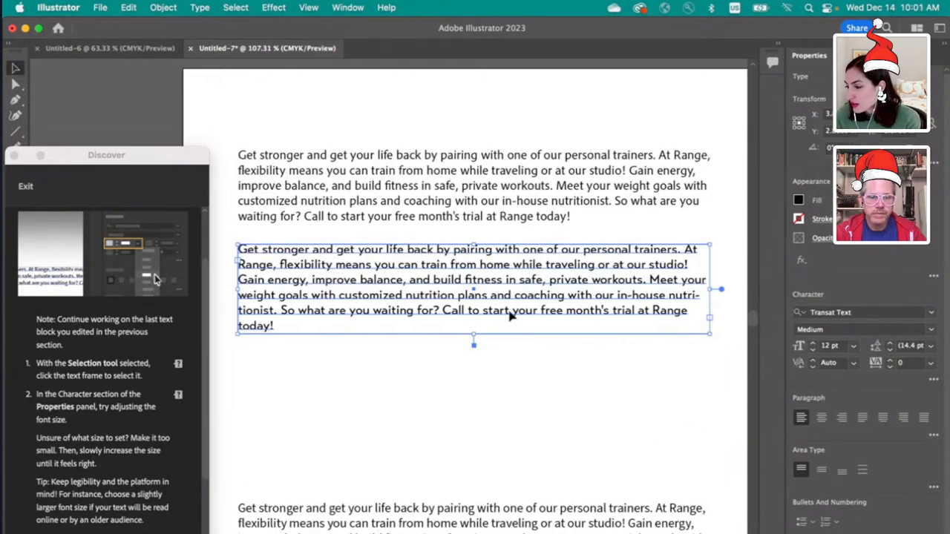
mouse_move(364, 325)
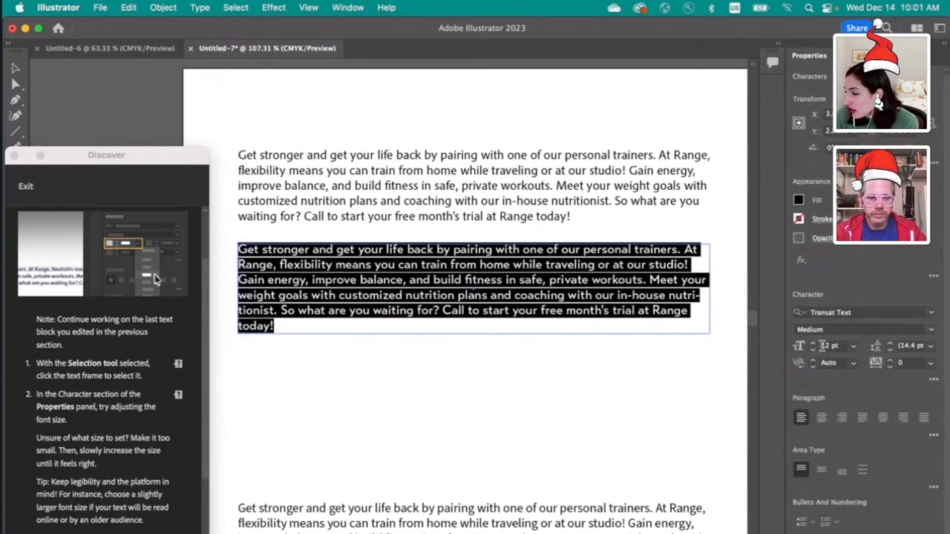
Step: Reduce the second Transat Text paragraph from 12 pt to 11 pt with 13.2 pt leading
left_click(814, 349)
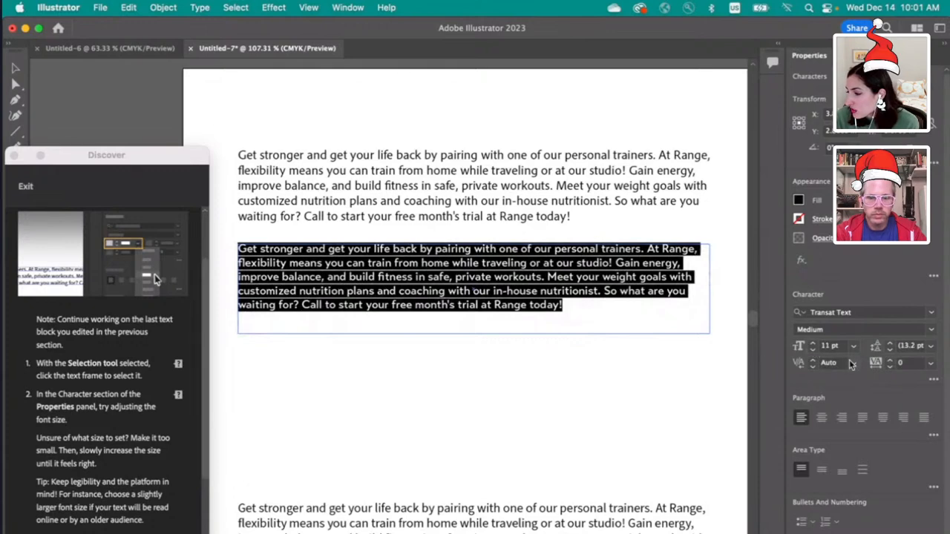
left_click(678, 357)
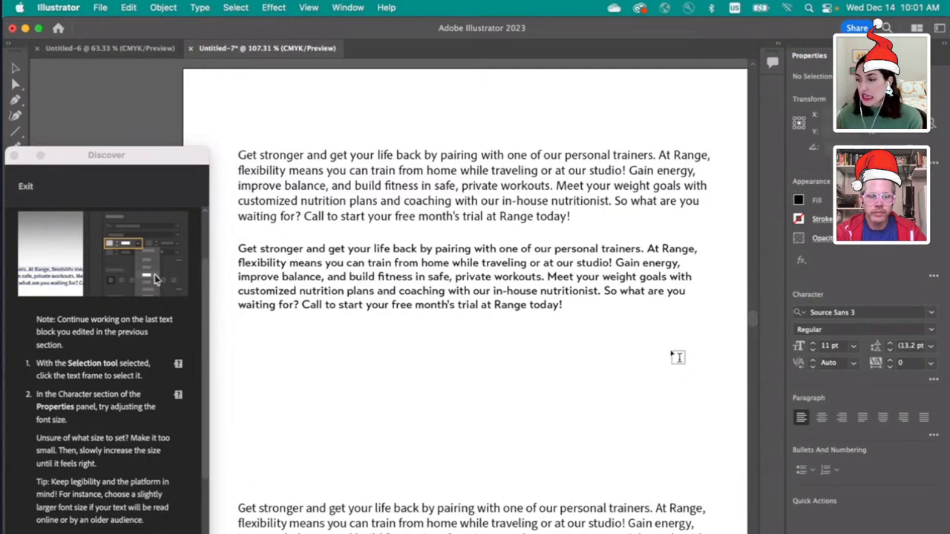
mouse_move(303, 374)
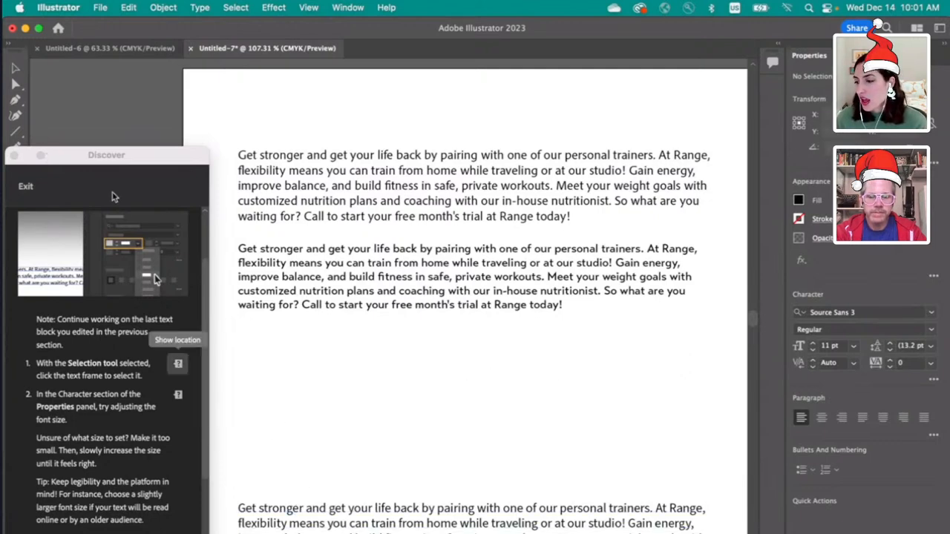
left_click(468, 516)
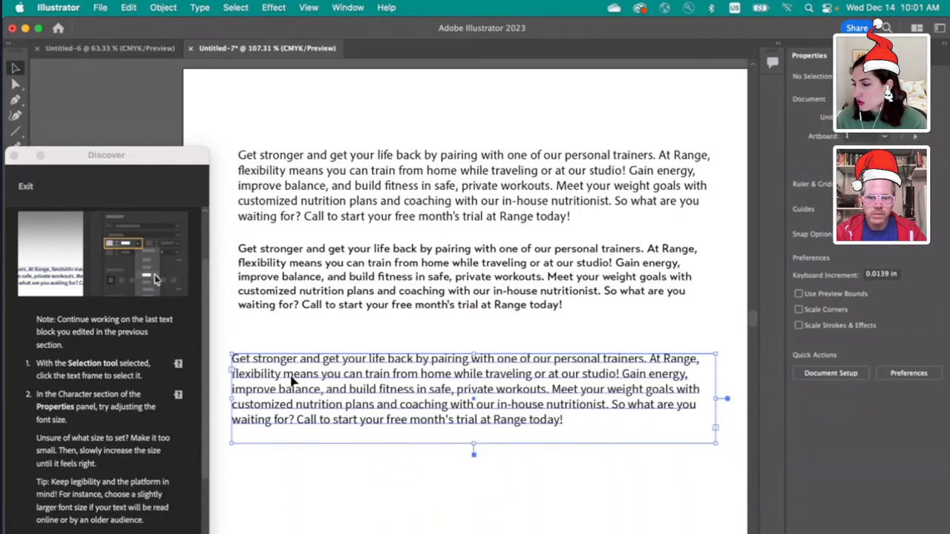
Step: Try 10 and 13 pt on the Source Sans 3 paragraph, enlarge its frame, settle on 12 pt
left_click(473, 276)
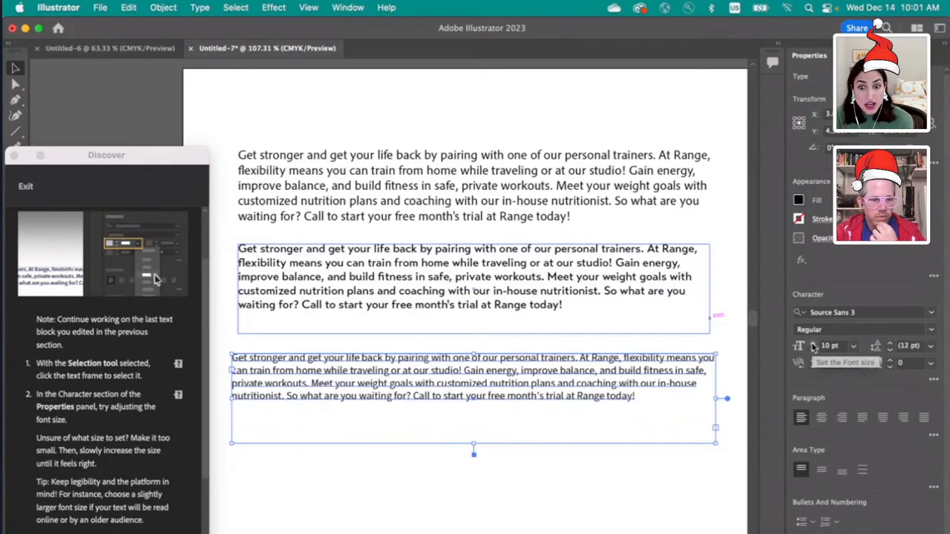
left_click(830, 346)
type("12")
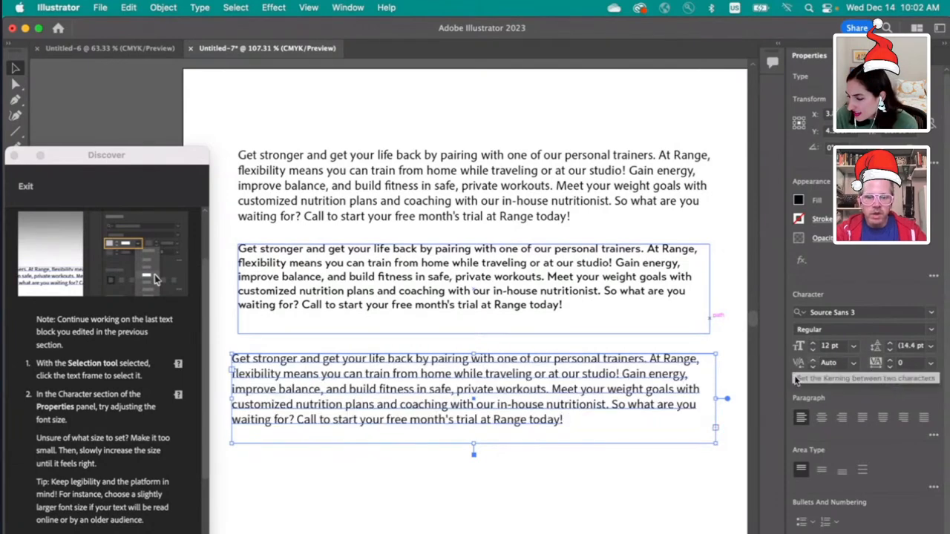
left_click(475, 490)
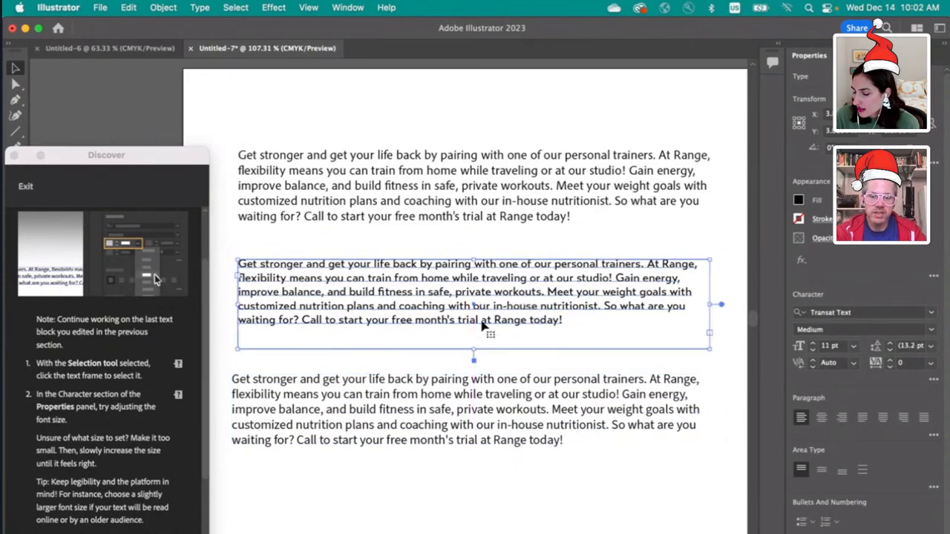
scroll("down", 3)
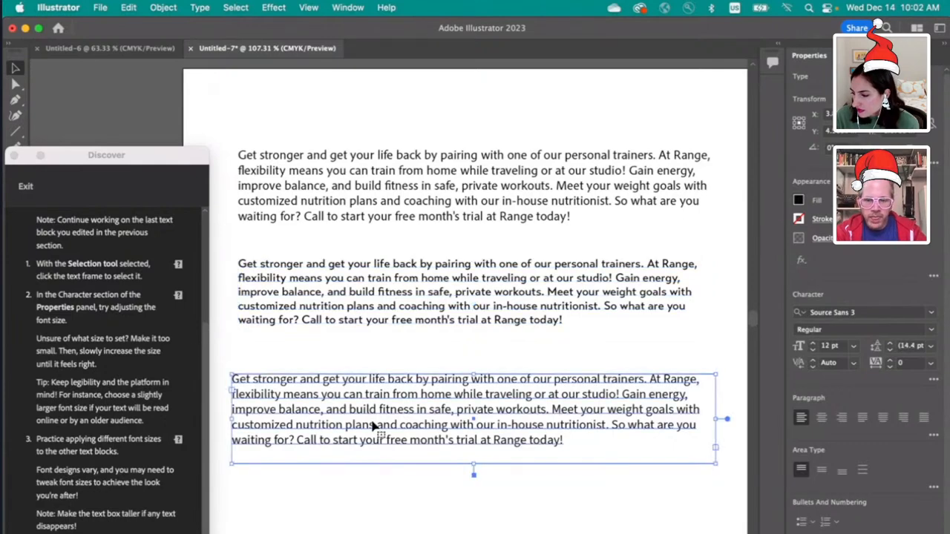
mouse_move(833, 361)
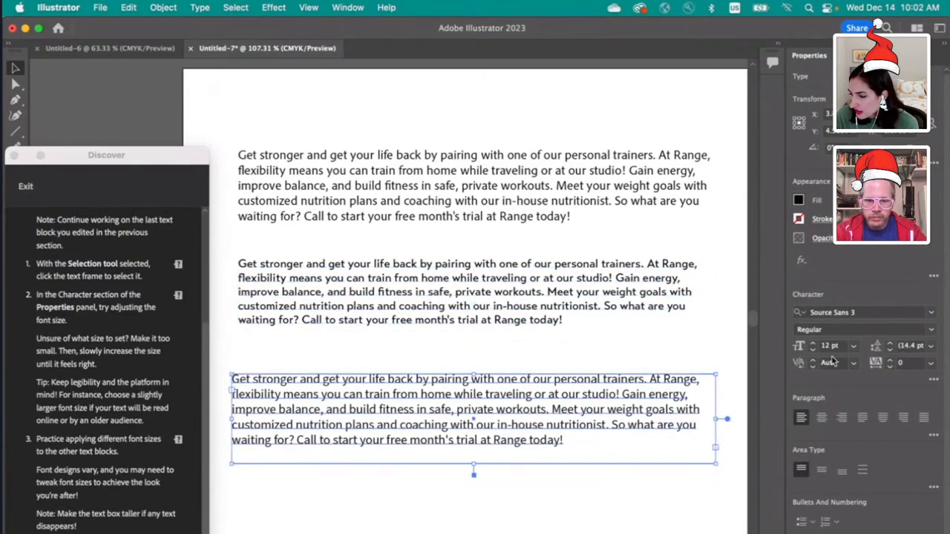
left_click(814, 343)
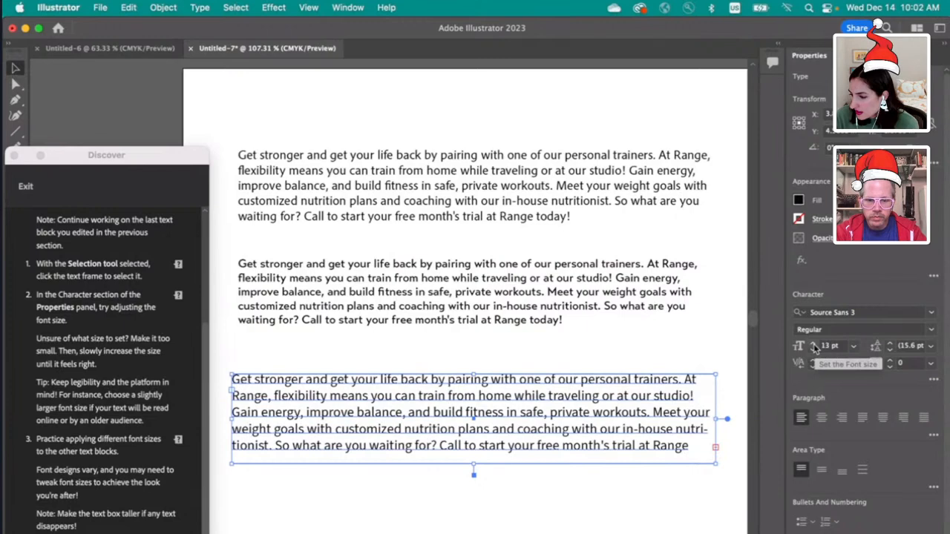
left_click(828, 363)
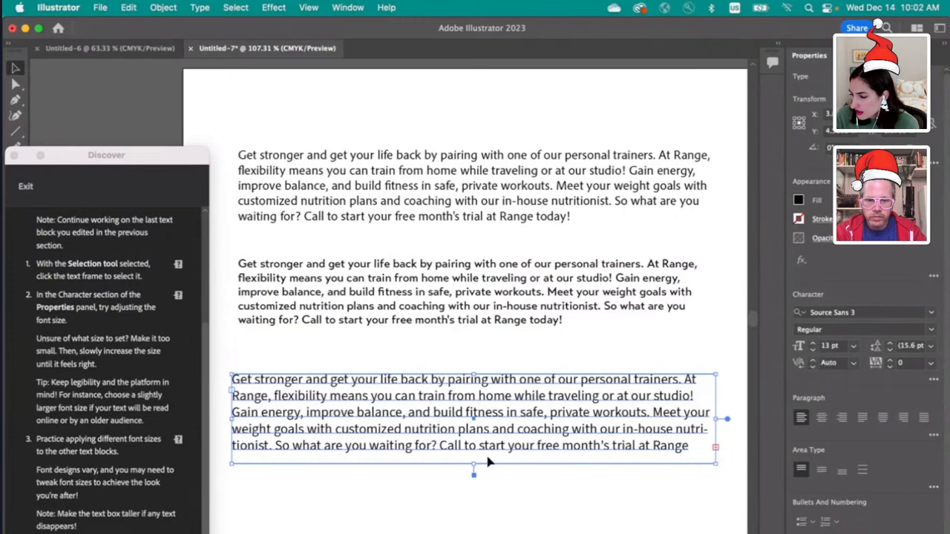
left_click(475, 505)
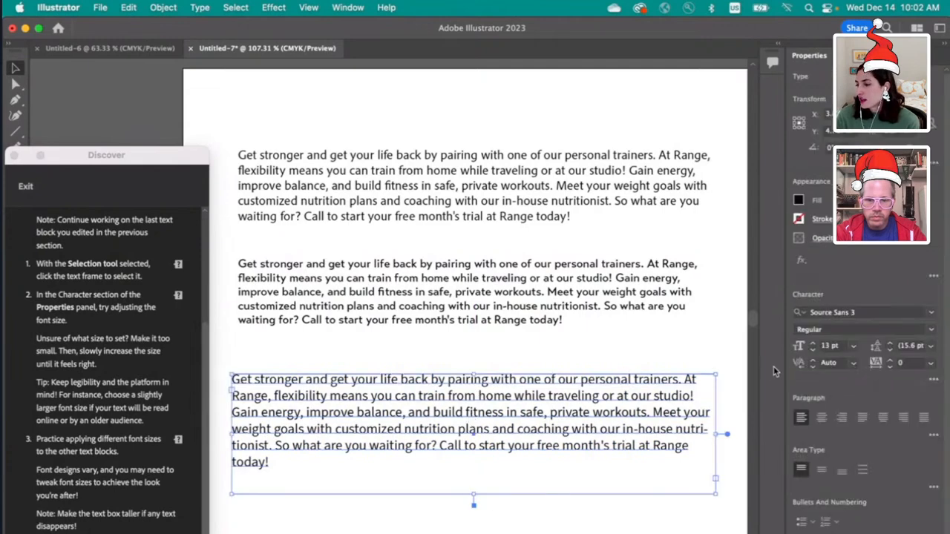
left_click(814, 349)
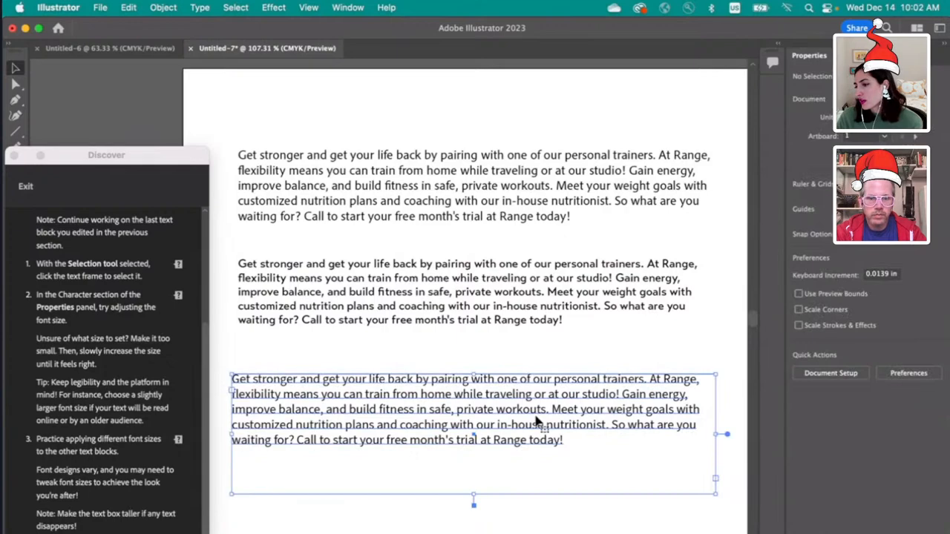
left_click(599, 515)
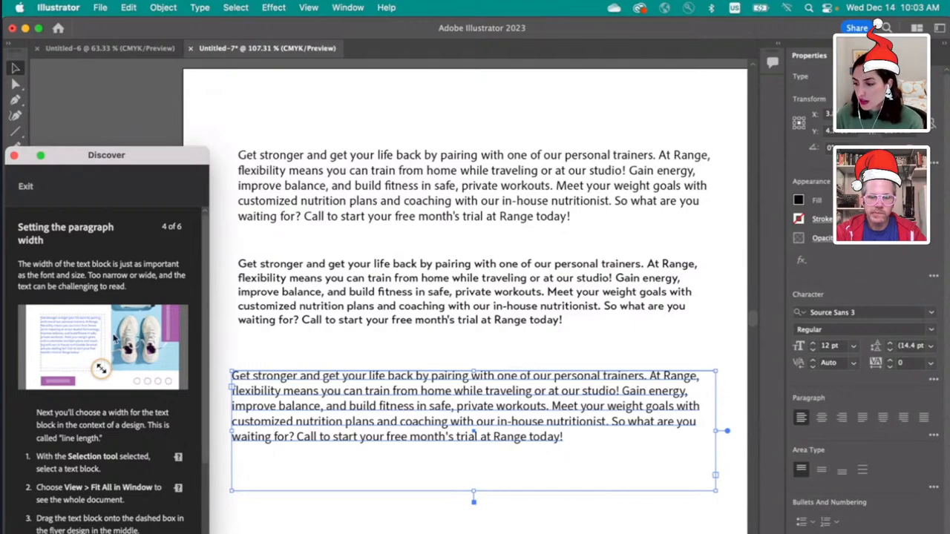
Step: Scroll the Discover panel to the paragraph width step and apply View > Fit All in Window
scroll("down", 3)
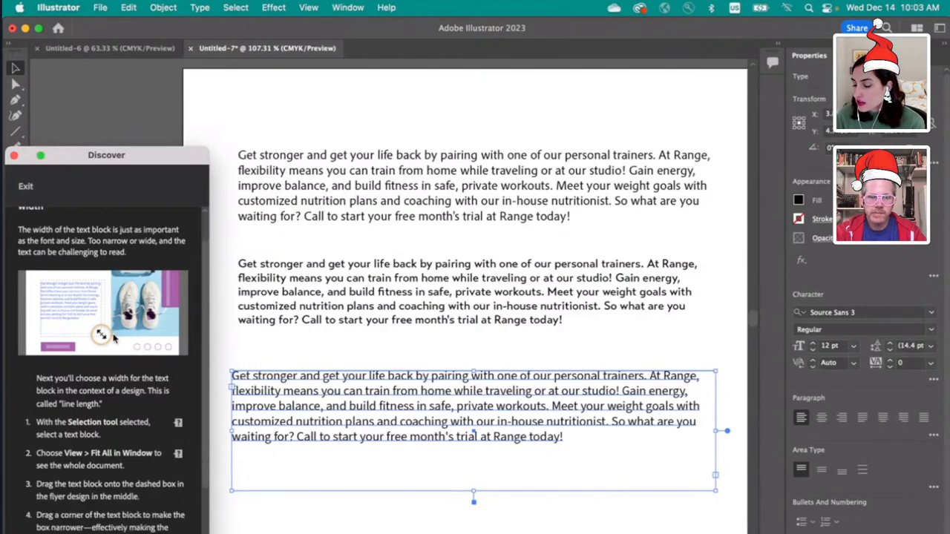
scroll("down", 3)
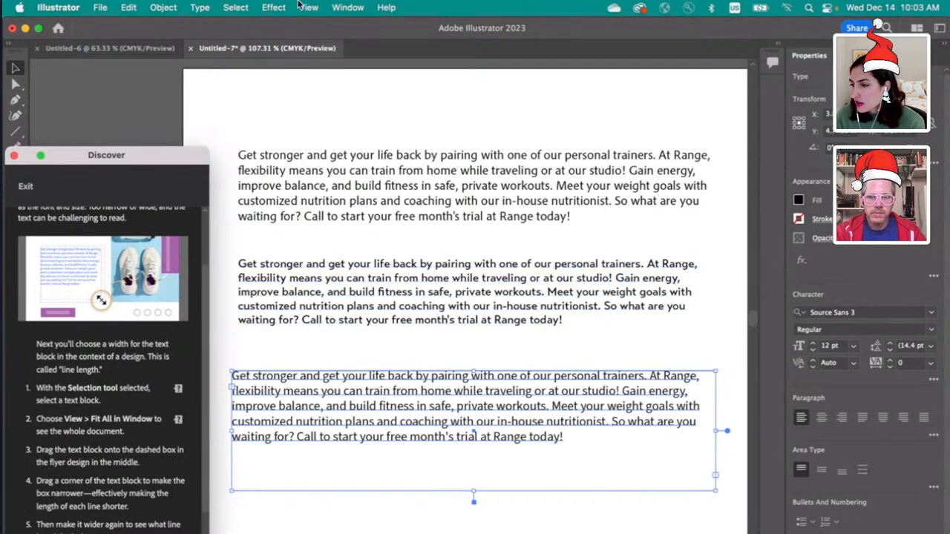
left_click(307, 8)
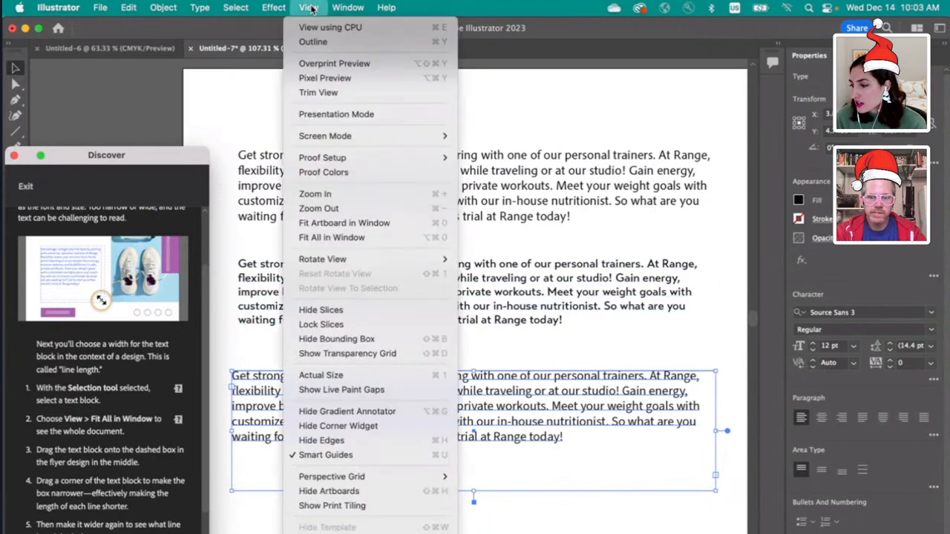
mouse_move(331, 236)
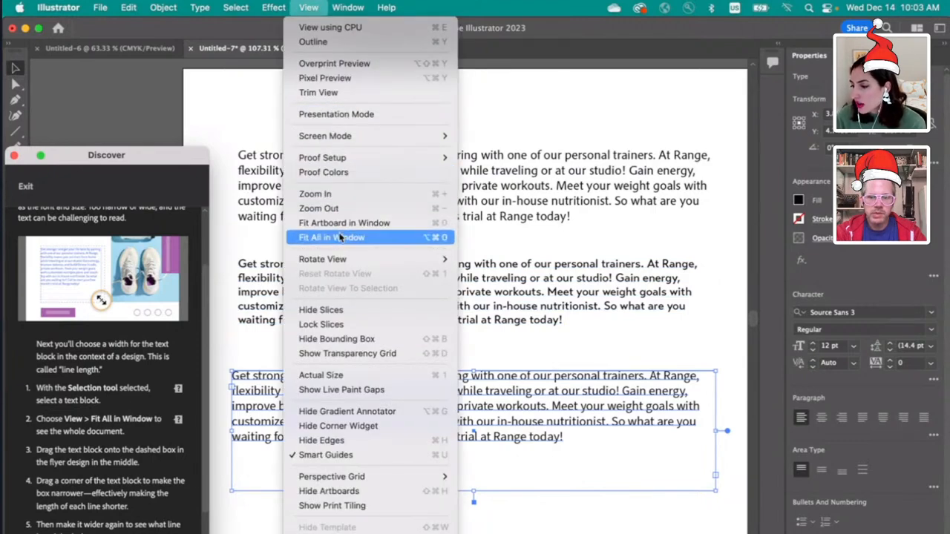
left_click(331, 237)
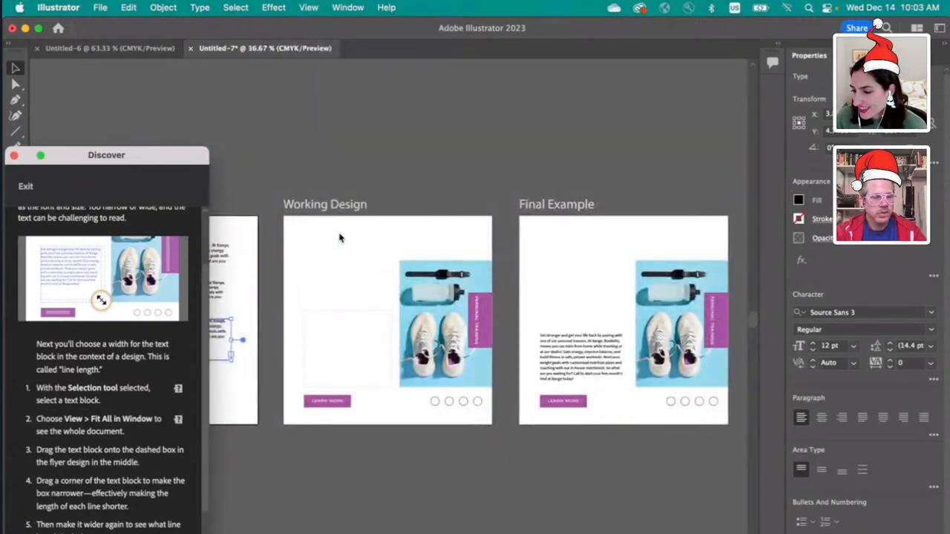
mouse_move(115, 386)
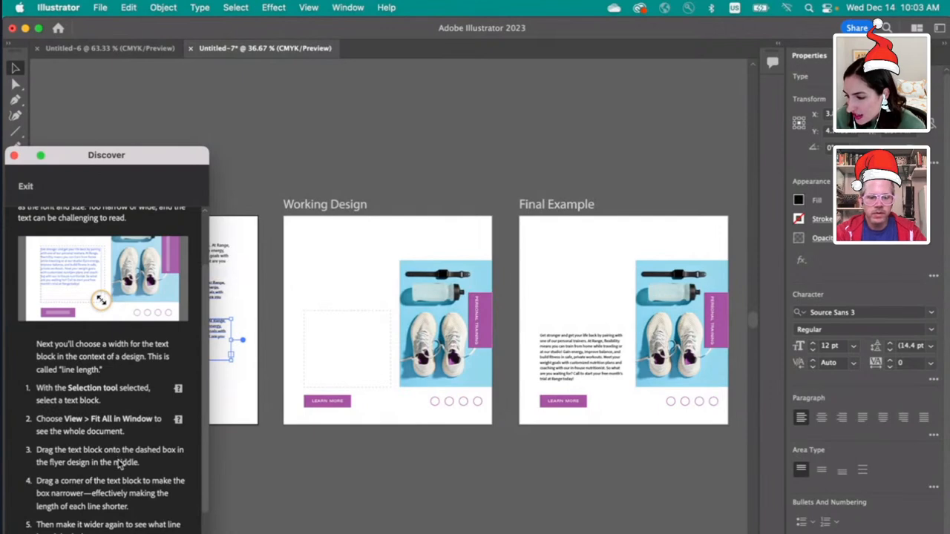
scroll("down", 3)
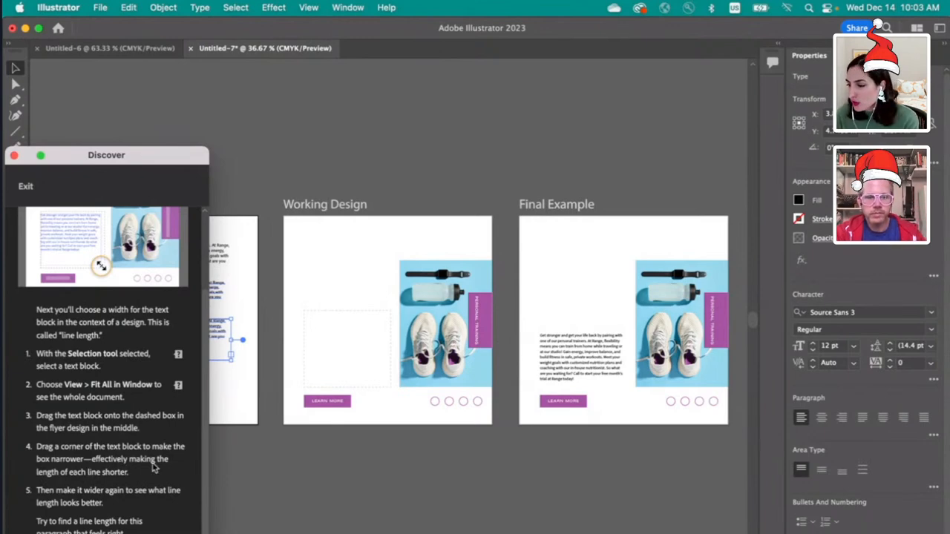
mouse_move(177, 481)
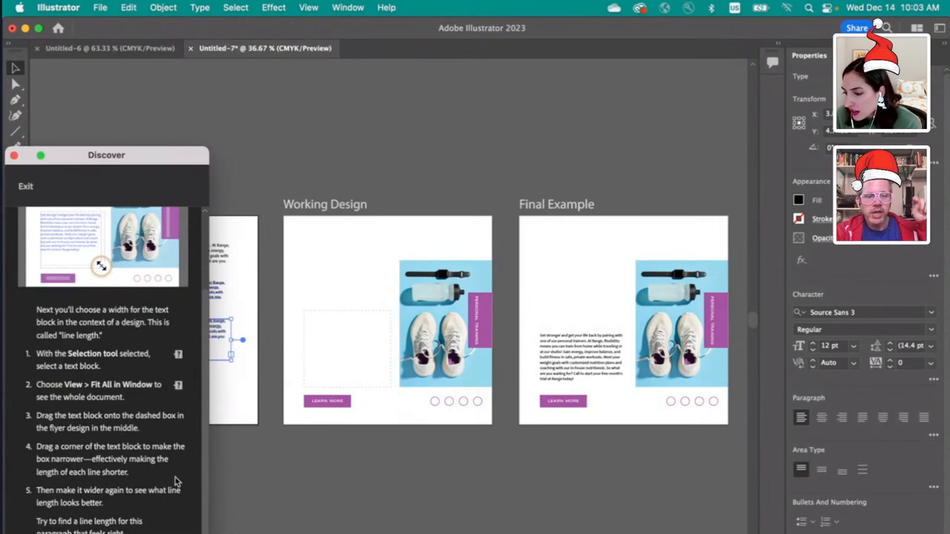
mouse_move(224, 348)
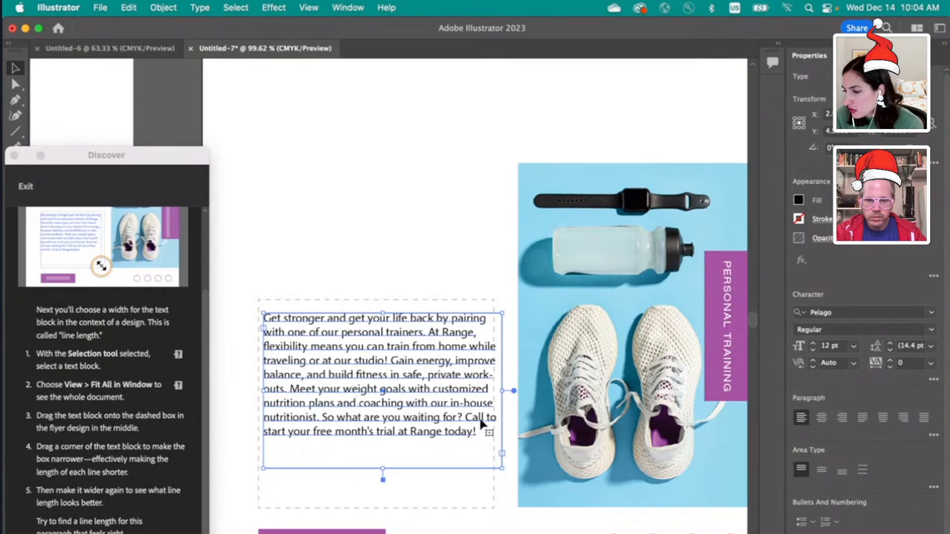
Step: Narrow the Pelago paragraph to a short column inside the flyer's dashed box and review it
left_click_drag(509, 390, 496, 390)
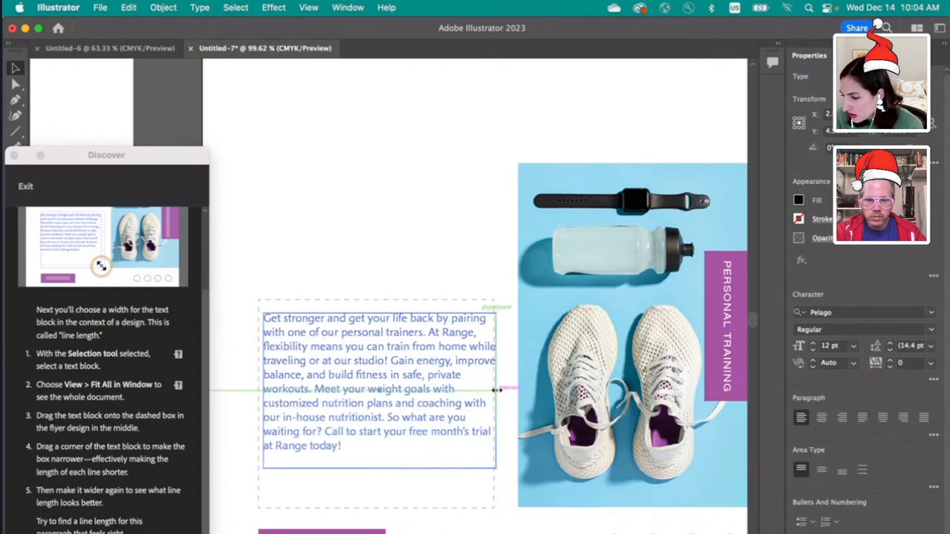
left_click_drag(498, 389, 505, 390)
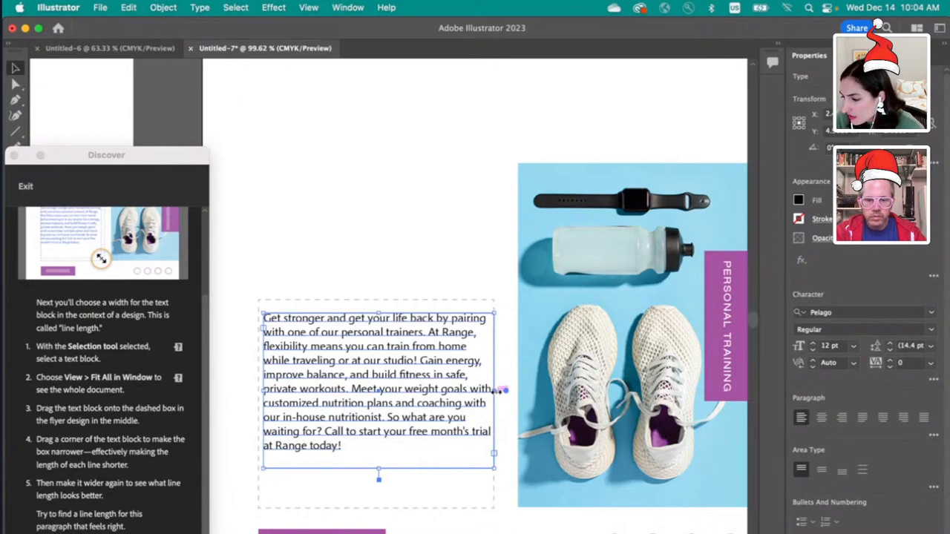
left_click_drag(493, 390, 471, 390)
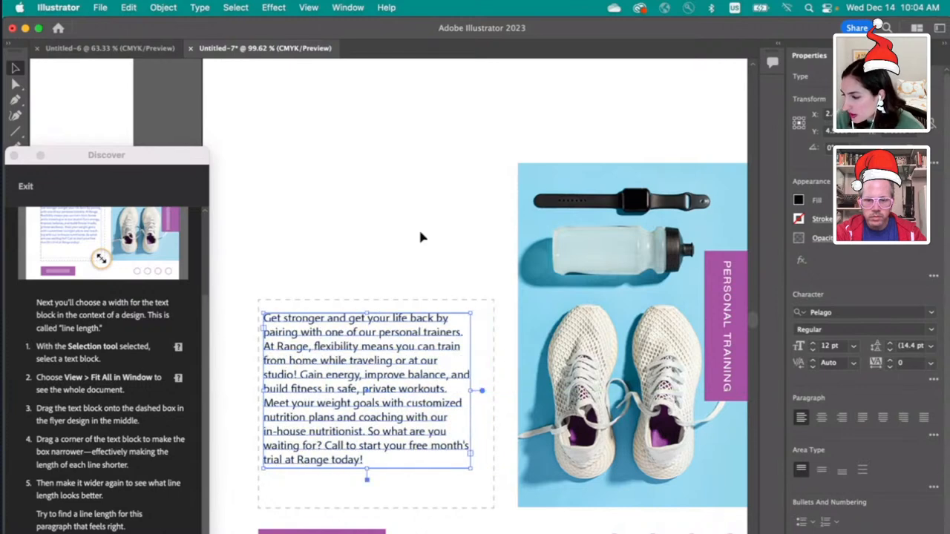
left_click(422, 236)
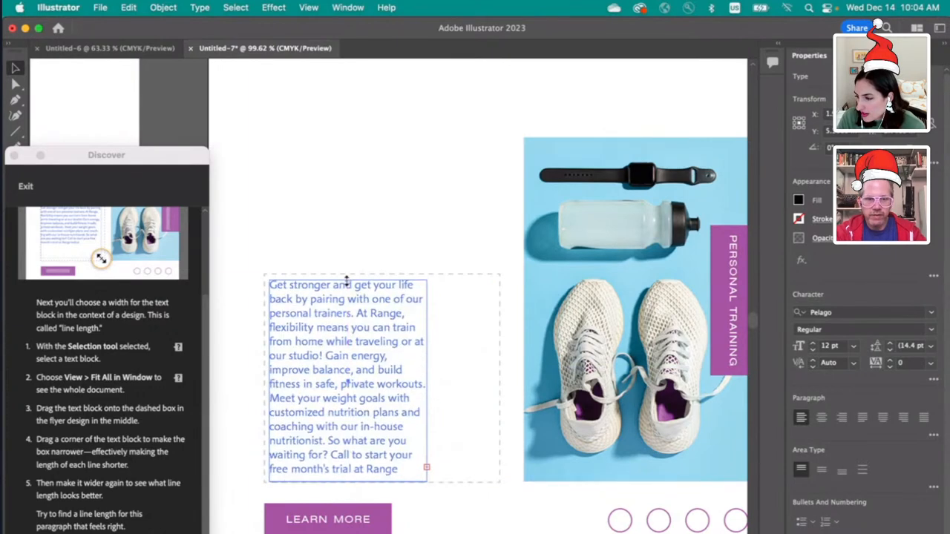
left_click(375, 215)
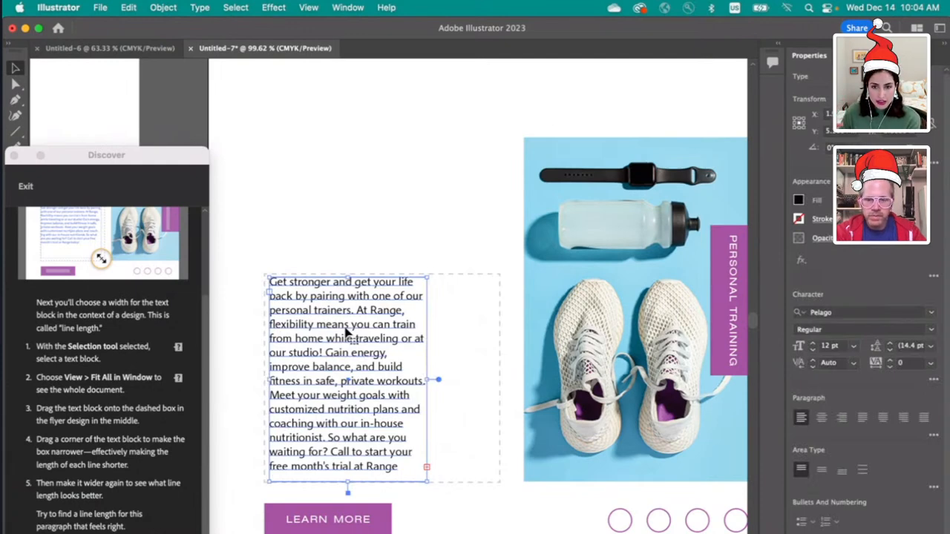
left_click(360, 247)
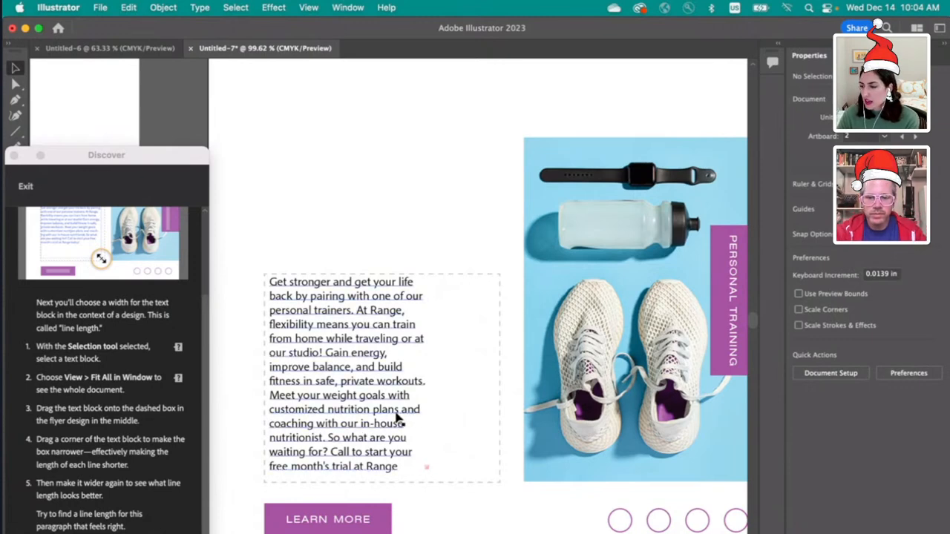
Step: Widen the Pelago text block out to the dashed box edge and review the lines
left_click(345, 371)
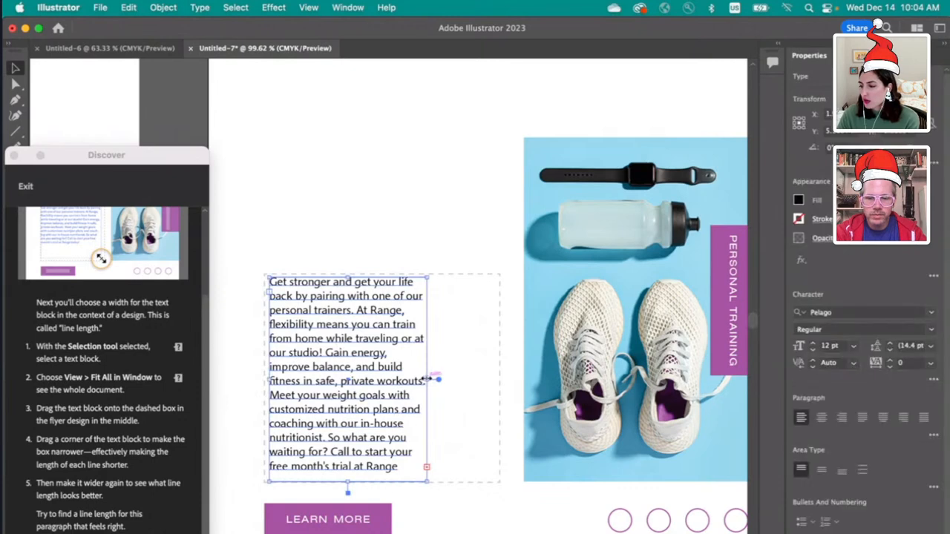
left_click_drag(427, 380, 492, 385)
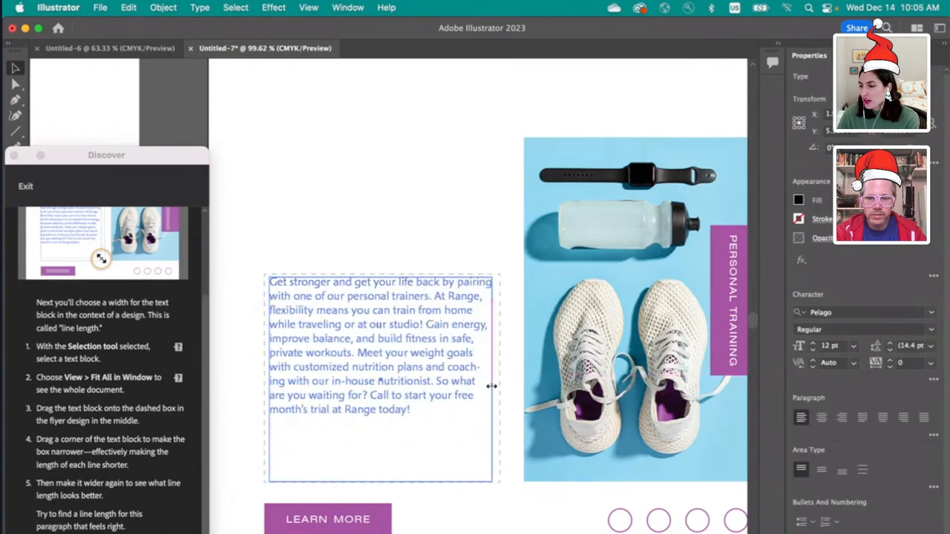
left_click(464, 242)
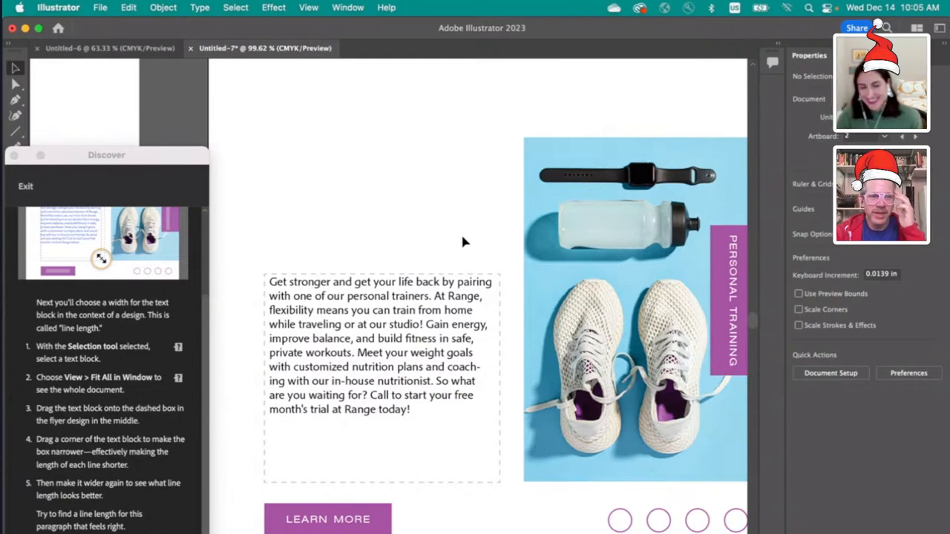
left_click(371, 324)
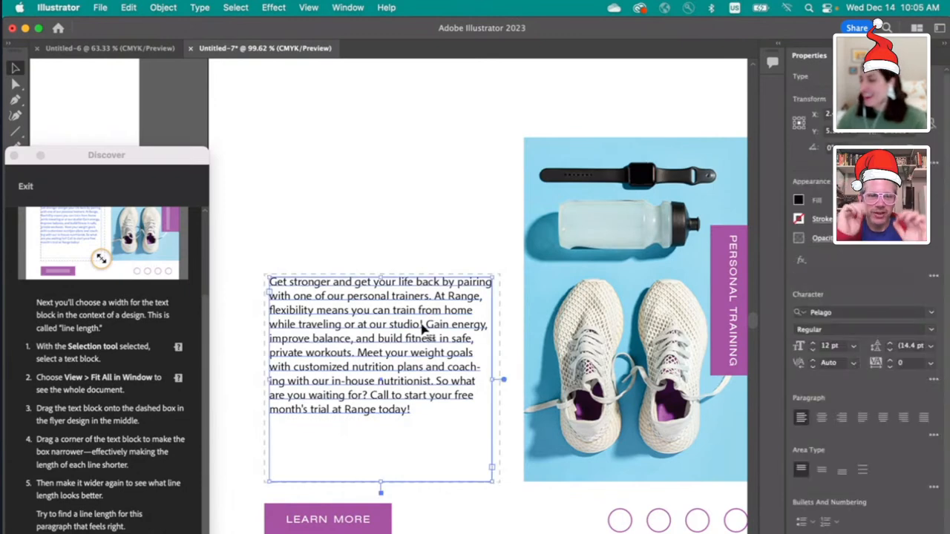
left_click(427, 241)
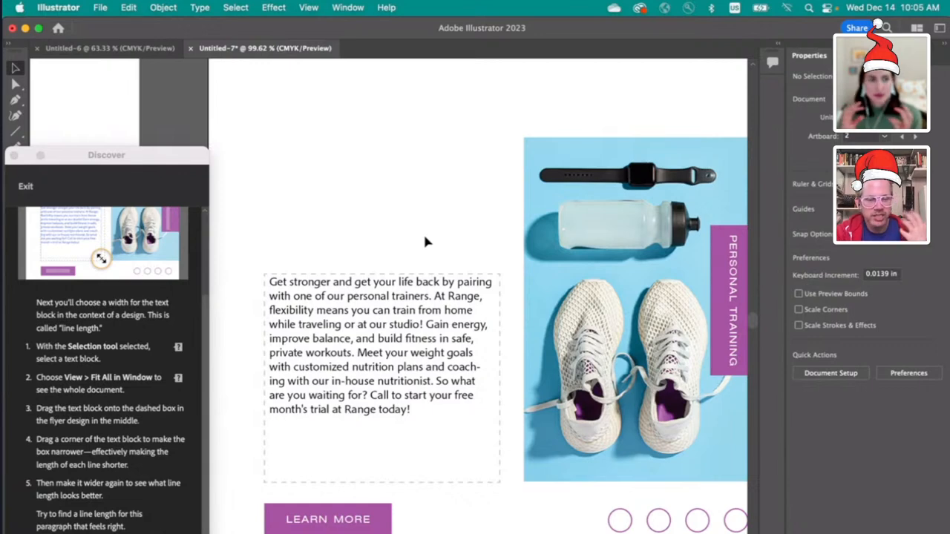
Step: Narrow the text block back to a medium width so lines break evenly
left_click(381, 345)
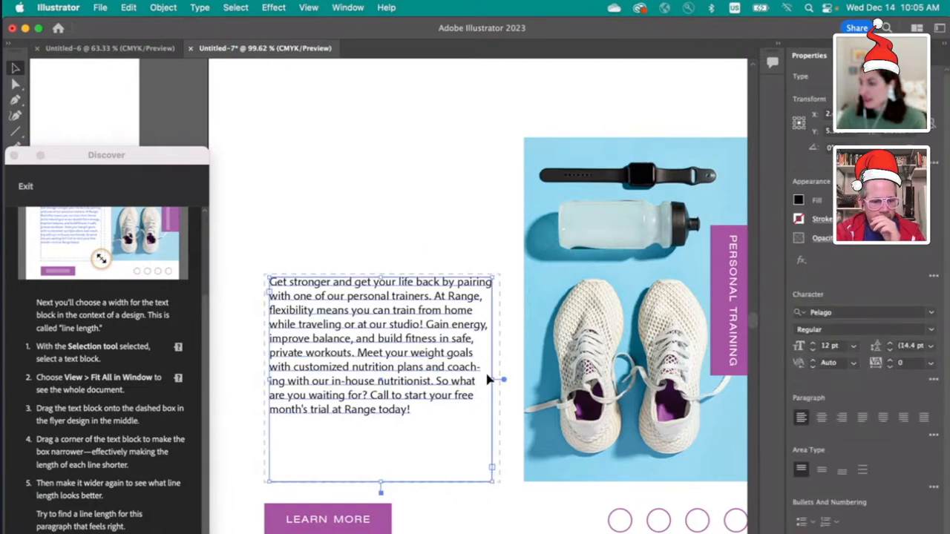
left_click_drag(501, 380, 477, 380)
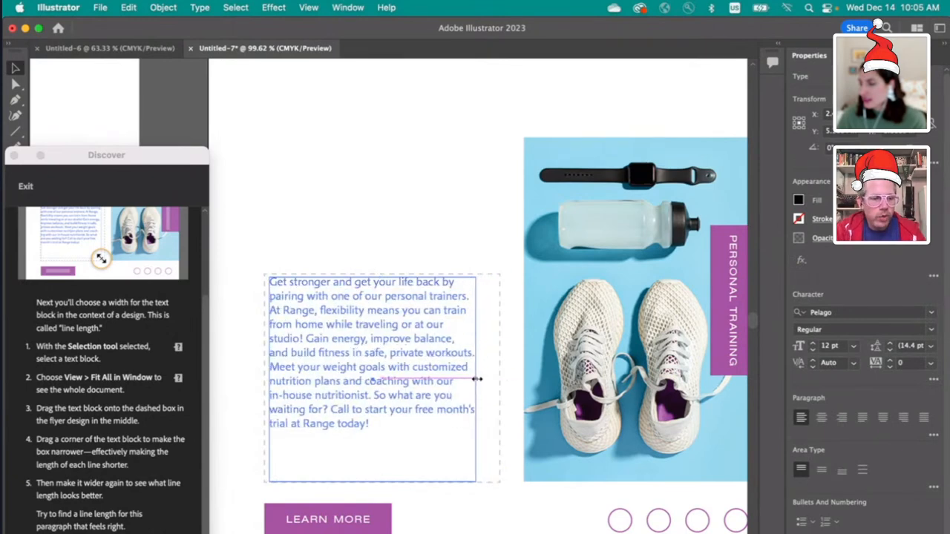
left_click_drag(499, 378, 475, 378)
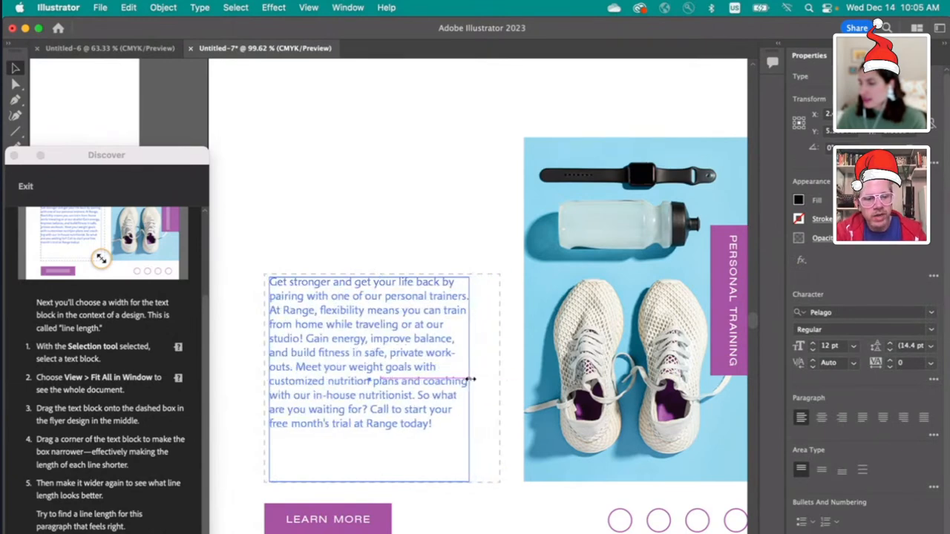
left_click_drag(471, 379, 479, 379)
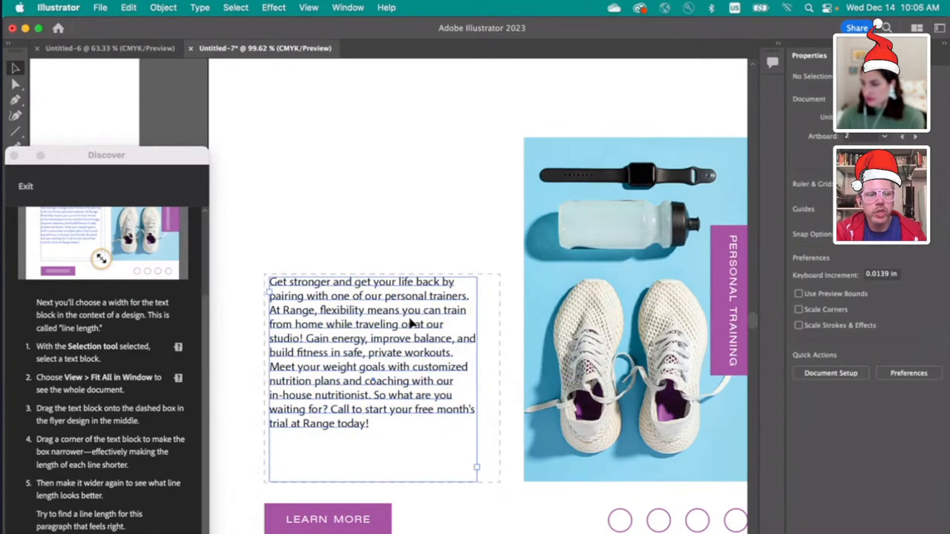
Step: Select the Pelago body text and nudge it slightly lower within the dashed box
left_click(371, 357)
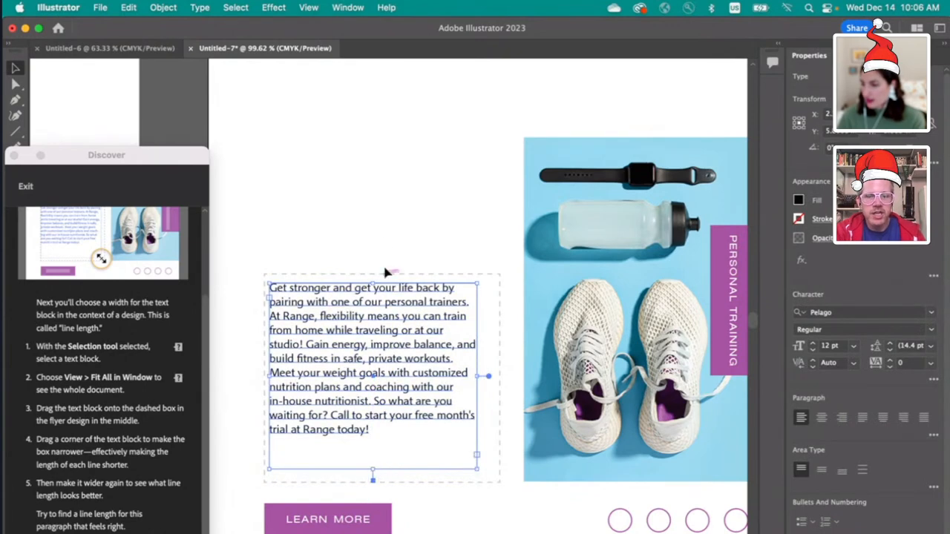
left_click(386, 235)
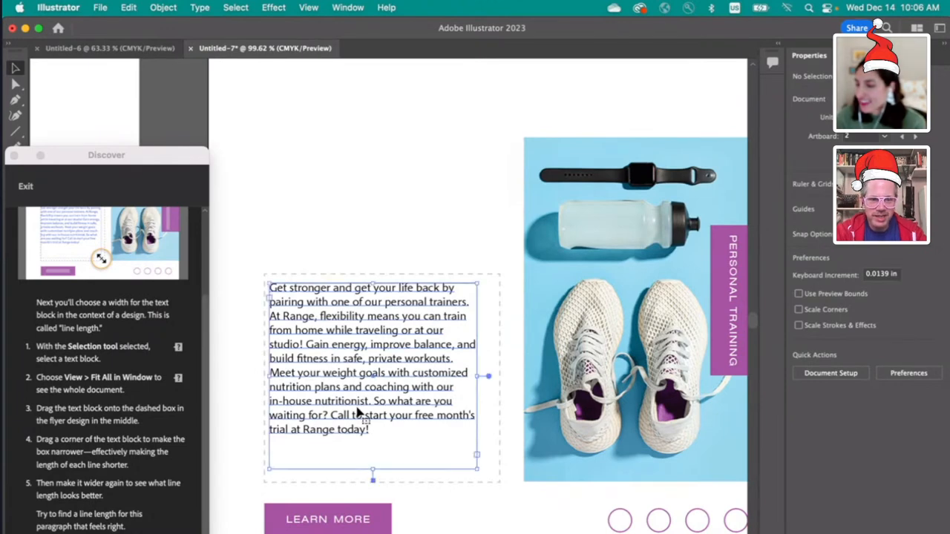
Step: Toggle the lower Transat Text paragraph between 11 and 12 pt, narrow its column, keep 12 pt
left_click(362, 271)
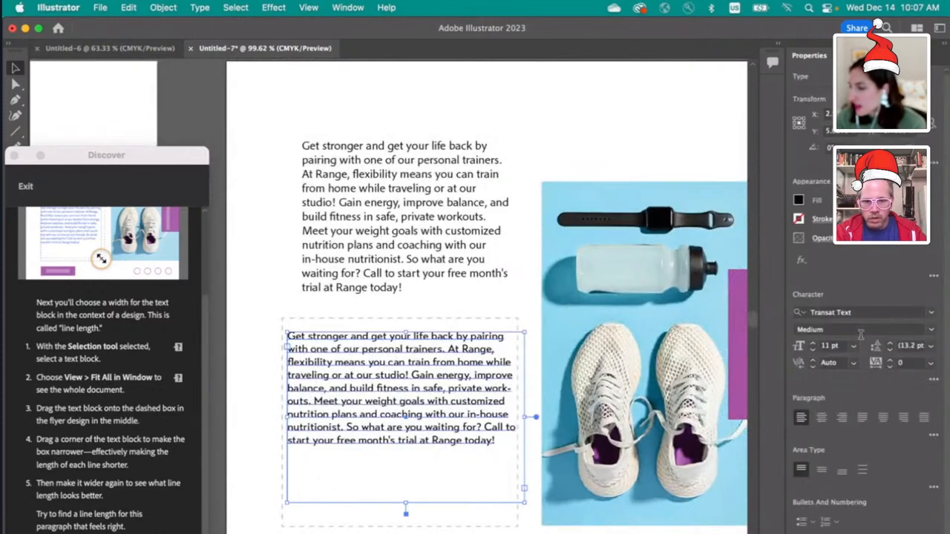
left_click(855, 342)
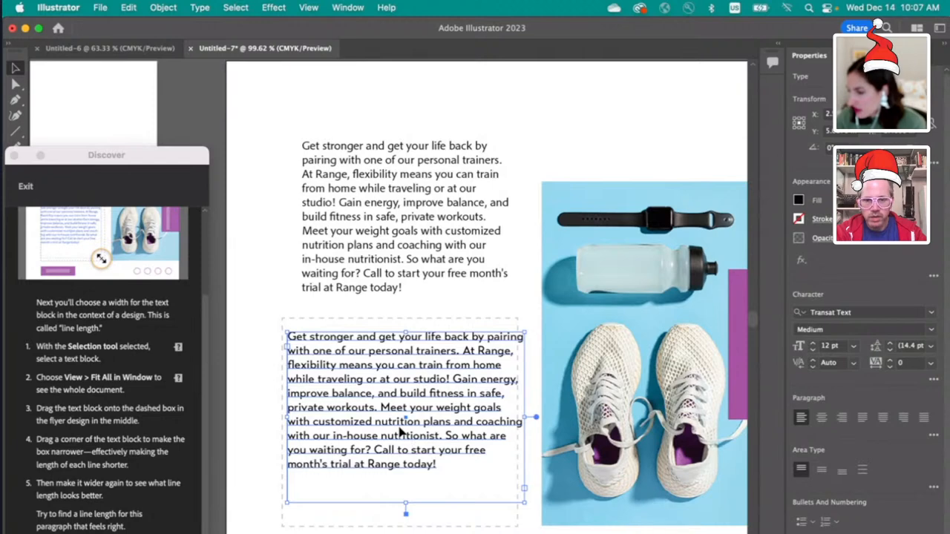
left_click(830, 346)
type("11")
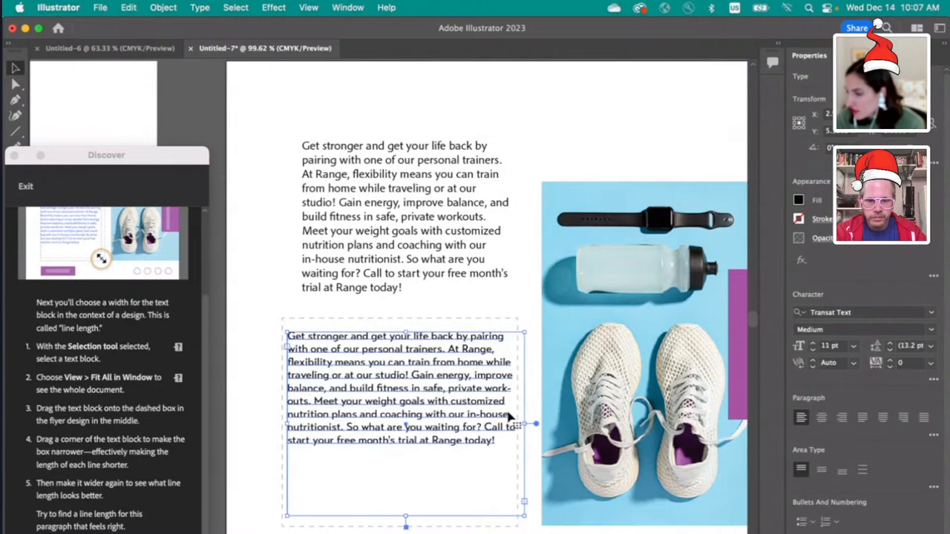
left_click_drag(536, 424, 523, 425)
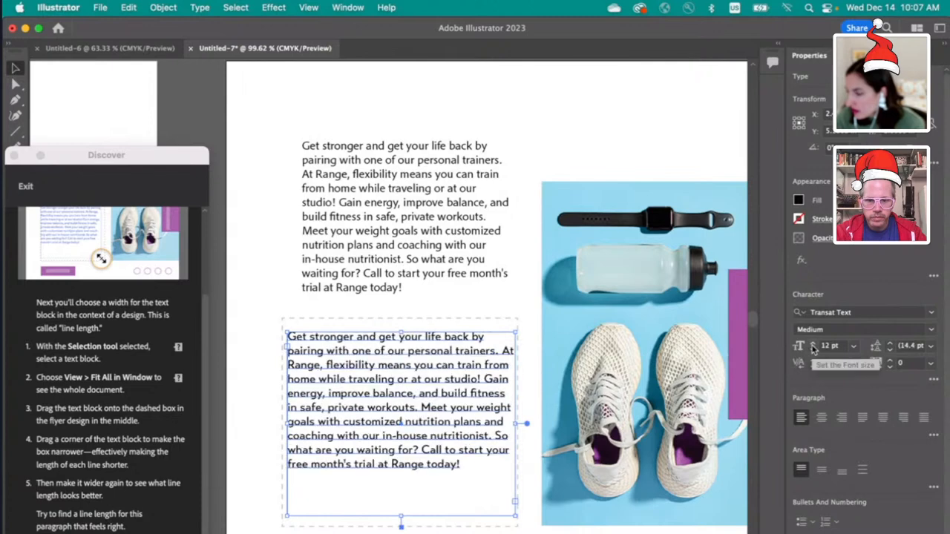
left_click(527, 320)
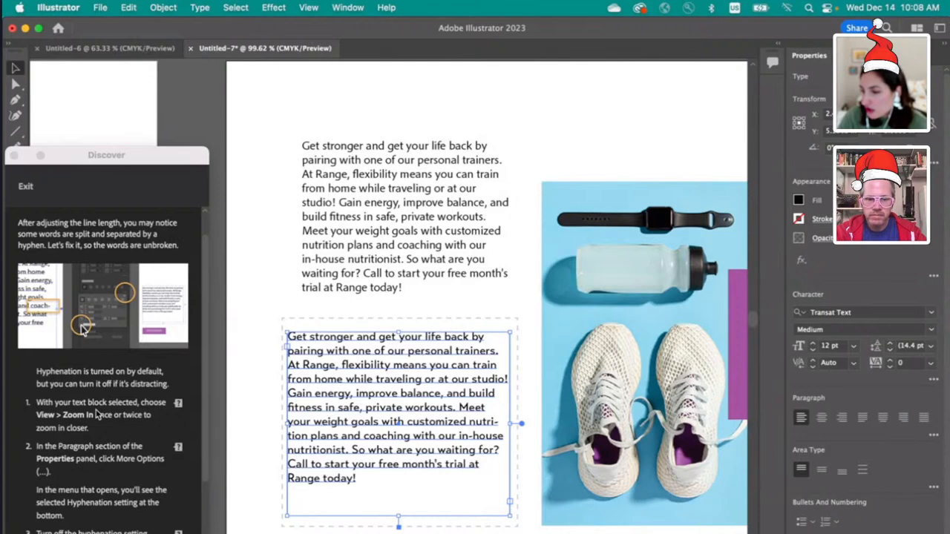
Step: Turn off Hyphenate in the paragraph's extra options and readjust the block width for even lines
scroll("down", 3)
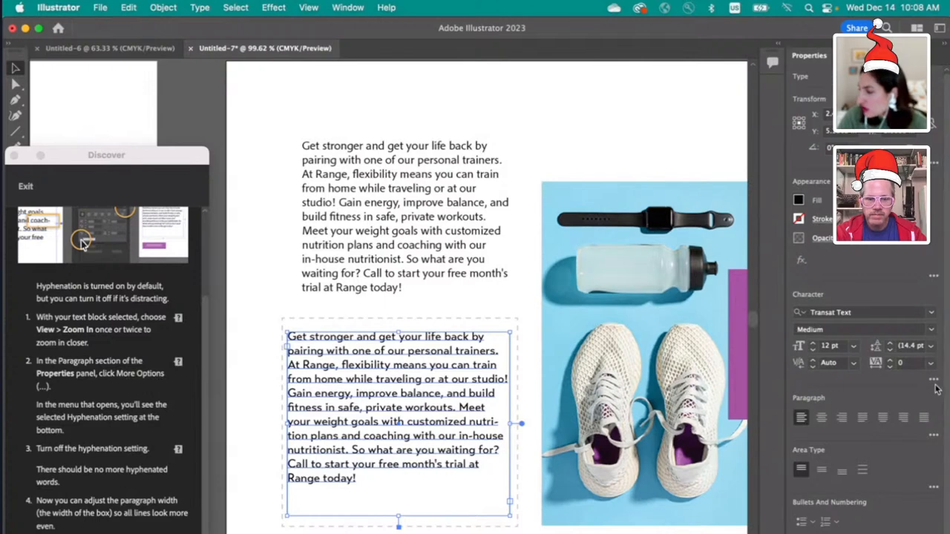
left_click(934, 380)
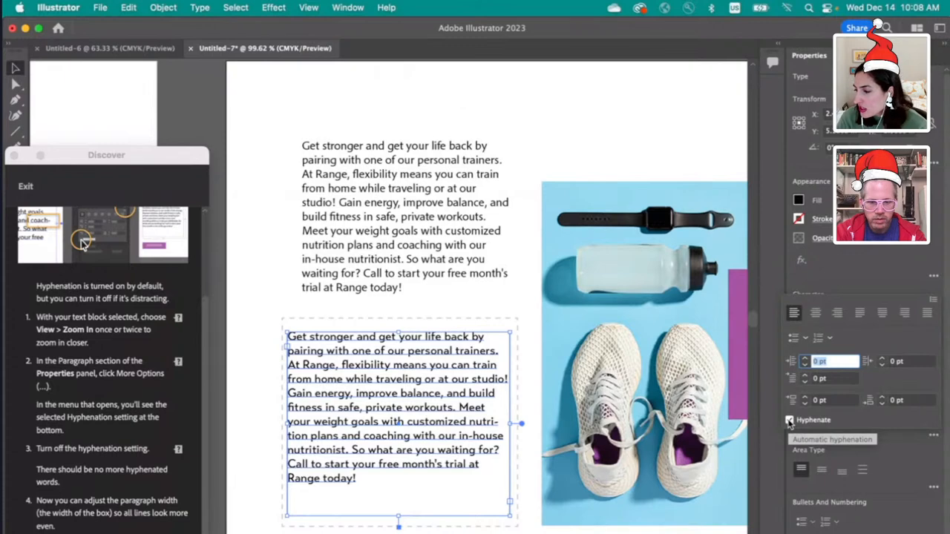
left_click(790, 420)
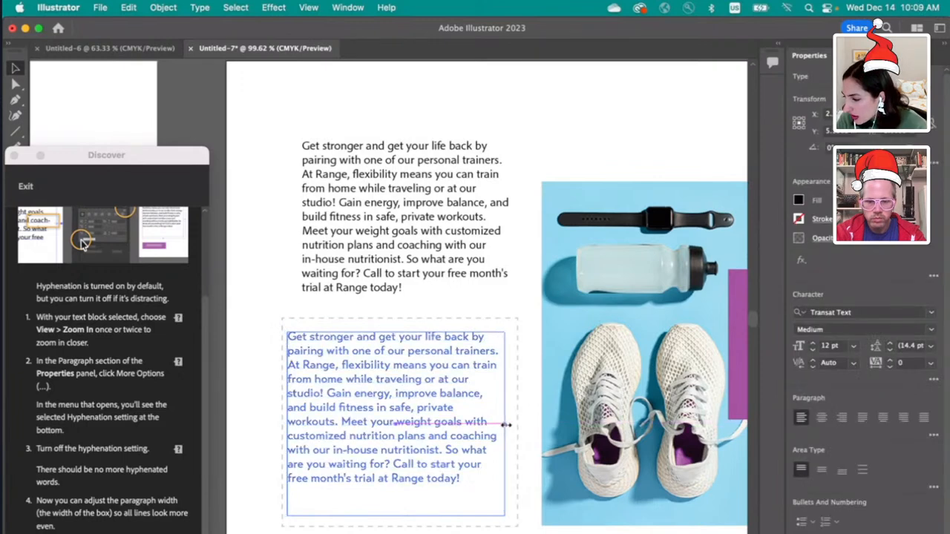
left_click_drag(507, 425, 519, 426)
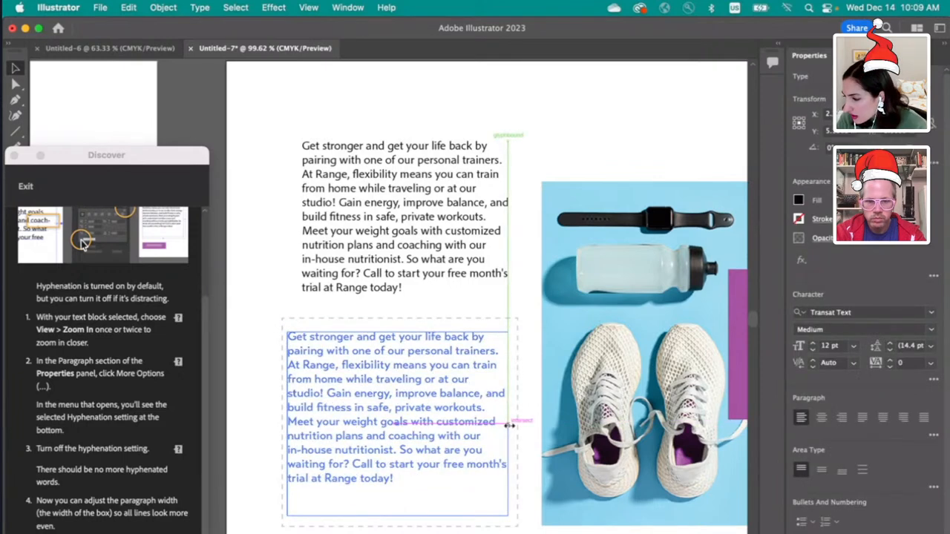
left_click_drag(508, 425, 521, 425)
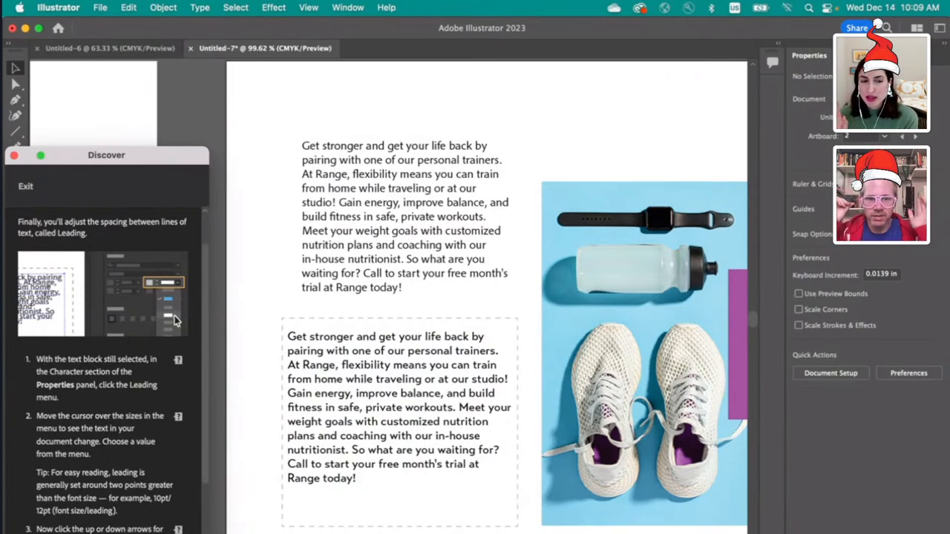
mouse_move(97, 400)
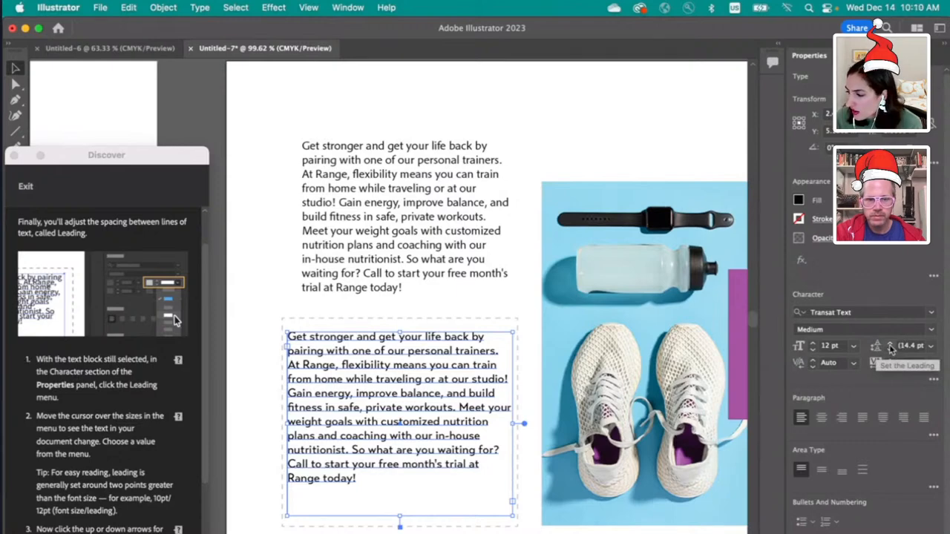
Step: Try 18, 19 and 15 pt leading on the Transat Text paragraph, ending at 12 pt
left_click(889, 343)
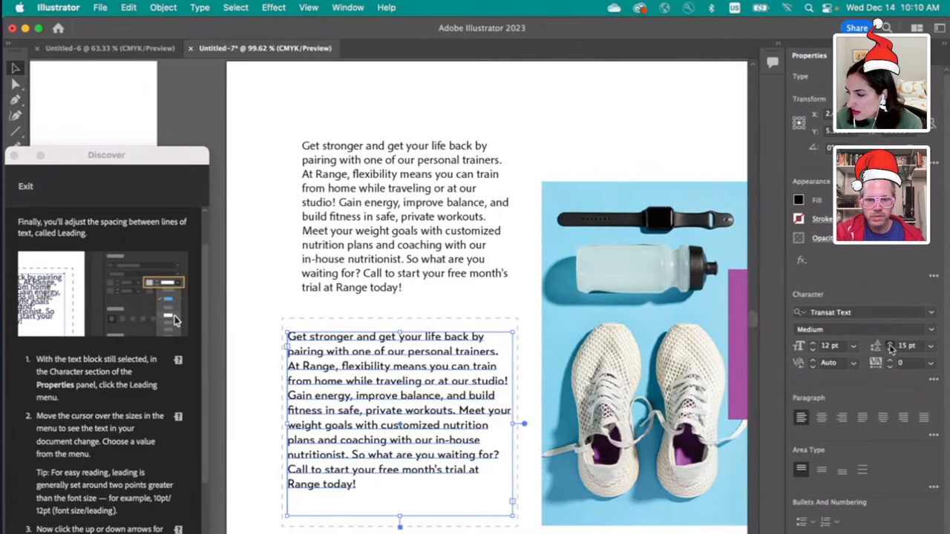
left_click(890, 342)
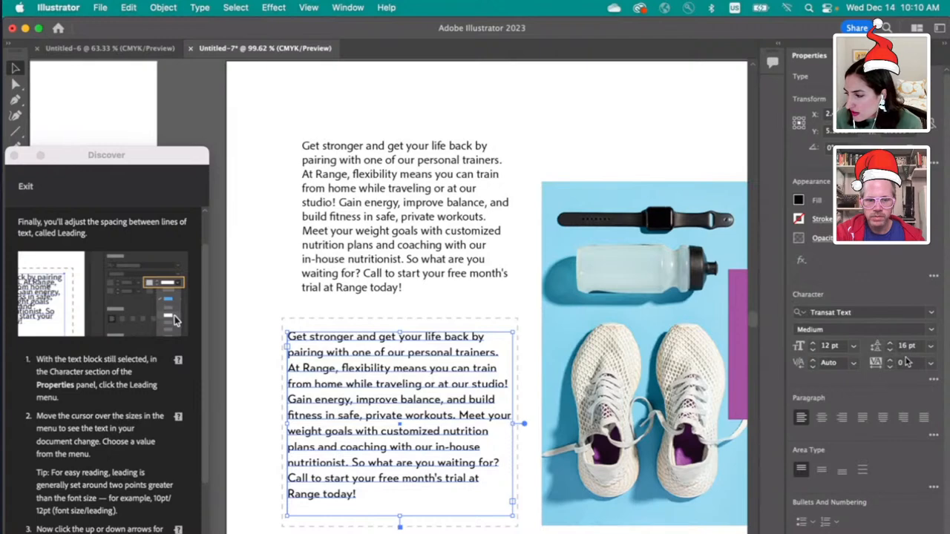
mouse_move(891, 352)
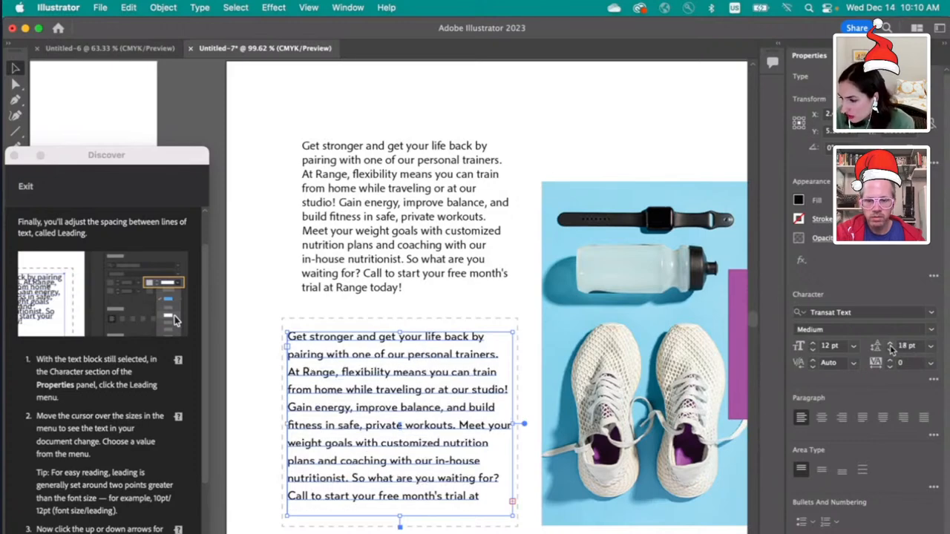
left_click(890, 342)
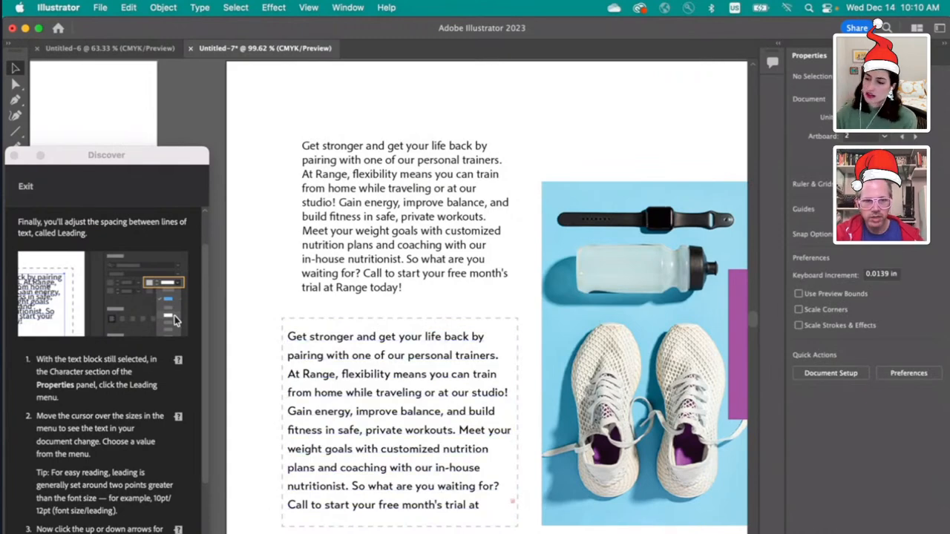
left_click(399, 419)
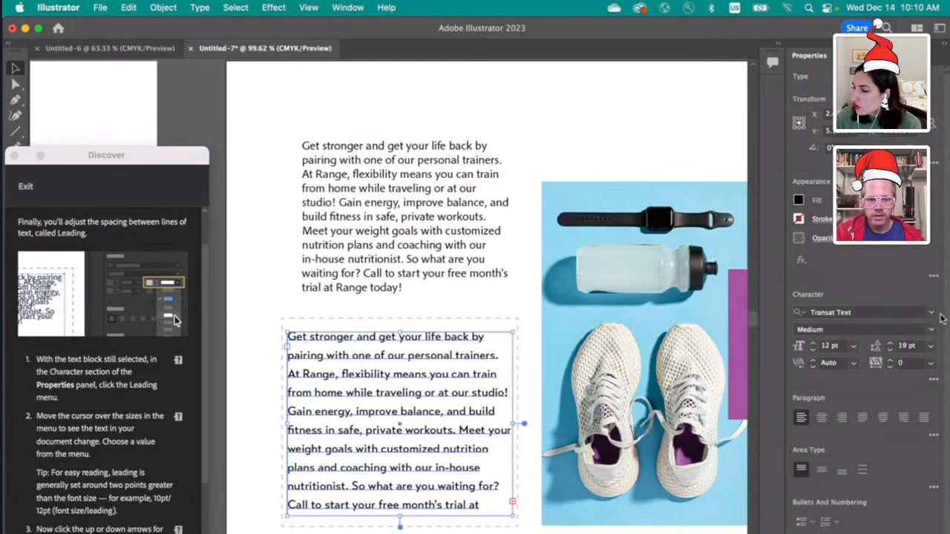
mouse_move(891, 352)
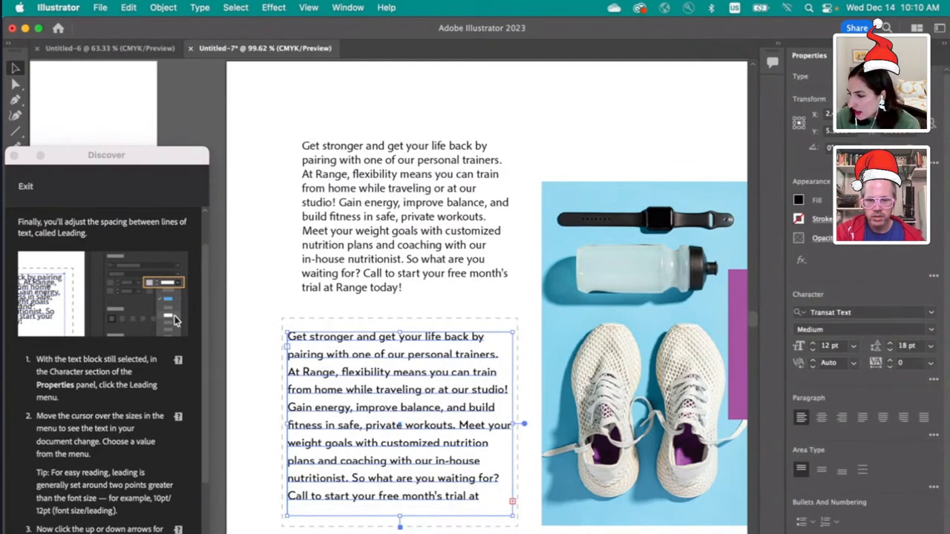
left_click(442, 475)
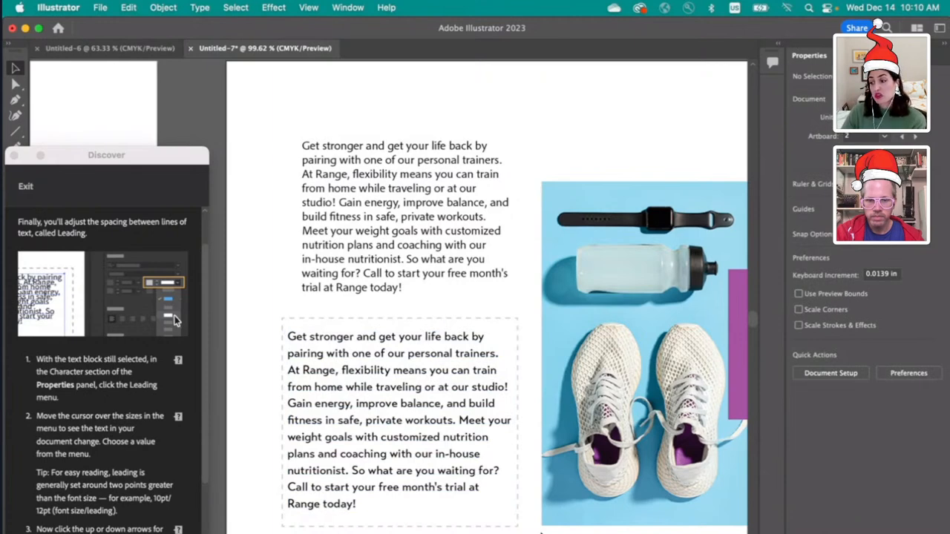
left_click(399, 419)
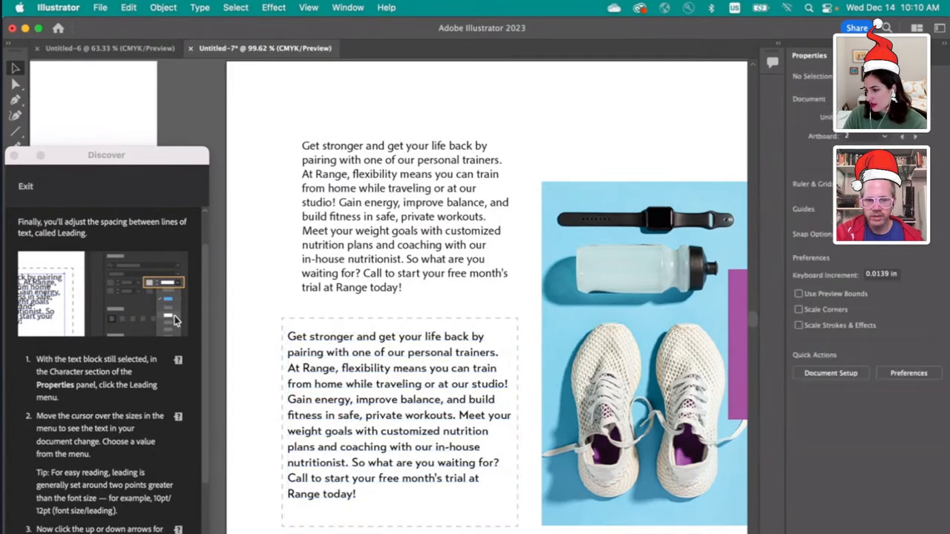
left_click(399, 415)
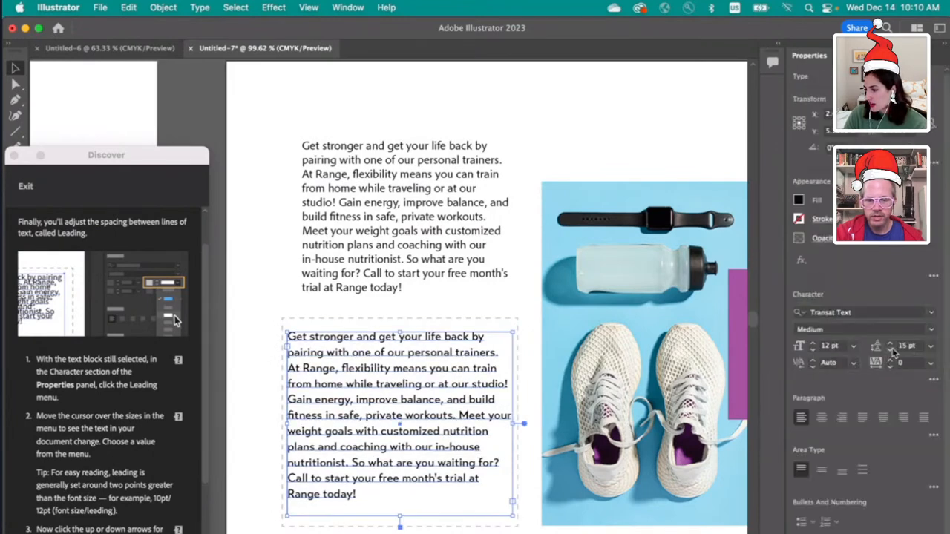
left_click(931, 345)
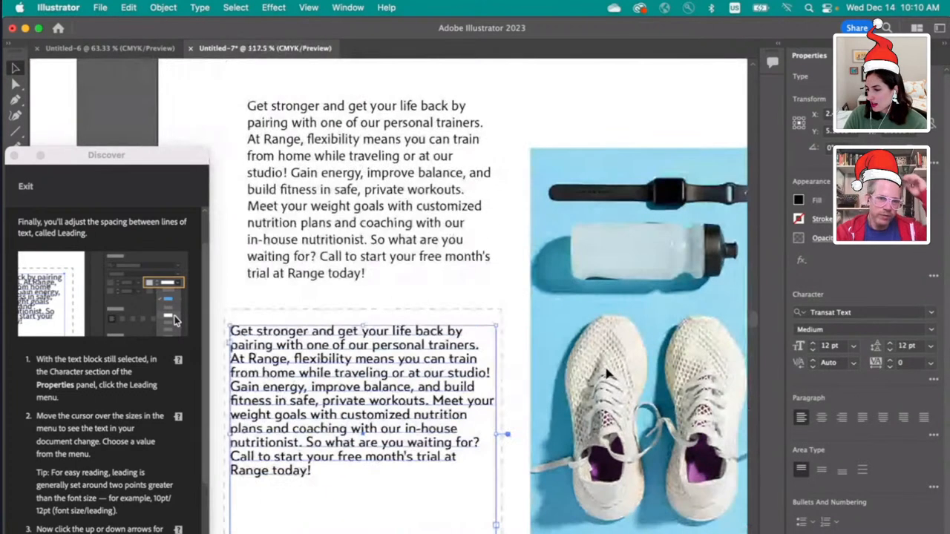
Step: Restore the lower paragraph's open leading and select the upper paragraph to inspect its settings
scroll("down", 3)
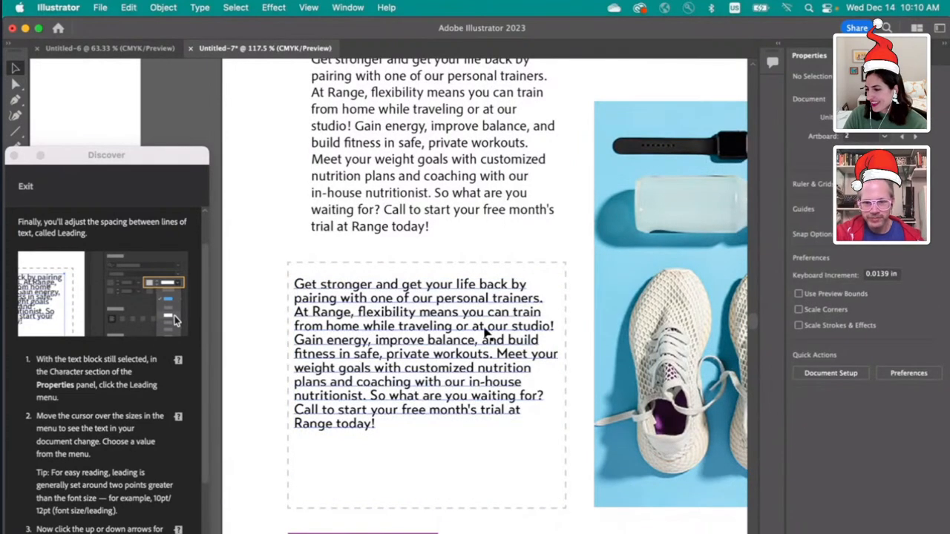
left_click(427, 357)
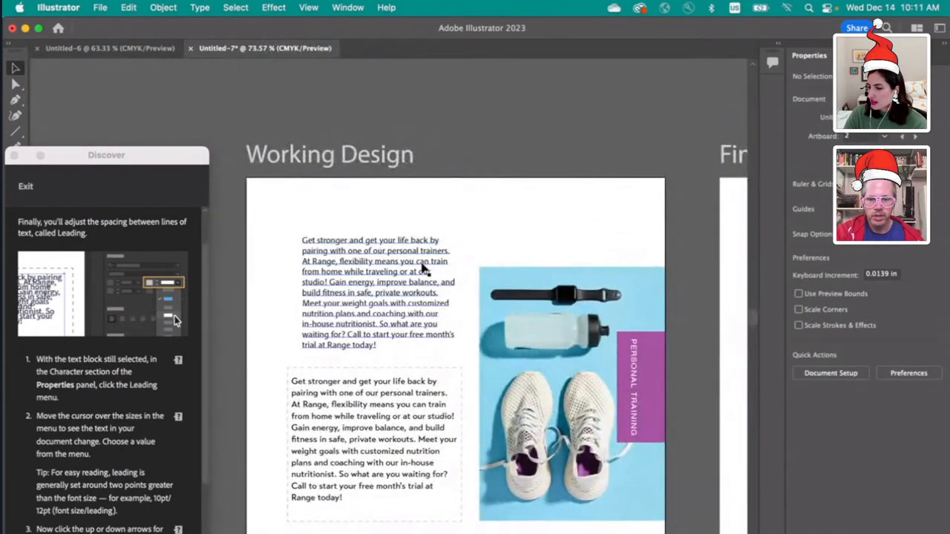
left_click(379, 293)
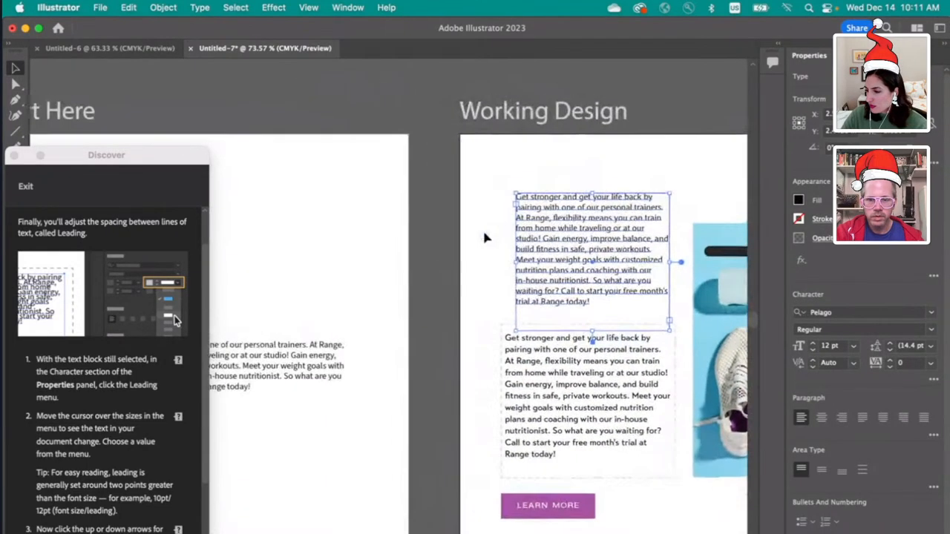
Step: Zoom out to the neighbouring artboards and back in on the Working Design artboard
left_click_drag(591, 248, 286, 245)
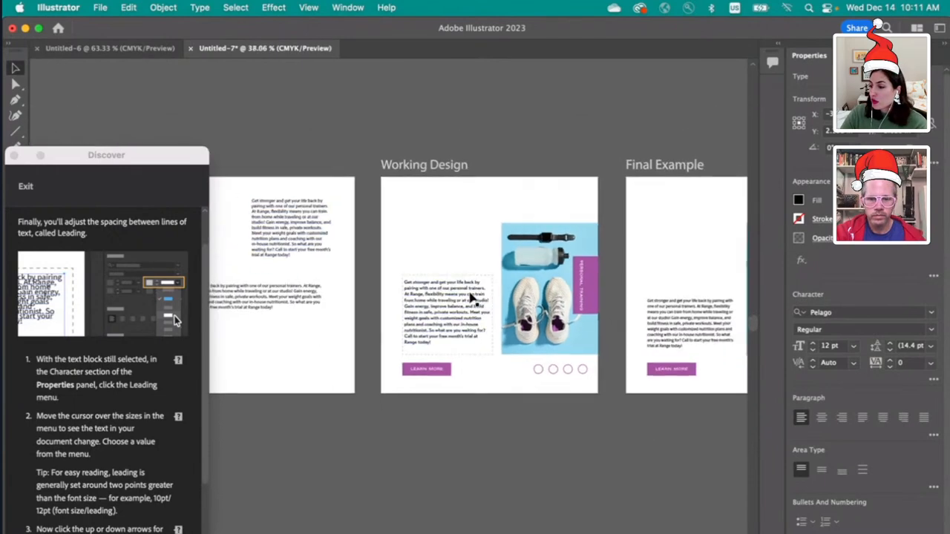
left_click(290, 230)
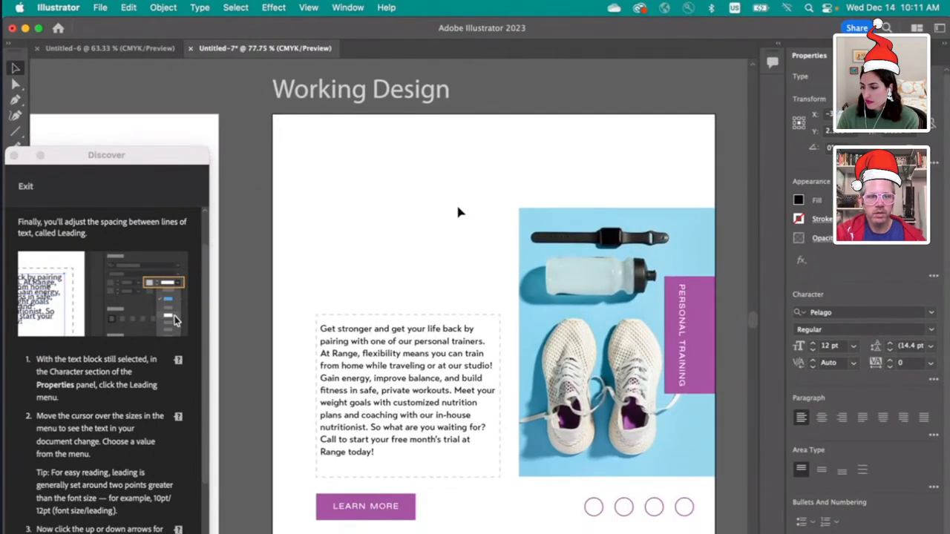
mouse_move(459, 214)
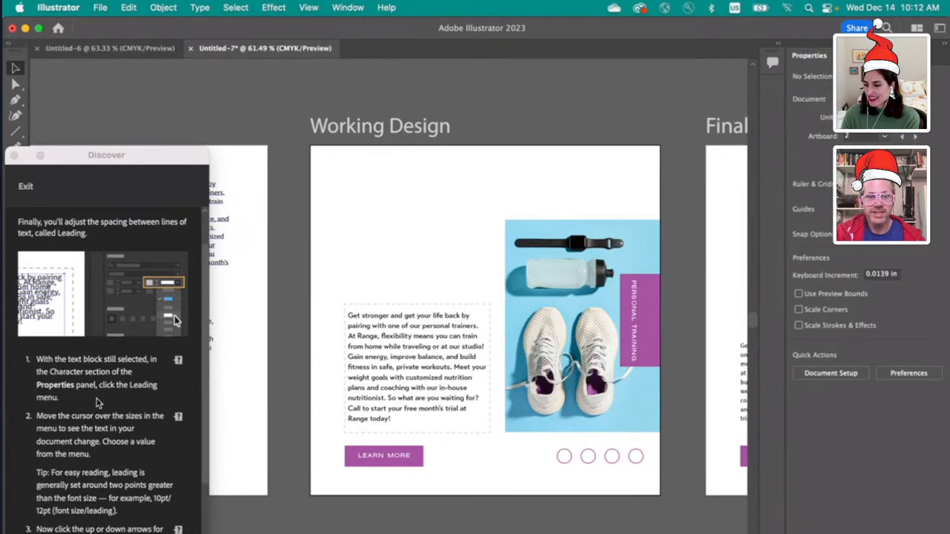
scroll("down", 3)
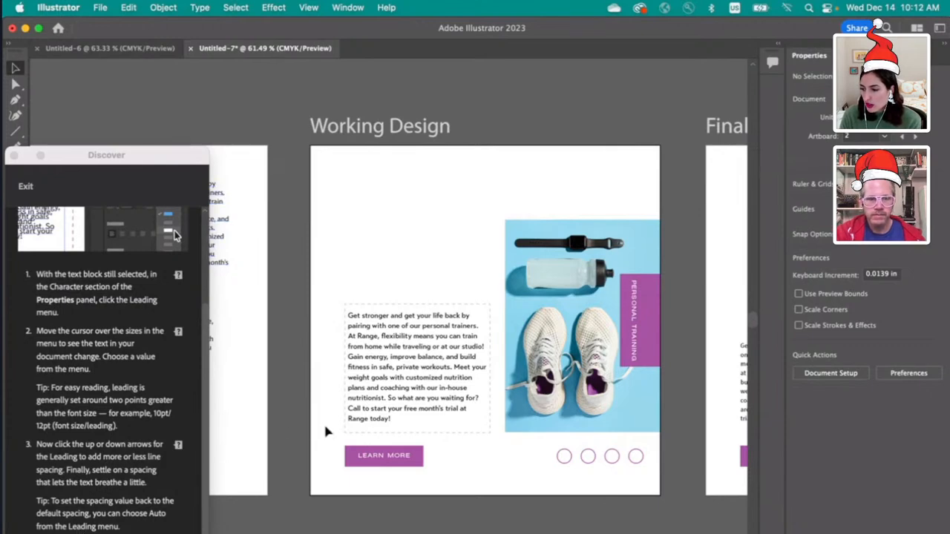
Step: Set the lower paragraph's leading to 17 pt, then step it down to 15 pt
left_click(416, 364)
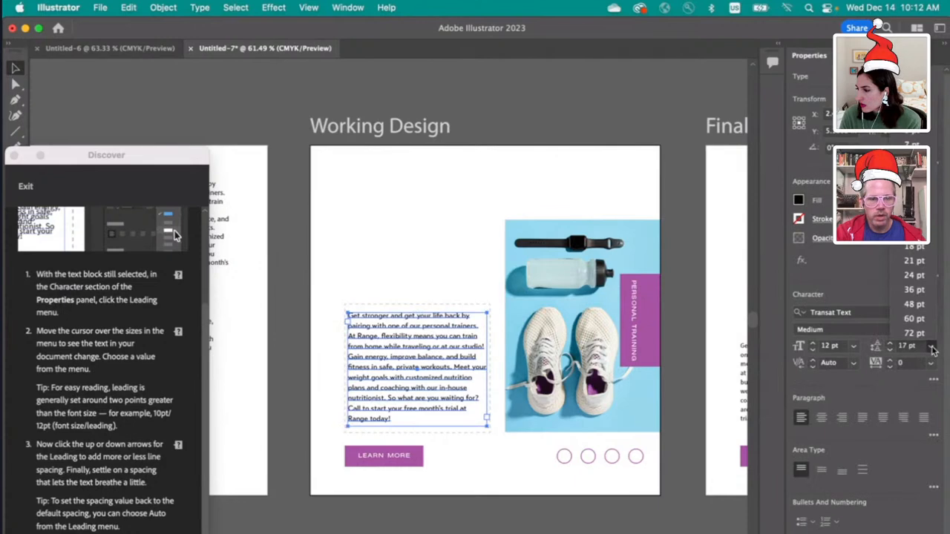
left_click(931, 342)
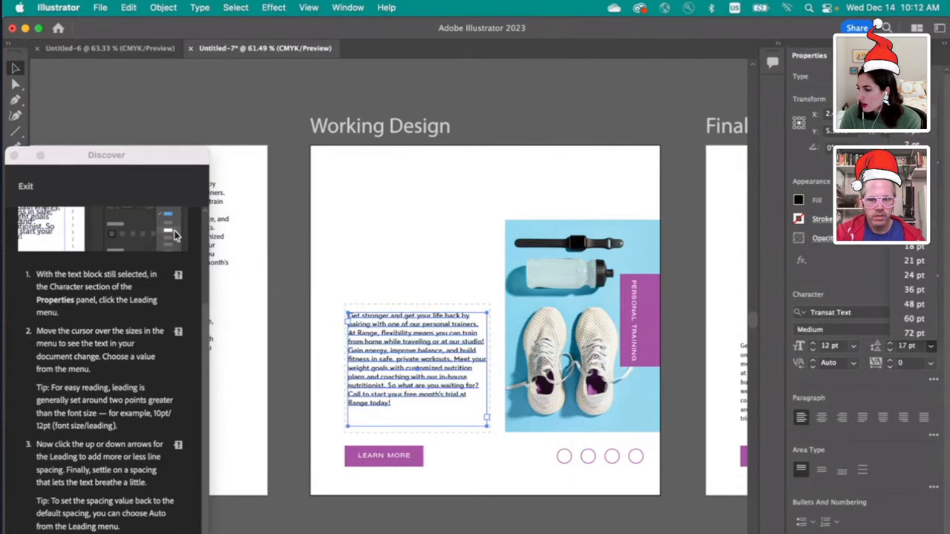
left_click(914, 346)
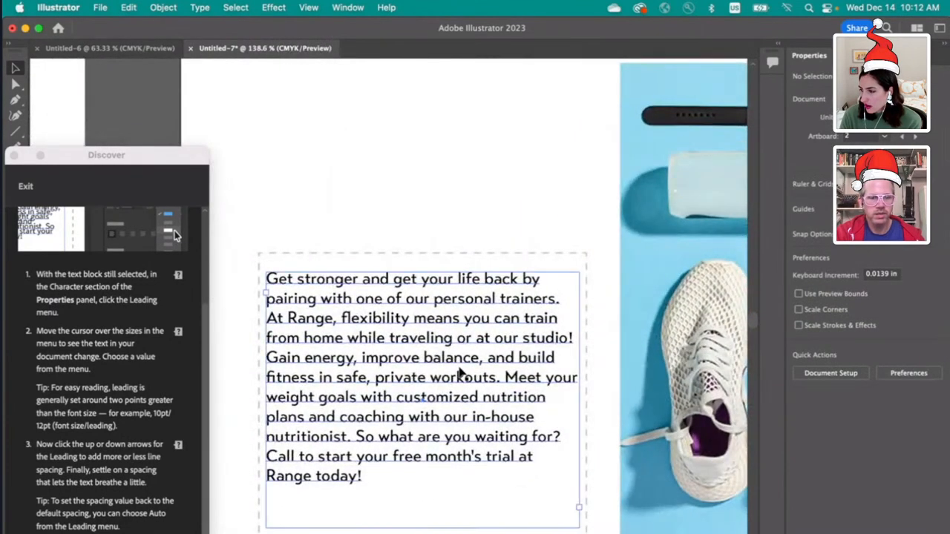
left_click(422, 376)
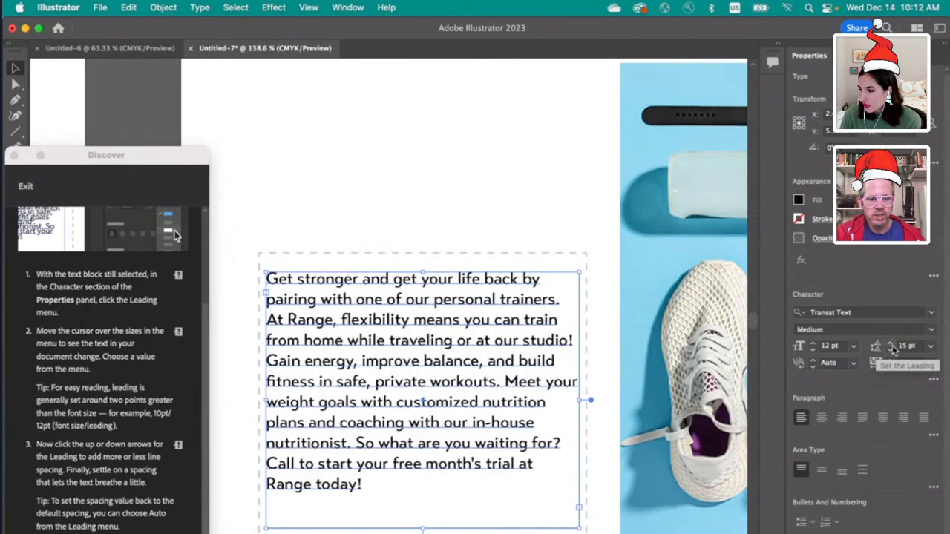
left_click(427, 191)
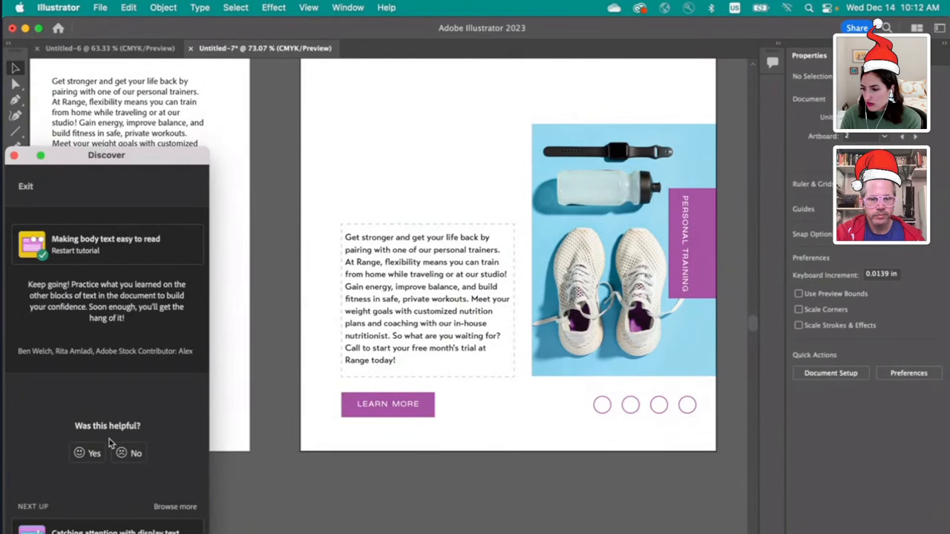
mouse_move(153, 440)
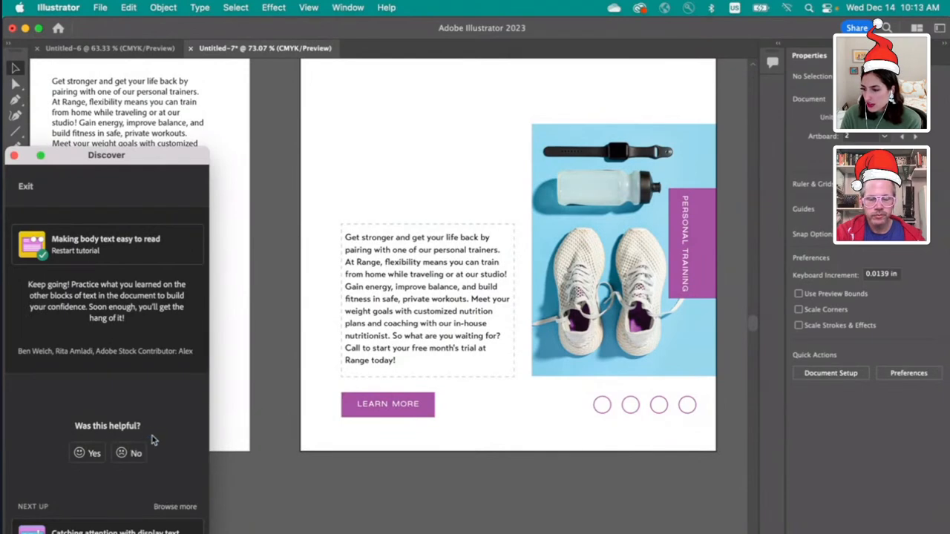
Step: Rate the tutorial helpful and submit the comment 'Thank you Thm and Ben!'
left_click(86, 453)
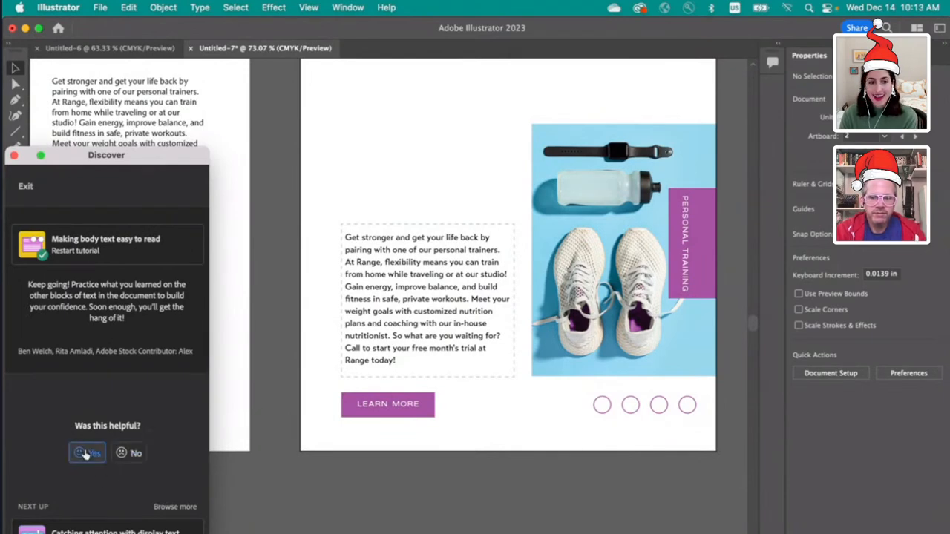
left_click(86, 453)
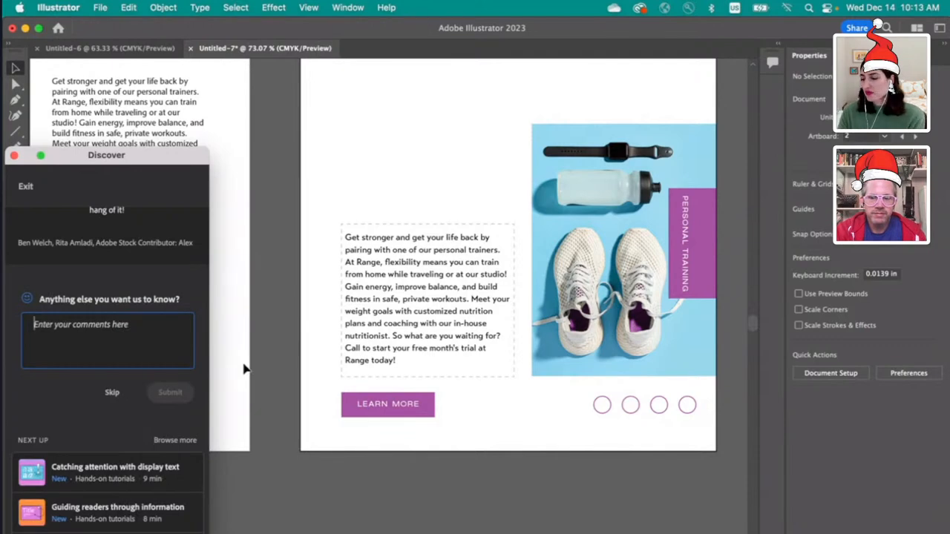
type("Thank you Th")
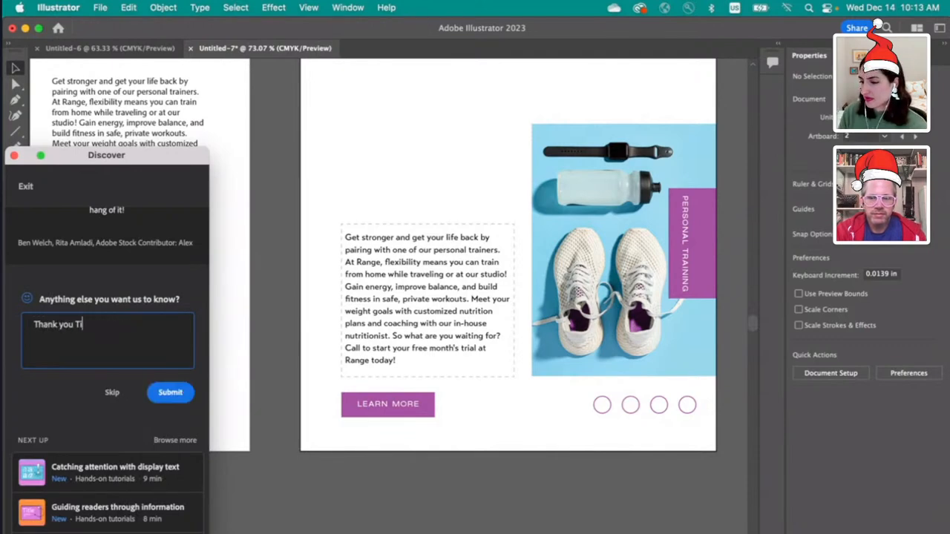
type("m and Ben!")
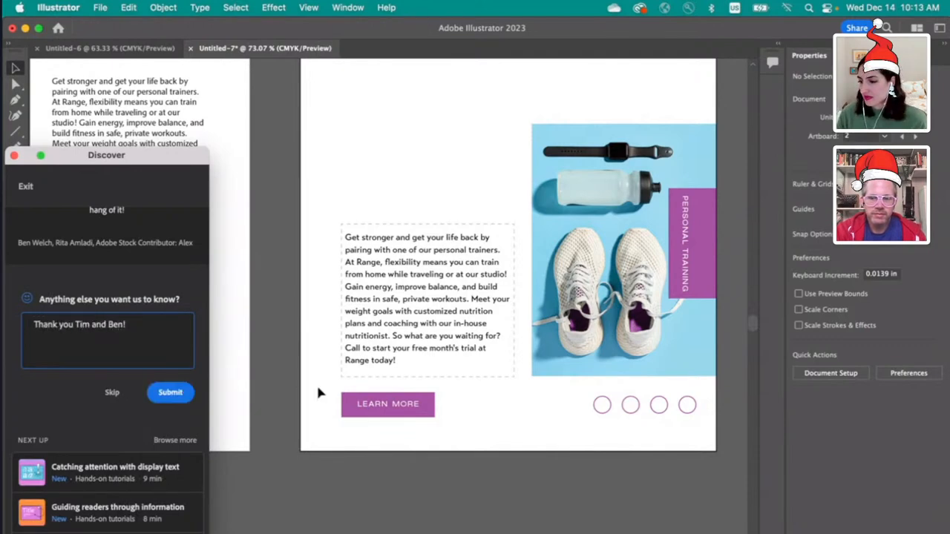
left_click(170, 392)
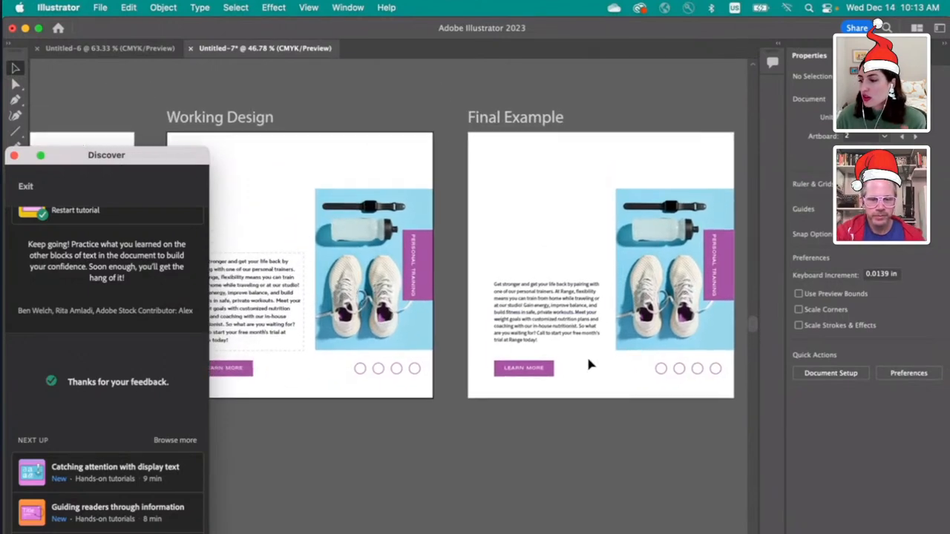
left_click(546, 312)
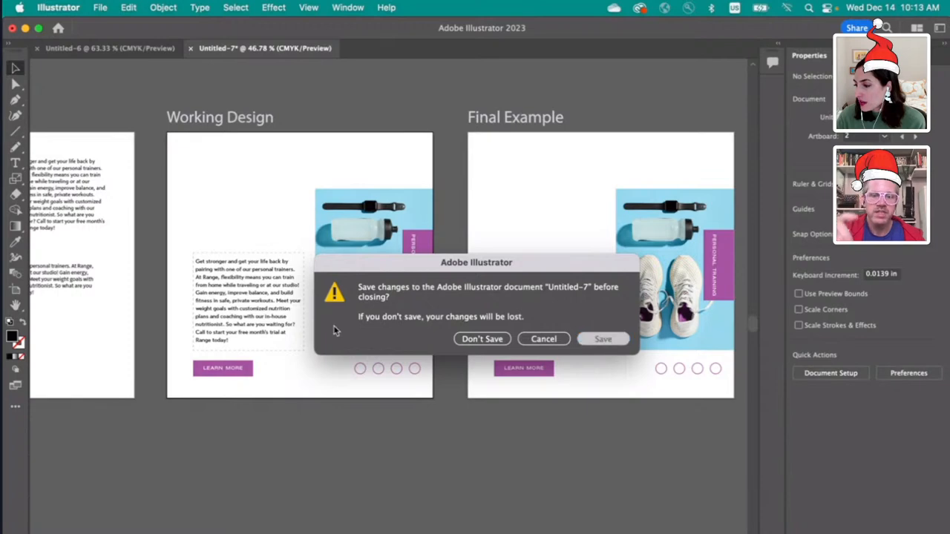
left_click(603, 339)
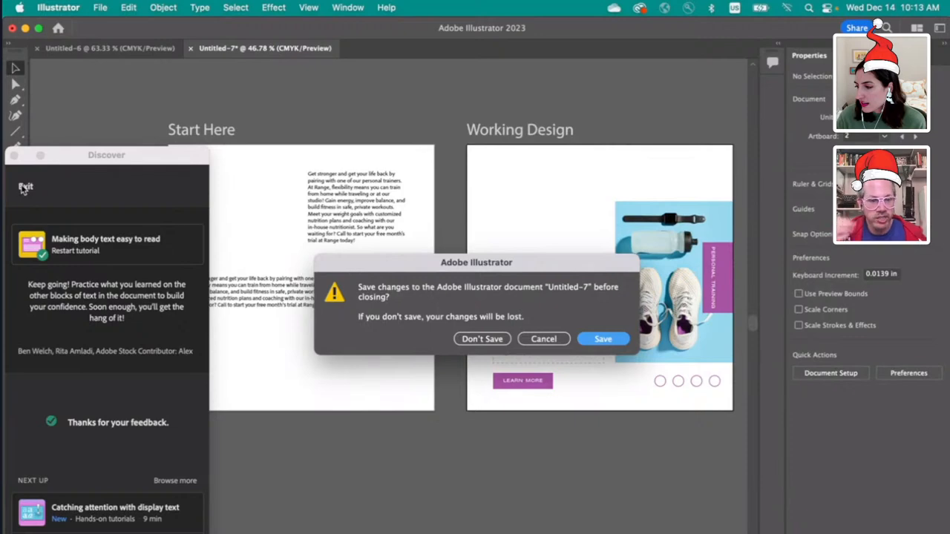
left_click(482, 339)
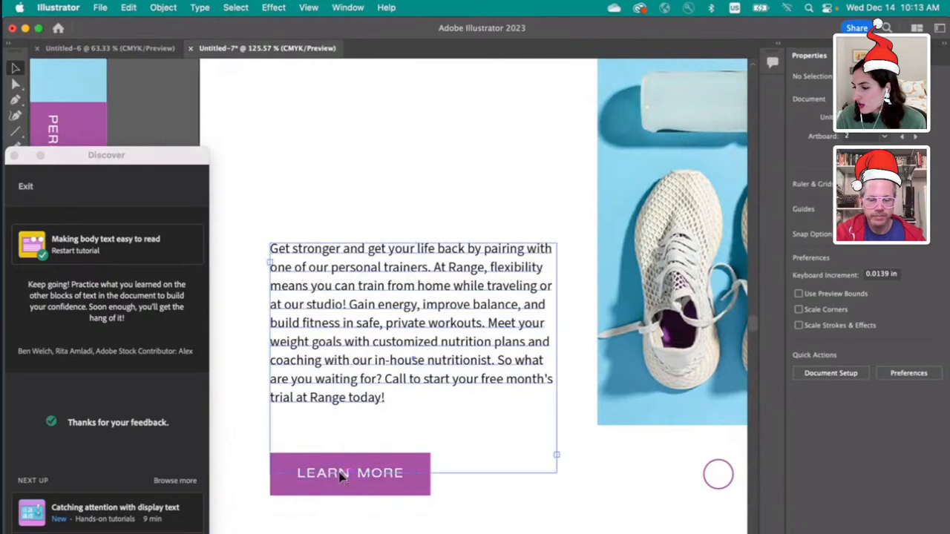
left_click(349, 473)
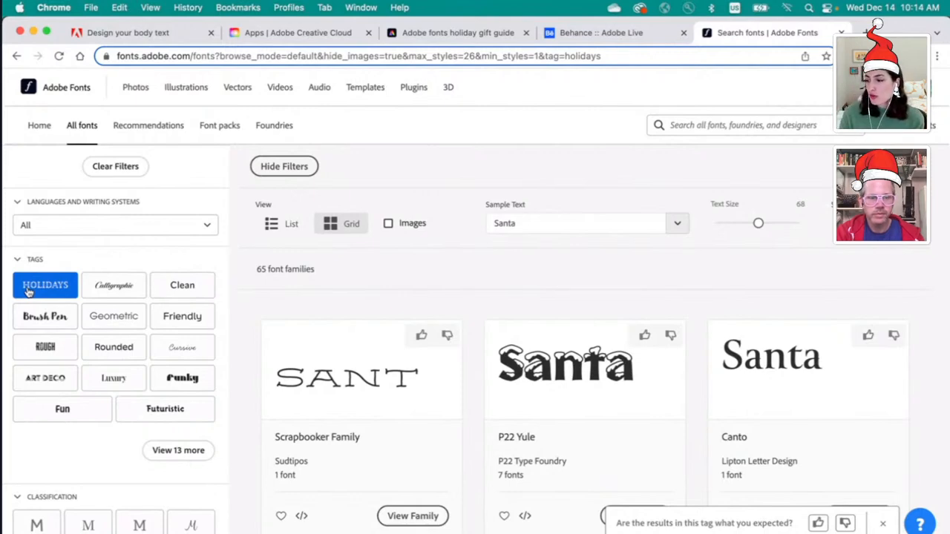
Step: Shrink the Santa preview size and scroll through the 65 Holidays-tagged font families
left_click_drag(758, 223, 750, 223)
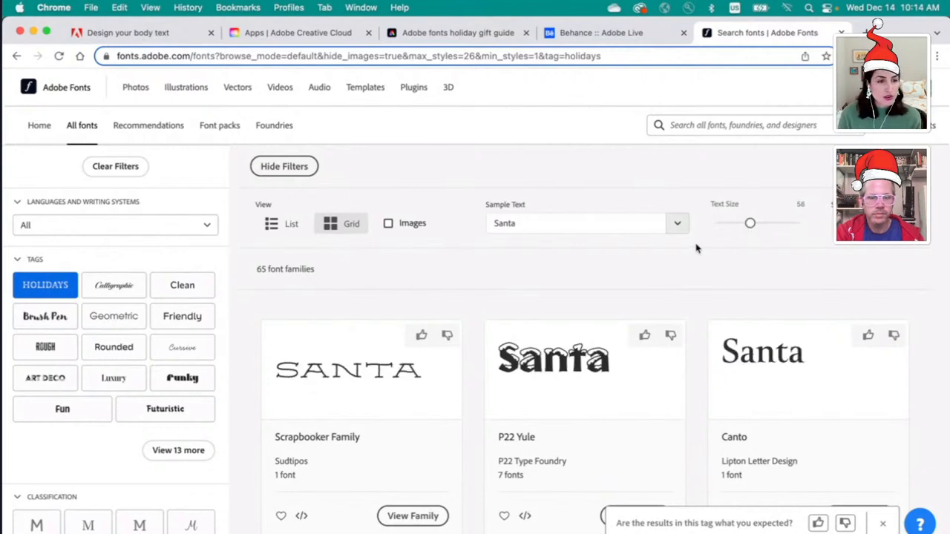
scroll("down", 3)
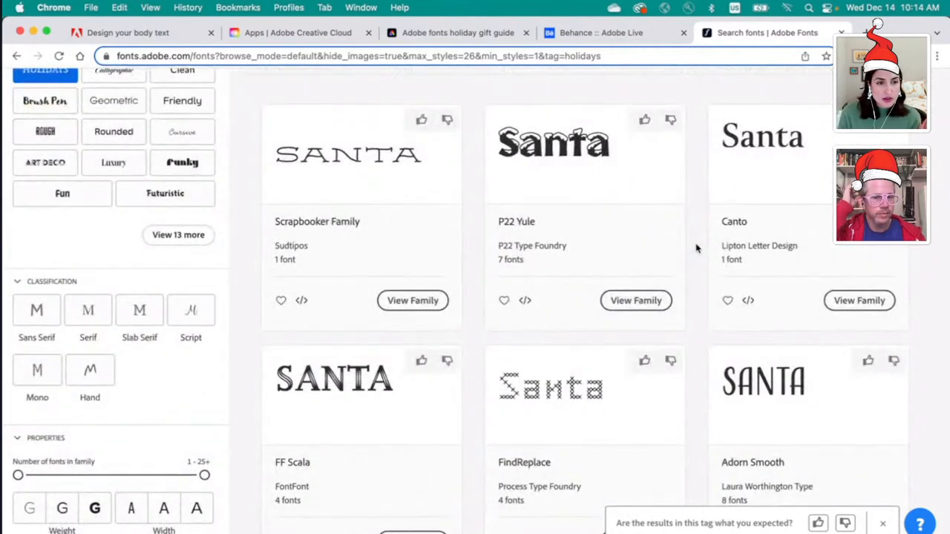
scroll("down", 3)
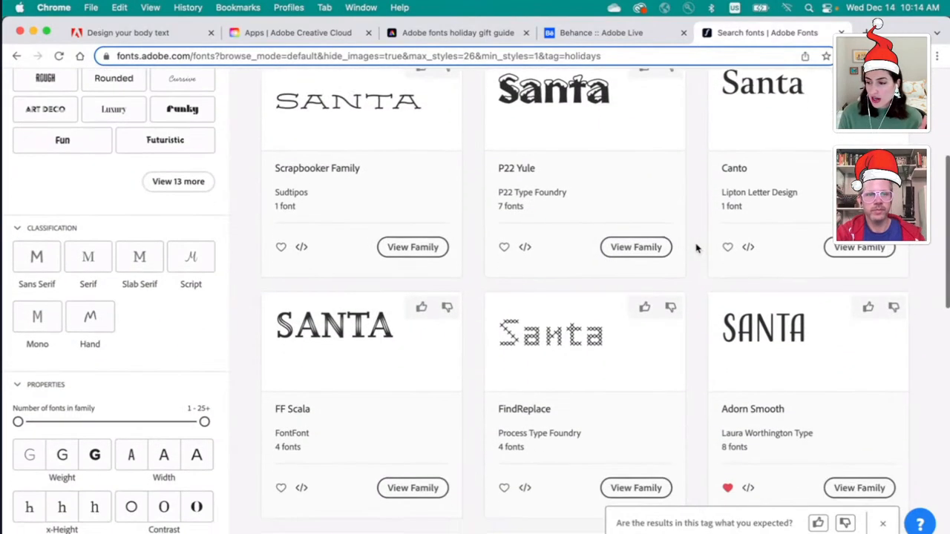
scroll("down", 3)
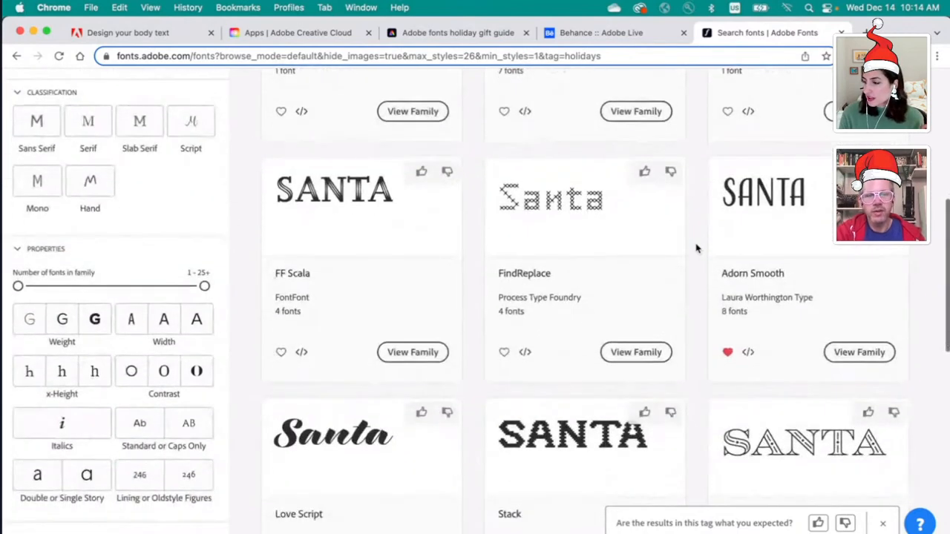
scroll("down", 3)
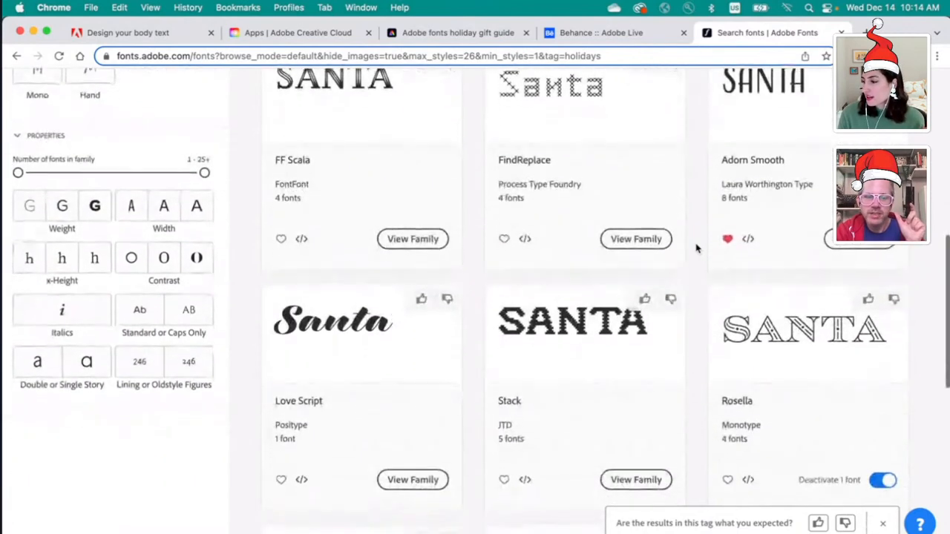
scroll("down", 3)
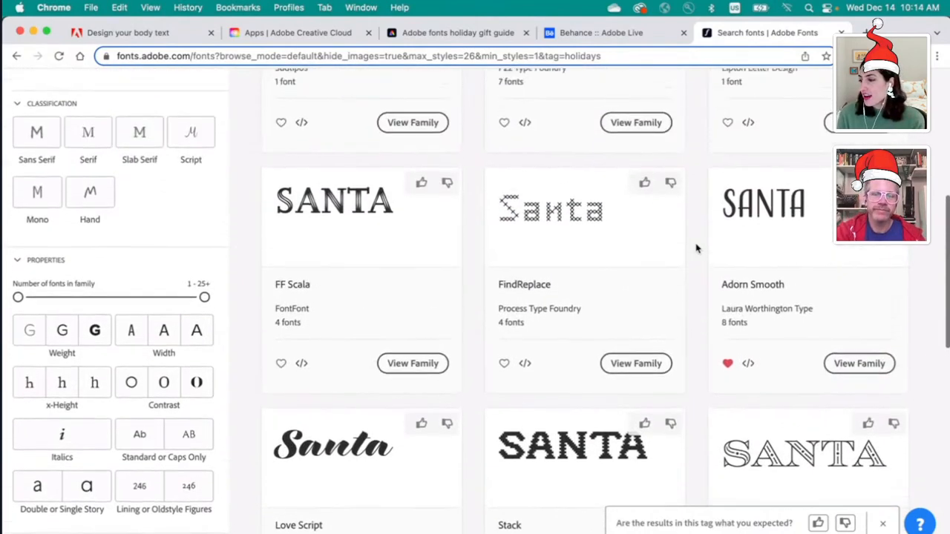
scroll("down", 3)
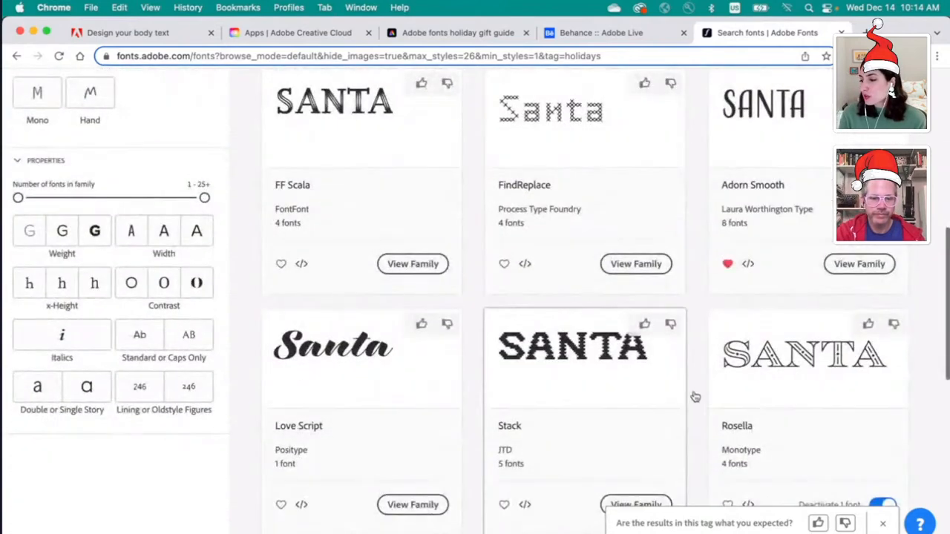
mouse_move(541, 369)
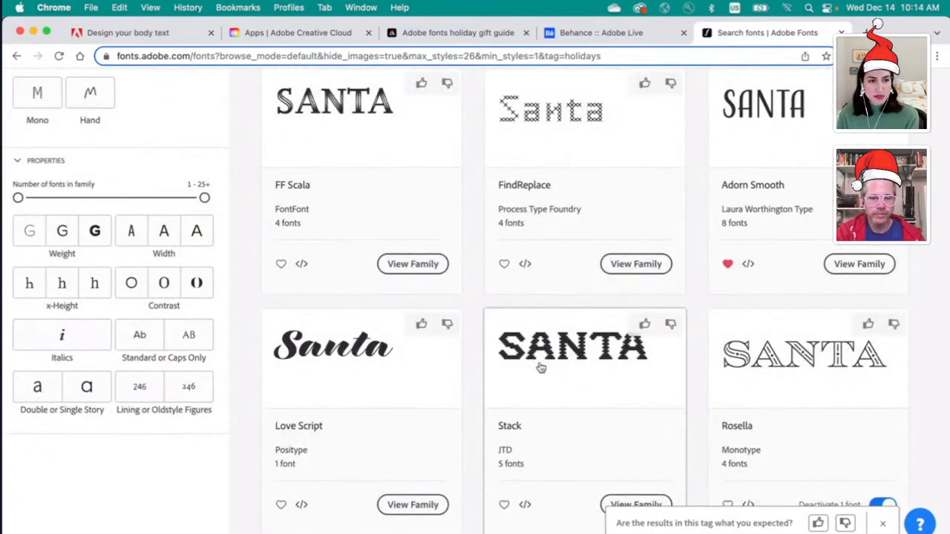
scroll("down", 3)
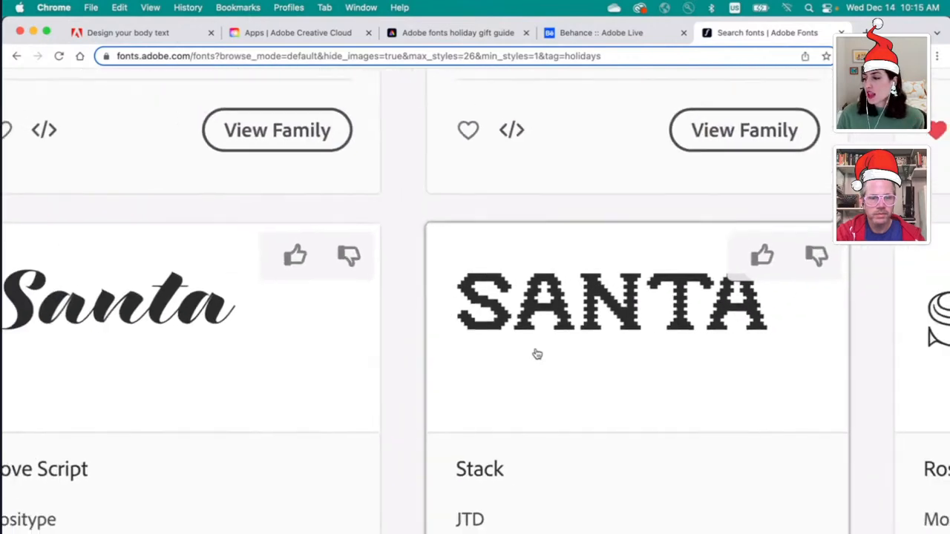
scroll("down", 3)
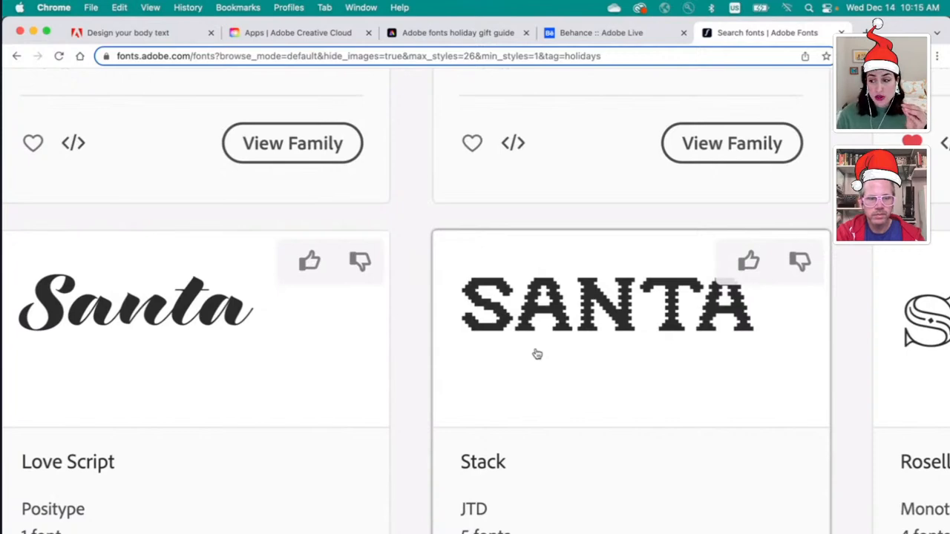
scroll("down", 3)
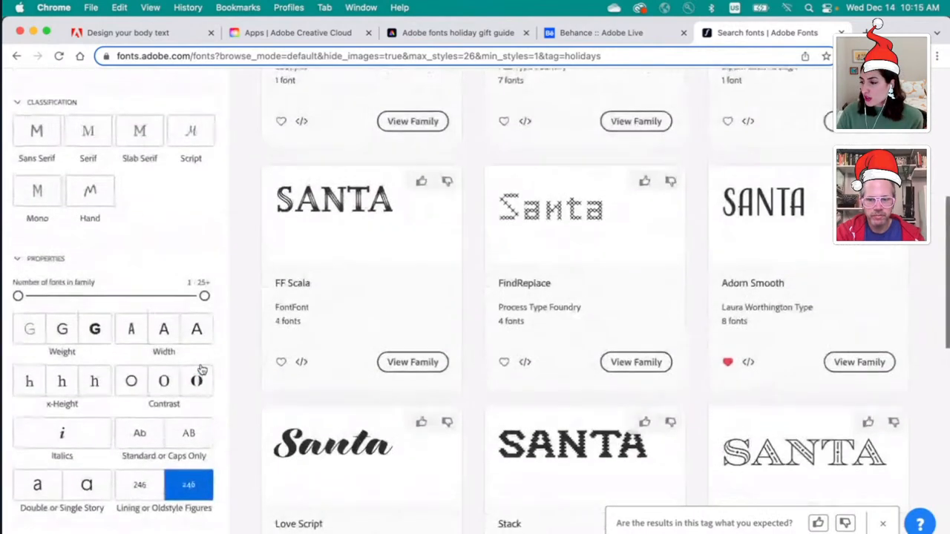
scroll("up", 3)
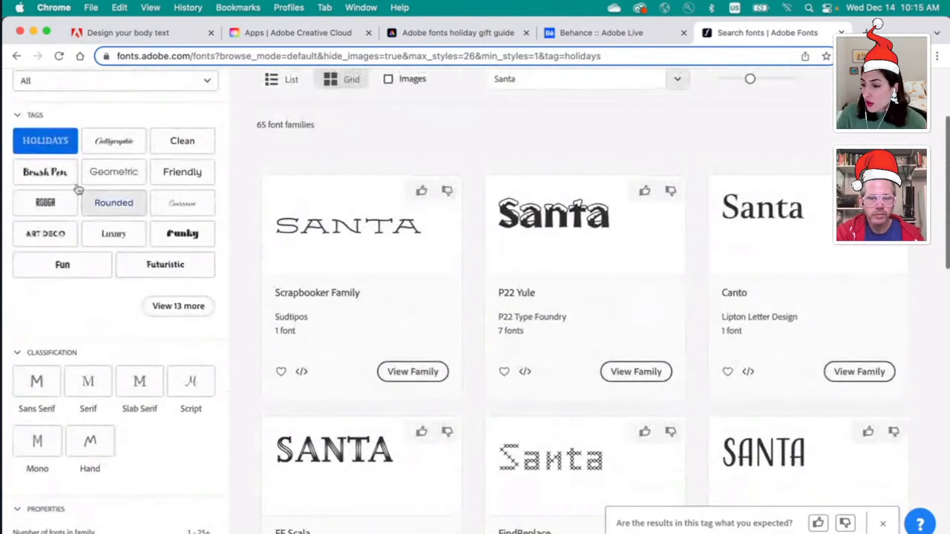
Step: Clear the Holidays tag, toggle Images on and off, and browse all 3133 families
left_click(45, 141)
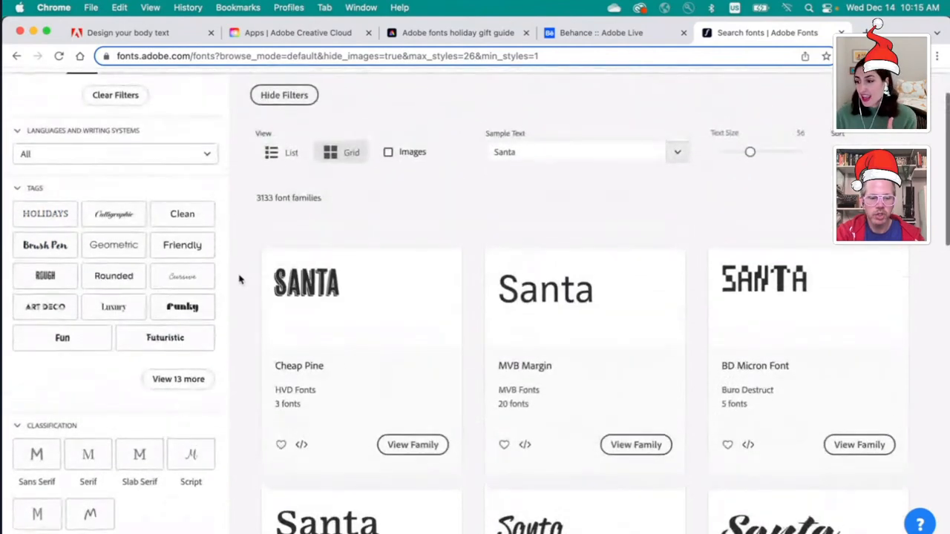
mouse_move(389, 156)
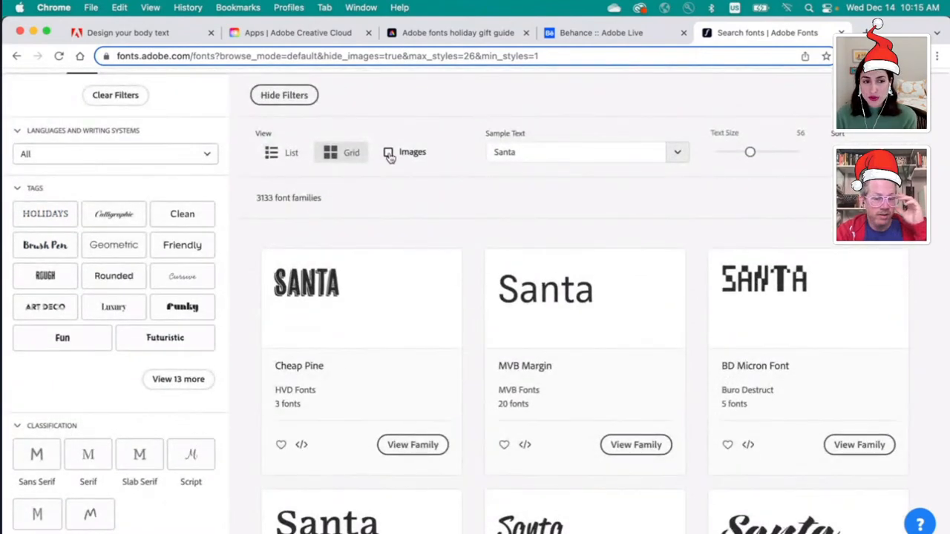
left_click(389, 151)
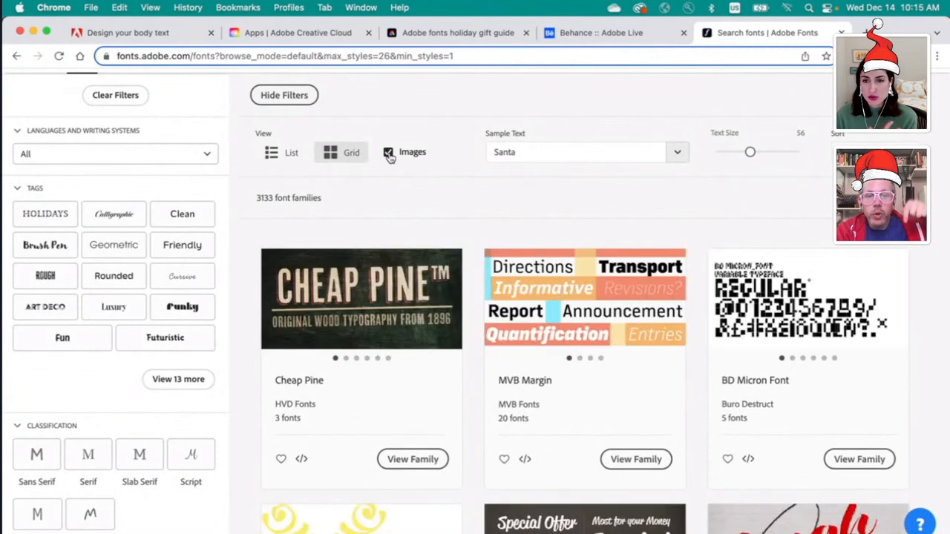
left_click(389, 152)
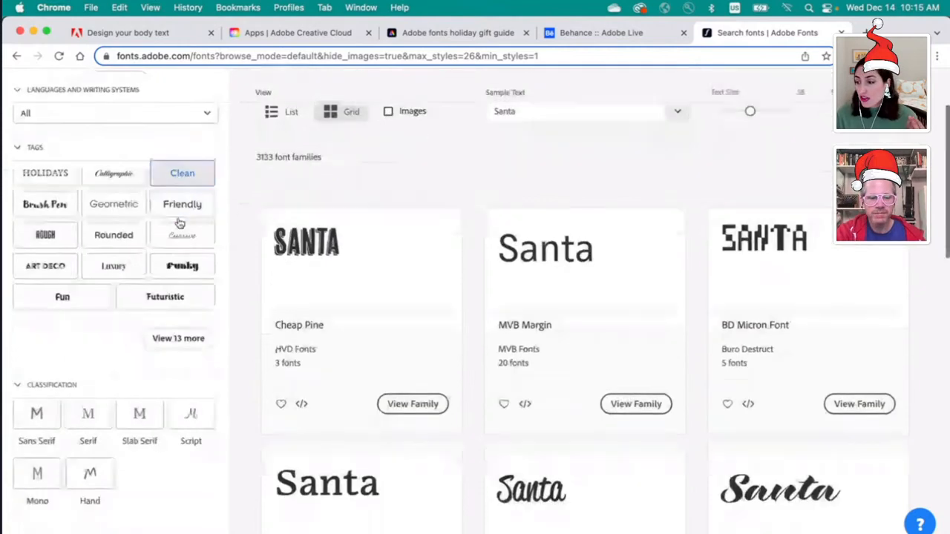
scroll("down", 3)
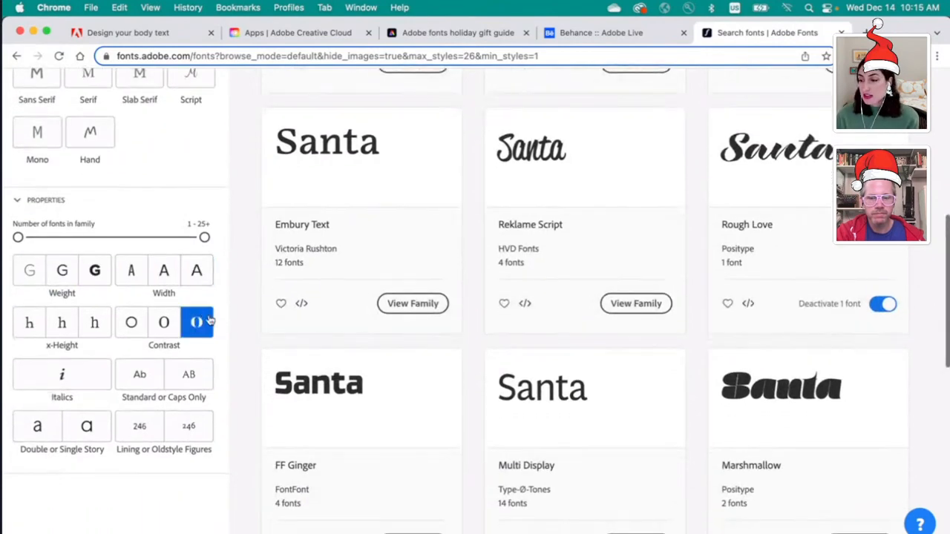
left_click(196, 321)
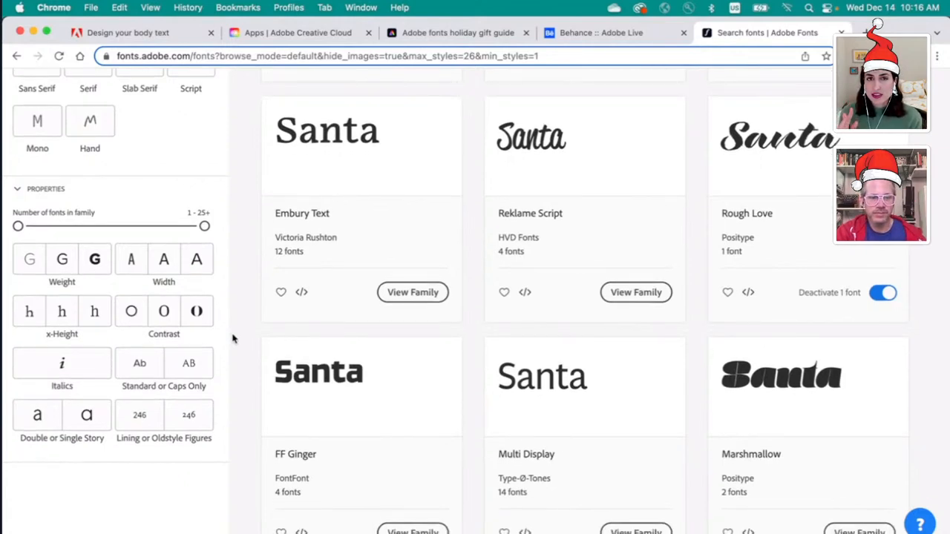
Step: Narrow results to heavy italic serif families with 17 or more fonts
left_click(62, 363)
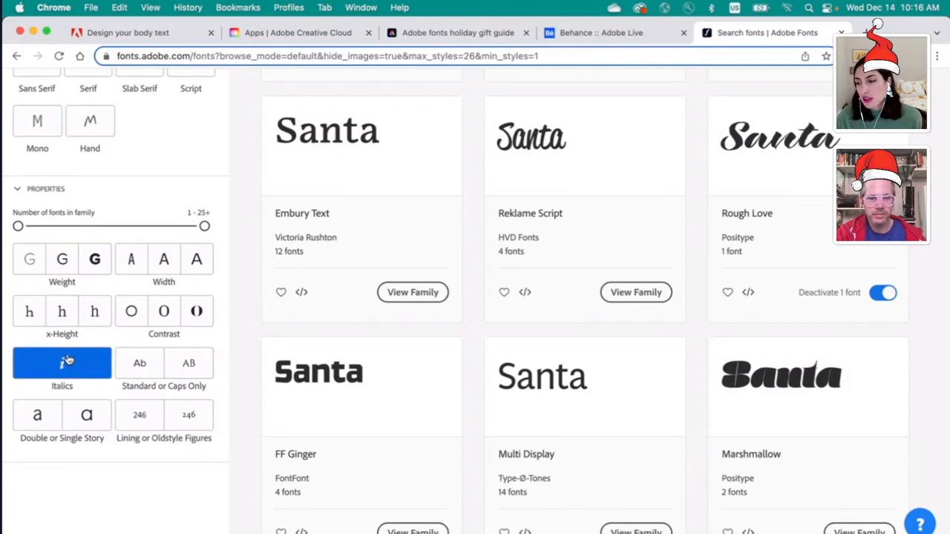
left_click(61, 363)
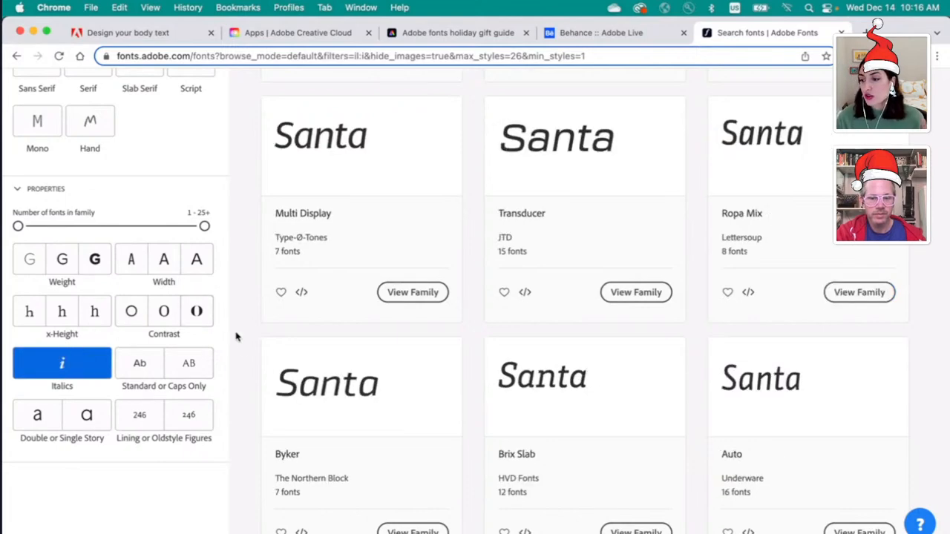
scroll("up", 3)
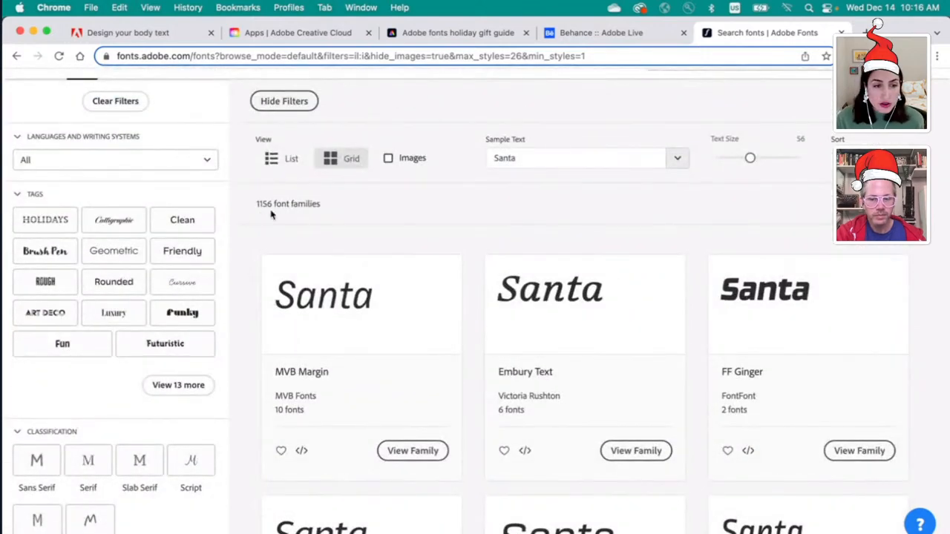
mouse_move(375, 213)
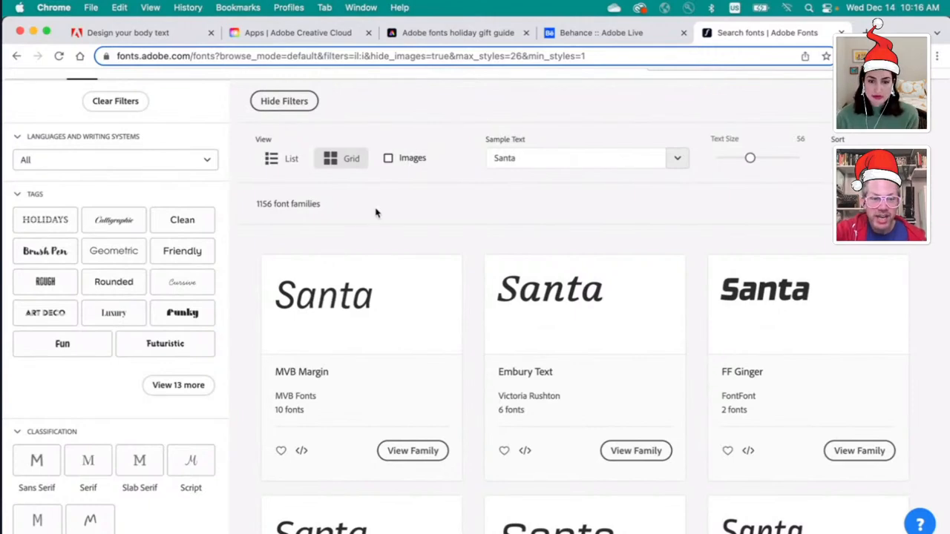
scroll("down", 3)
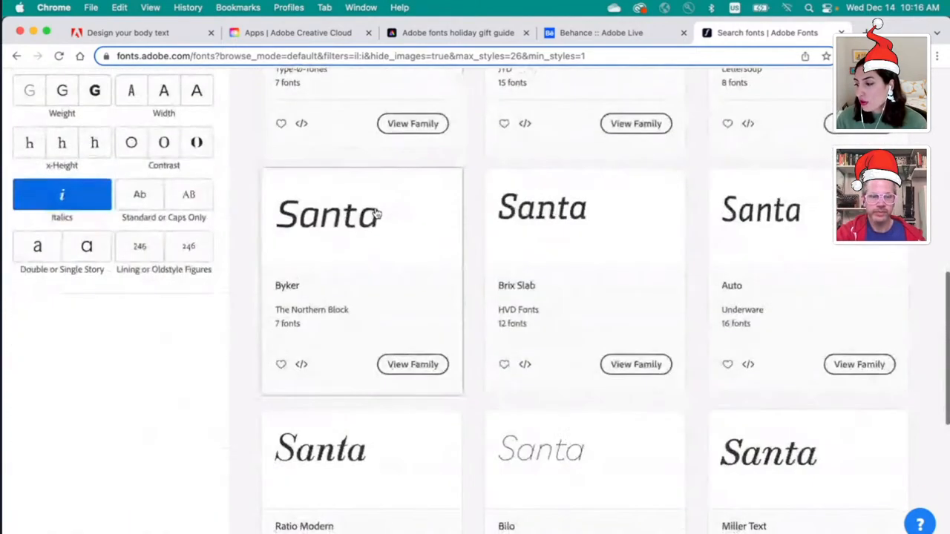
scroll("up", 3)
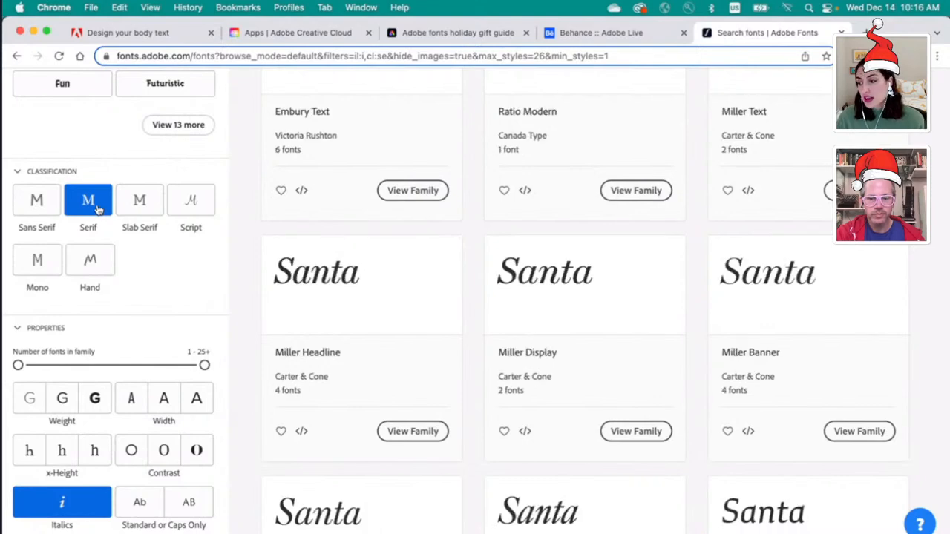
mouse_move(88, 384)
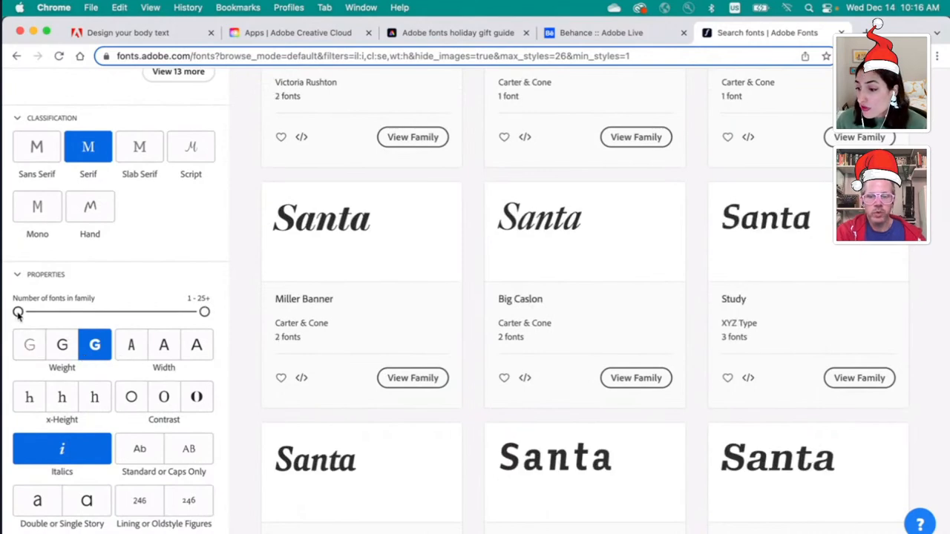
left_click_drag(18, 312, 137, 312)
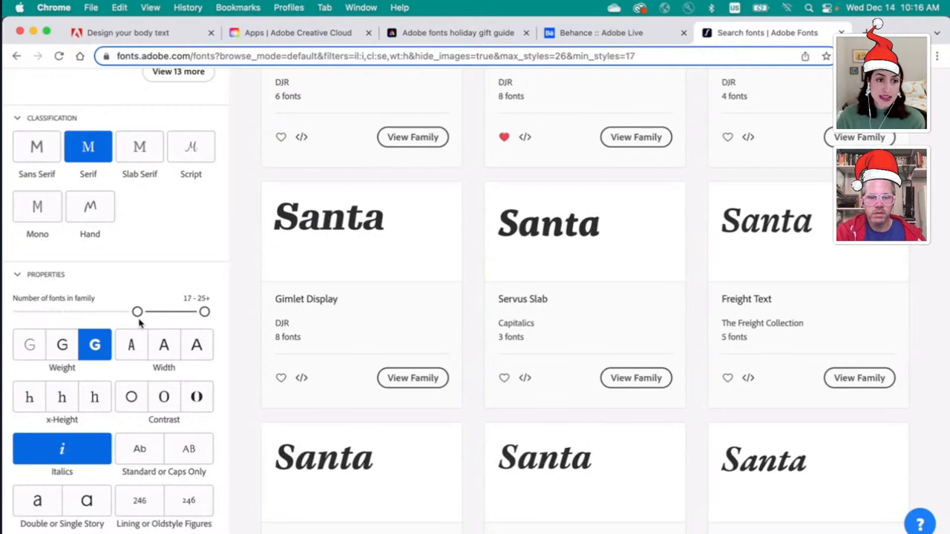
scroll("down", 3)
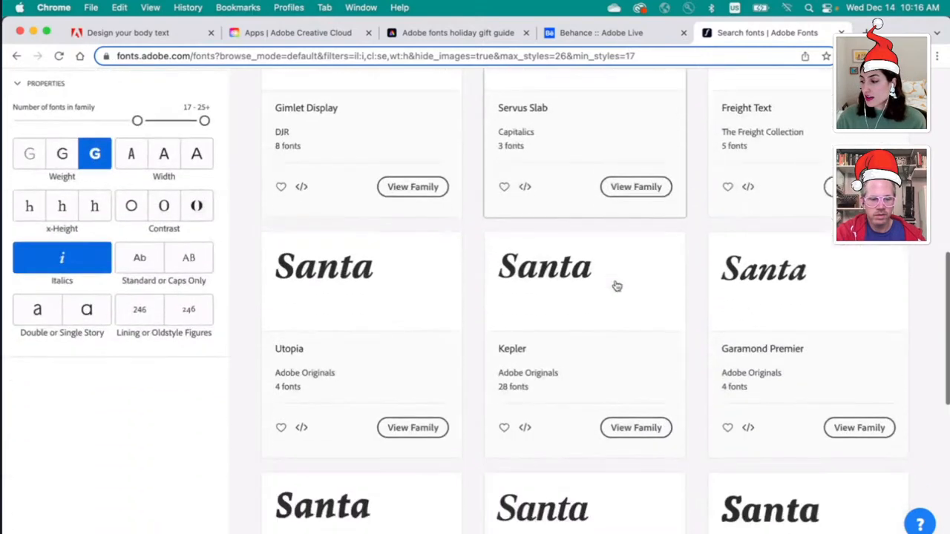
scroll("down", 3)
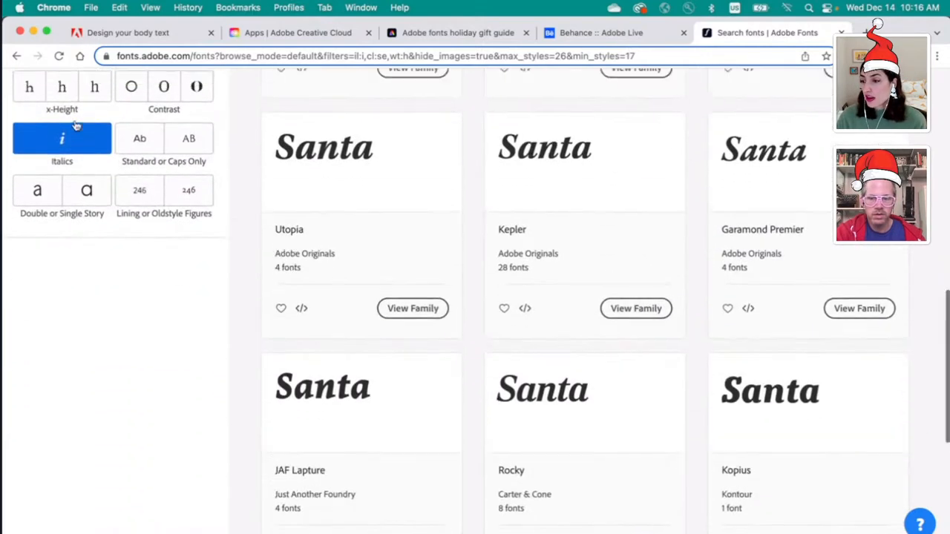
Step: Reset the family-size minimum to 1 and filter to single-story a fonts
scroll("up", 3)
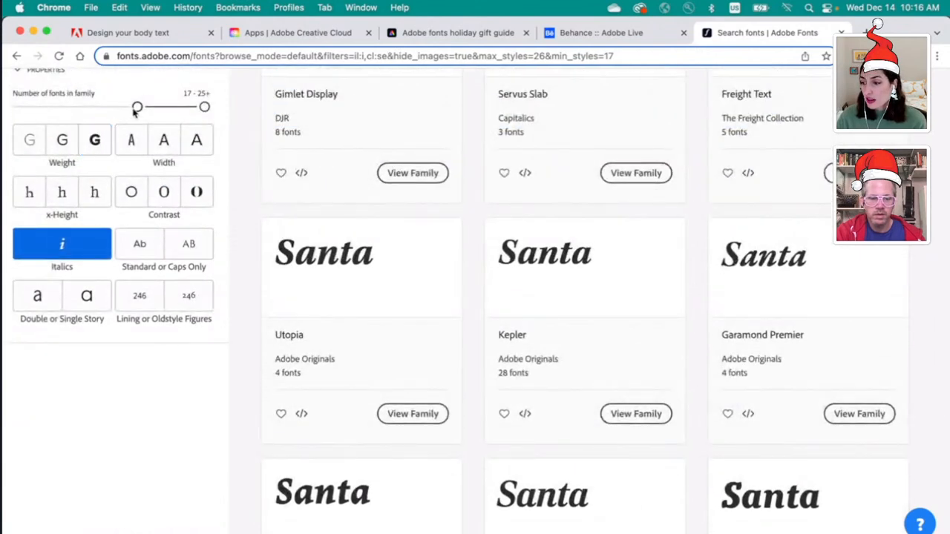
left_click_drag(138, 106, 18, 107)
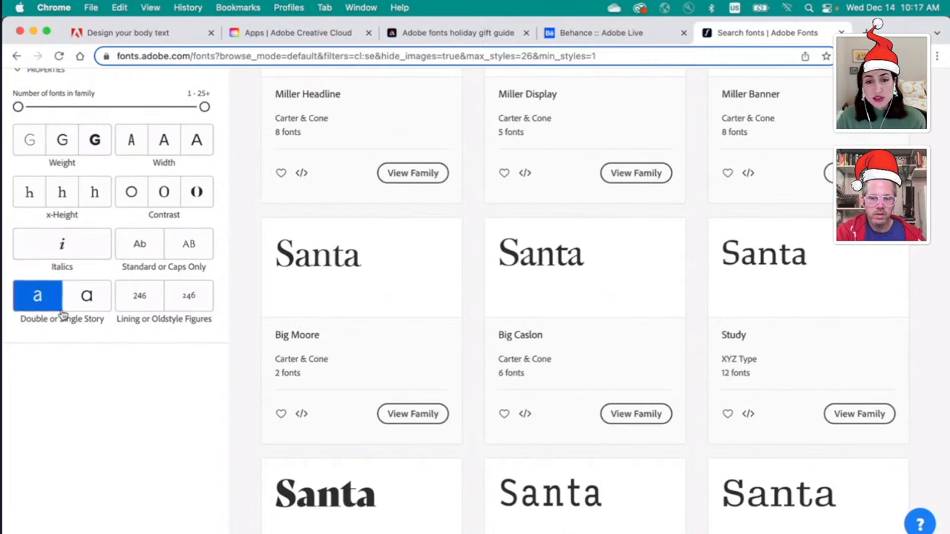
left_click(87, 295)
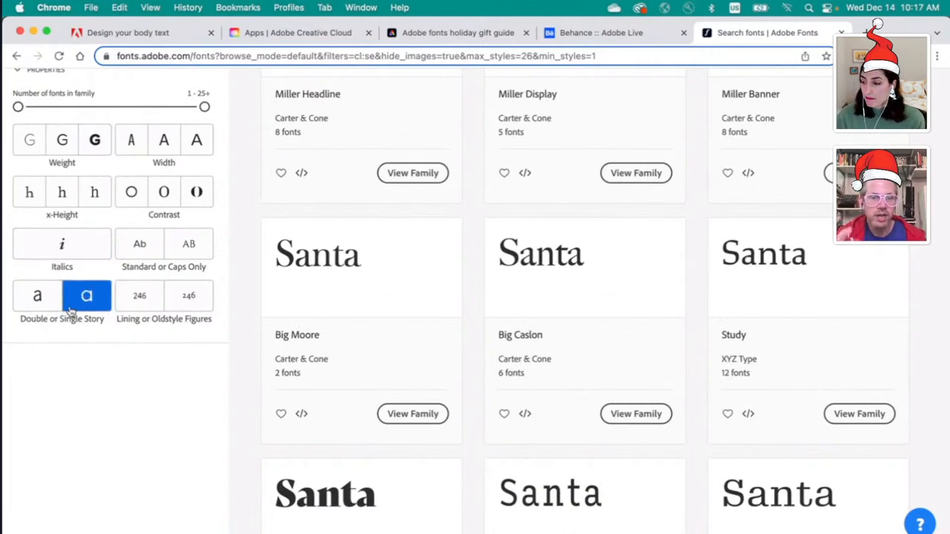
left_click(86, 295)
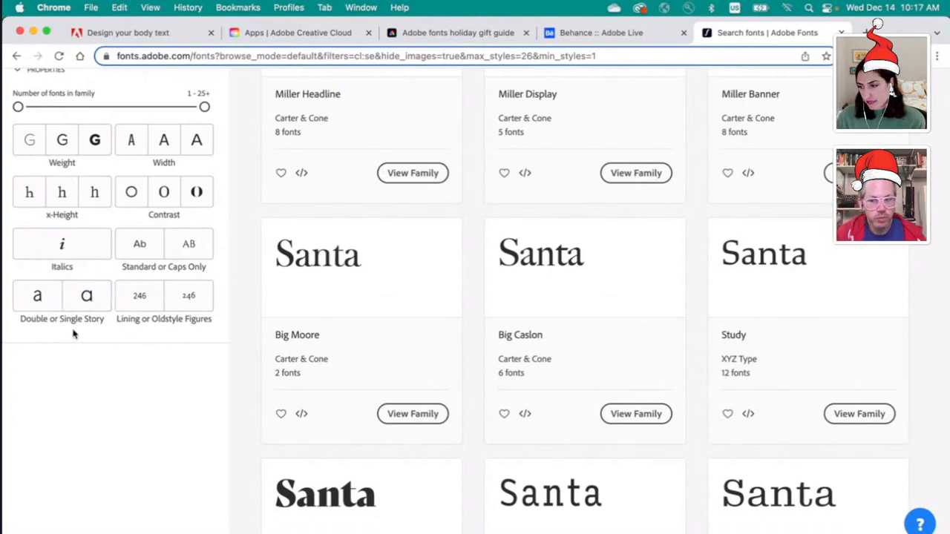
mouse_move(87, 321)
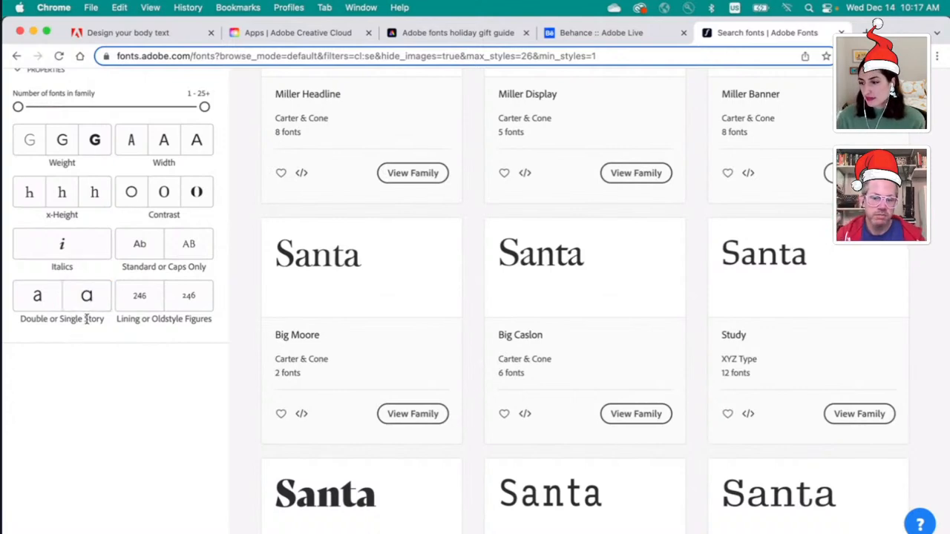
scroll("up", 3)
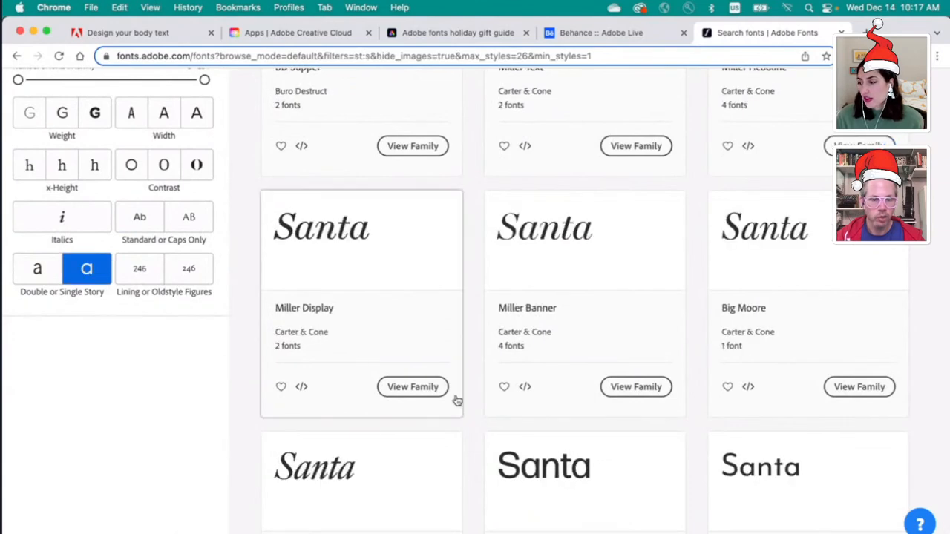
scroll("down", 3)
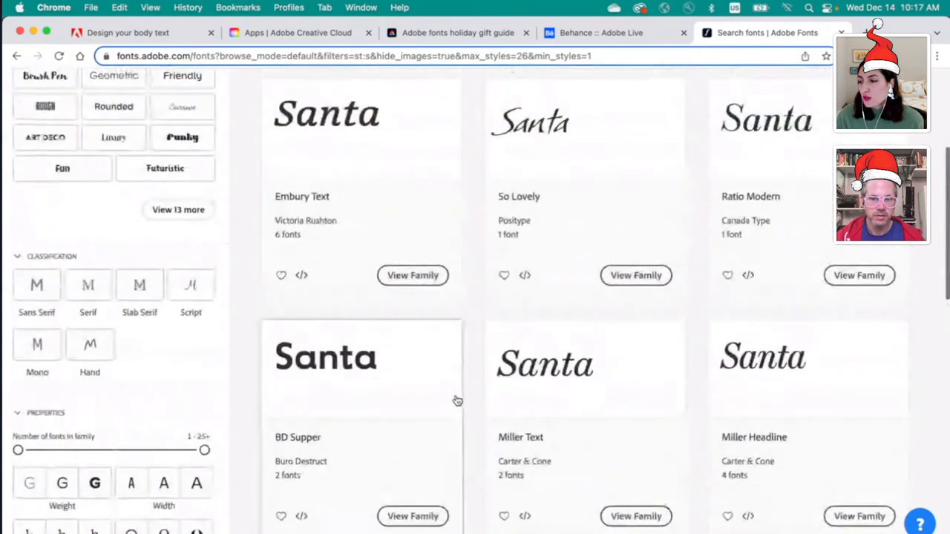
Step: Filter the single-story-a results to Sans Serif, then to Serif families
scroll("up", 3)
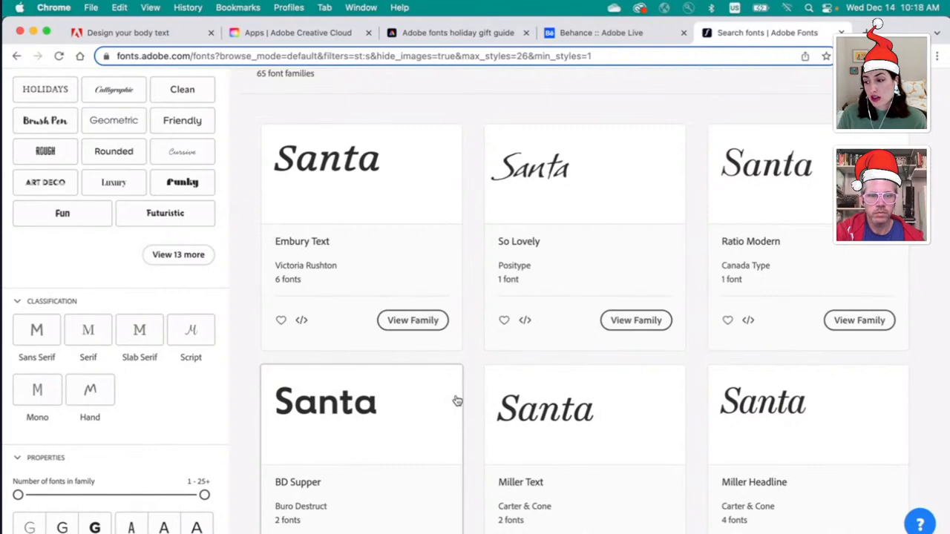
scroll("down", 3)
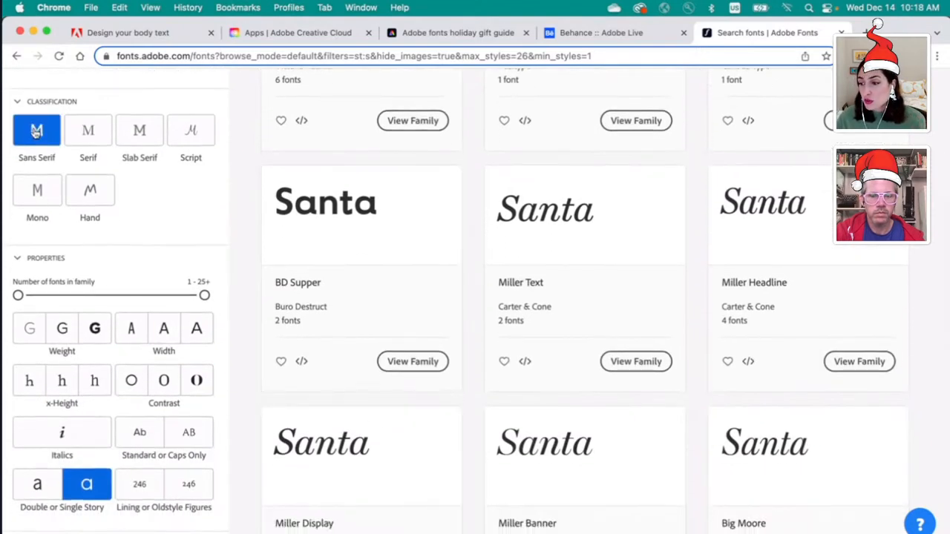
left_click(36, 130)
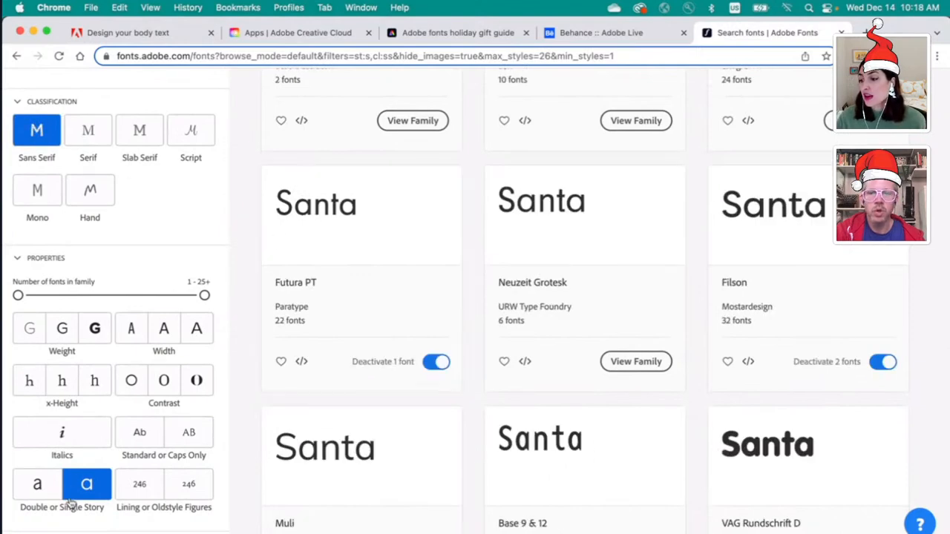
scroll("down", 3)
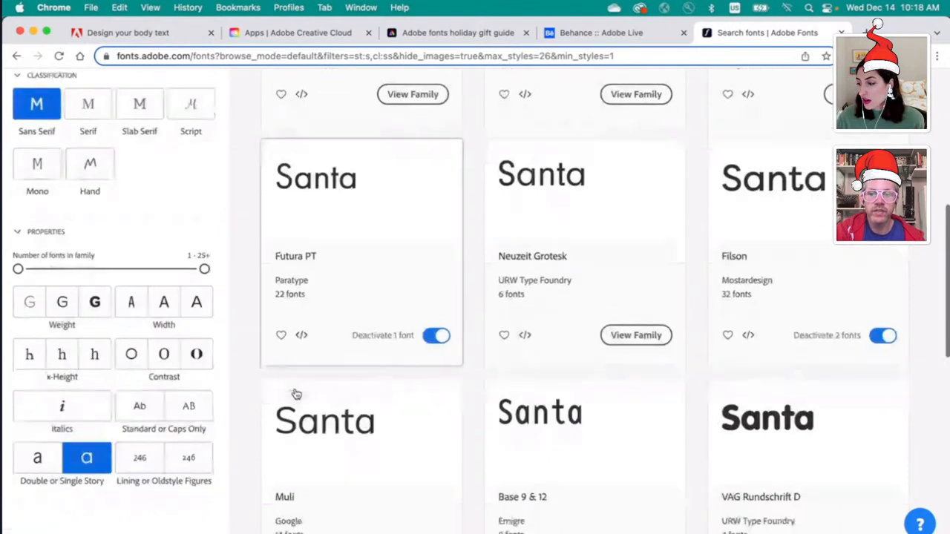
scroll("down", 3)
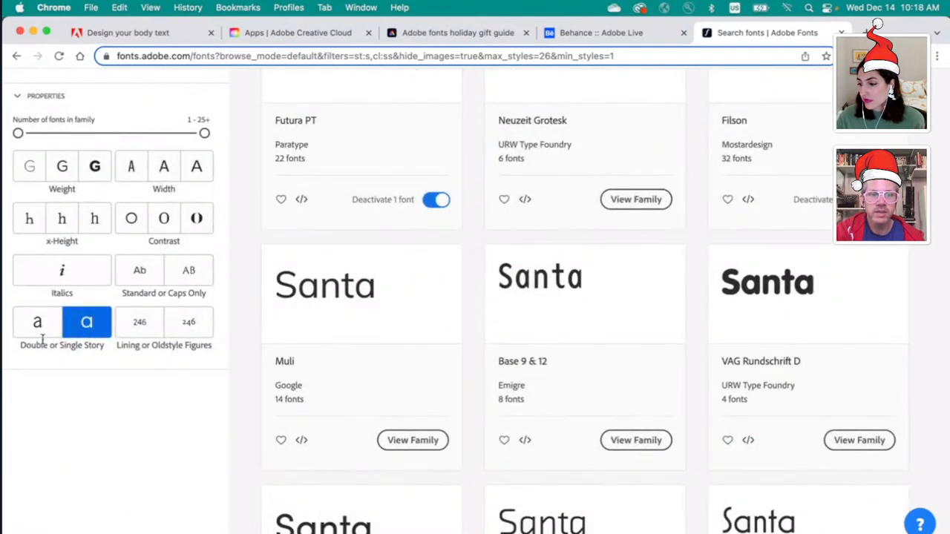
left_click(37, 322)
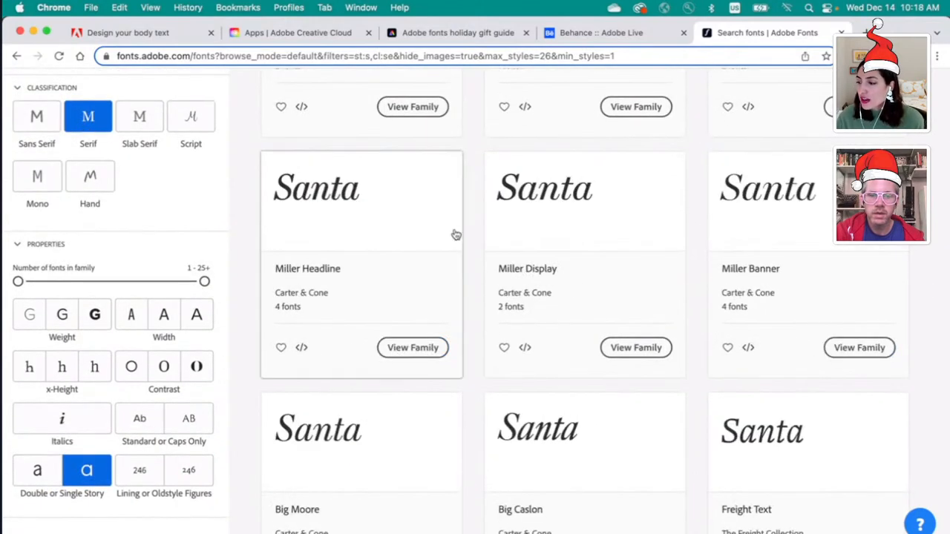
Step: Browse both pages of serif results, then remove the Serif filter to return to 65 families
scroll("up", 3)
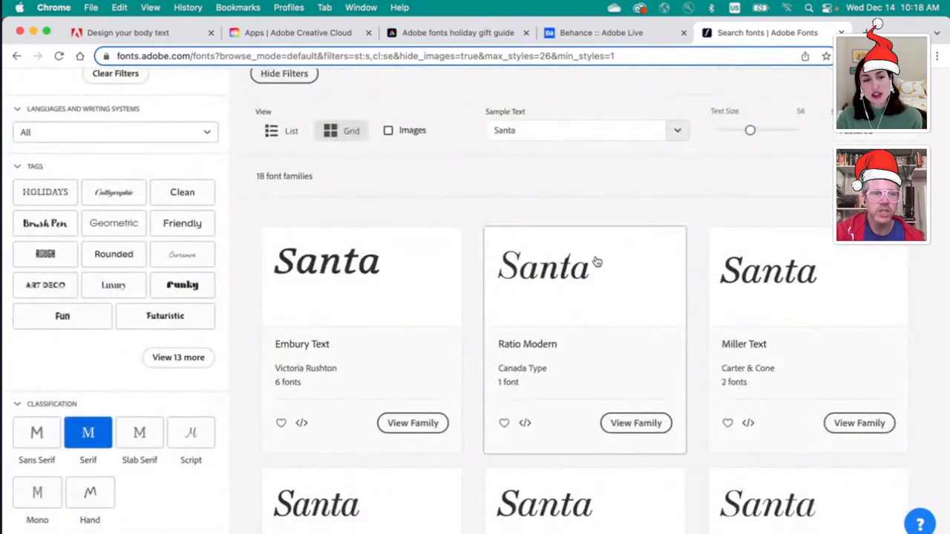
scroll("down", 3)
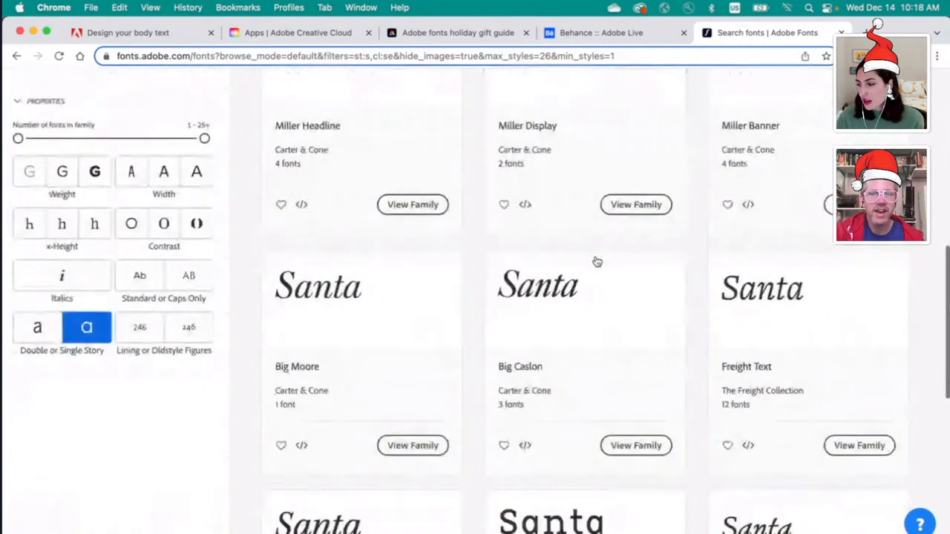
scroll("down", 3)
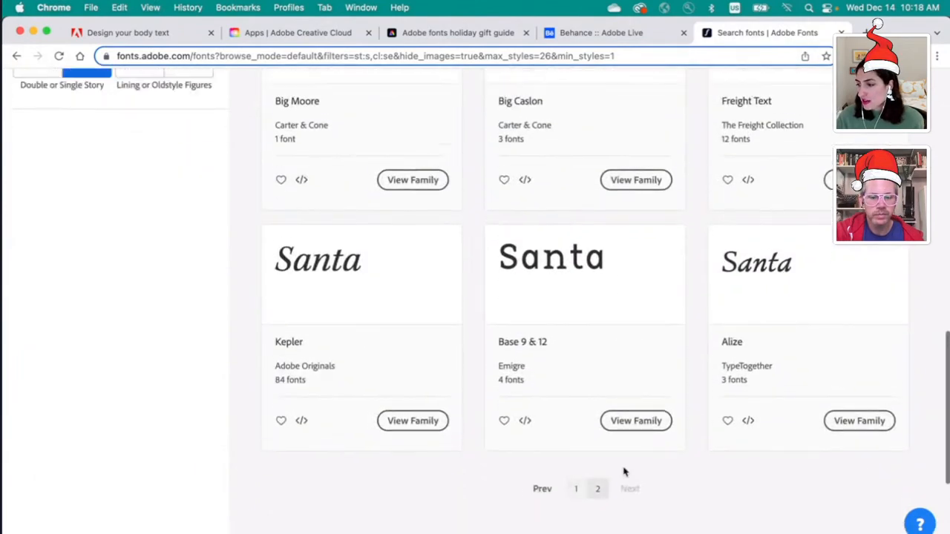
left_click(598, 489)
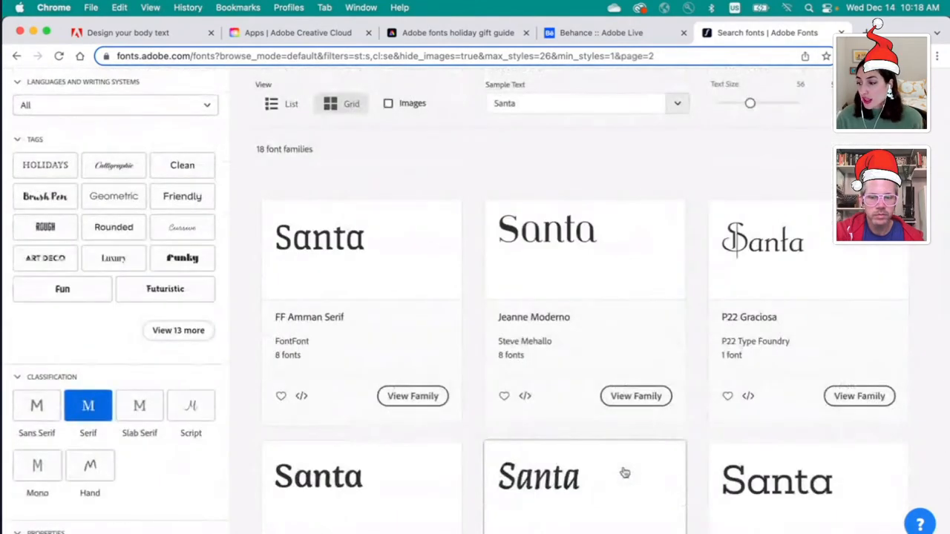
scroll("down", 3)
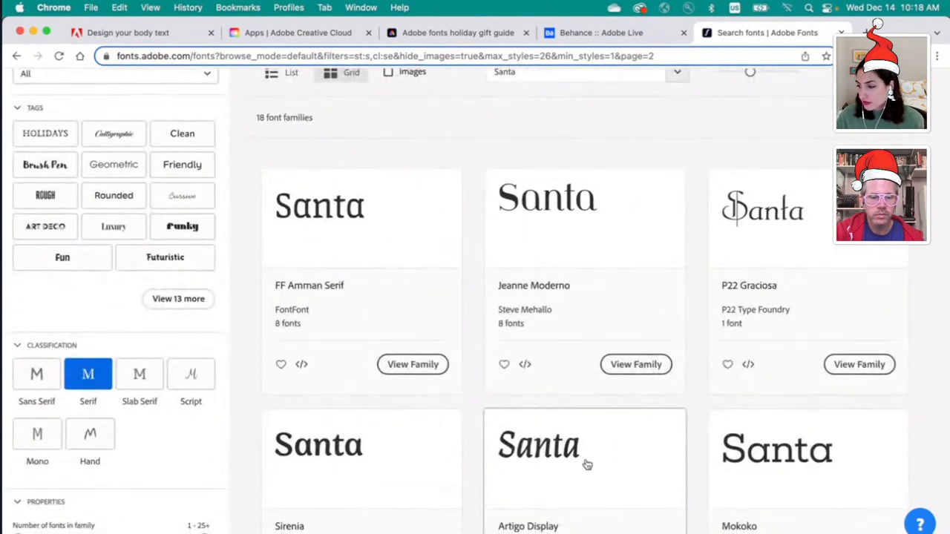
scroll("down", 3)
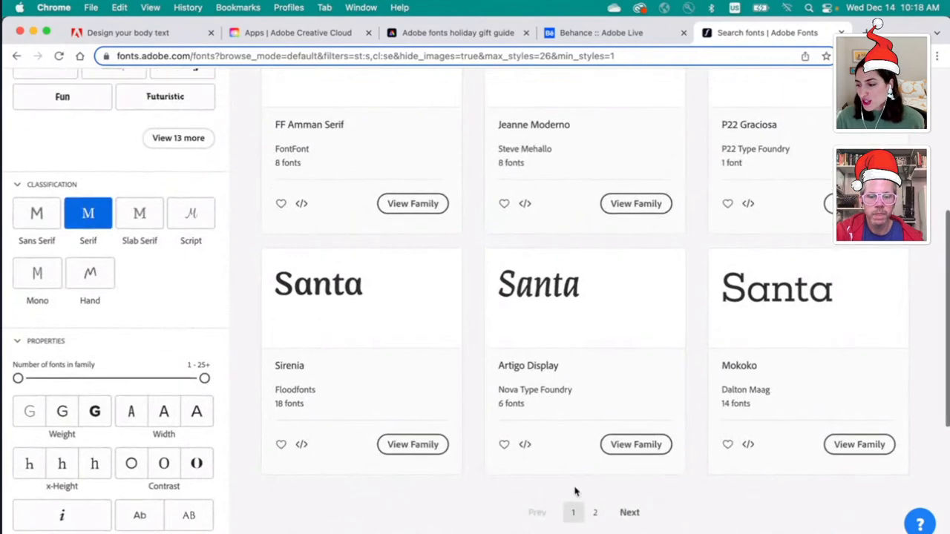
scroll("up", 3)
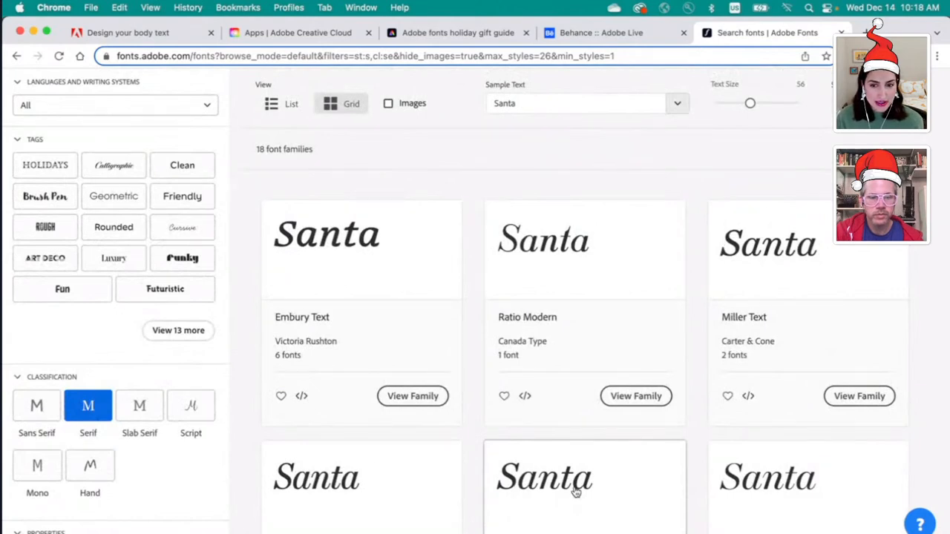
mouse_move(136, 451)
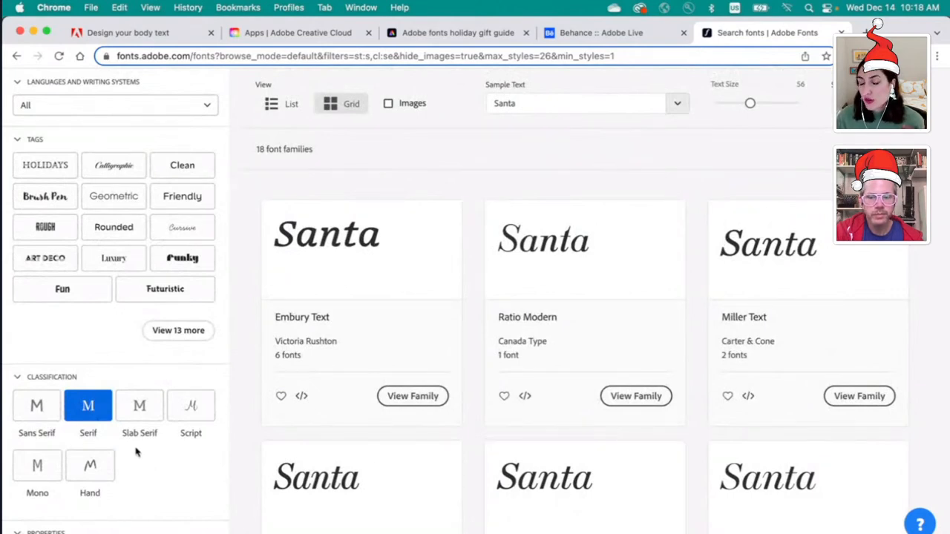
mouse_move(144, 464)
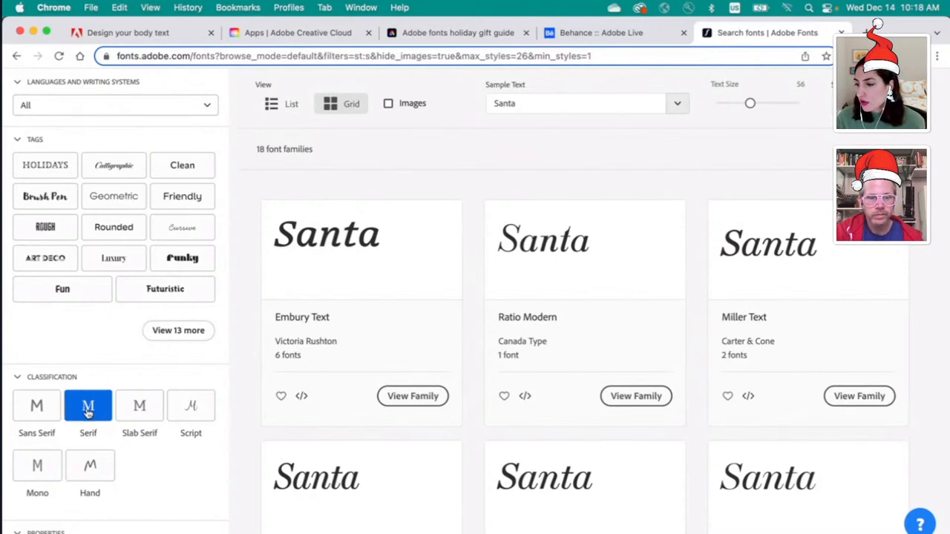
left_click(87, 406)
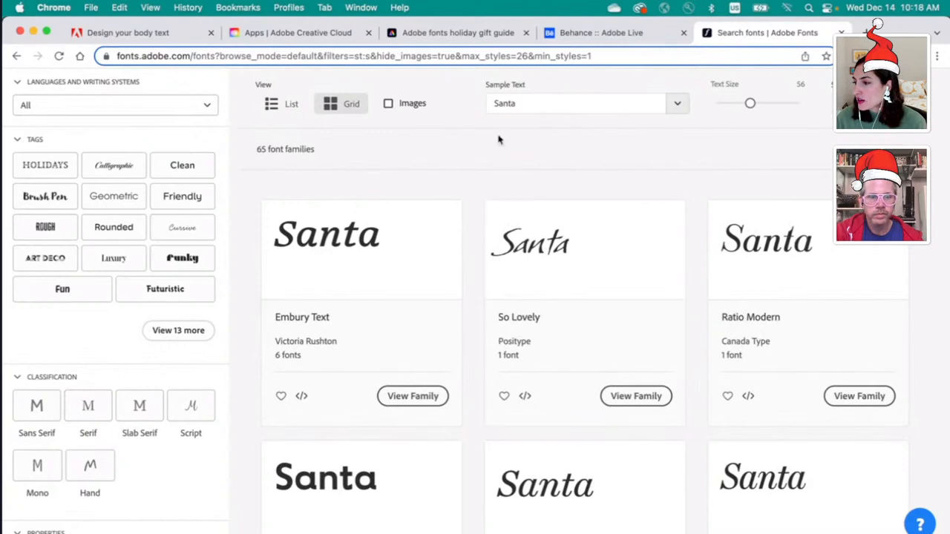
scroll("up", 3)
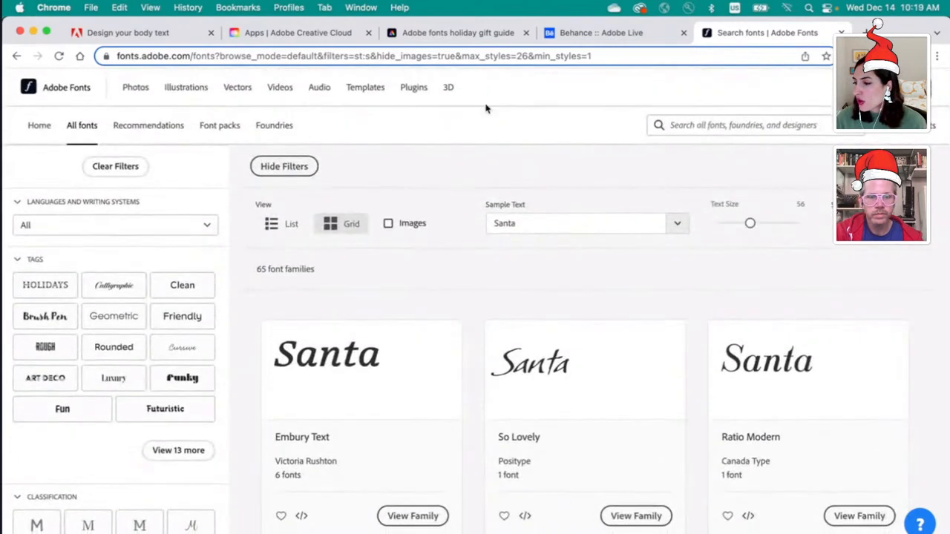
mouse_move(458, 32)
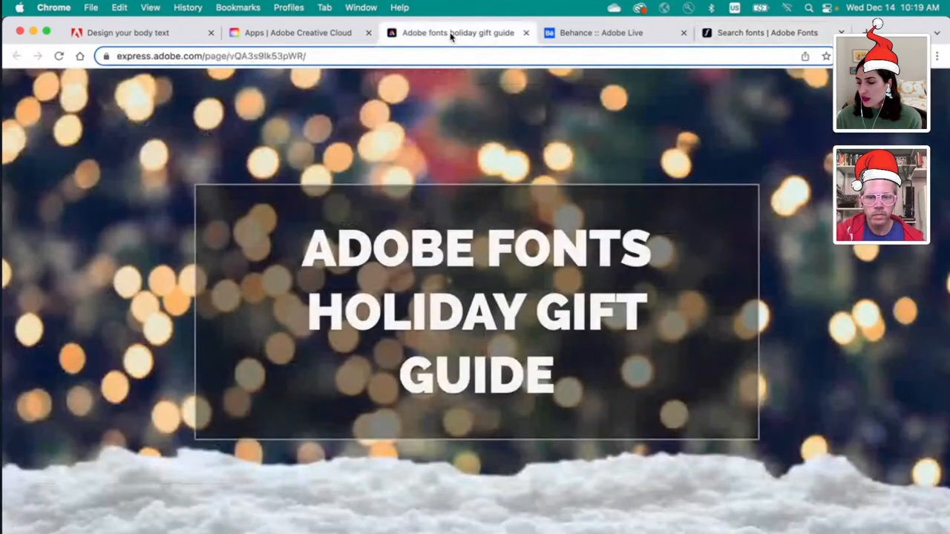
mouse_move(644, 385)
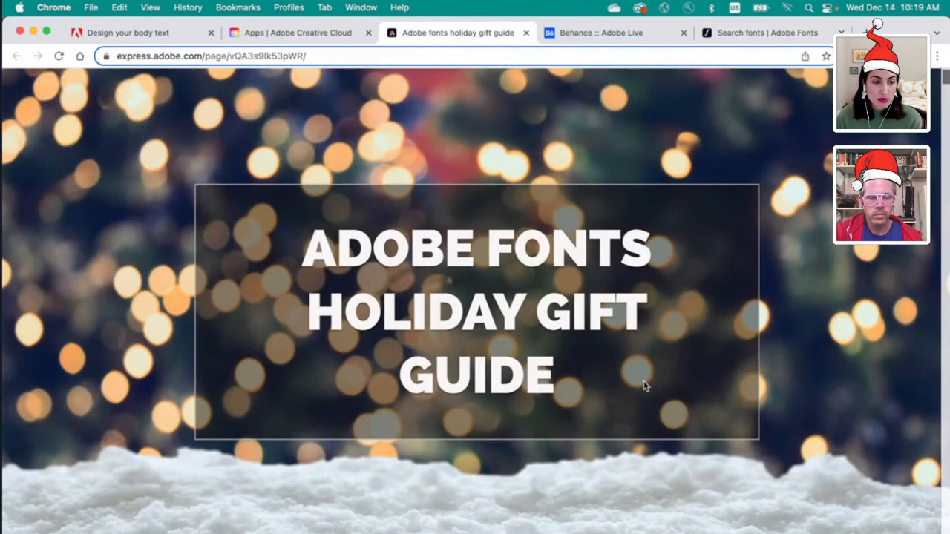
Step: Scroll the Holiday Gift Guide page down to the free Typewolf typography cheatsheet
scroll("down", 3)
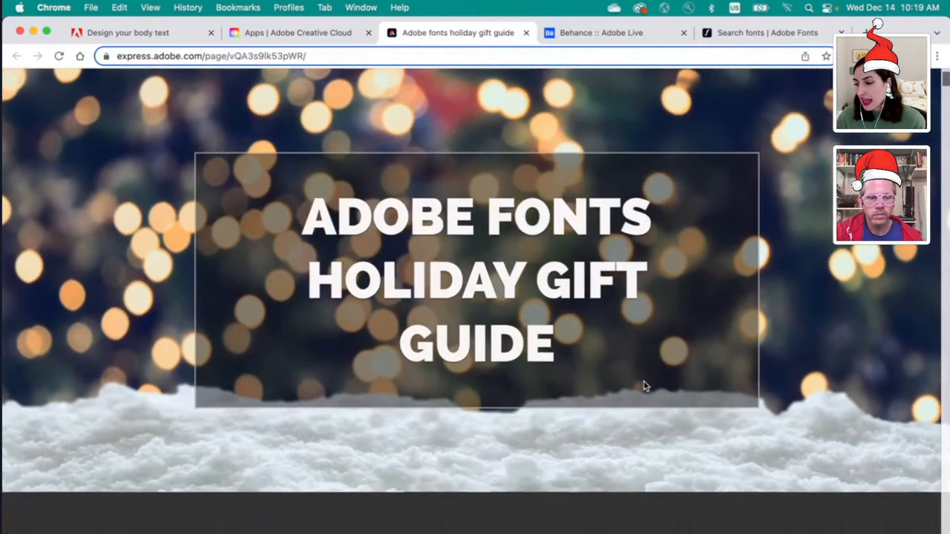
scroll("down", 3)
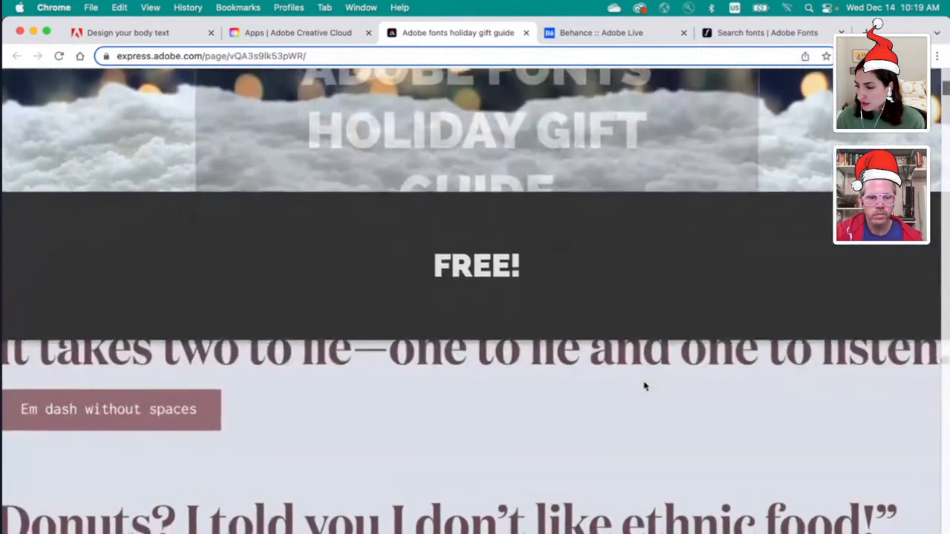
scroll("down", 3)
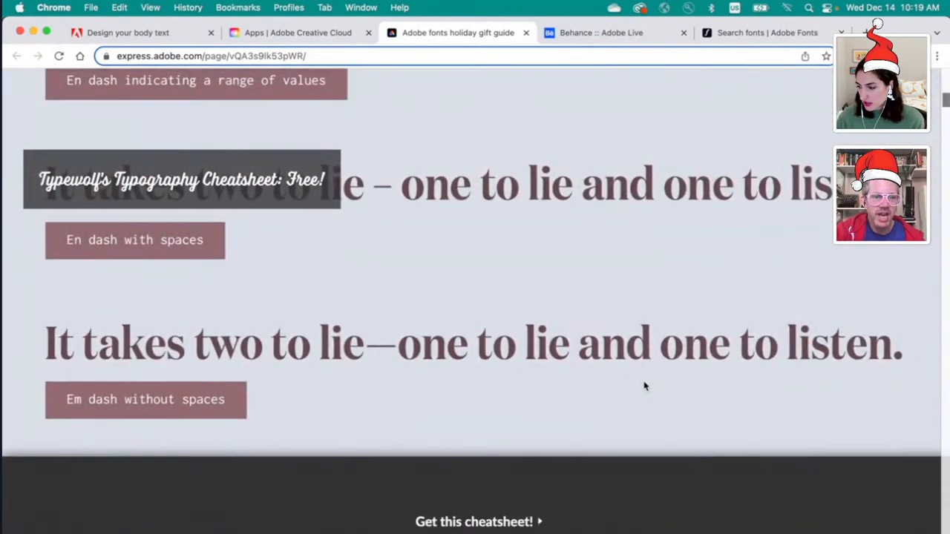
scroll("down", 3)
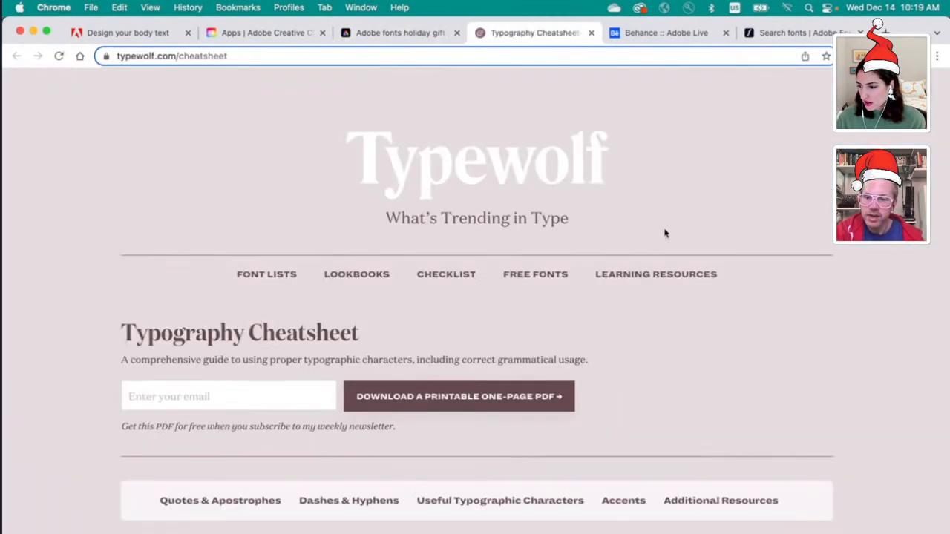
Step: Scroll the Typography Cheatsheet to the Quotes & Apostrophes table of Mac, Windows and HTML codes
scroll("down", 3)
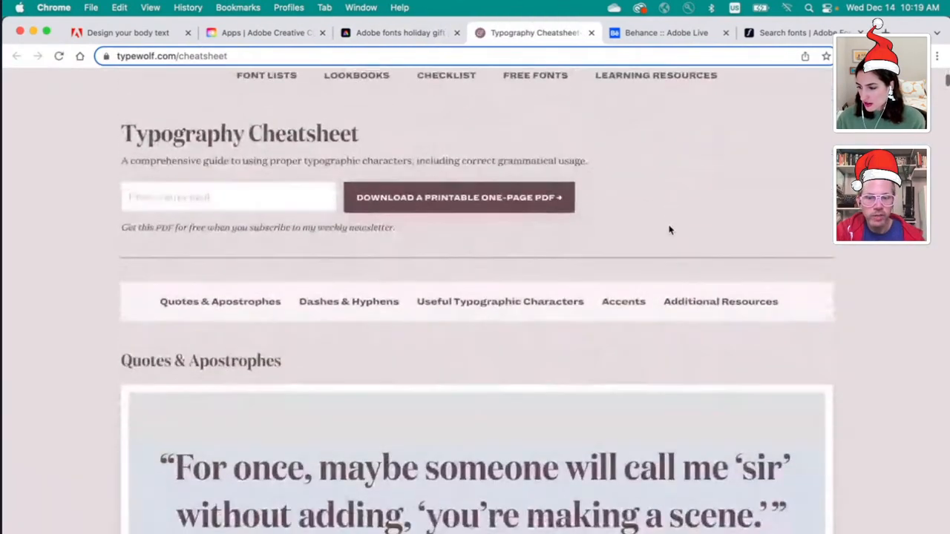
scroll("down", 3)
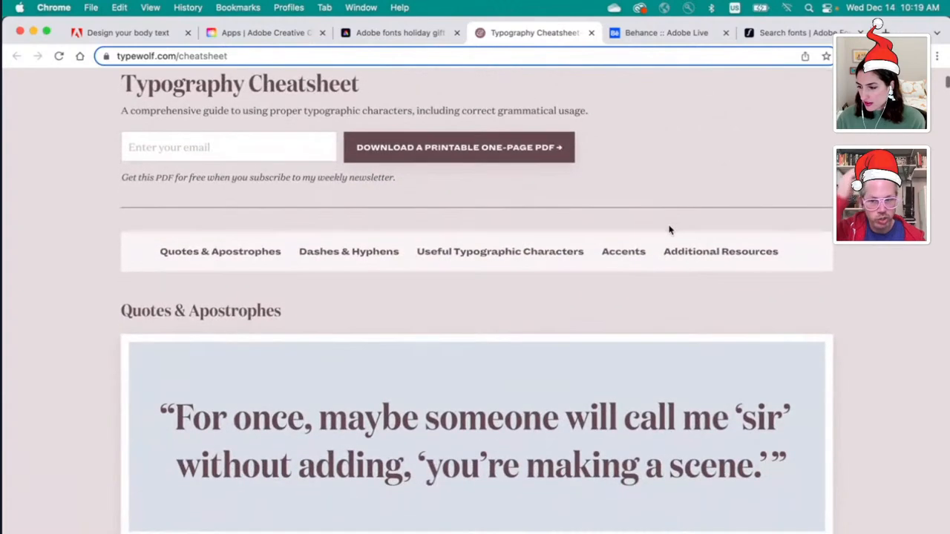
scroll("down", 3)
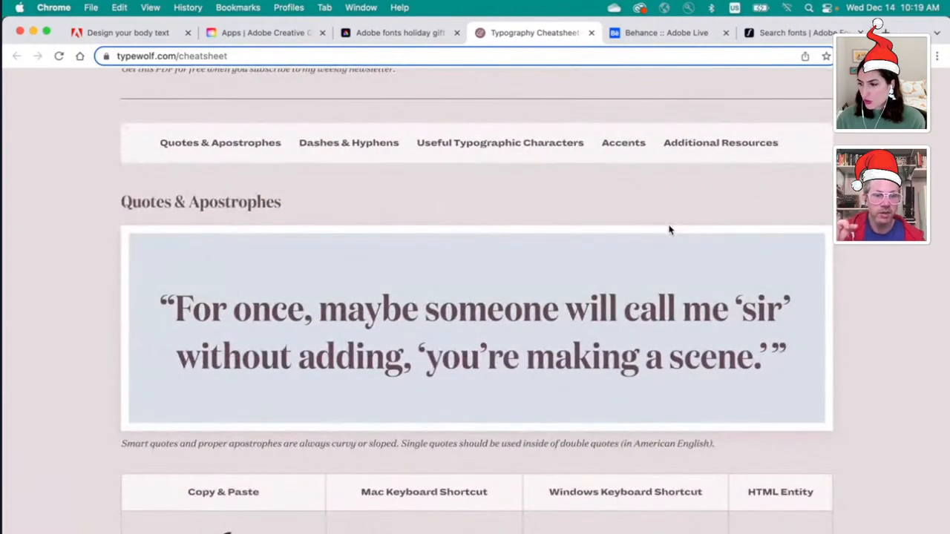
scroll("down", 3)
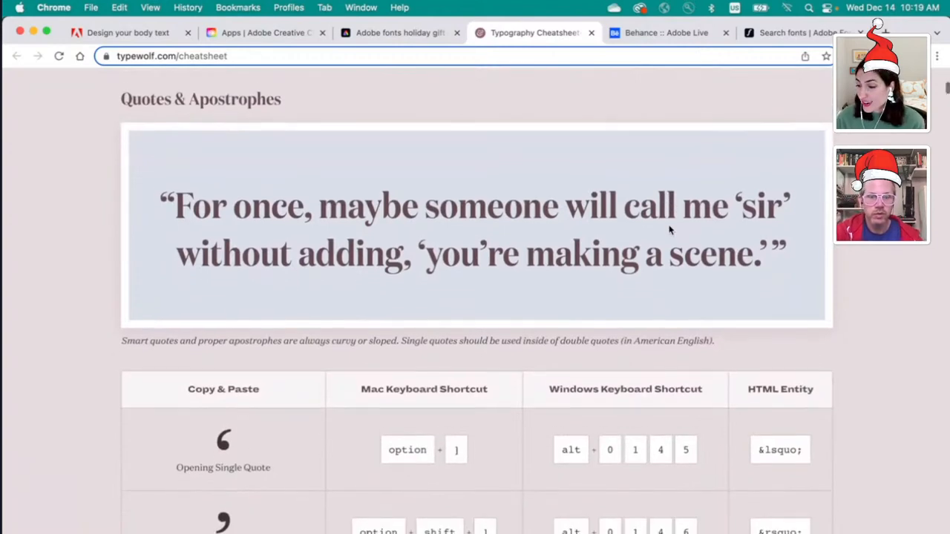
scroll("down", 3)
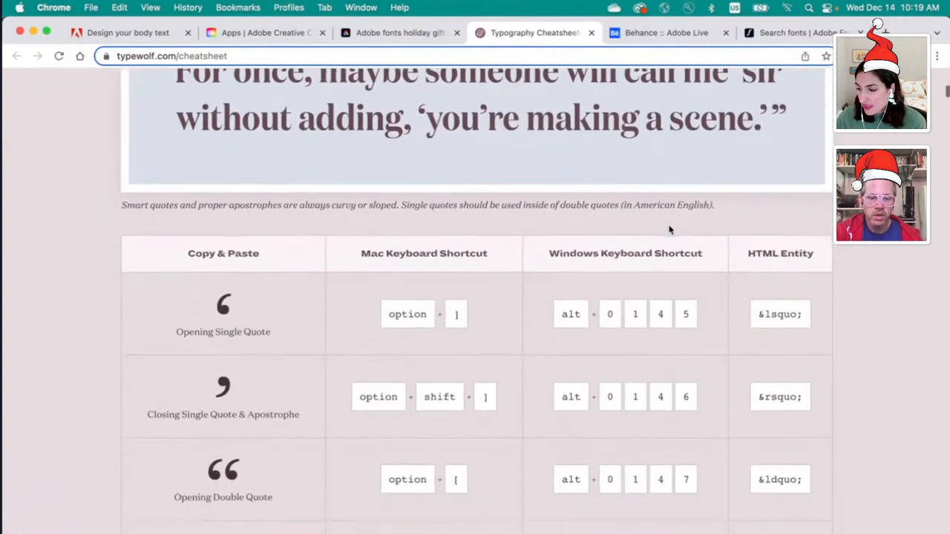
scroll("down", 3)
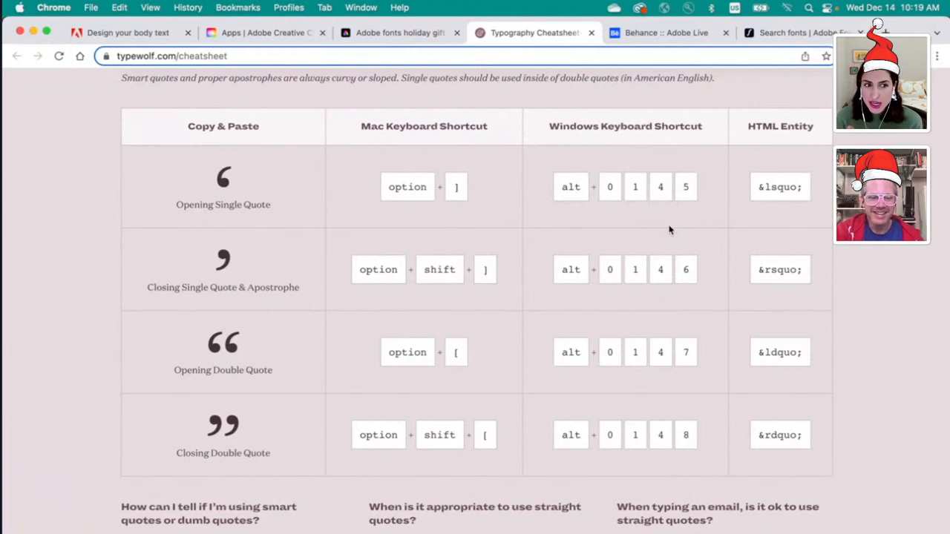
scroll("up", 3)
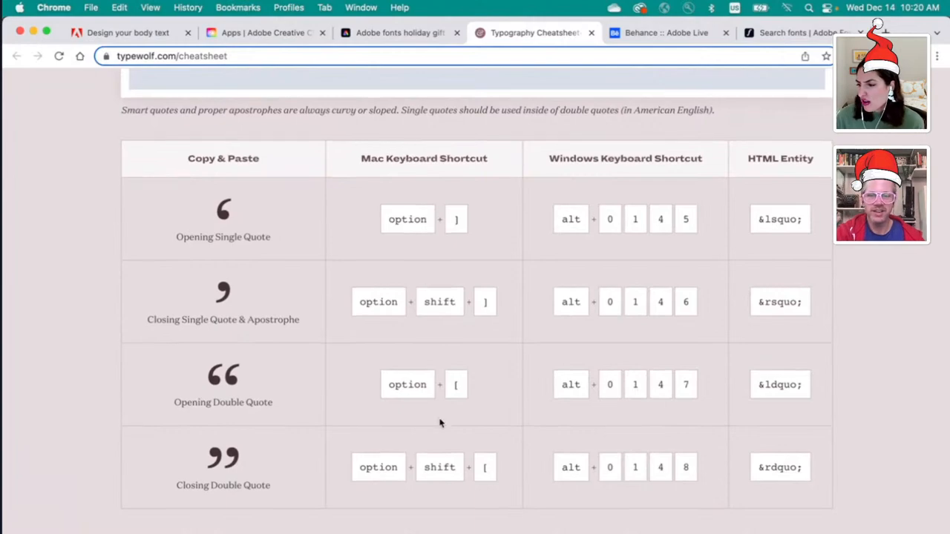
scroll("down", 3)
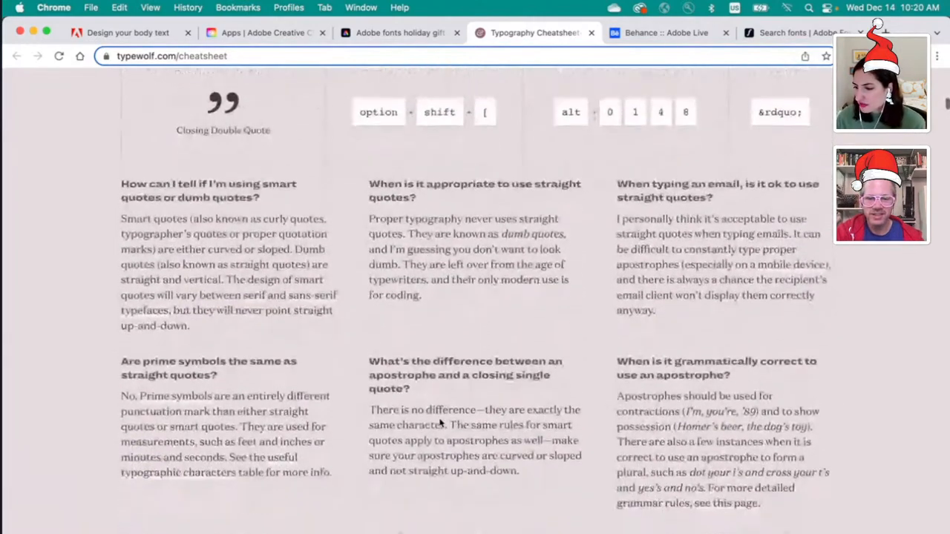
scroll("down", 3)
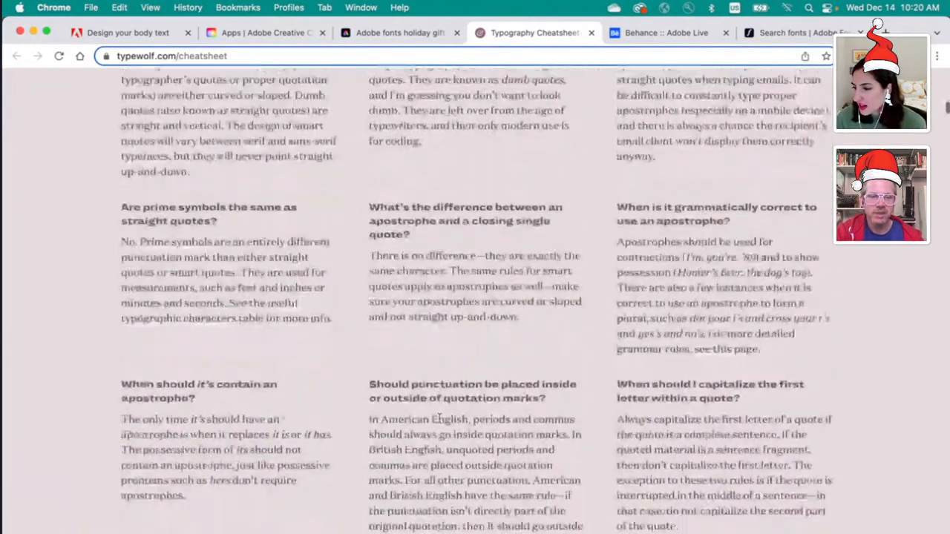
scroll("down", 3)
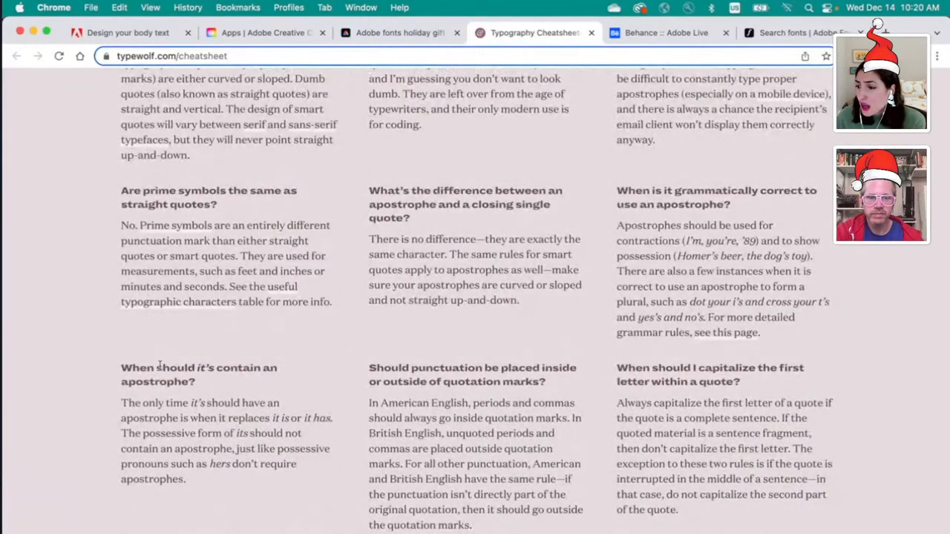
double_click(156, 191)
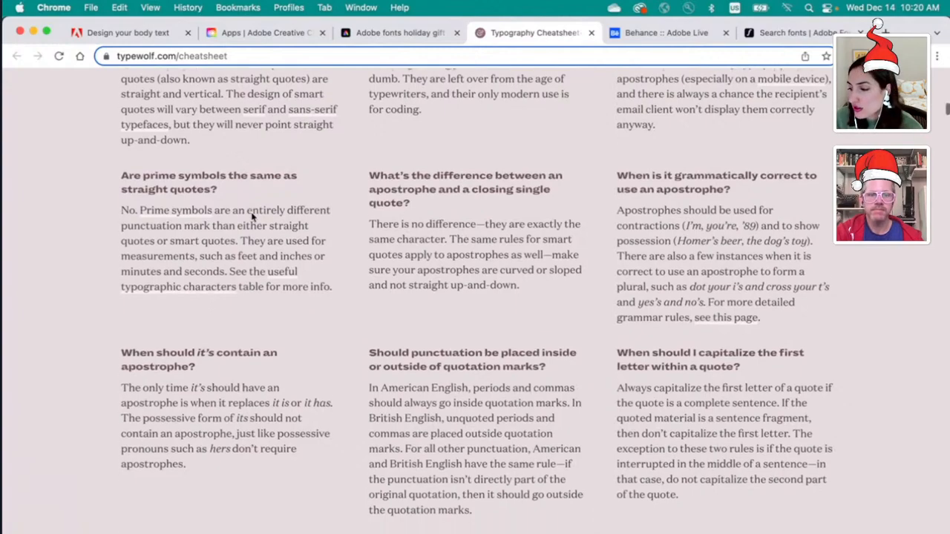
scroll("down", 3)
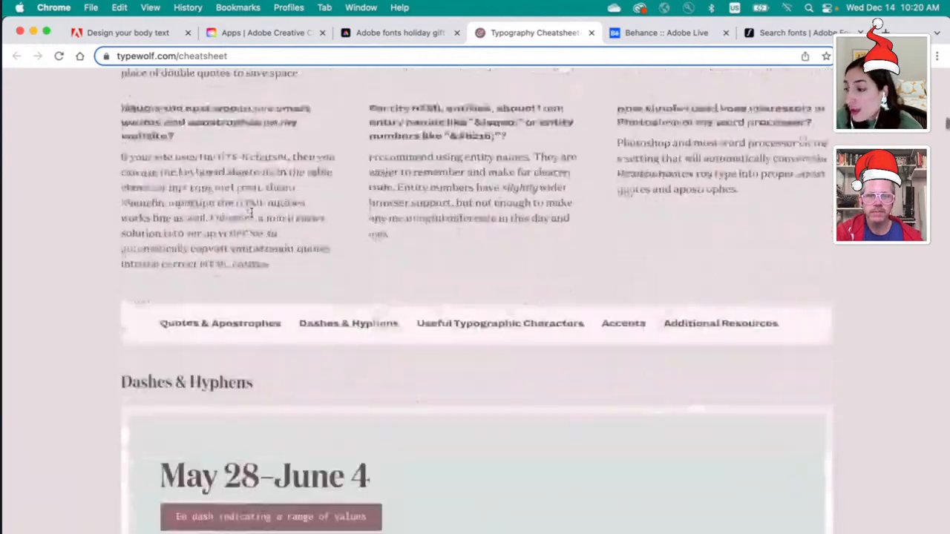
scroll("down", 3)
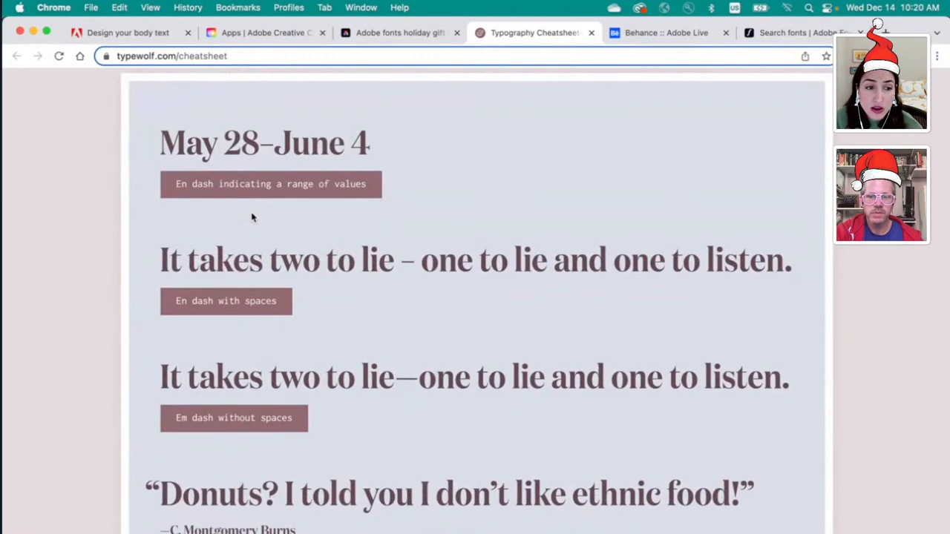
scroll("down", 3)
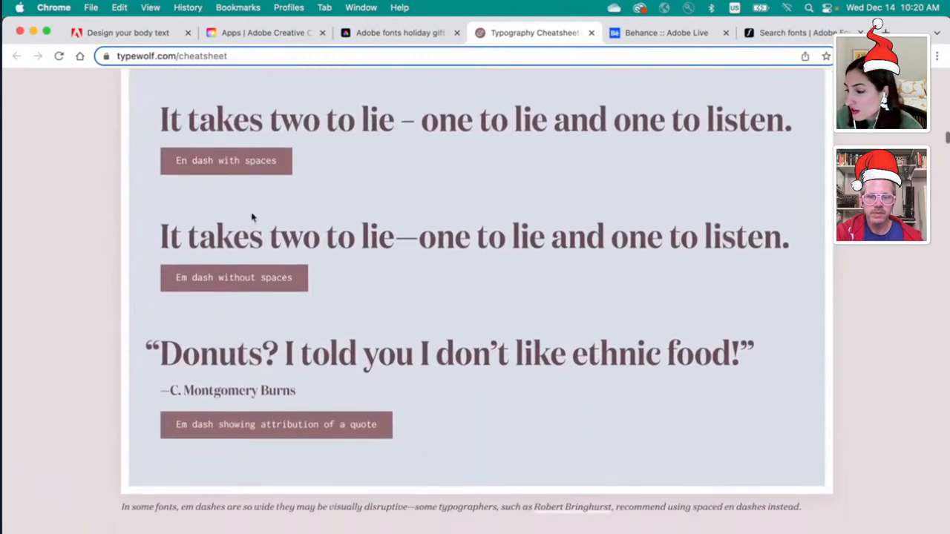
scroll("down", 3)
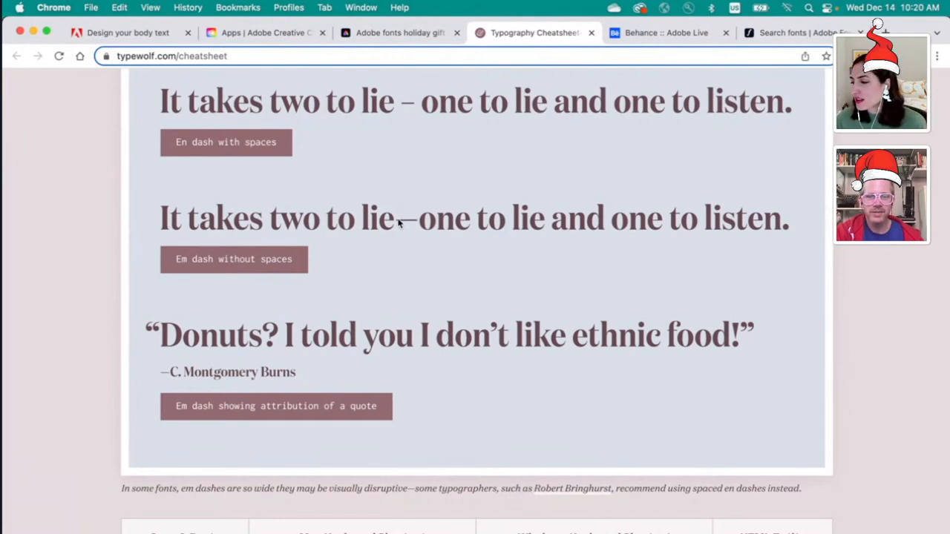
scroll("down", 3)
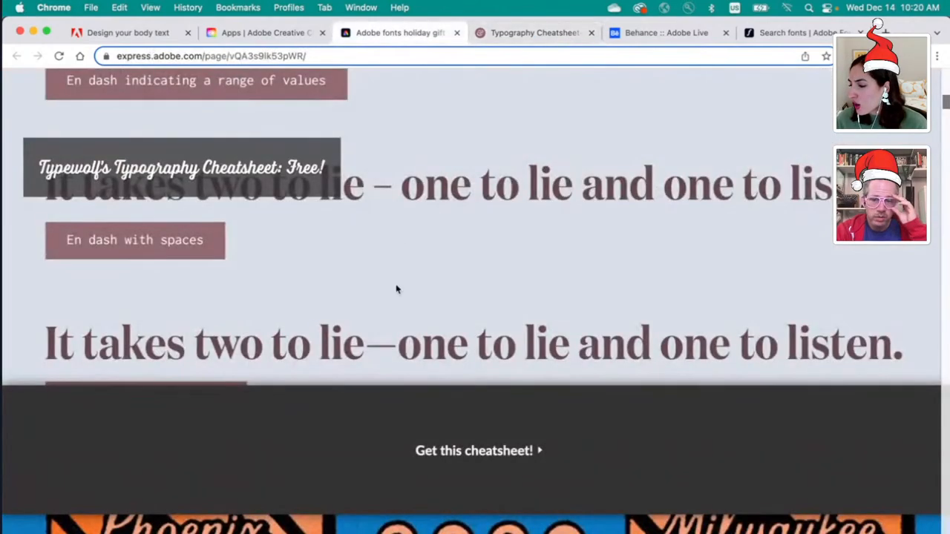
Step: Open Hoodzpah's free Subtle Grit Texture Photoshop Action page from the gift guide and browse it
scroll("down", 3)
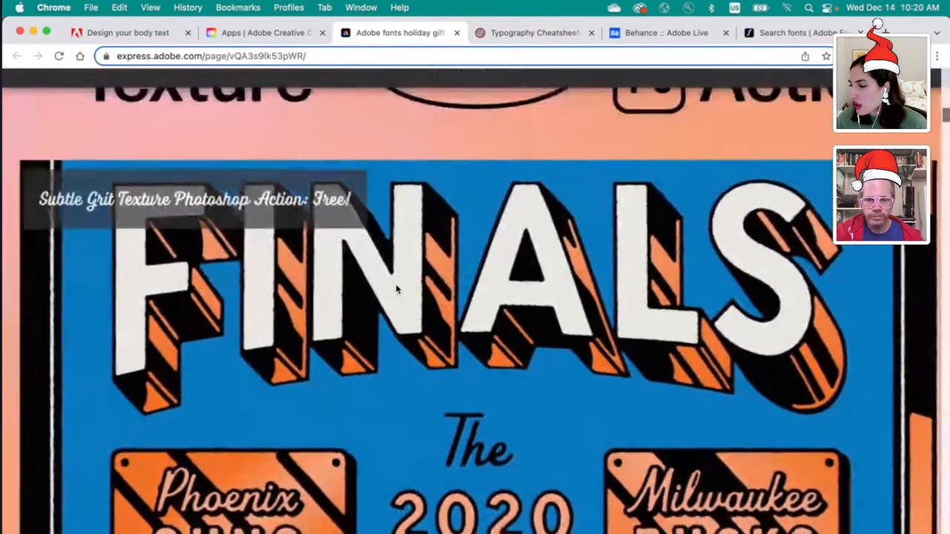
scroll("down", 3)
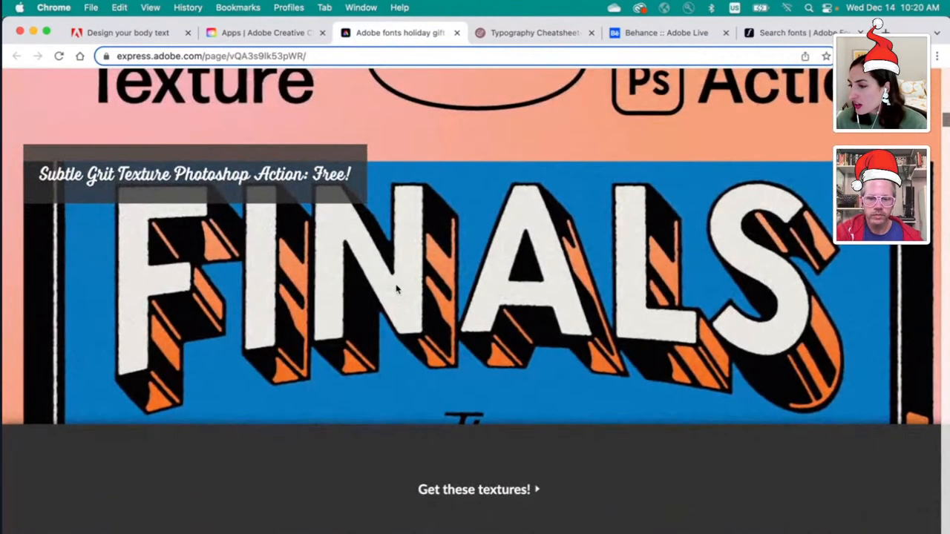
left_click(464, 32)
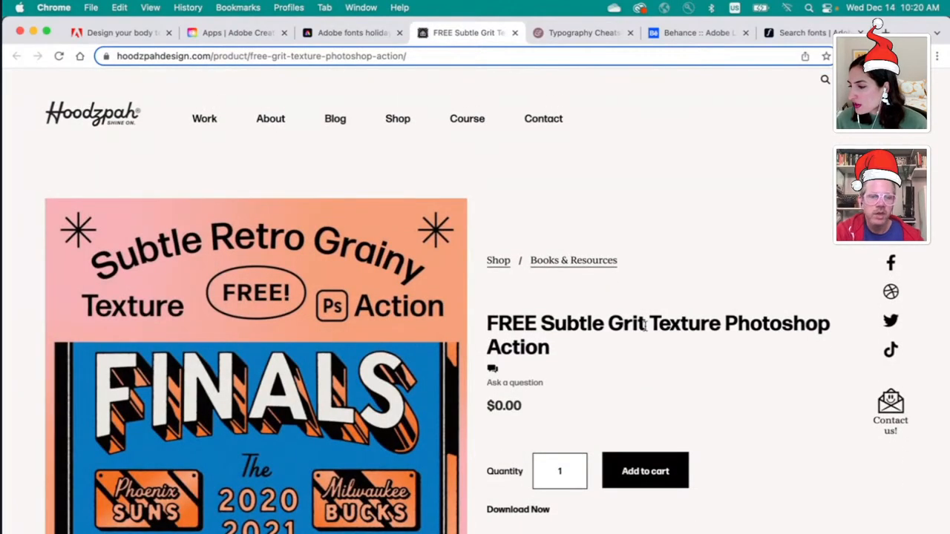
scroll("down", 3)
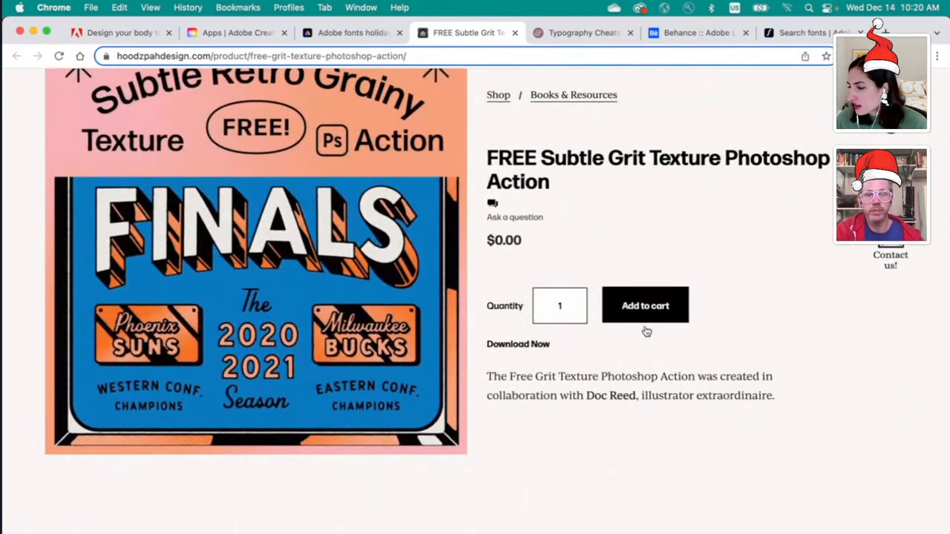
scroll("down", 3)
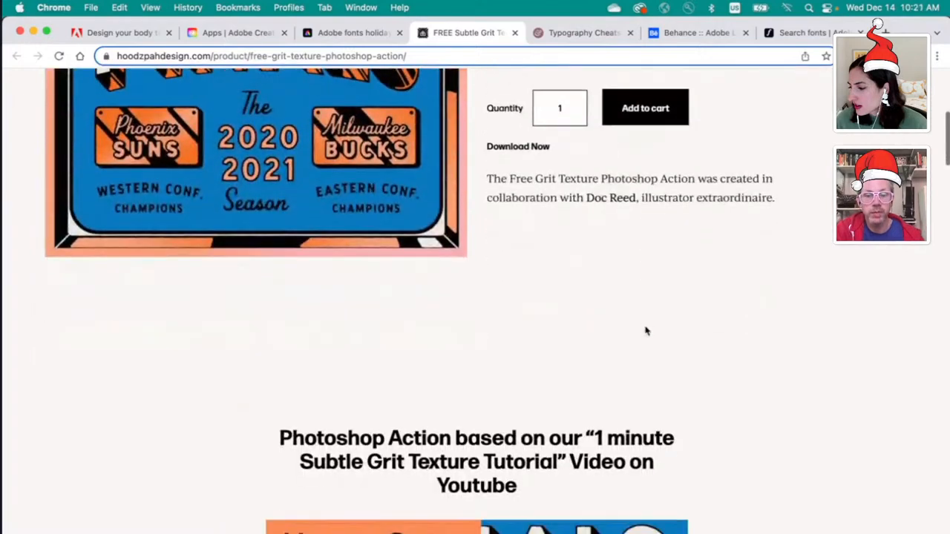
scroll("down", 3)
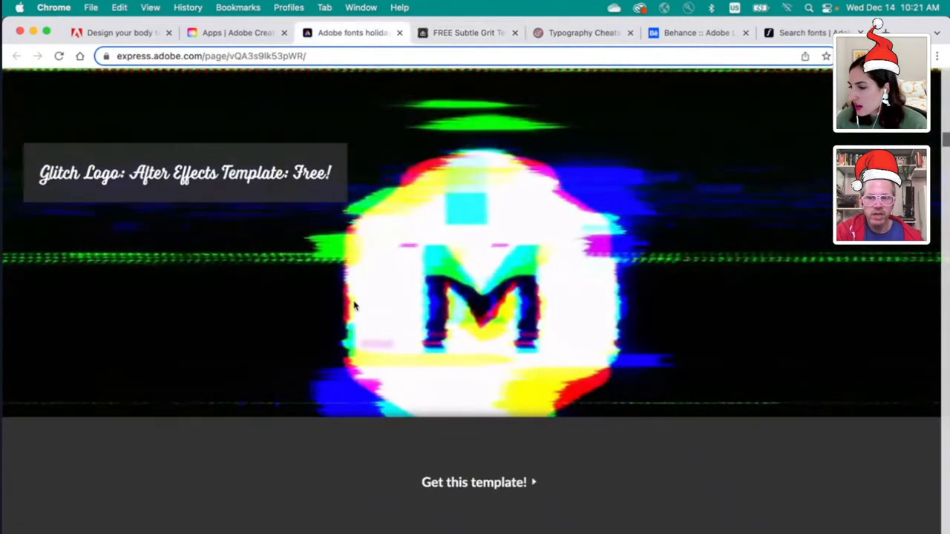
Step: Open Motion Array's Glitch Logo template page, then play and pause its preview video
scroll("down", 3)
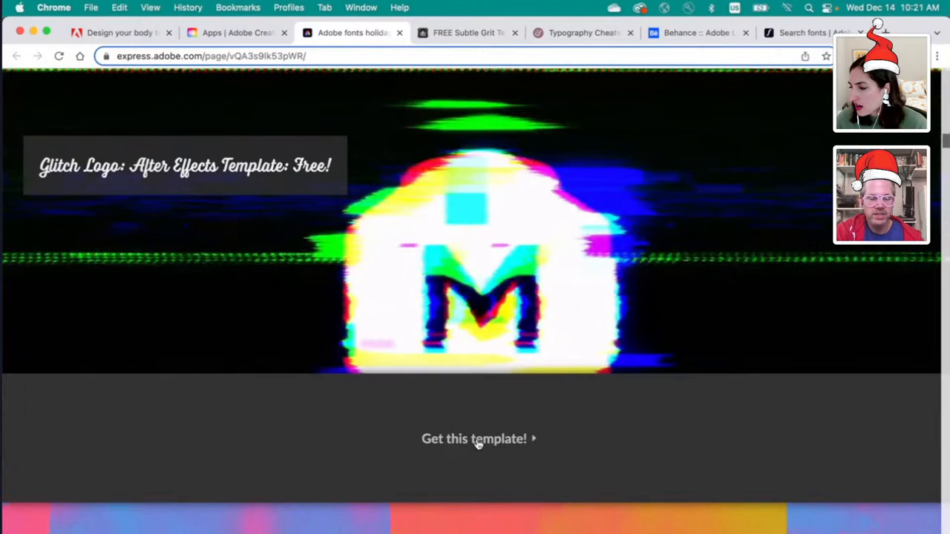
left_click(474, 438)
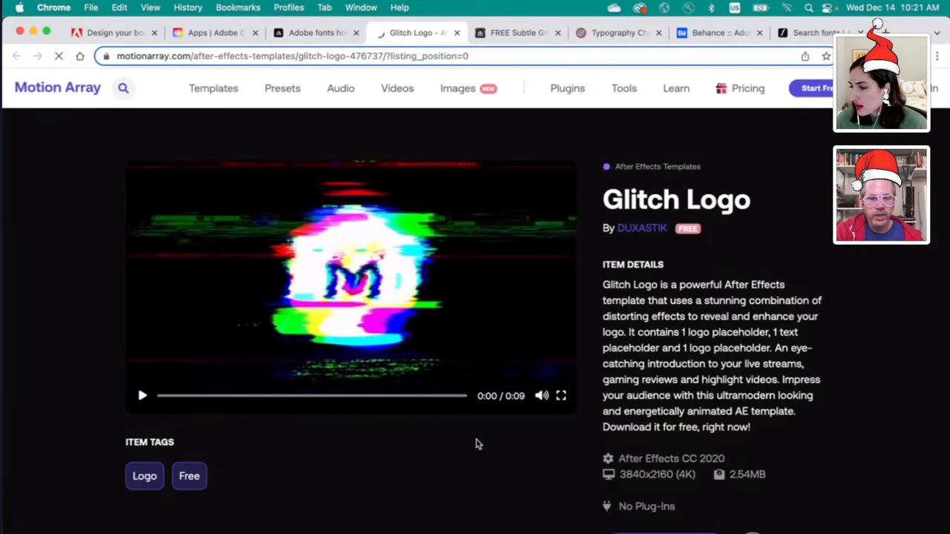
left_click(142, 395)
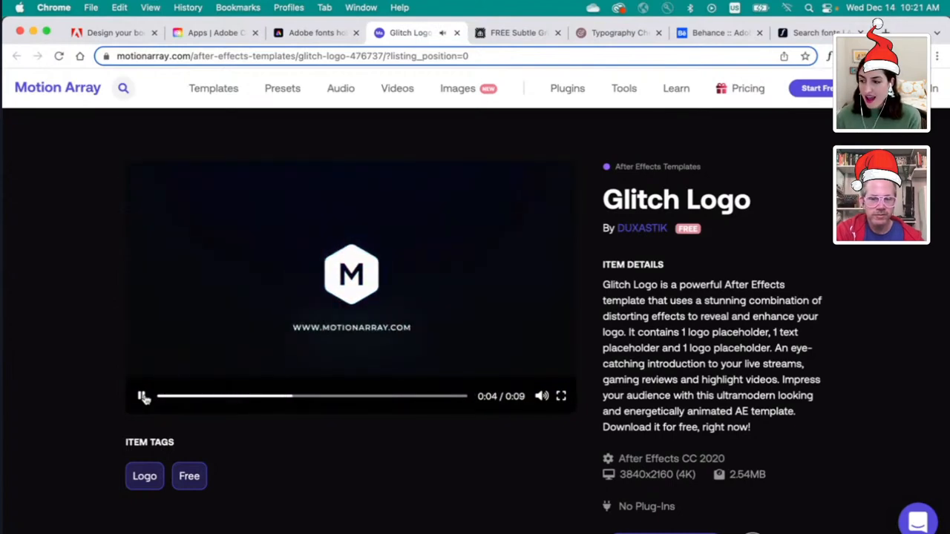
left_click(282, 89)
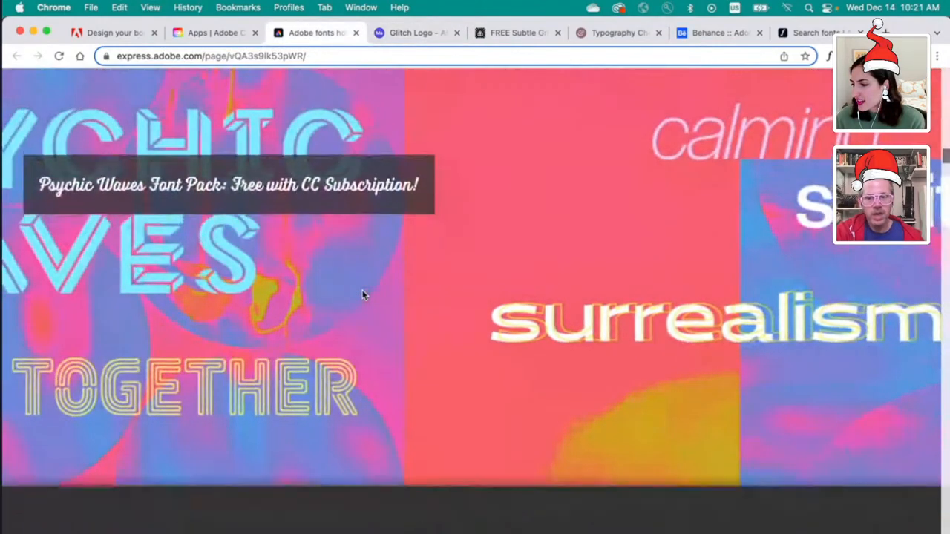
Step: Open the Psychic Waves font pack on Adobe Fonts and review its seven font samples
scroll("down", 3)
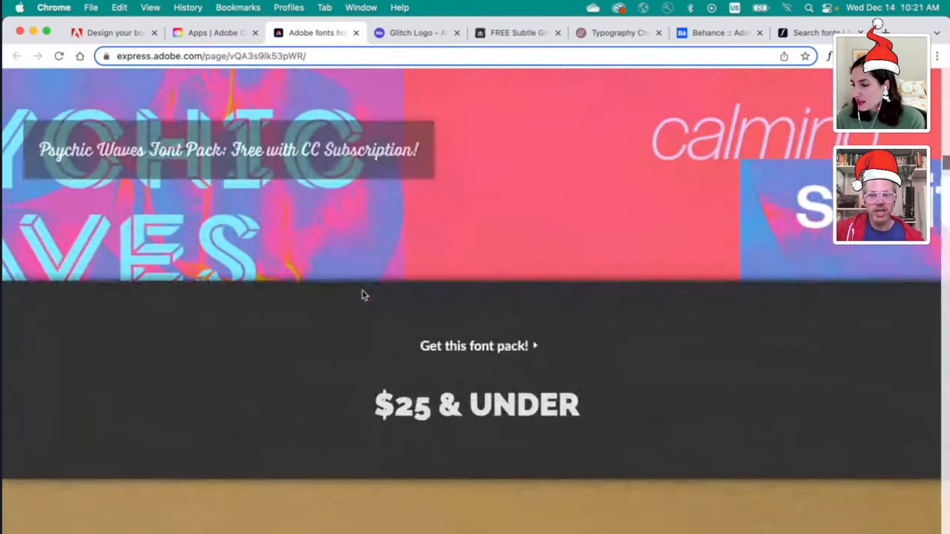
left_click(473, 346)
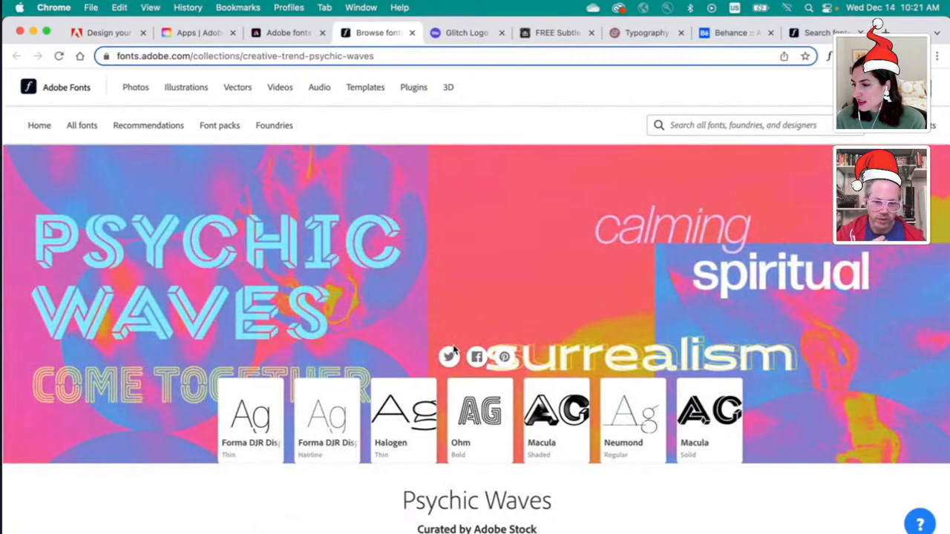
mouse_move(341, 481)
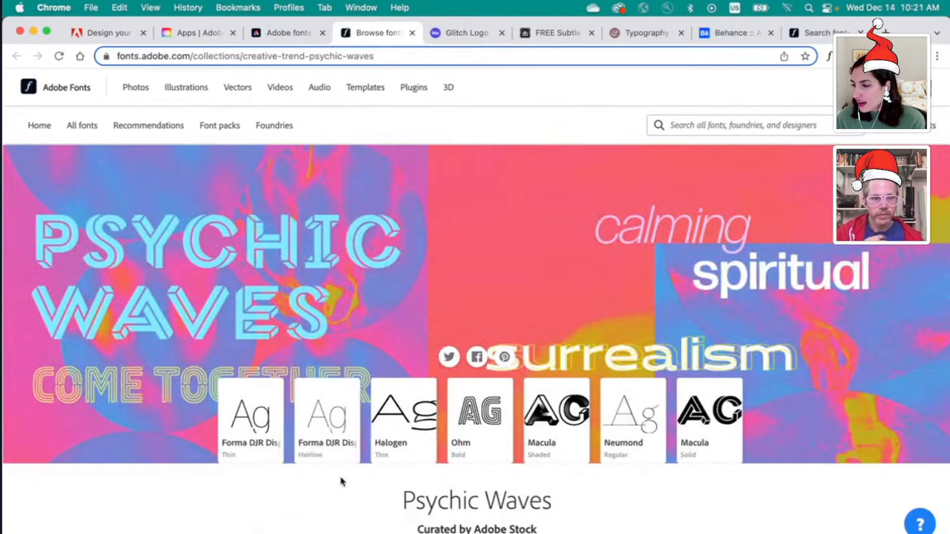
scroll("down", 3)
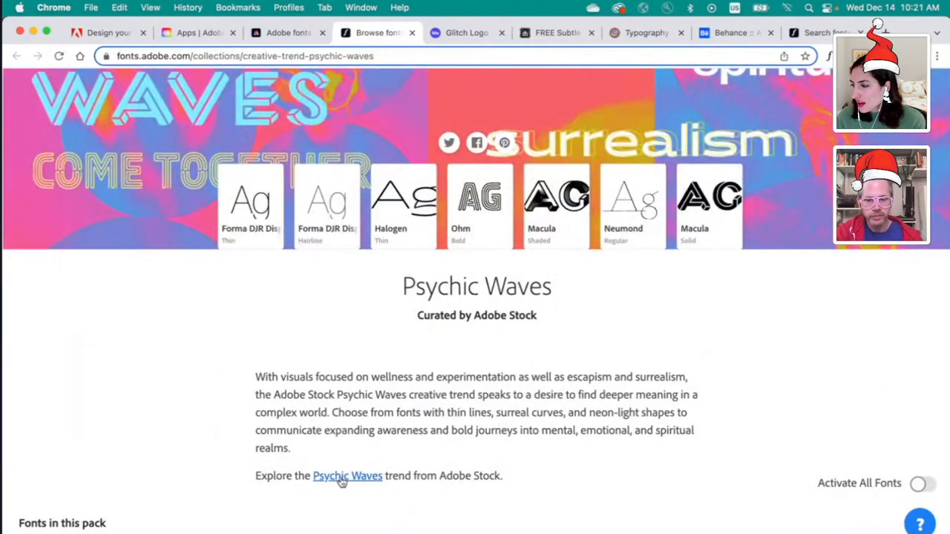
scroll("down", 3)
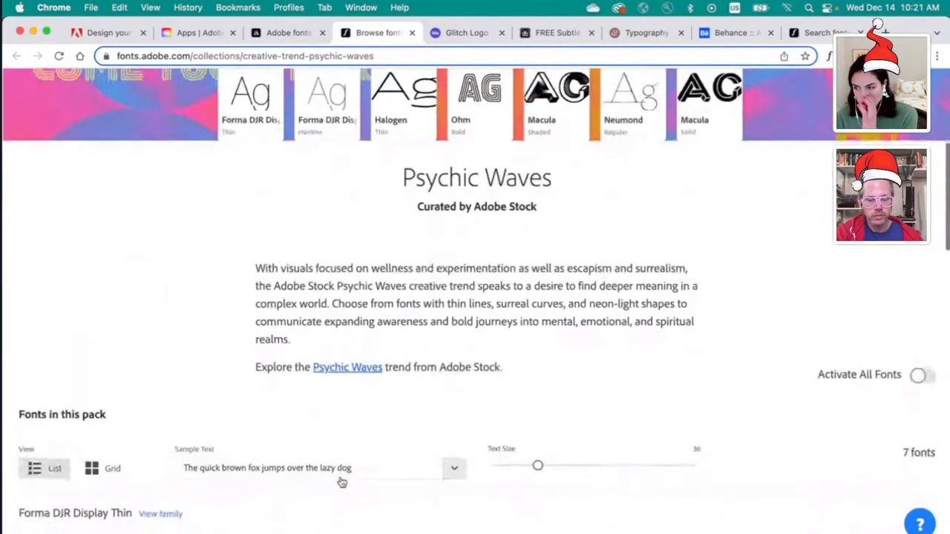
scroll("down", 3)
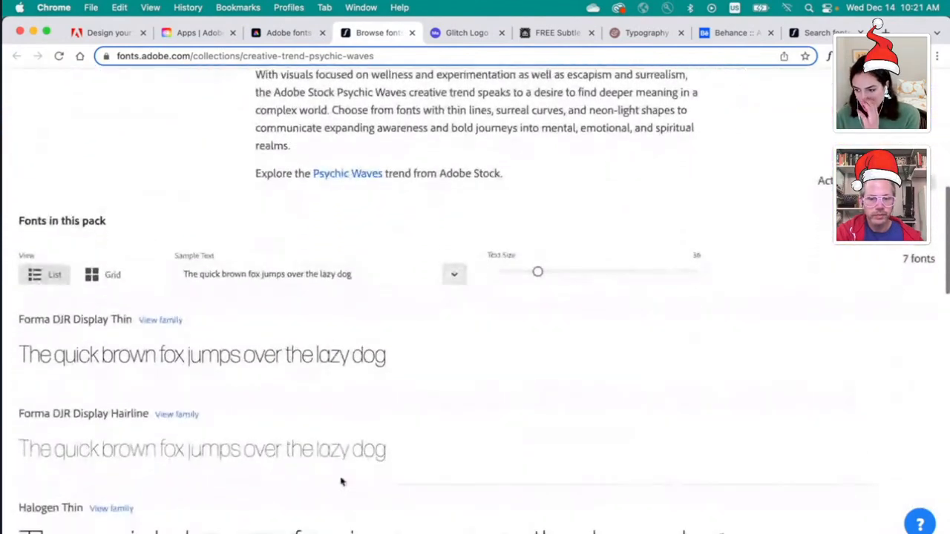
scroll("down", 3)
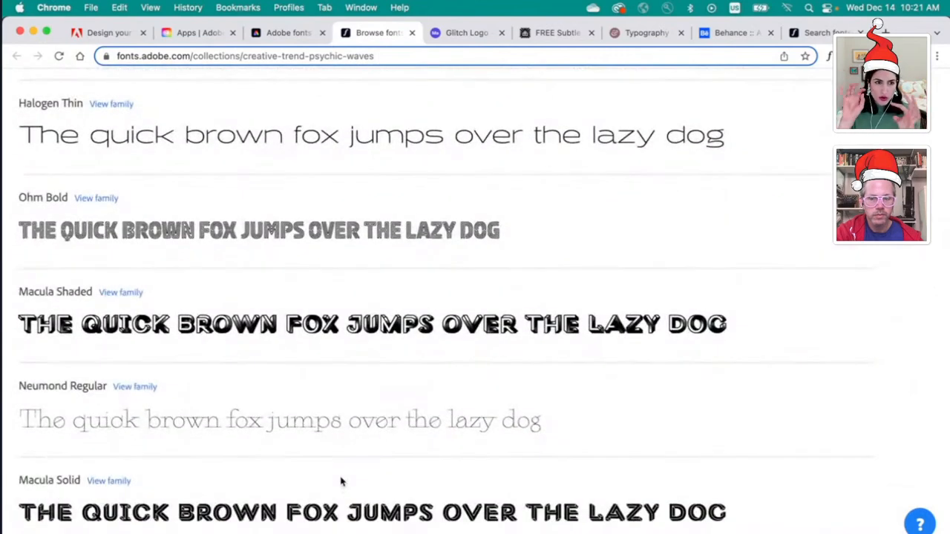
mouse_move(370, 368)
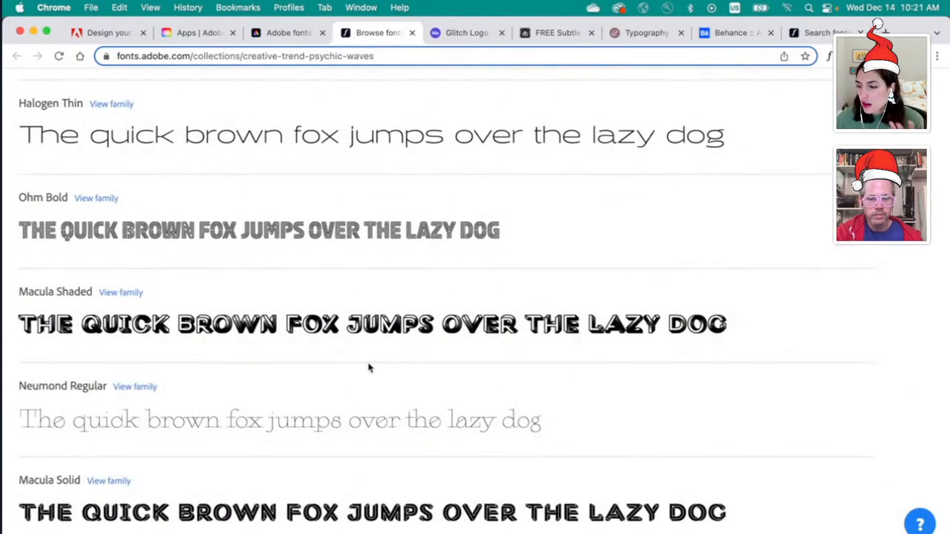
scroll("up", 3)
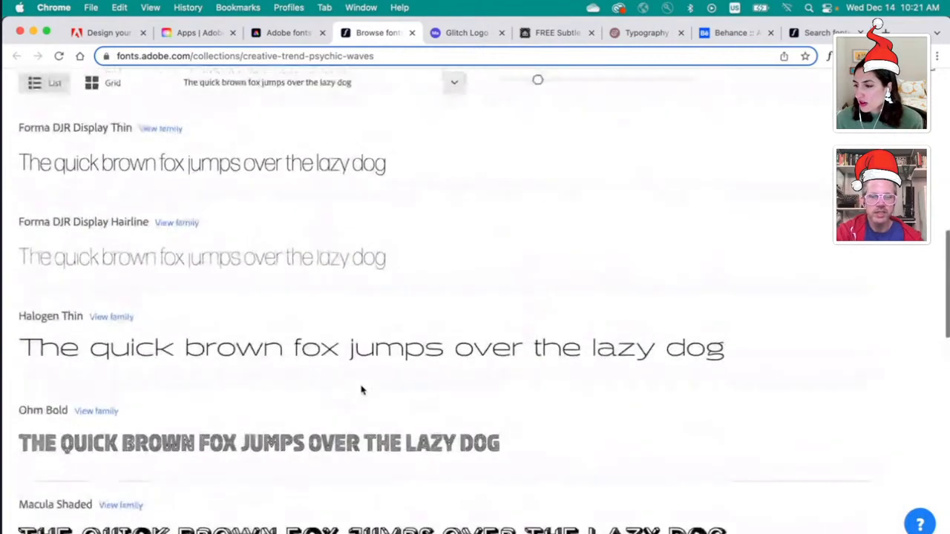
scroll("up", 3)
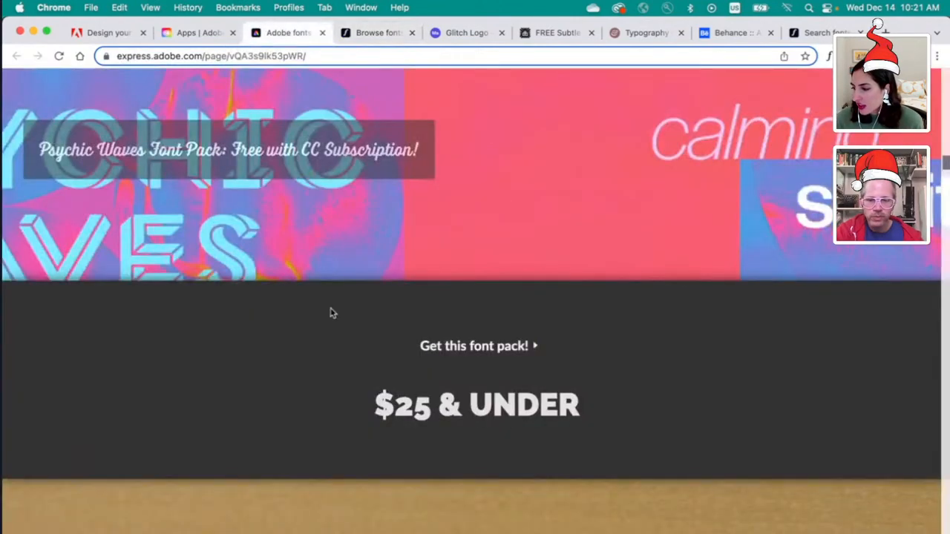
Step: Scroll to the TriLine Ampersand Pin and open its PSTL shop page
scroll("down", 3)
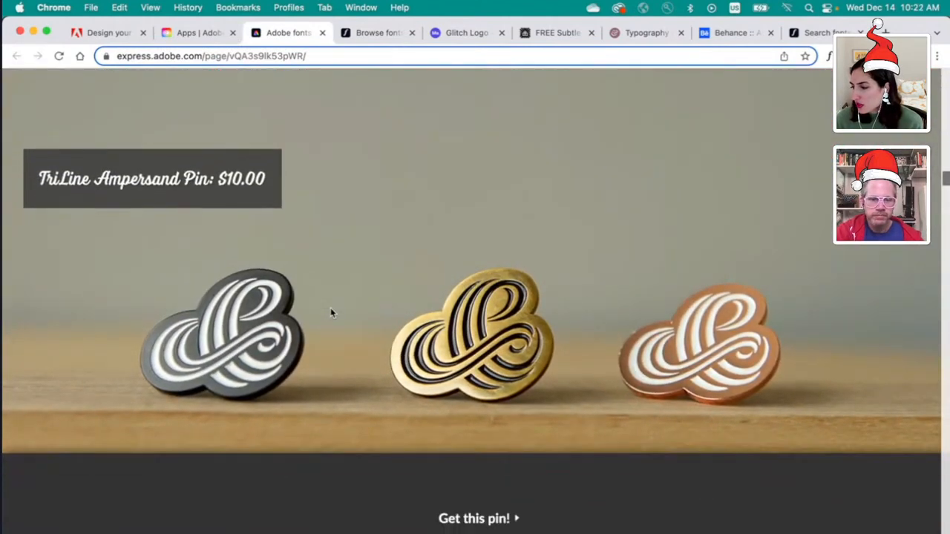
scroll("down", 3)
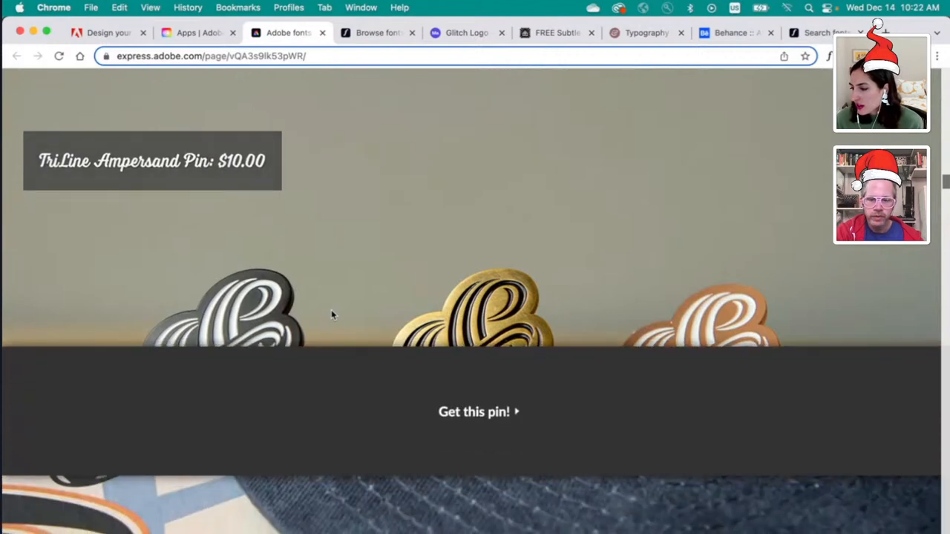
left_click(474, 412)
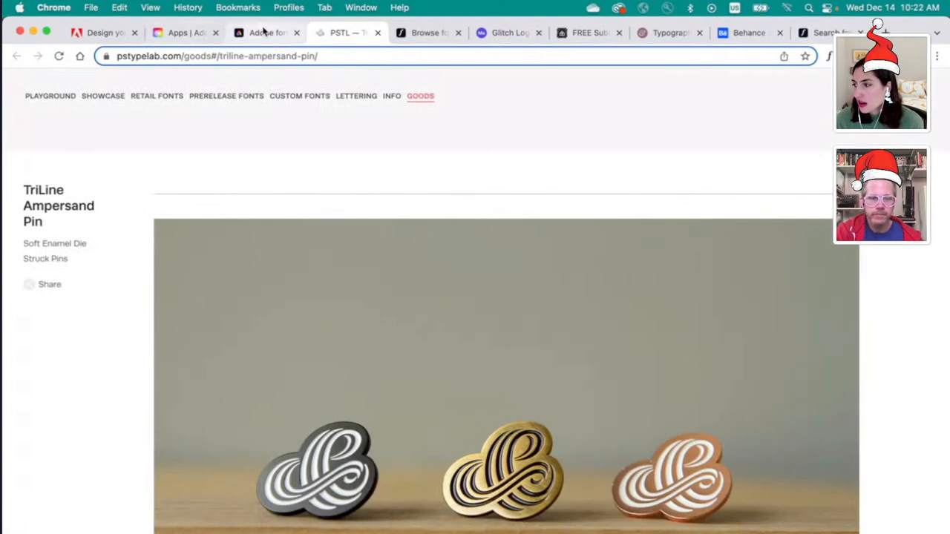
Step: Return to the gift guide and scroll down to PSTL's $8 Thick and Thin specimen
left_click(265, 32)
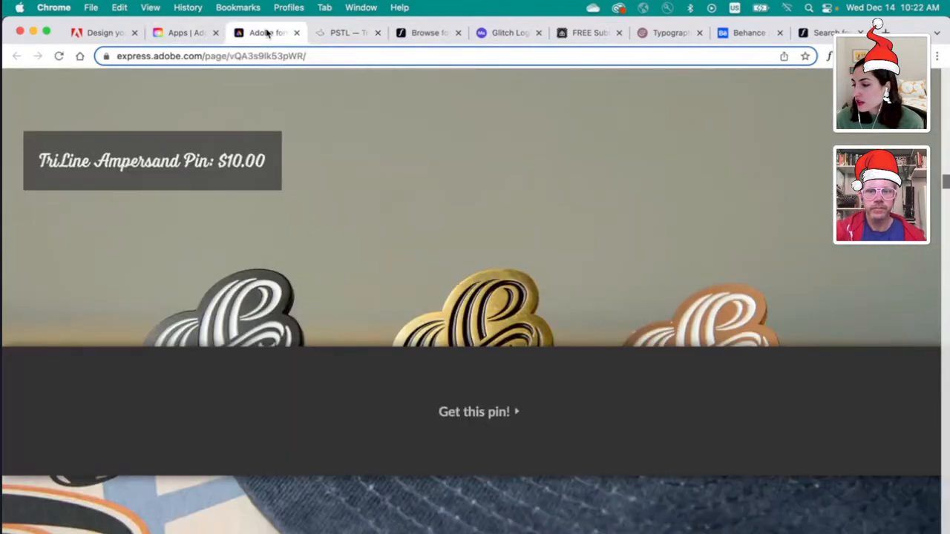
scroll("down", 3)
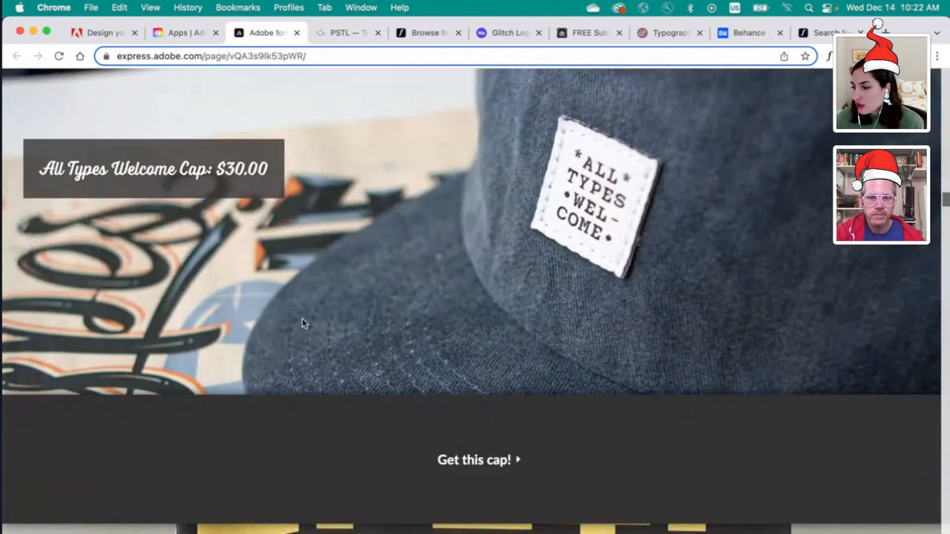
scroll("down", 3)
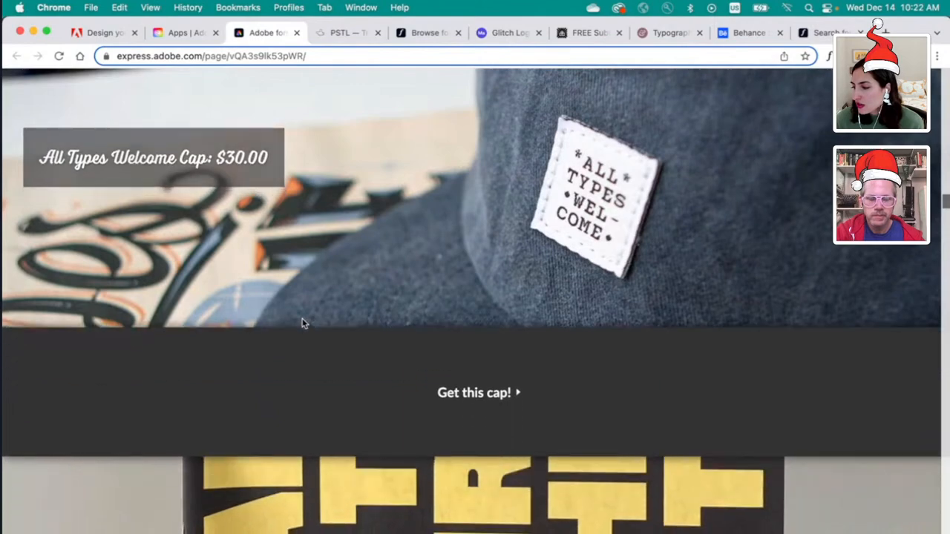
scroll("down", 3)
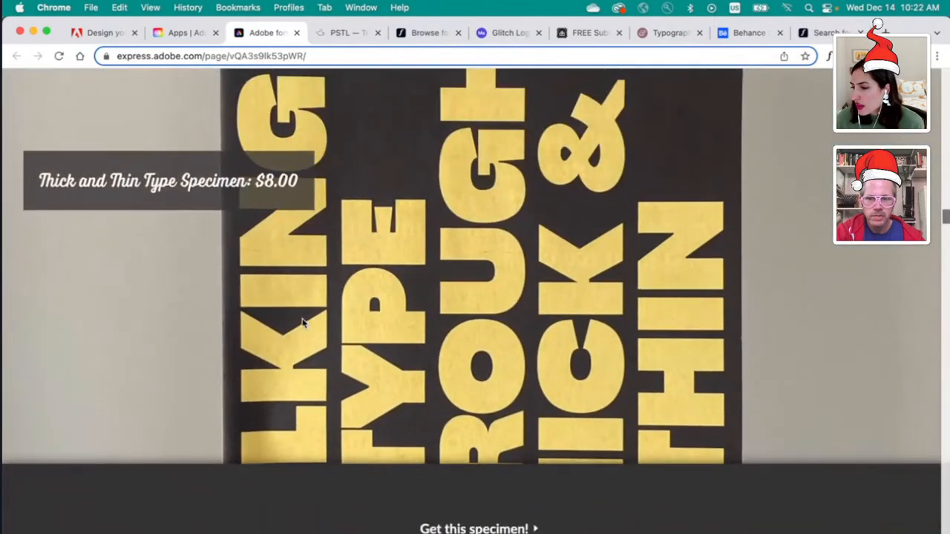
scroll("down", 3)
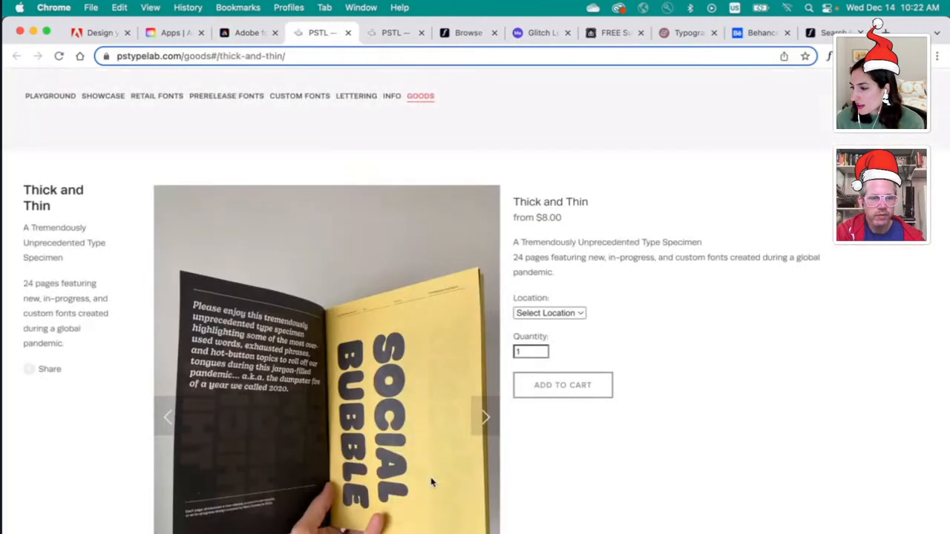
scroll("down", 3)
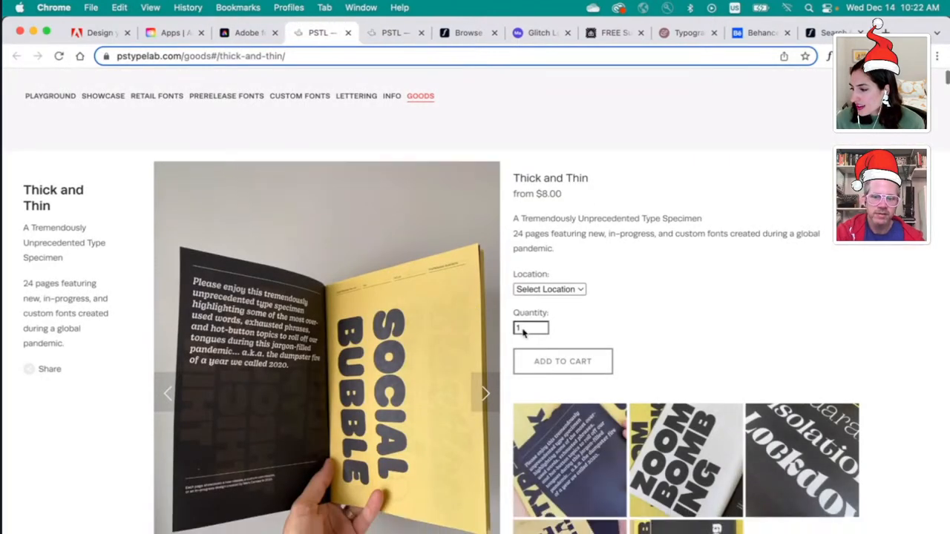
scroll("down", 3)
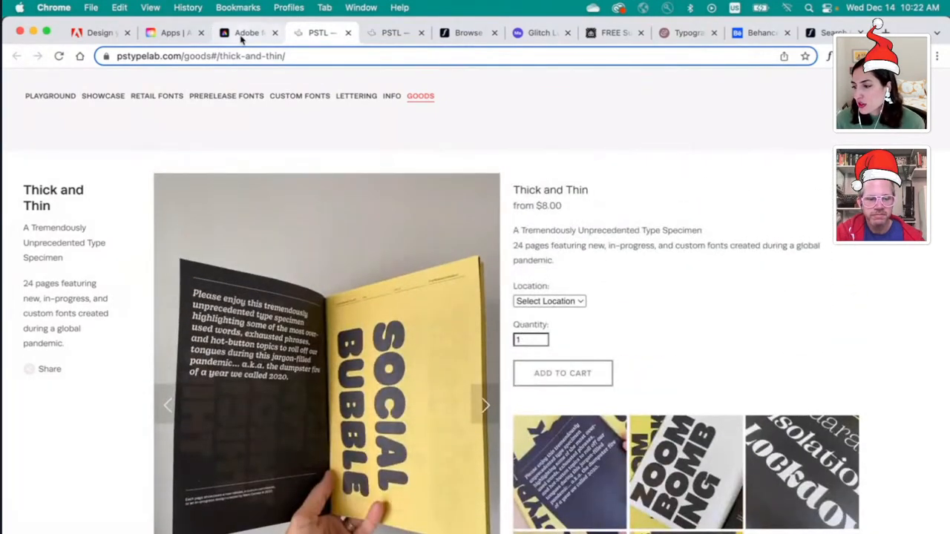
Step: Return to the gift guide, scroll past the pencil set, and open the Extra Extra workbook page
left_click(247, 32)
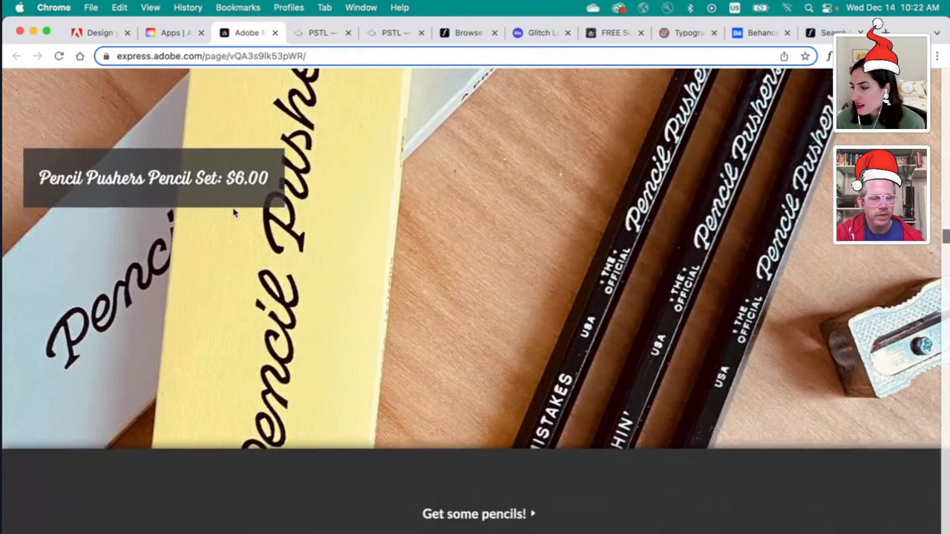
scroll("down", 3)
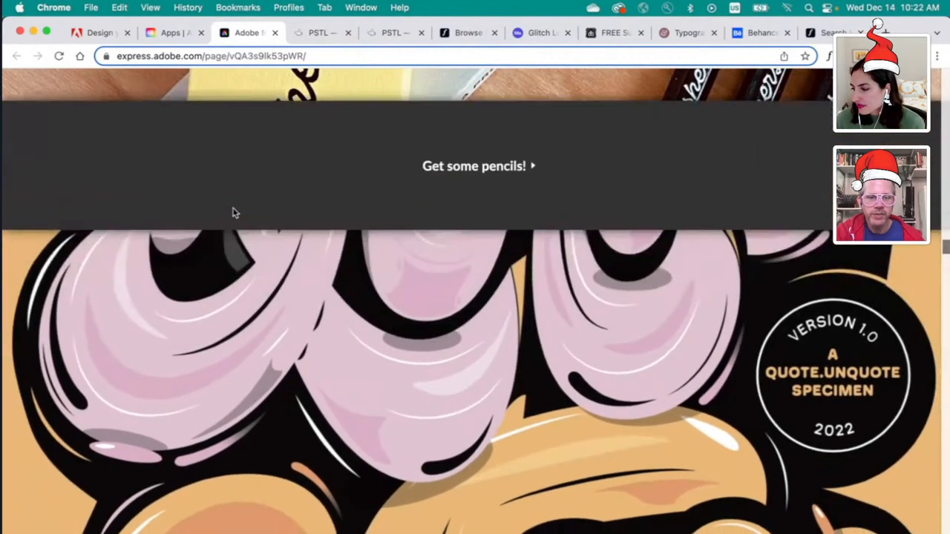
scroll("down", 3)
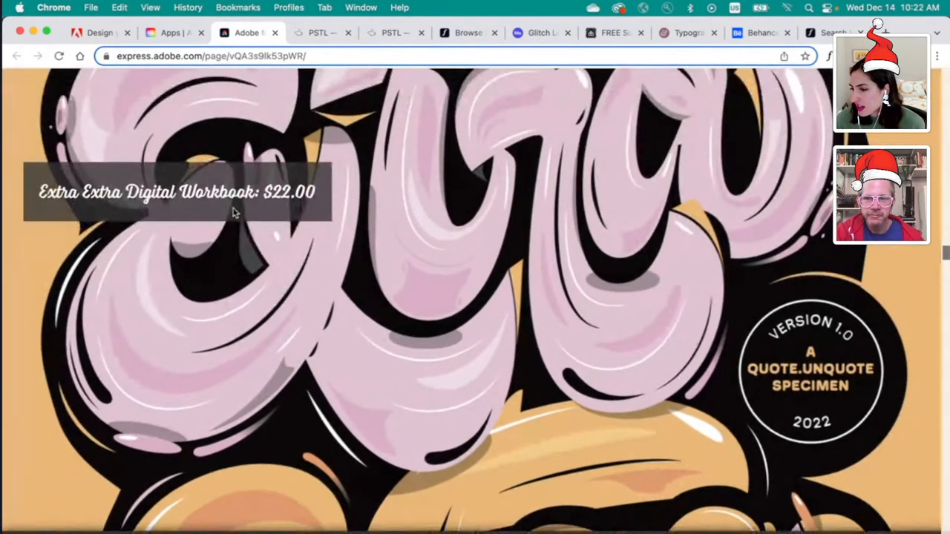
scroll("down", 3)
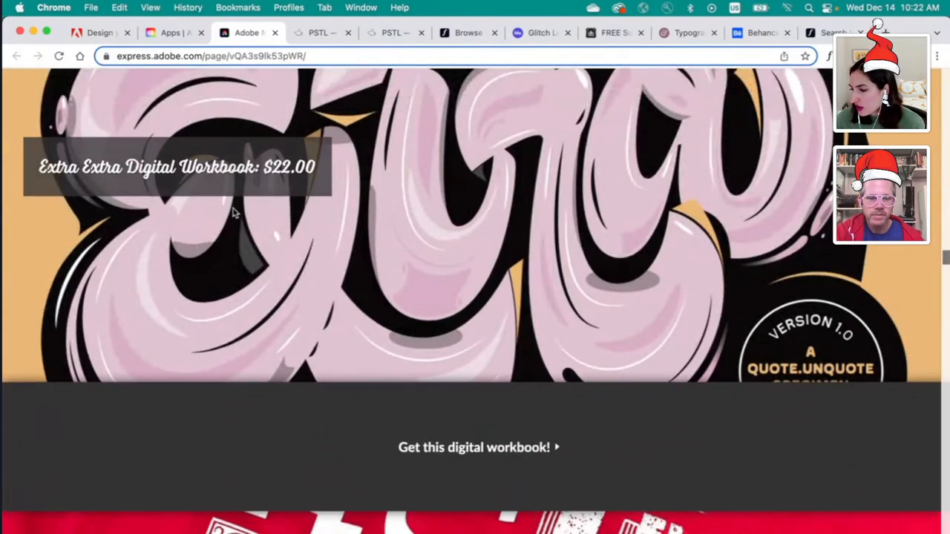
left_click(474, 447)
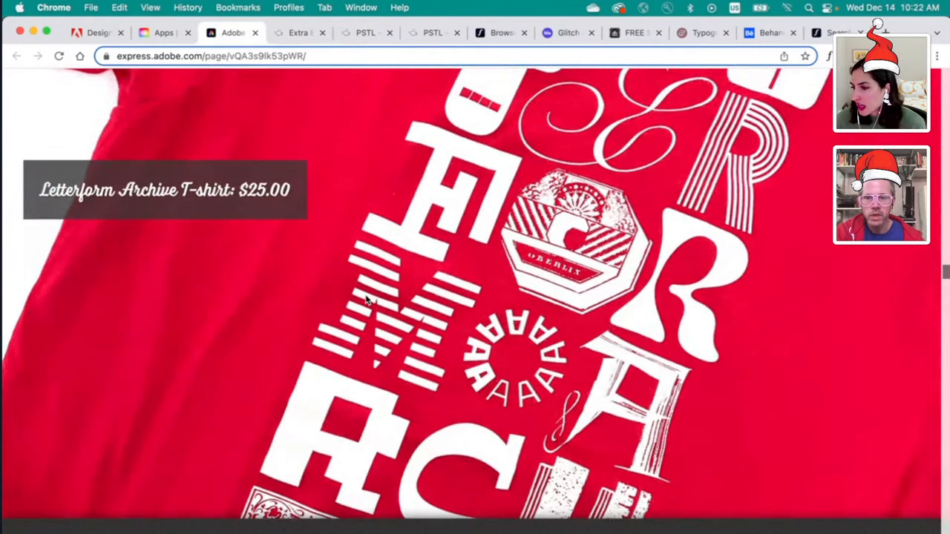
Step: Open and browse the $25 Letterform Archive T-shirt shop page, then return to the guide
scroll("down", 3)
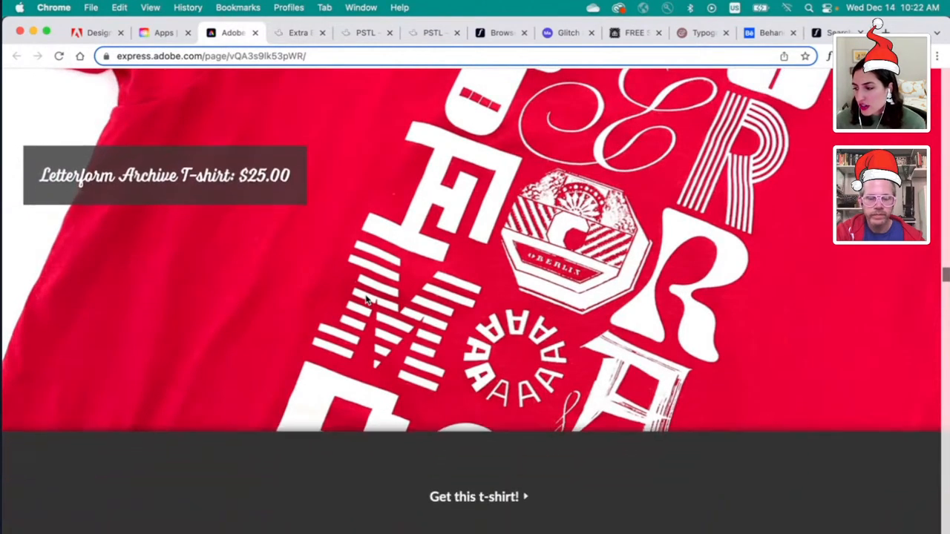
left_click(474, 496)
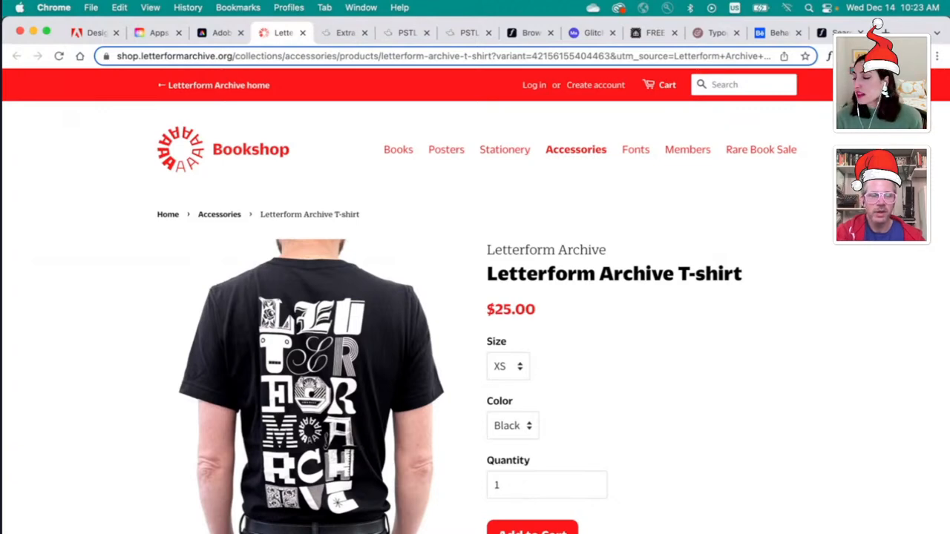
scroll("down", 3)
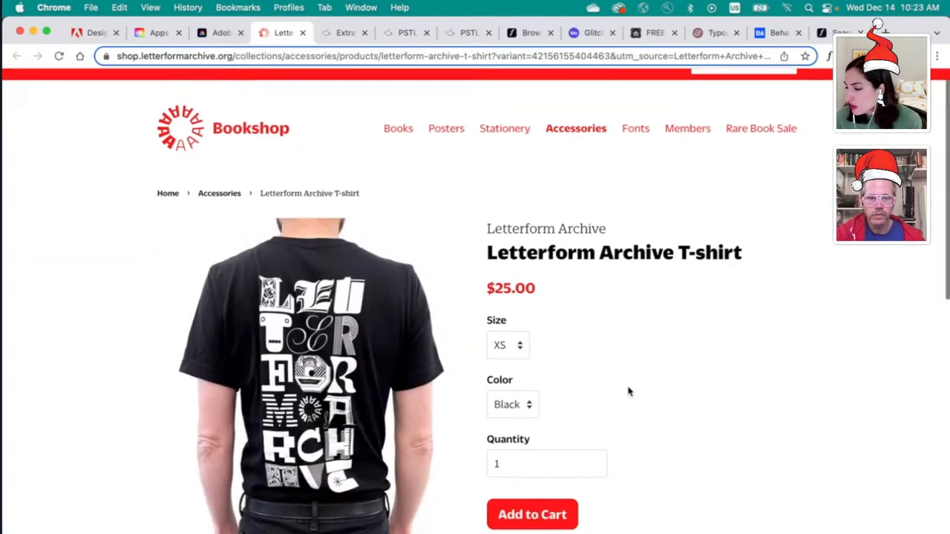
scroll("down", 3)
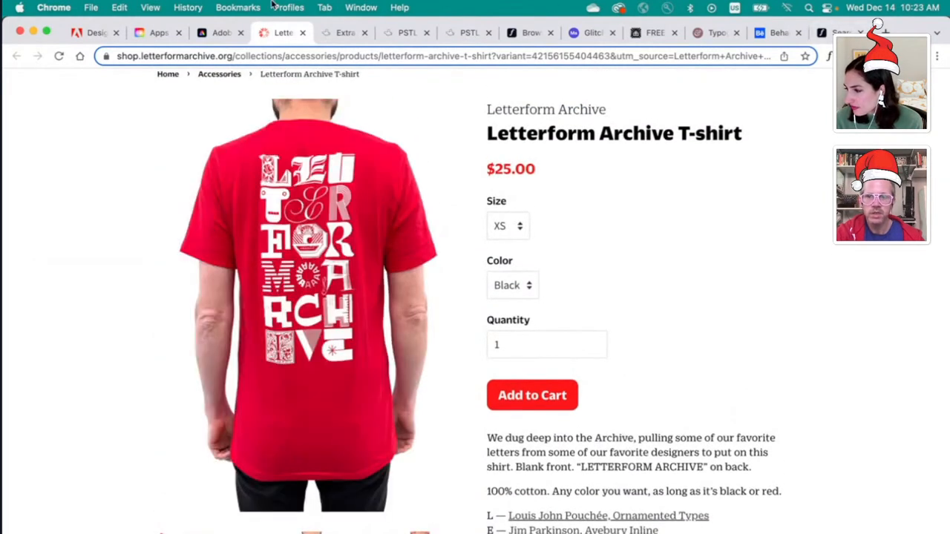
left_click(221, 32)
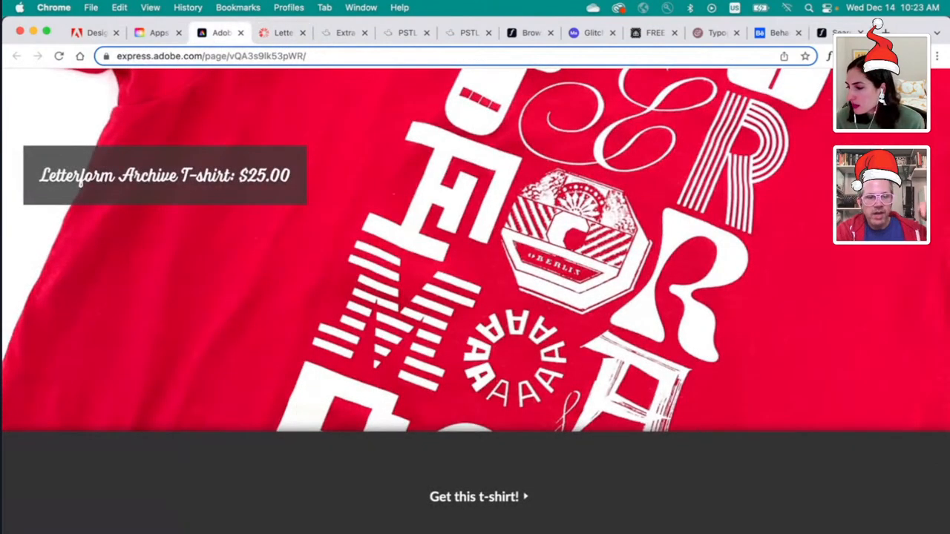
Step: Open Oh no Type's $25 Friends & Family Shirt shop page from the gift guide
scroll("down", 3)
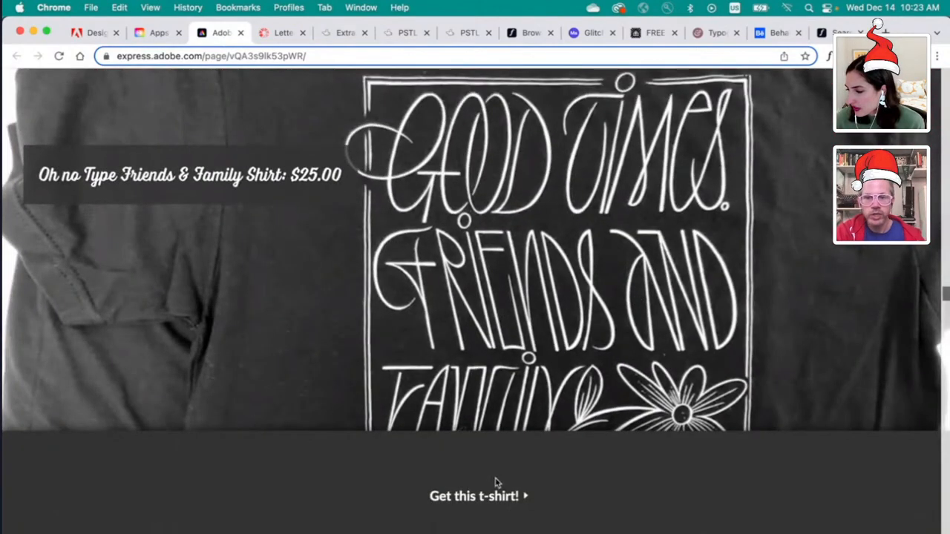
left_click(473, 495)
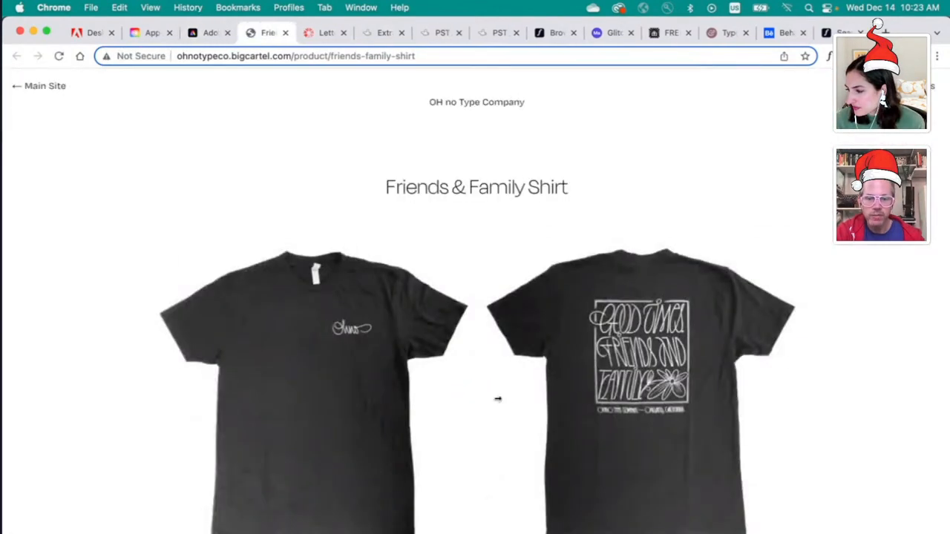
scroll("down", 3)
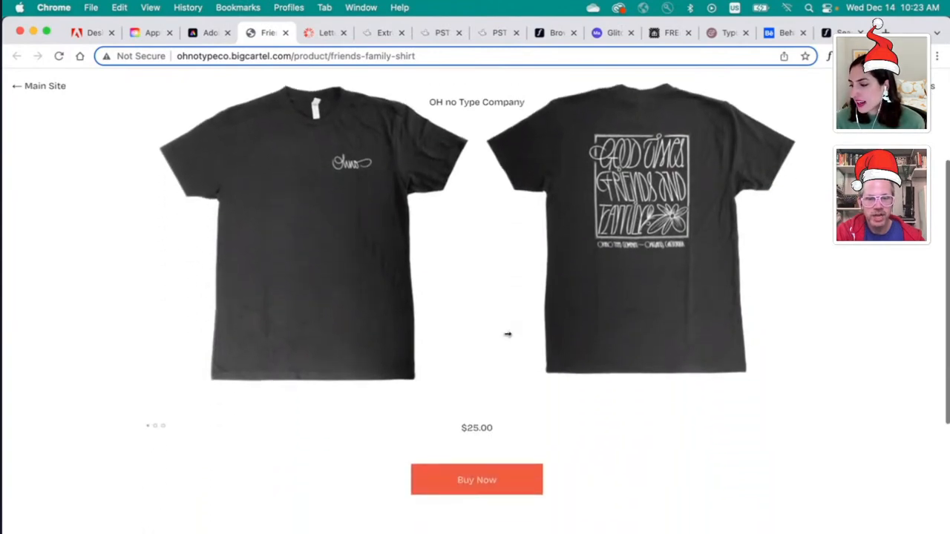
mouse_move(227, 80)
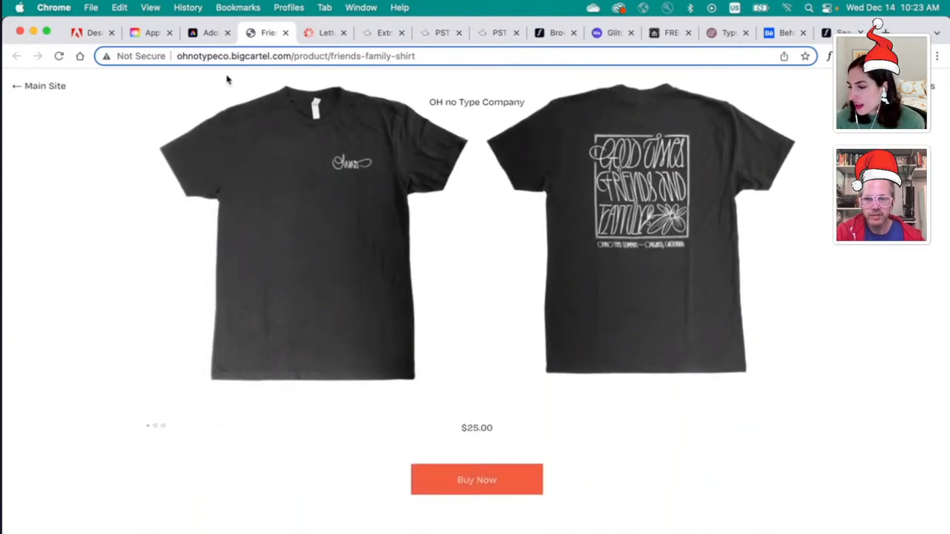
mouse_move(210, 33)
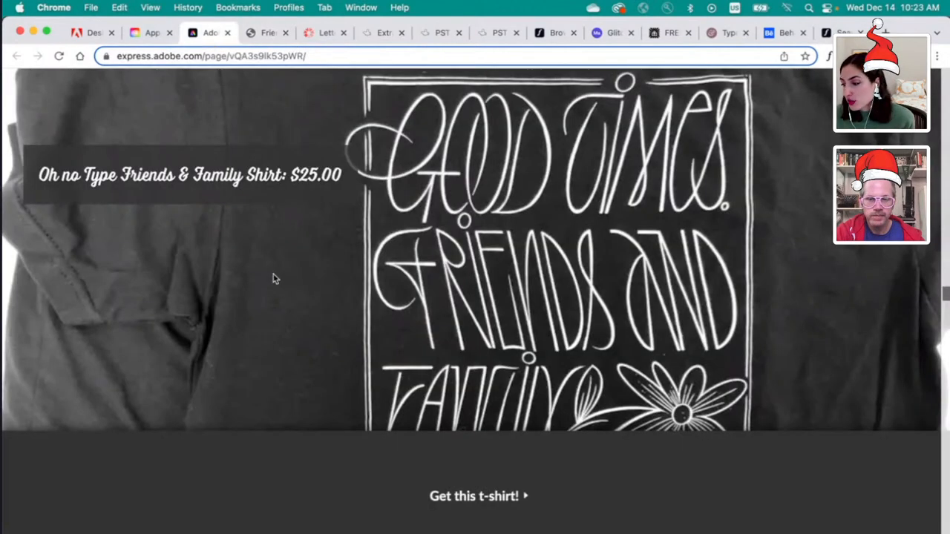
Step: Scroll past the $25 Typography Definitions Poster to the $26 Specimen Ornaments T-Shirt
scroll("down", 3)
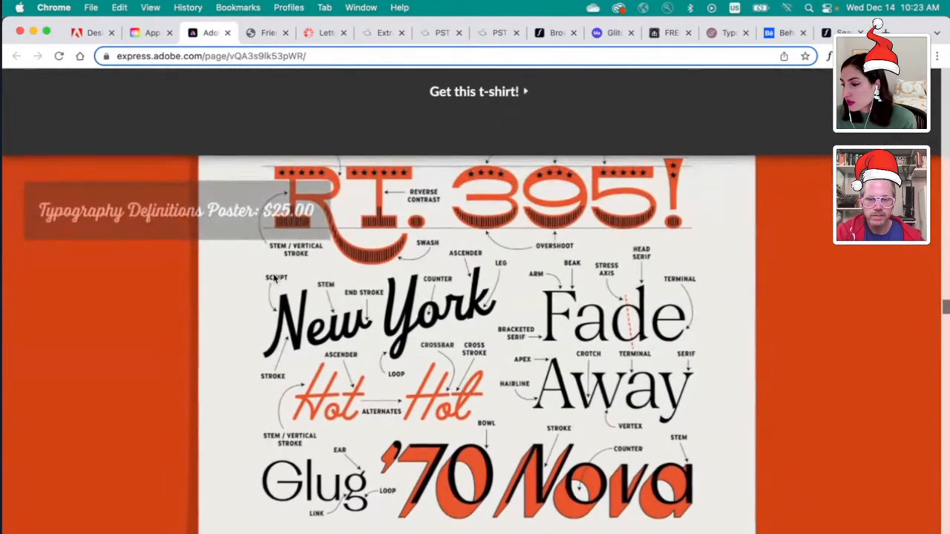
scroll("down", 3)
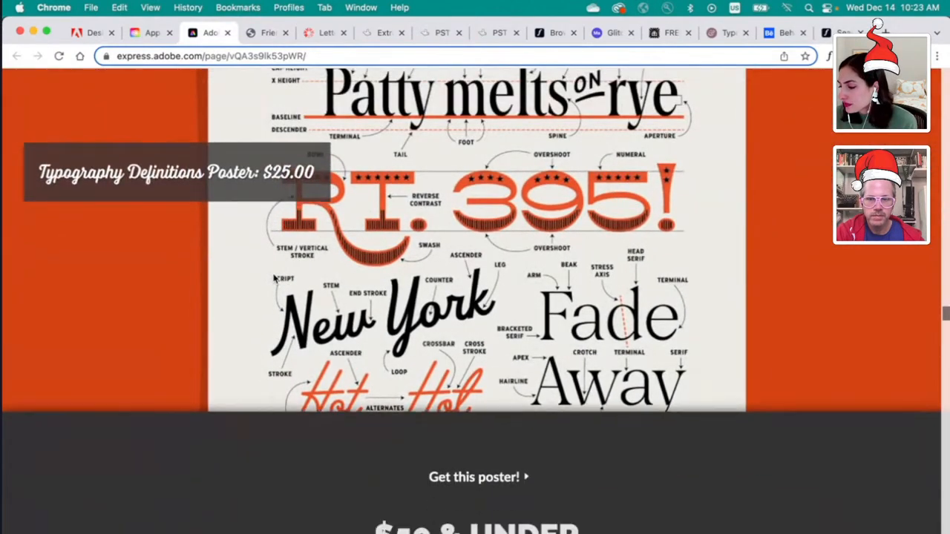
scroll("down", 3)
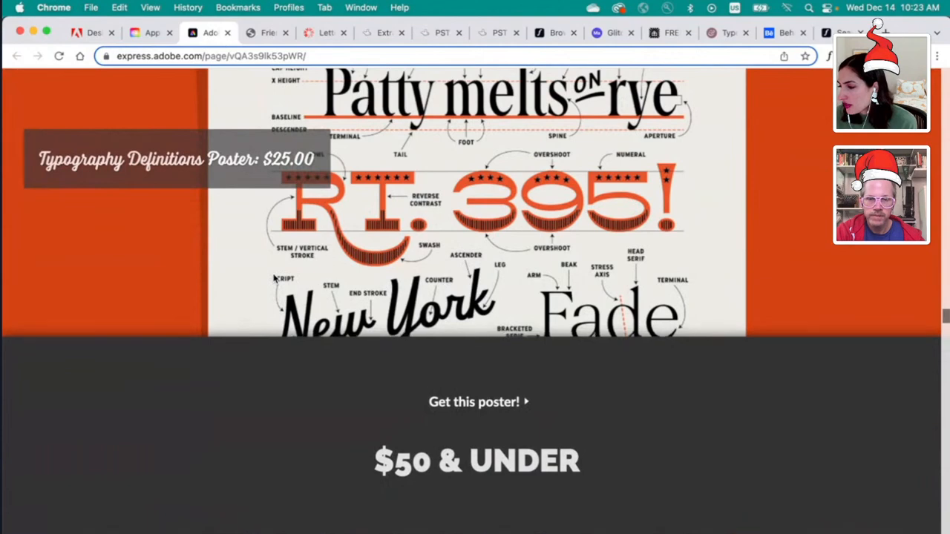
scroll("down", 3)
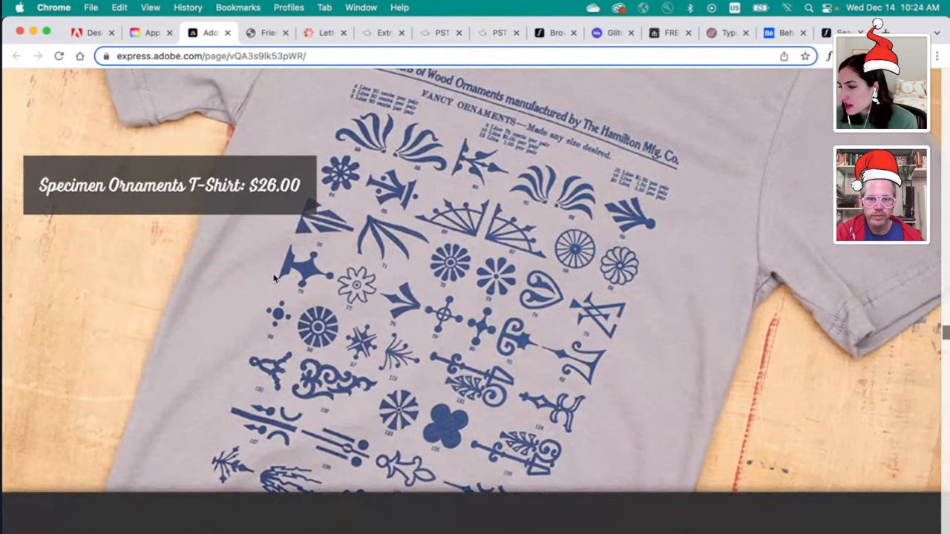
Step: Open Hamilton Wood Type's $26 Specimen Ornaments T-shirt page, then scroll to the $29.95 CMY Cube
scroll("down", 3)
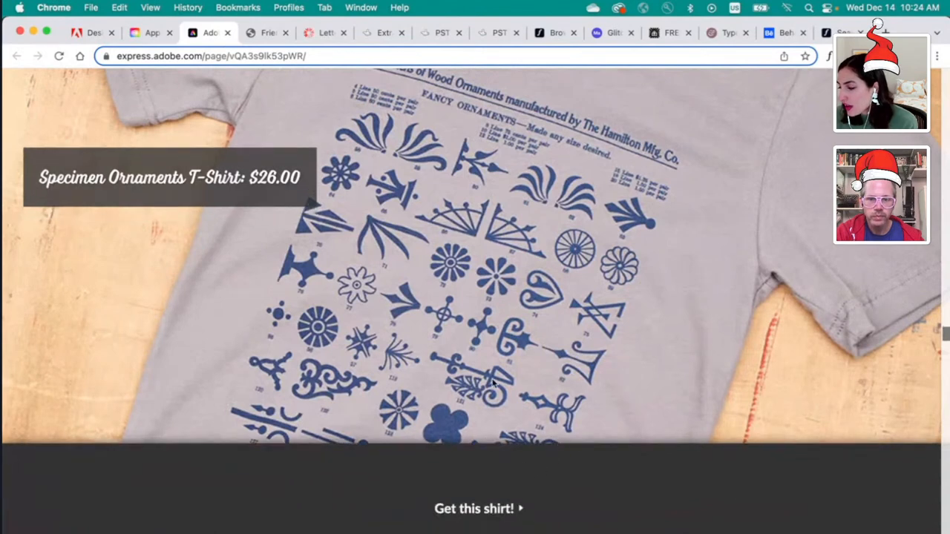
left_click(474, 508)
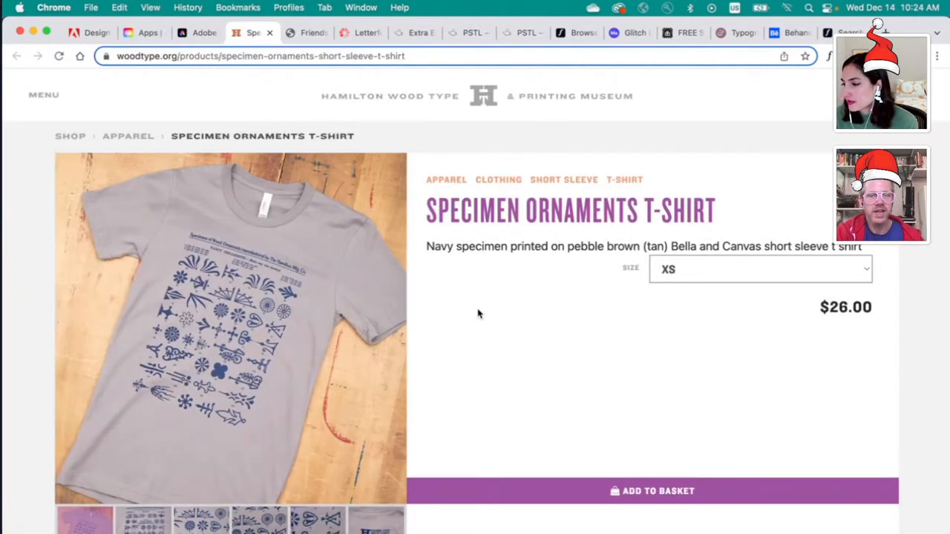
scroll("down", 3)
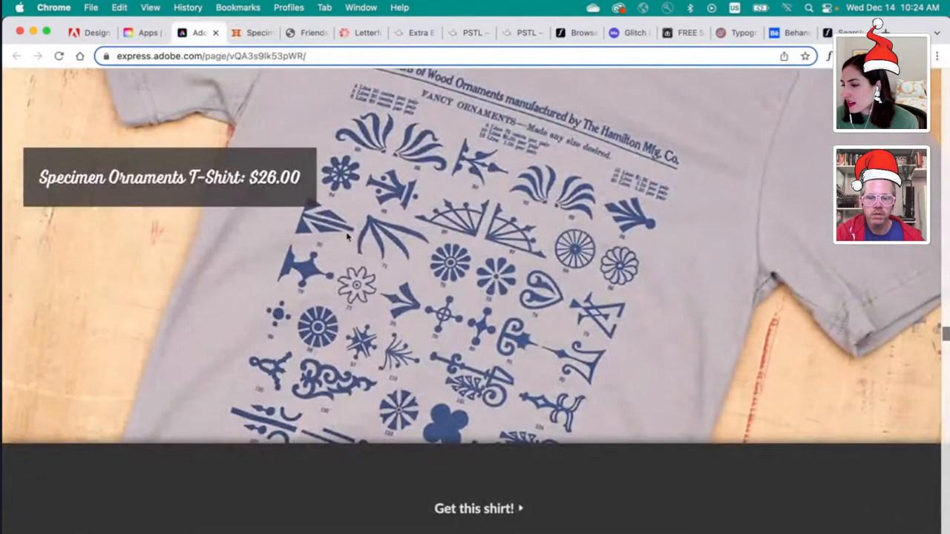
scroll("down", 3)
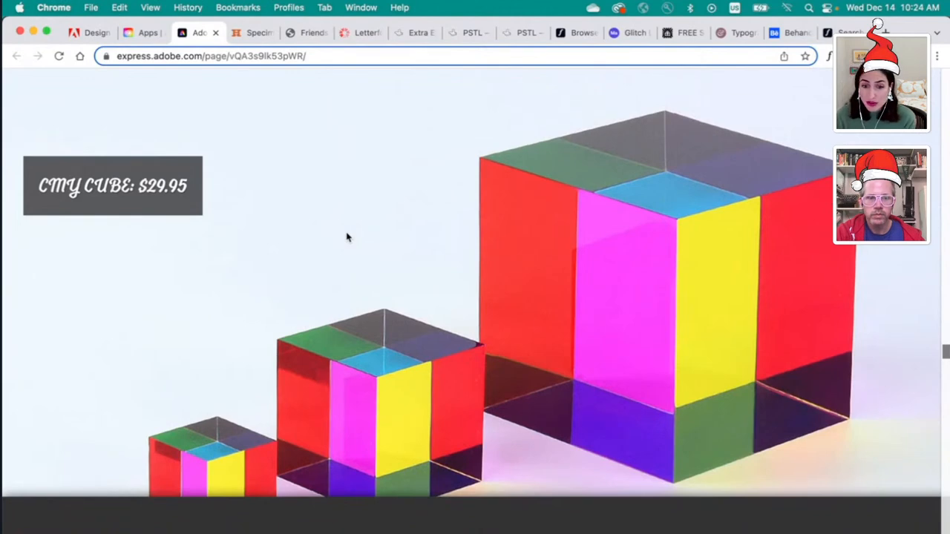
Step: Scroll the gift guide past the $32 Hellcats T-shirt and $34 Good Vibes mug to the $40 calendar
scroll("down", 3)
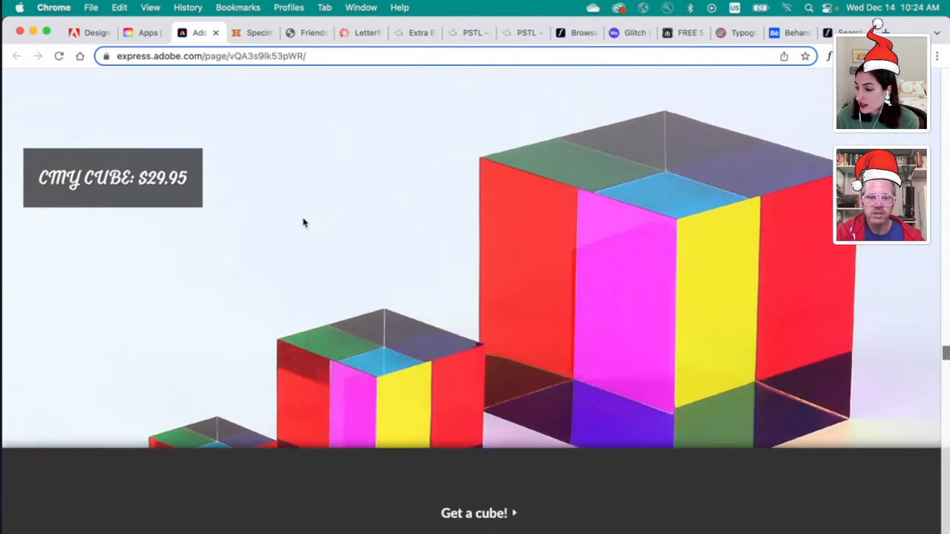
scroll("down", 3)
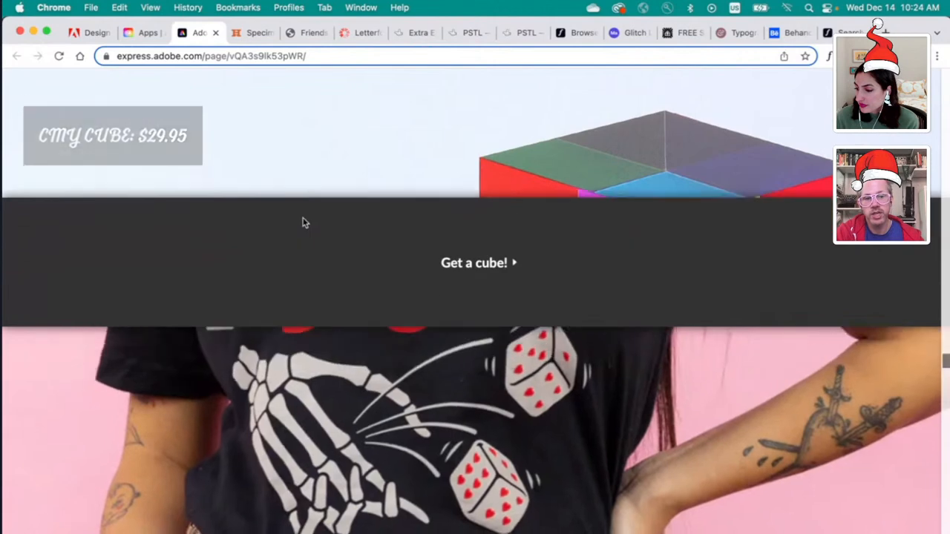
scroll("down", 3)
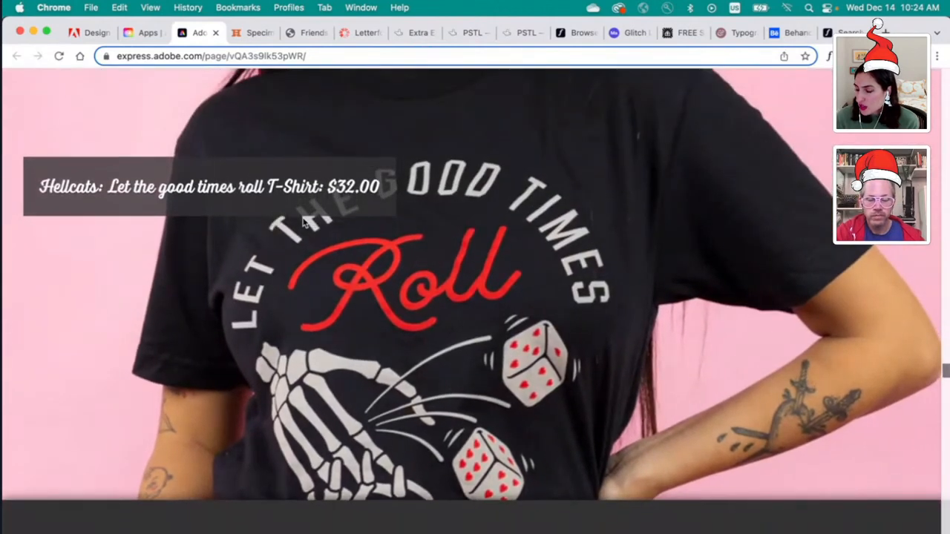
scroll("down", 3)
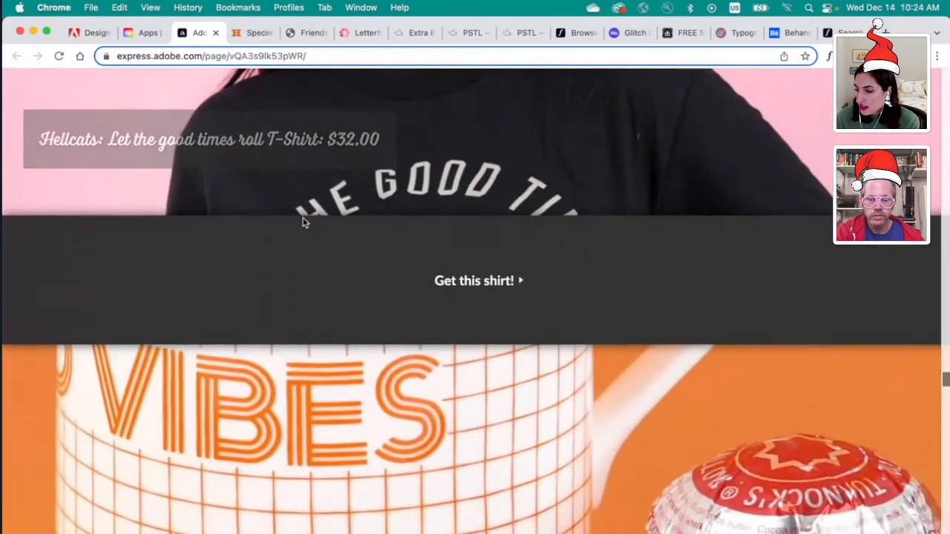
scroll("down", 3)
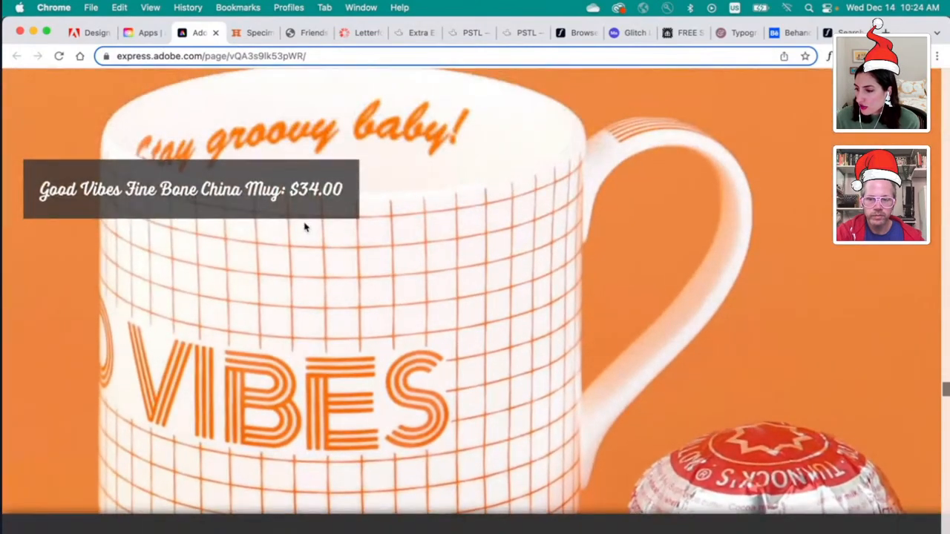
scroll("down", 3)
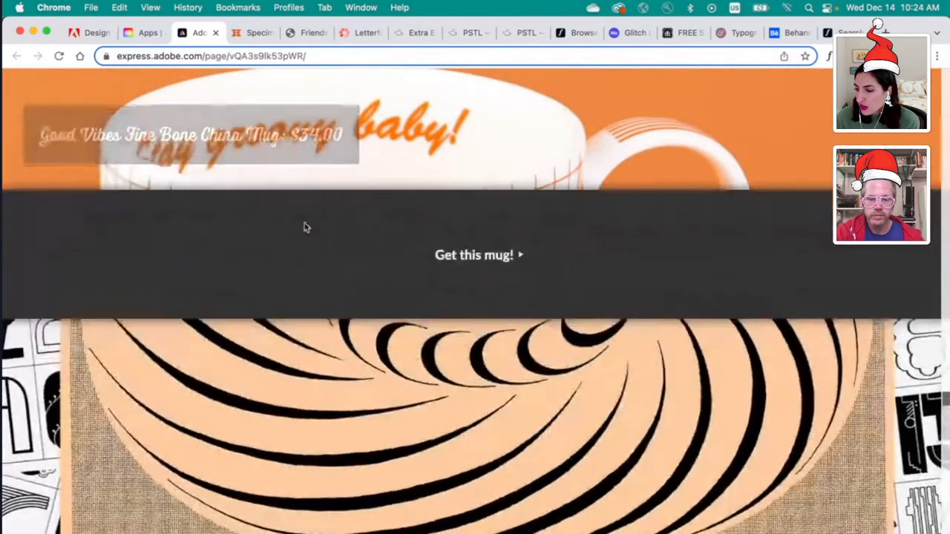
scroll("down", 3)
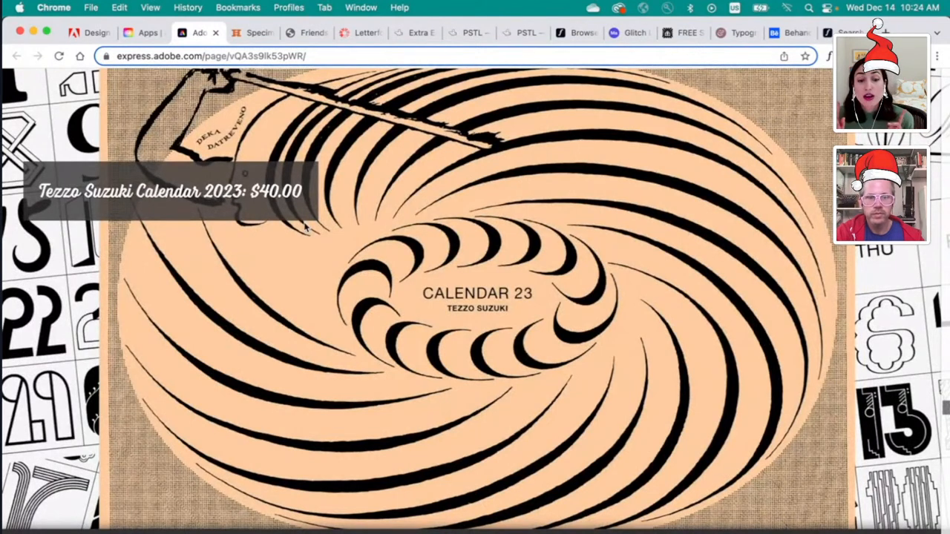
mouse_move(137, 228)
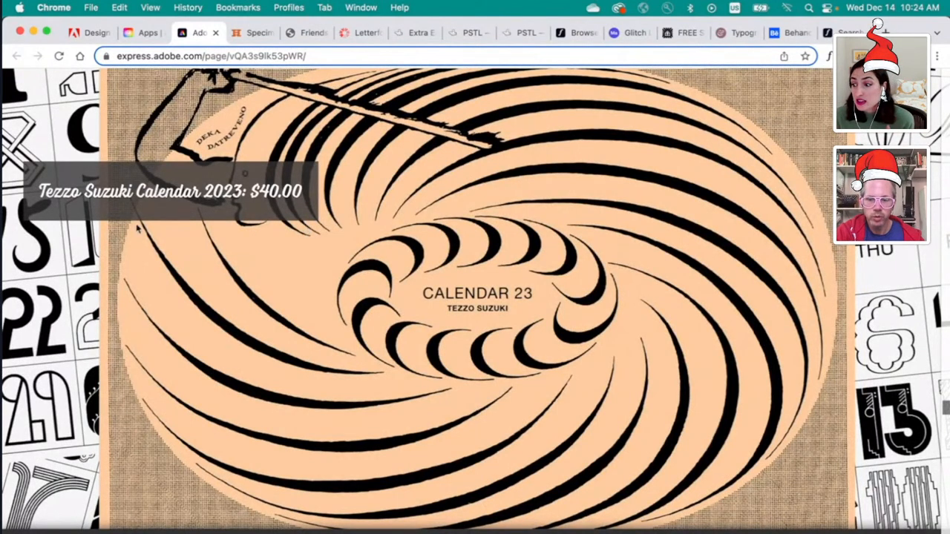
Step: Open the Tezzo Suzuki calendar's shop page, then scroll the guide to the $45 Bauhaus Typography book
scroll("down", 3)
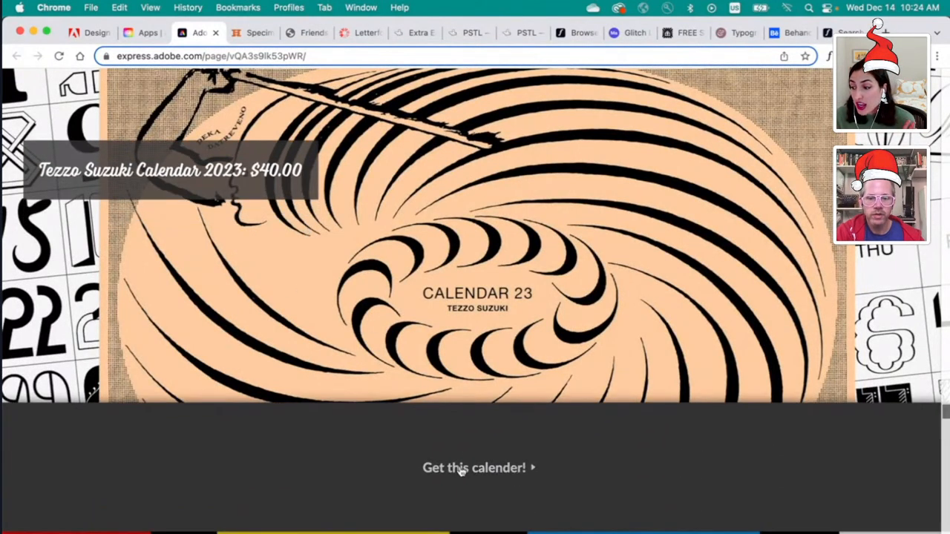
left_click(474, 468)
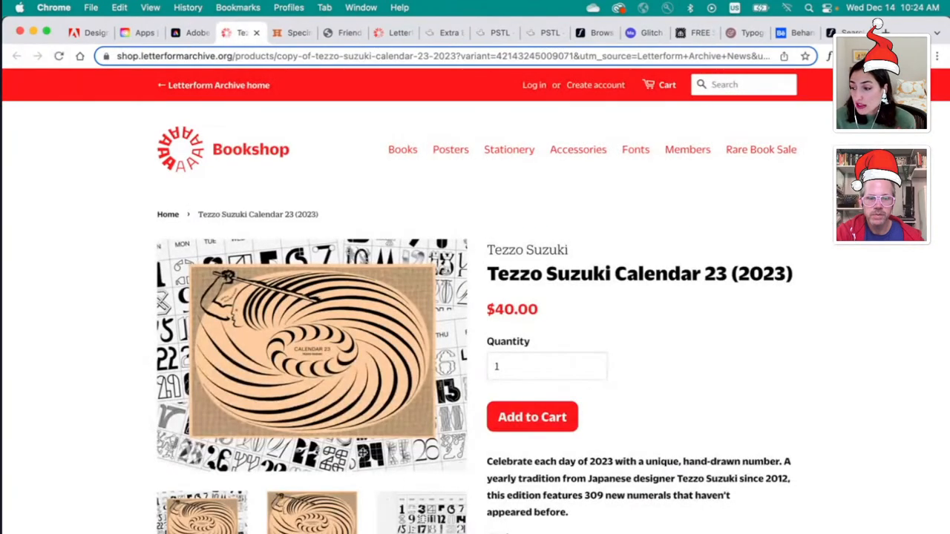
scroll("down", 3)
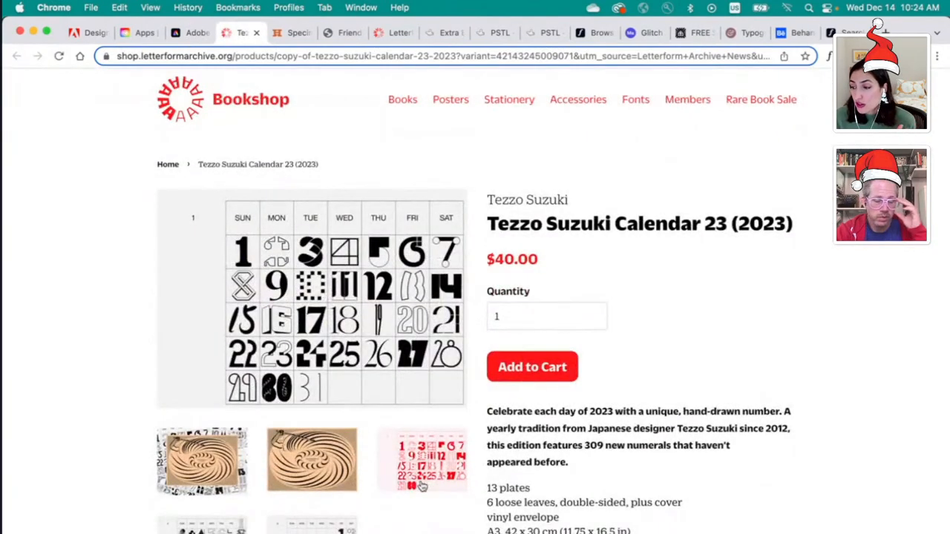
scroll("down", 3)
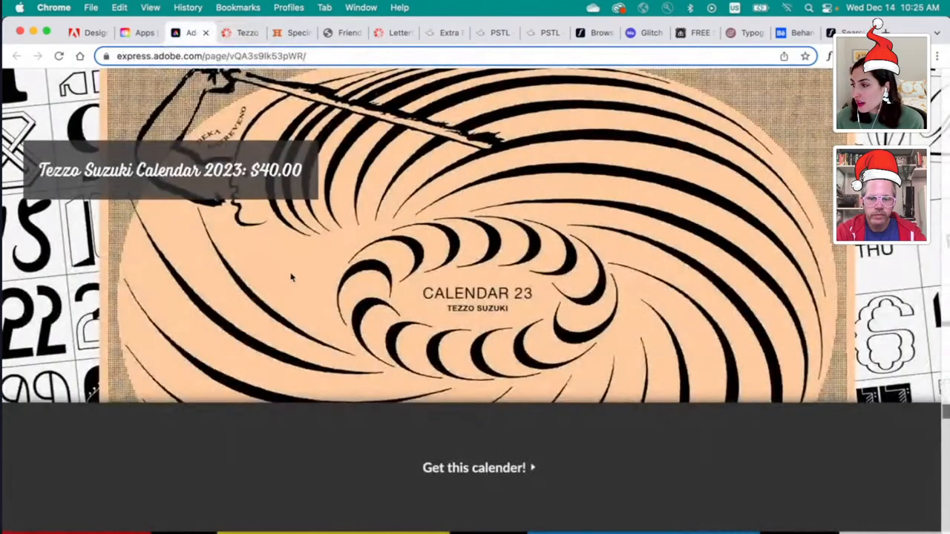
scroll("down", 3)
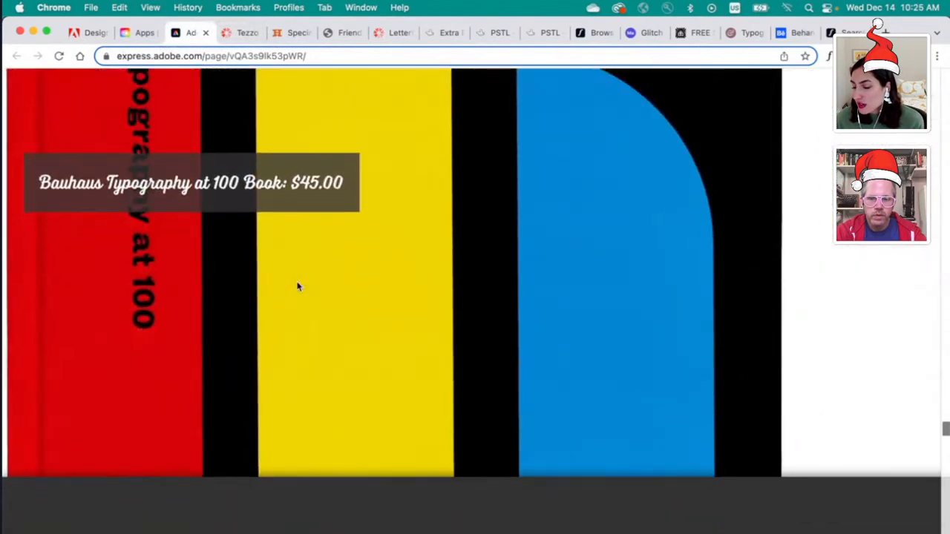